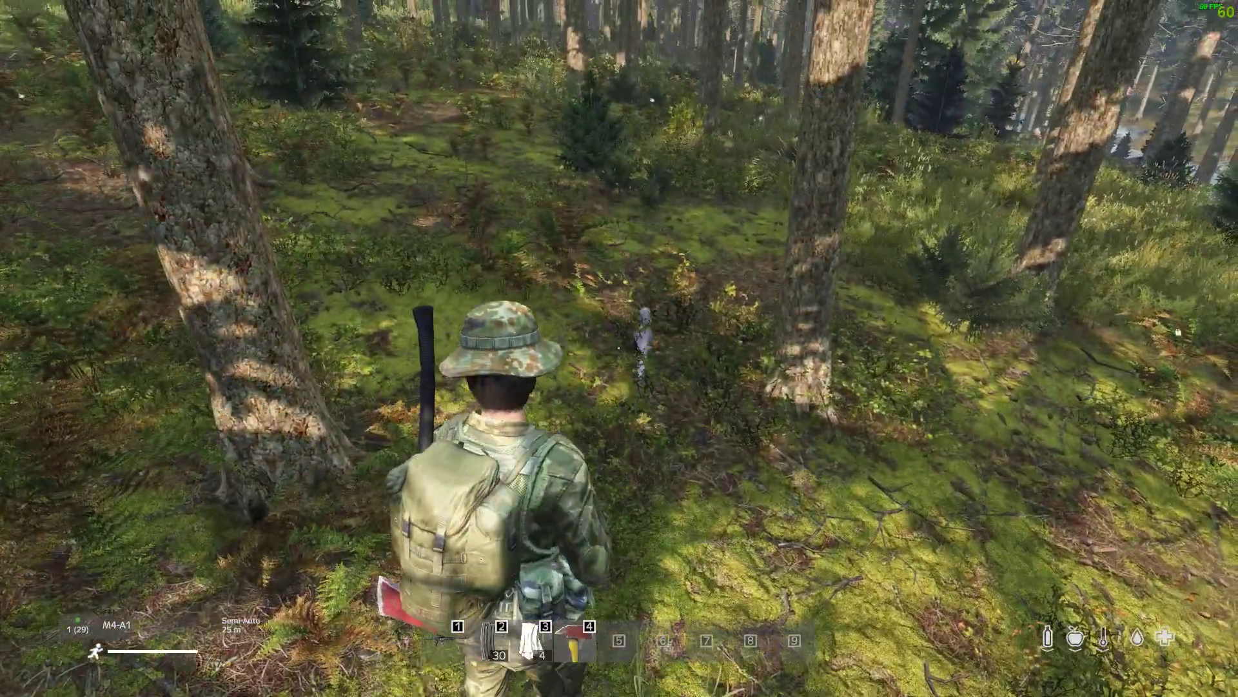
Exit the DayZ server session immediately from the pause menu, skipping the countdown.
right_click(619, 348)
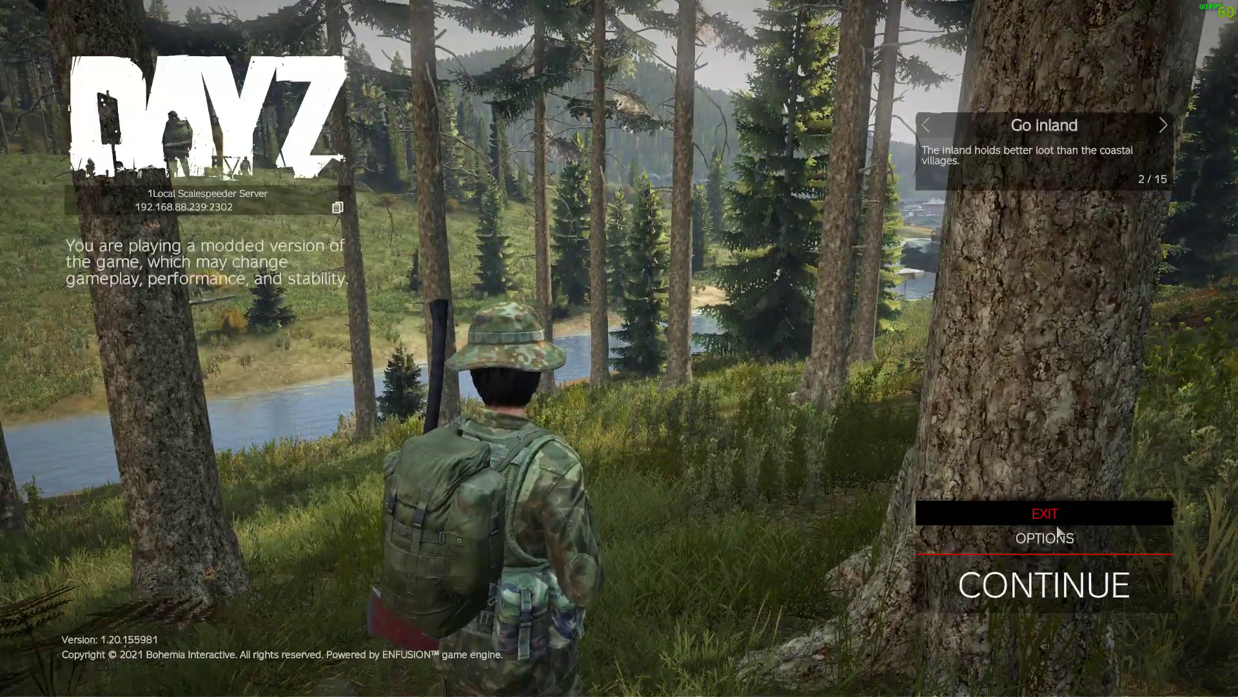
left_click(1045, 513)
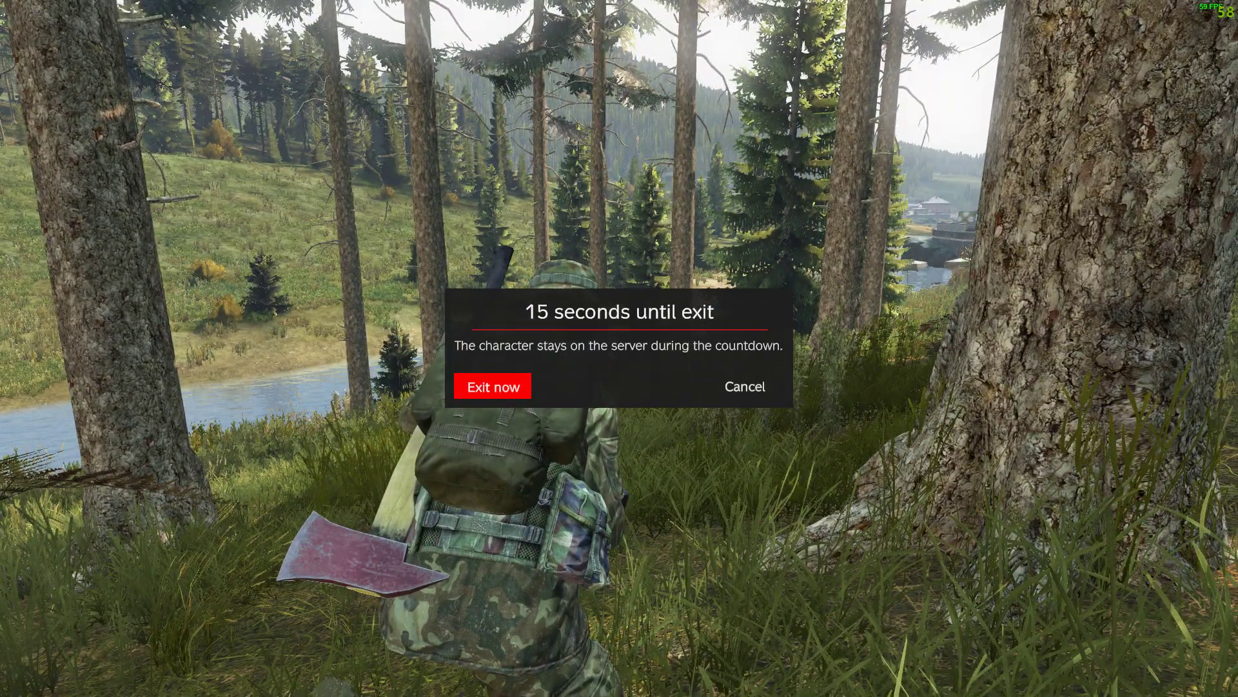
left_click(492, 385)
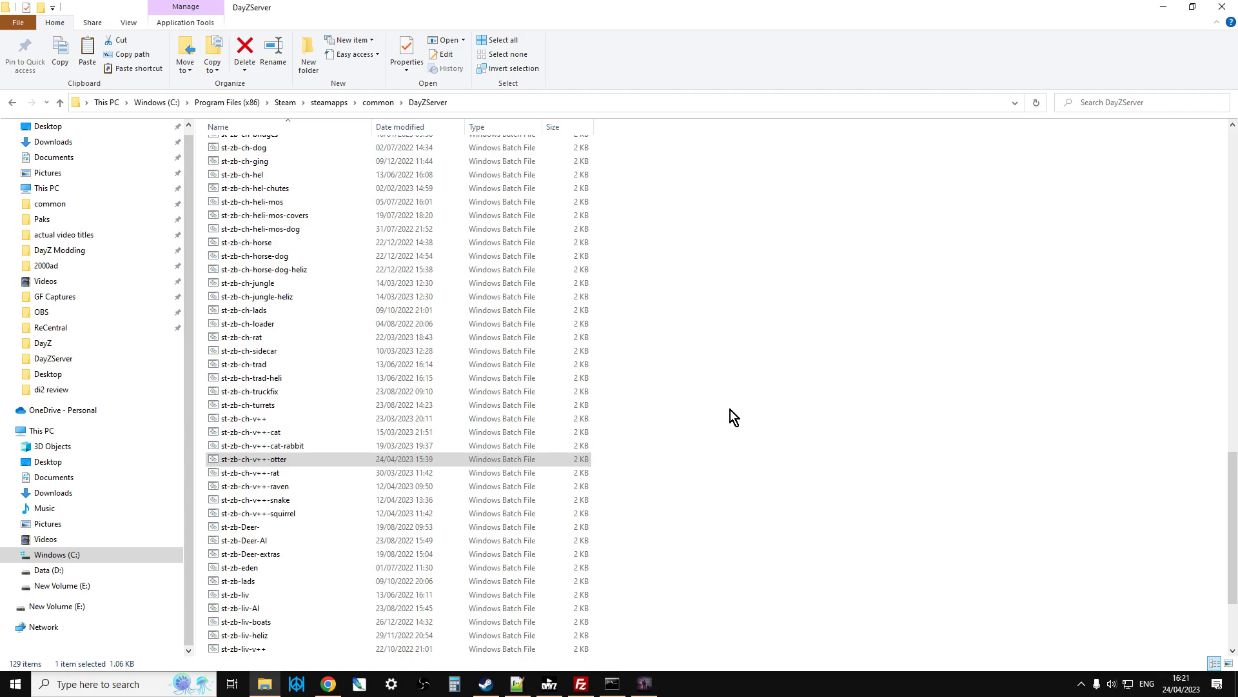
Open the Dayz-Otter Workshop page in Steam and subscribe to the mod.
left_click(485, 683)
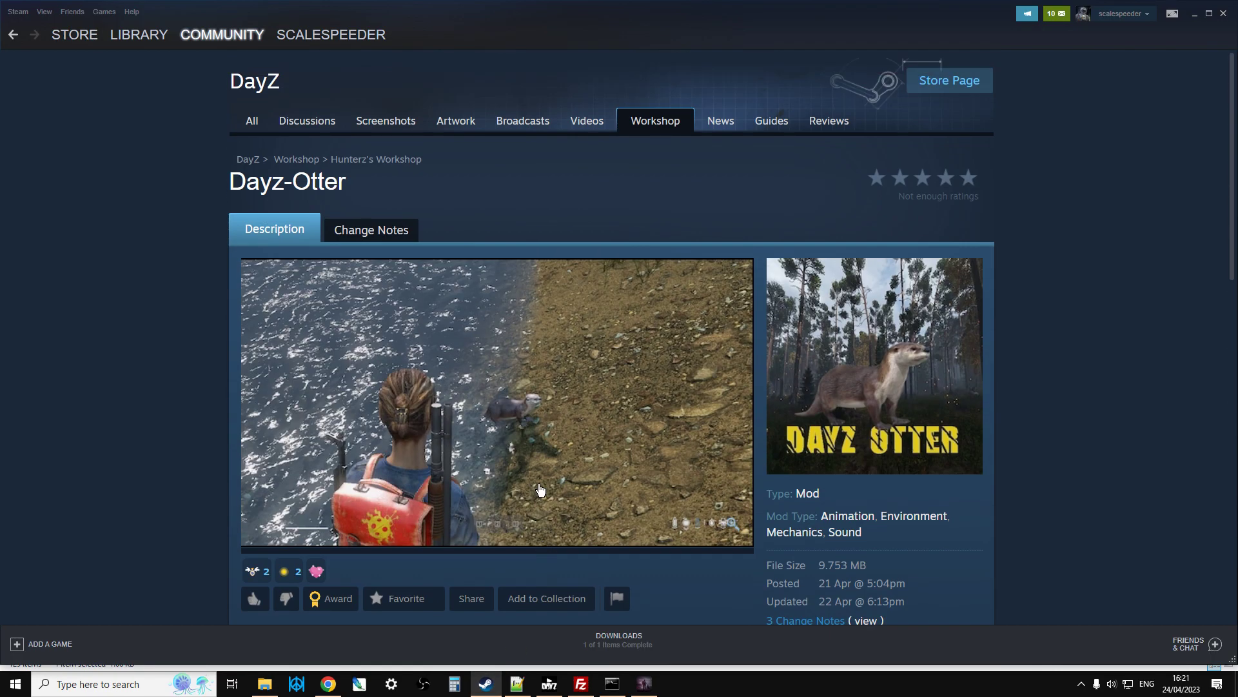
mouse_move(549, 483)
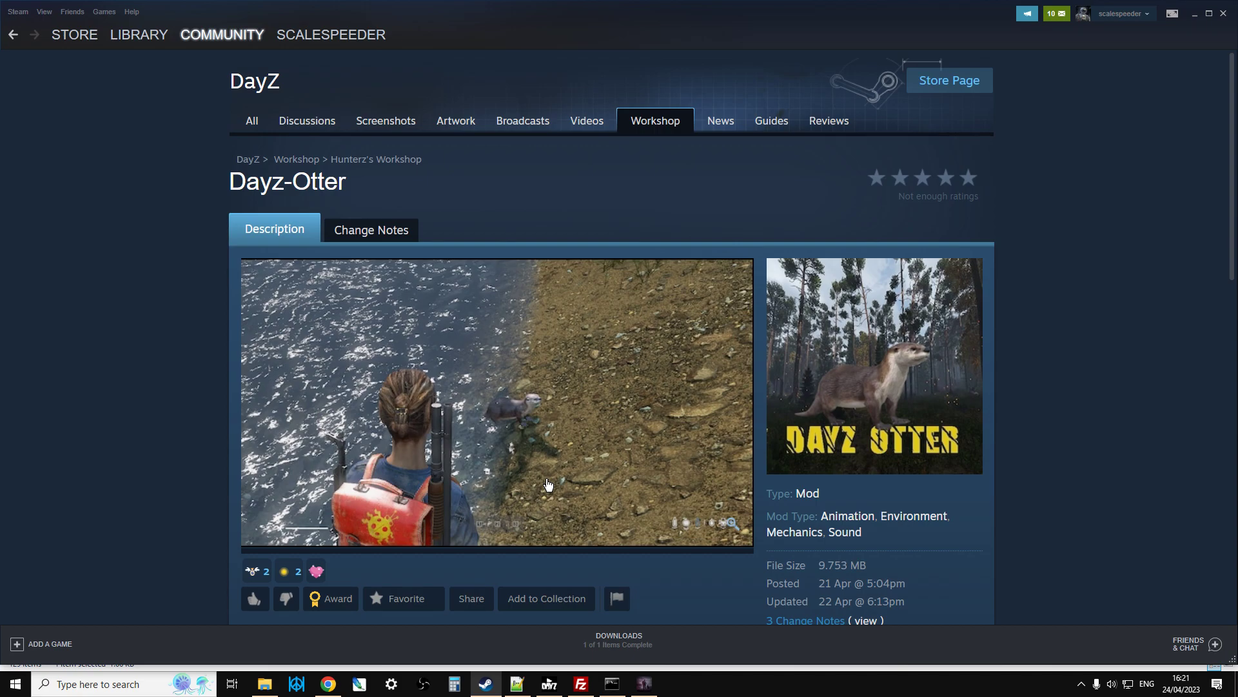
mouse_move(379, 276)
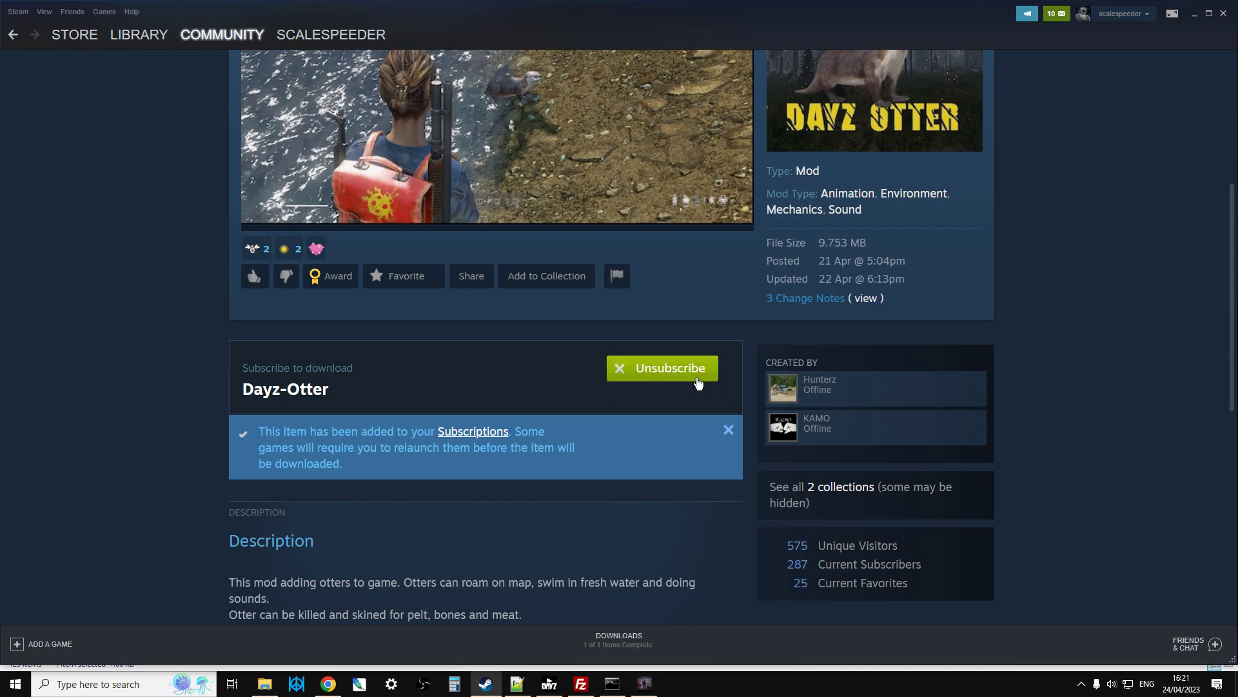
left_click(662, 368)
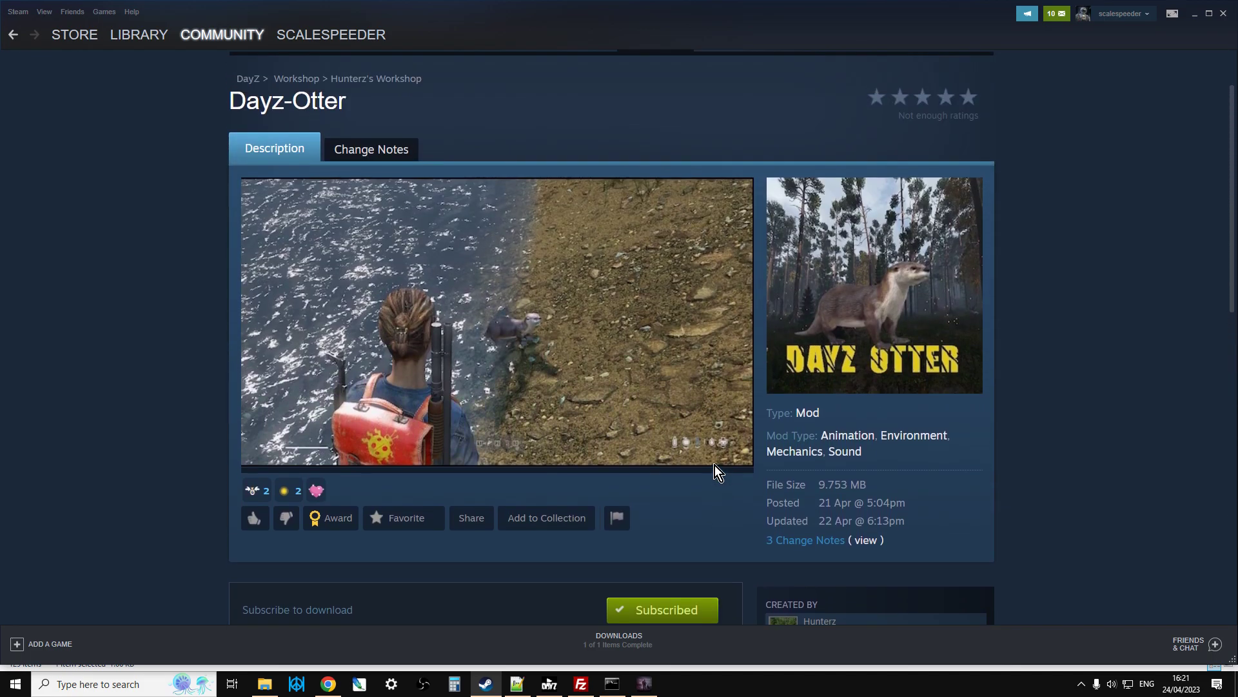
mouse_move(123, 435)
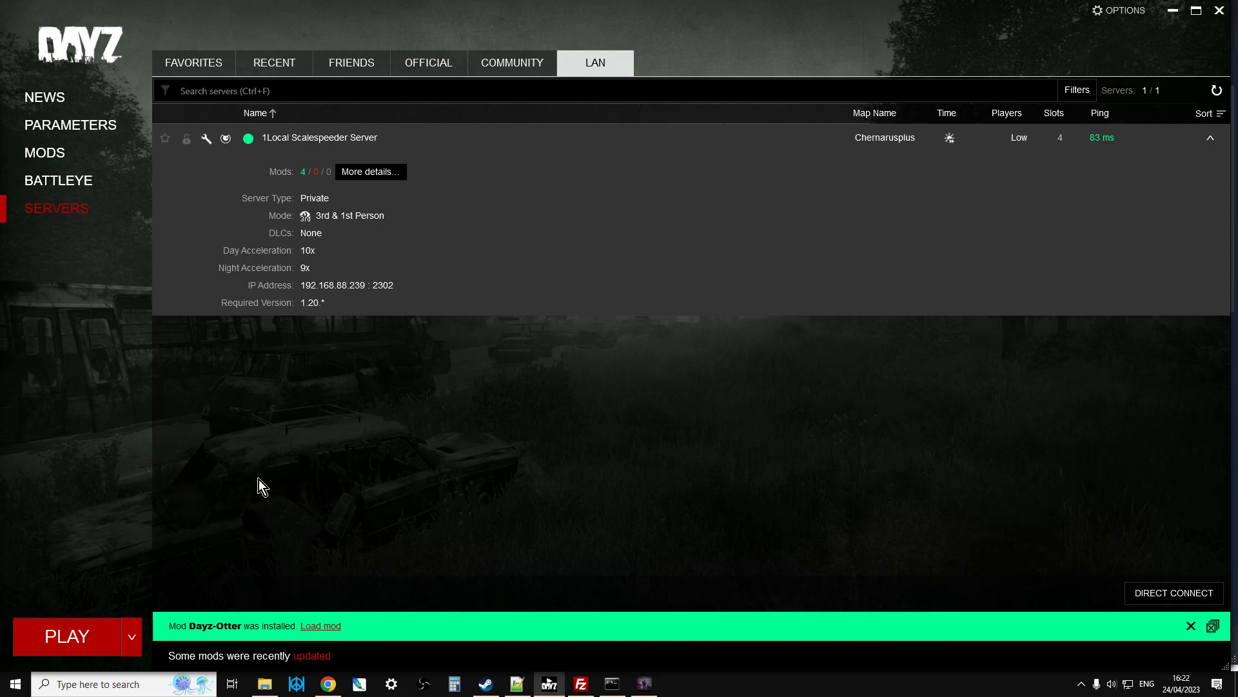
mouse_move(335, 628)
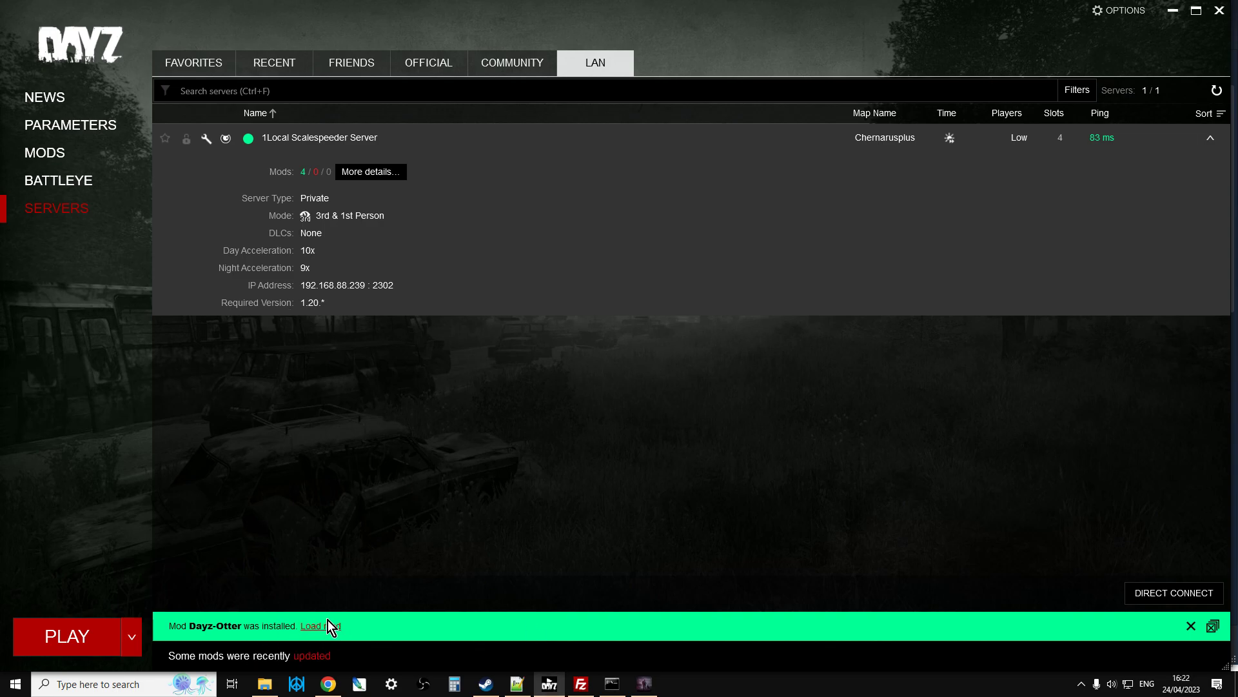
mouse_move(51, 165)
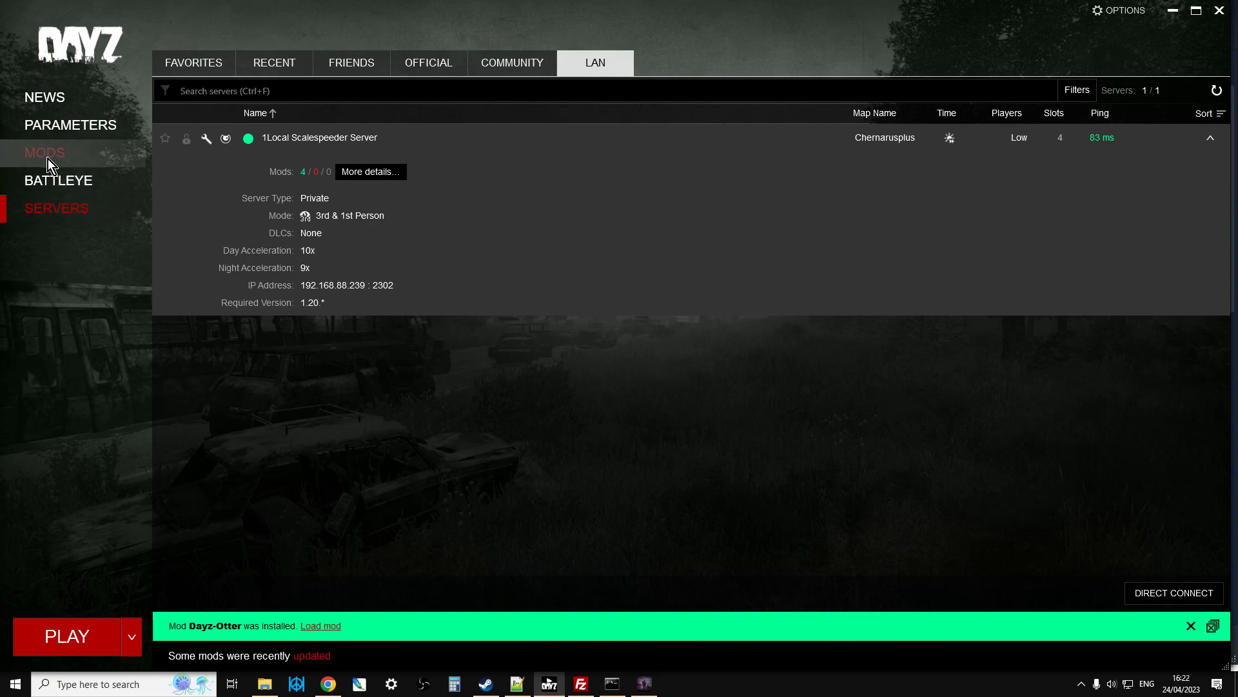
Open the Dayz-Otter mod's install folder in Windows Explorer from the launcher's Mods list.
left_click(45, 153)
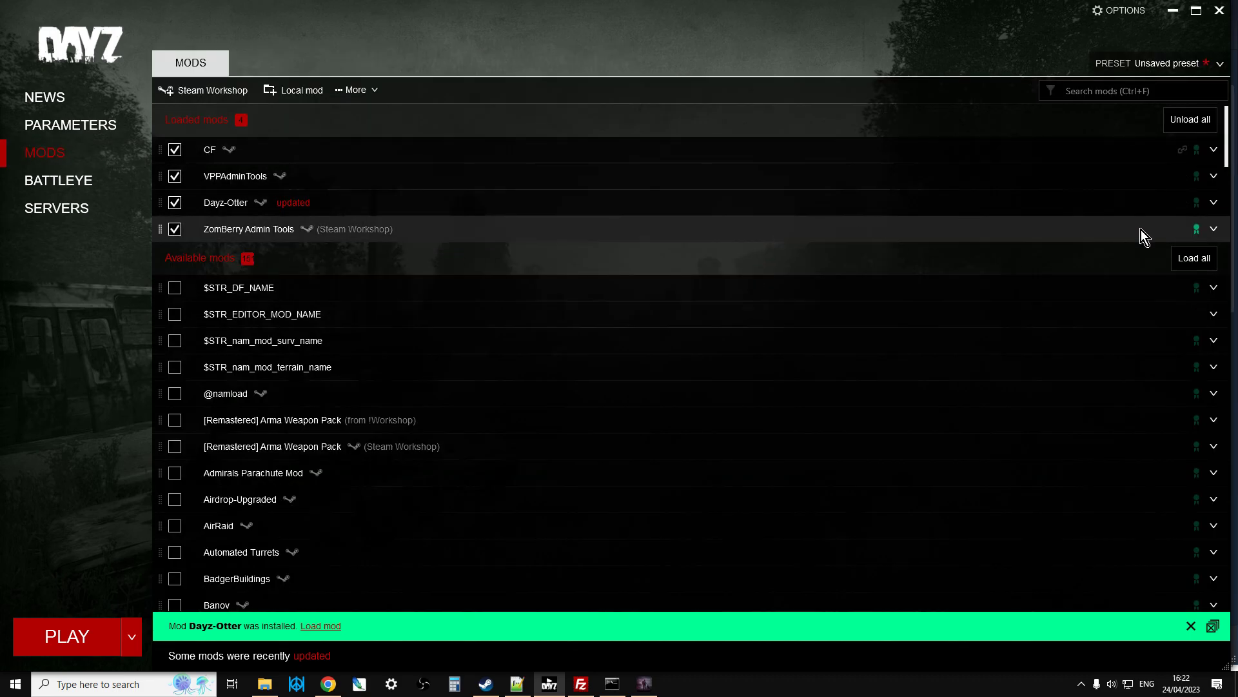
mouse_move(1215, 207)
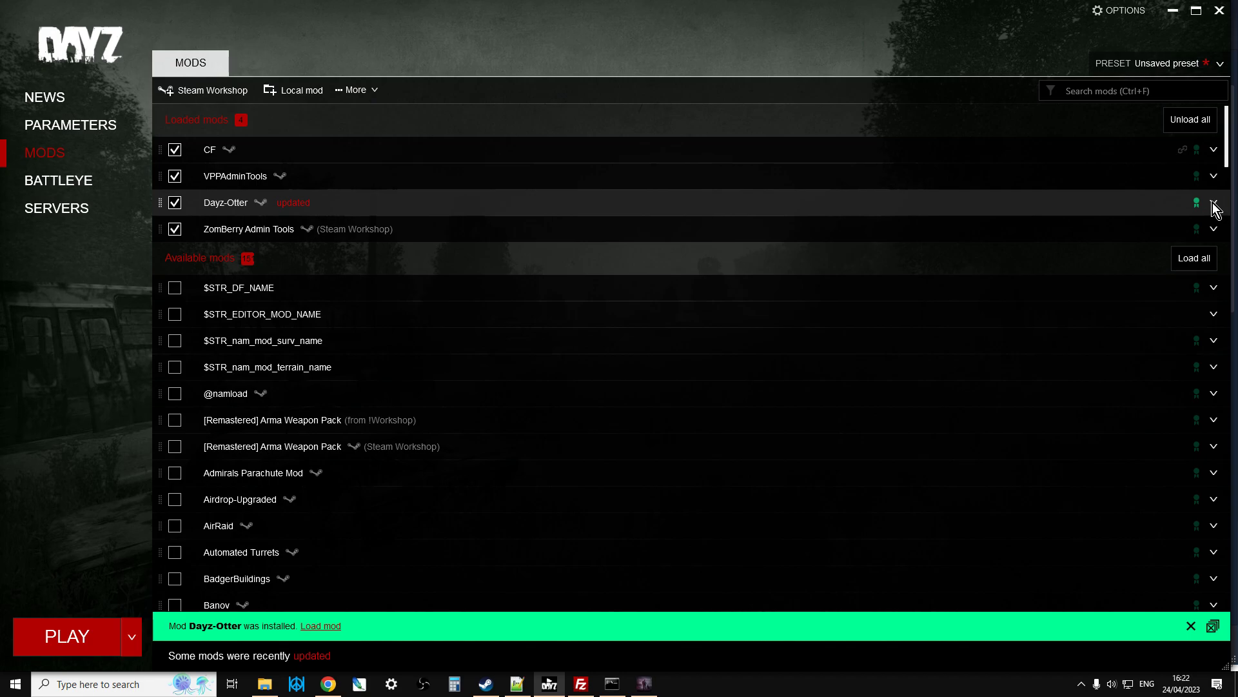
left_click(1213, 202)
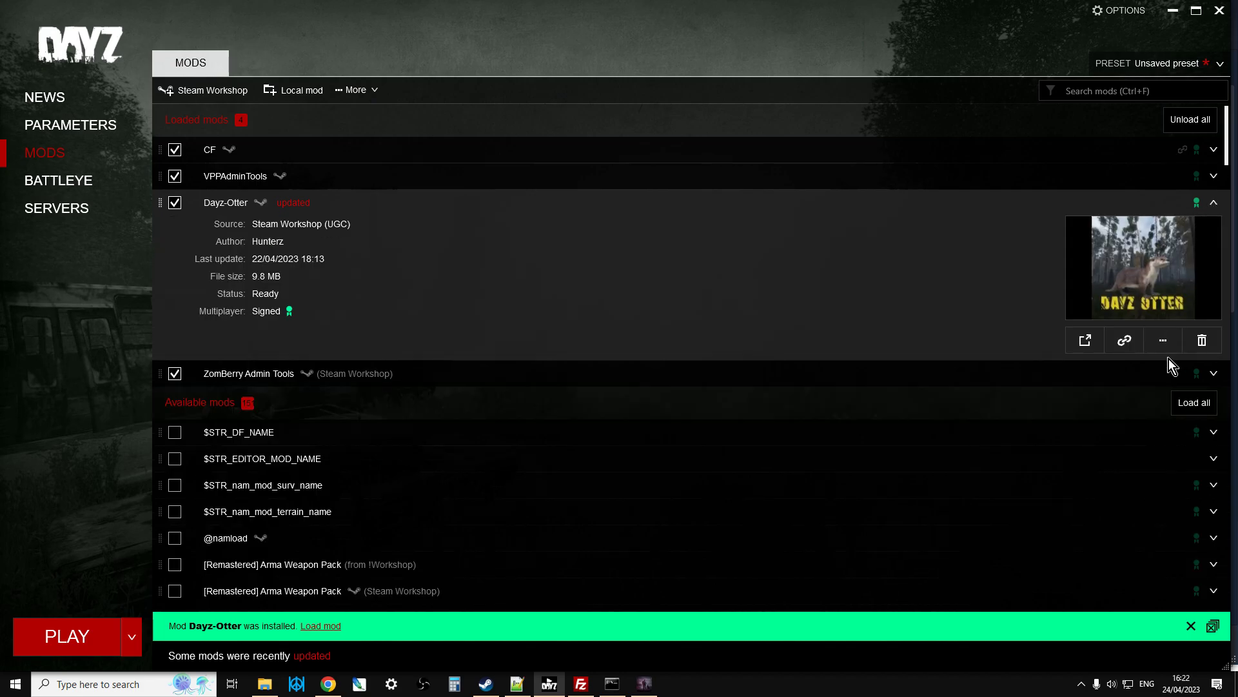
left_click(1163, 340)
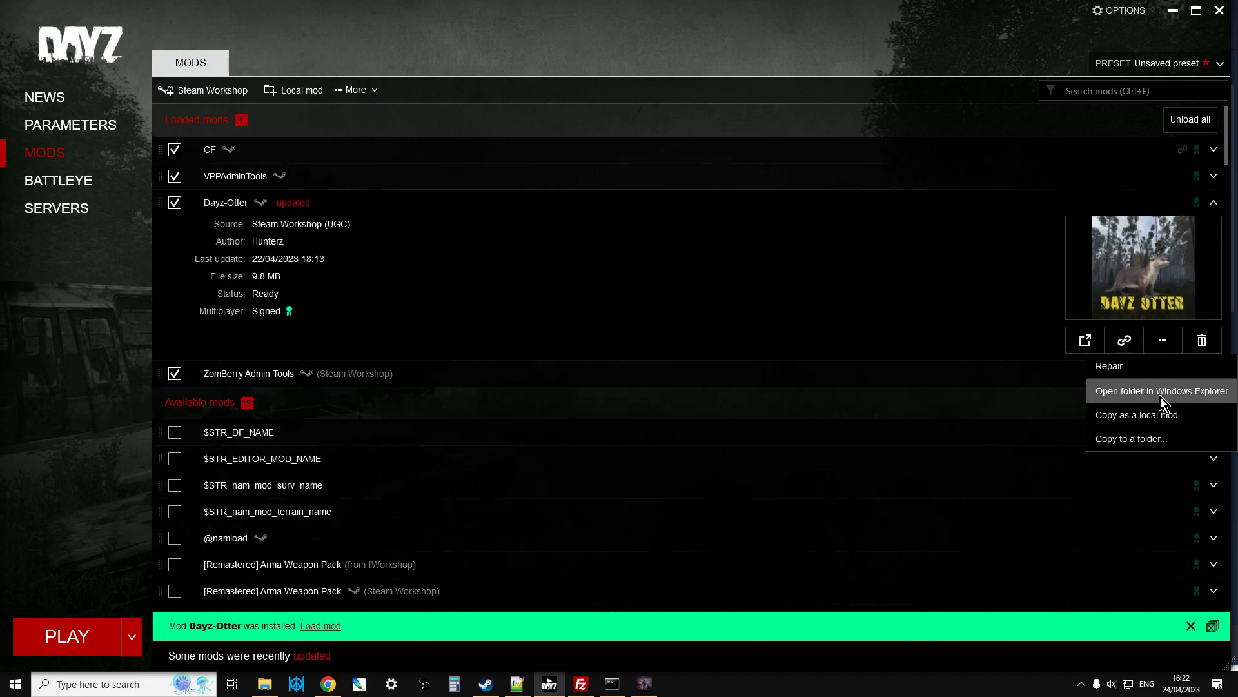
left_click(1161, 390)
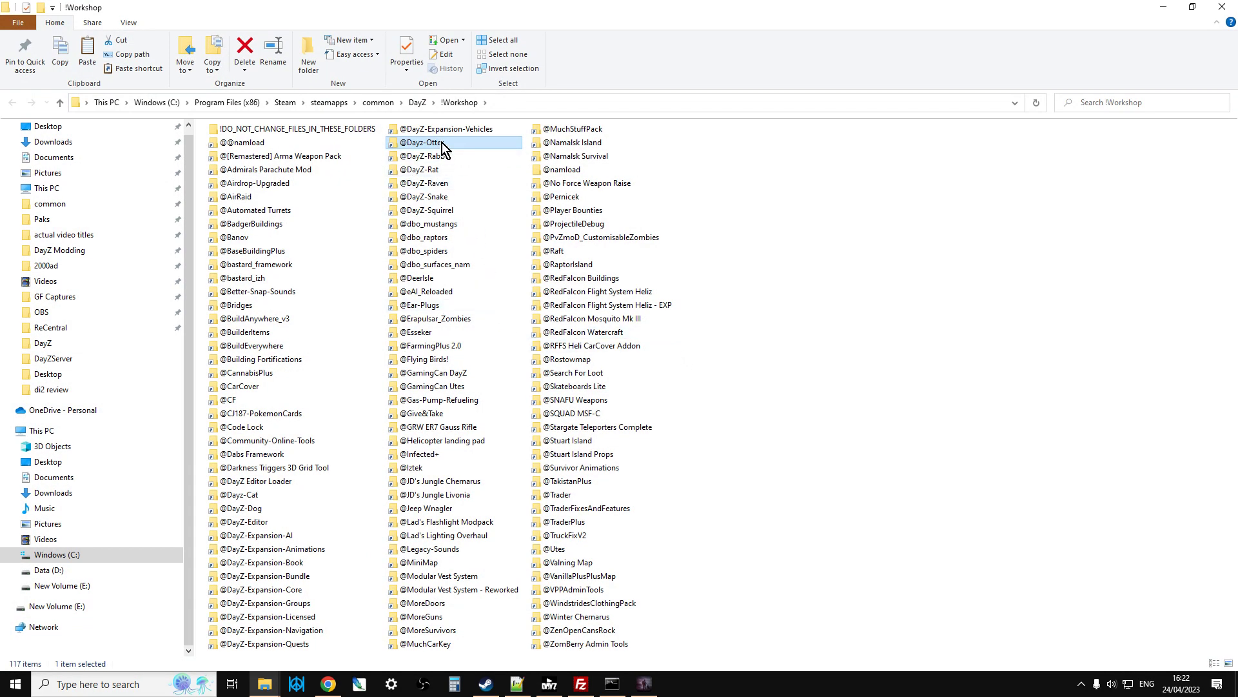
mouse_move(57, 105)
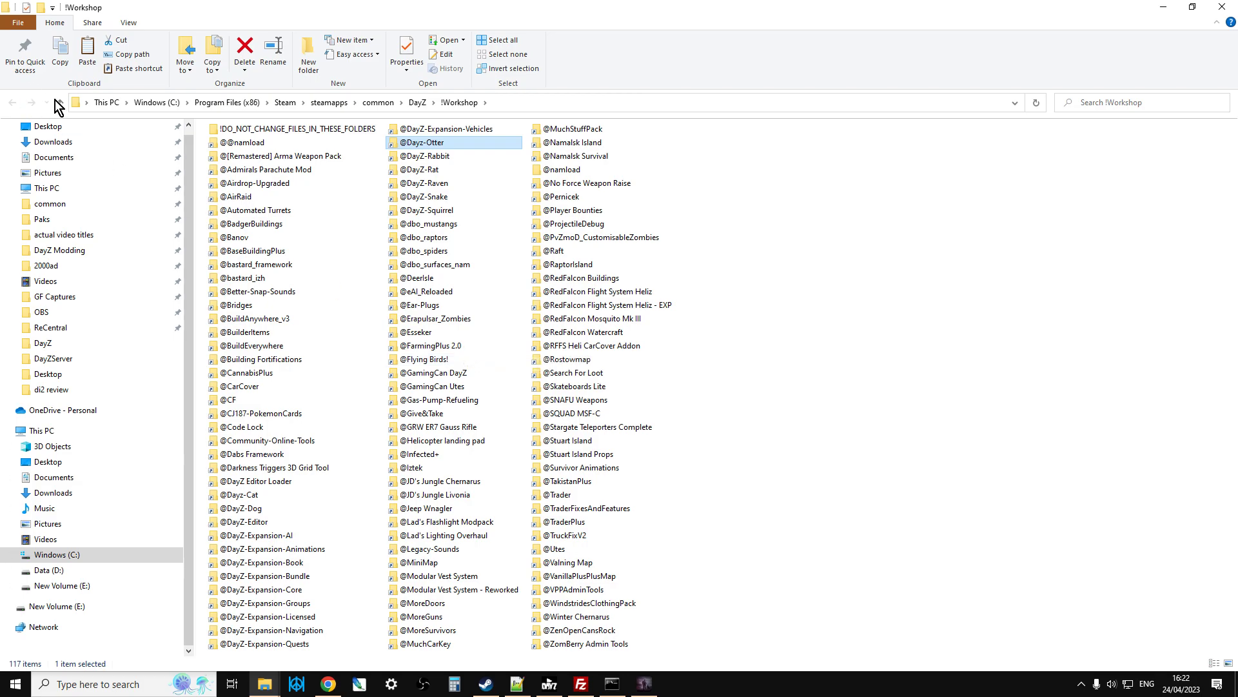
left_click(60, 103)
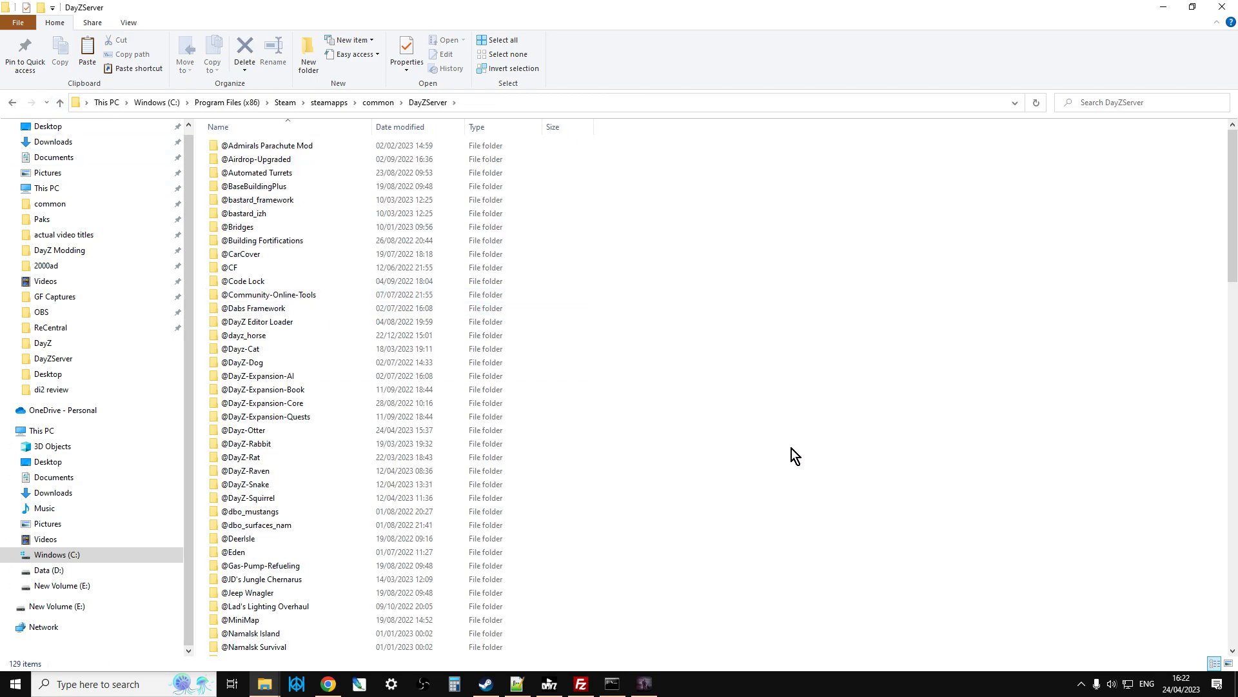
mouse_move(688, 487)
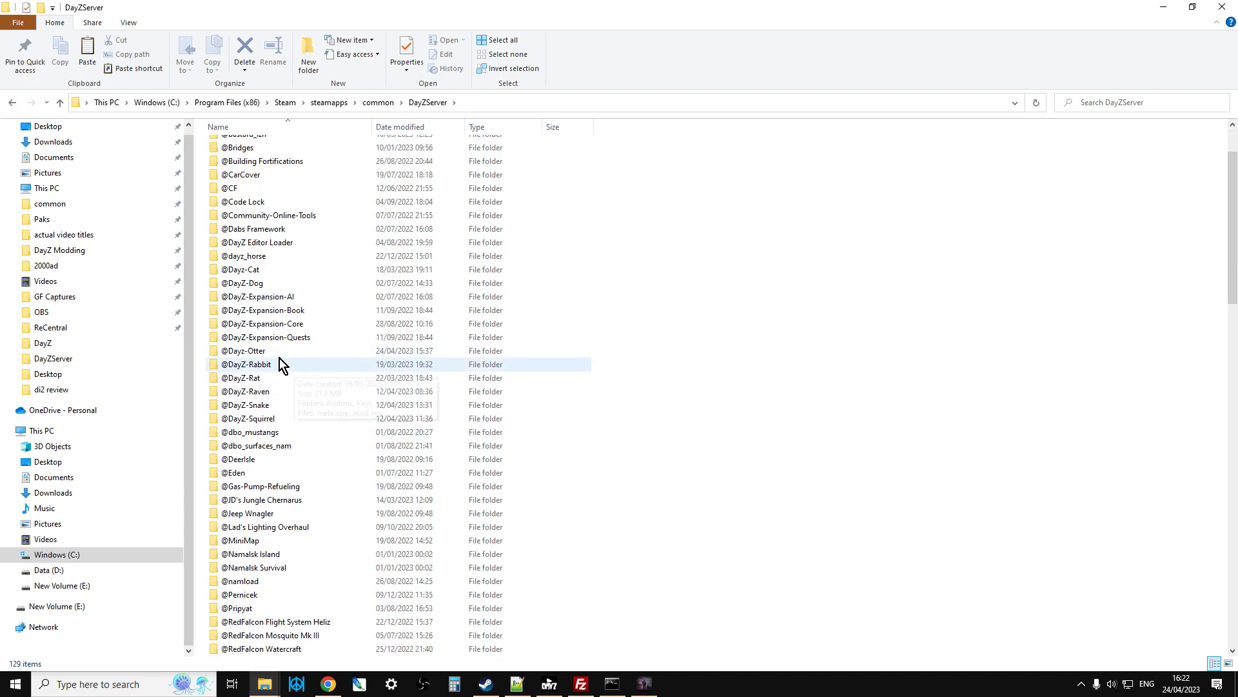
double_click(244, 350)
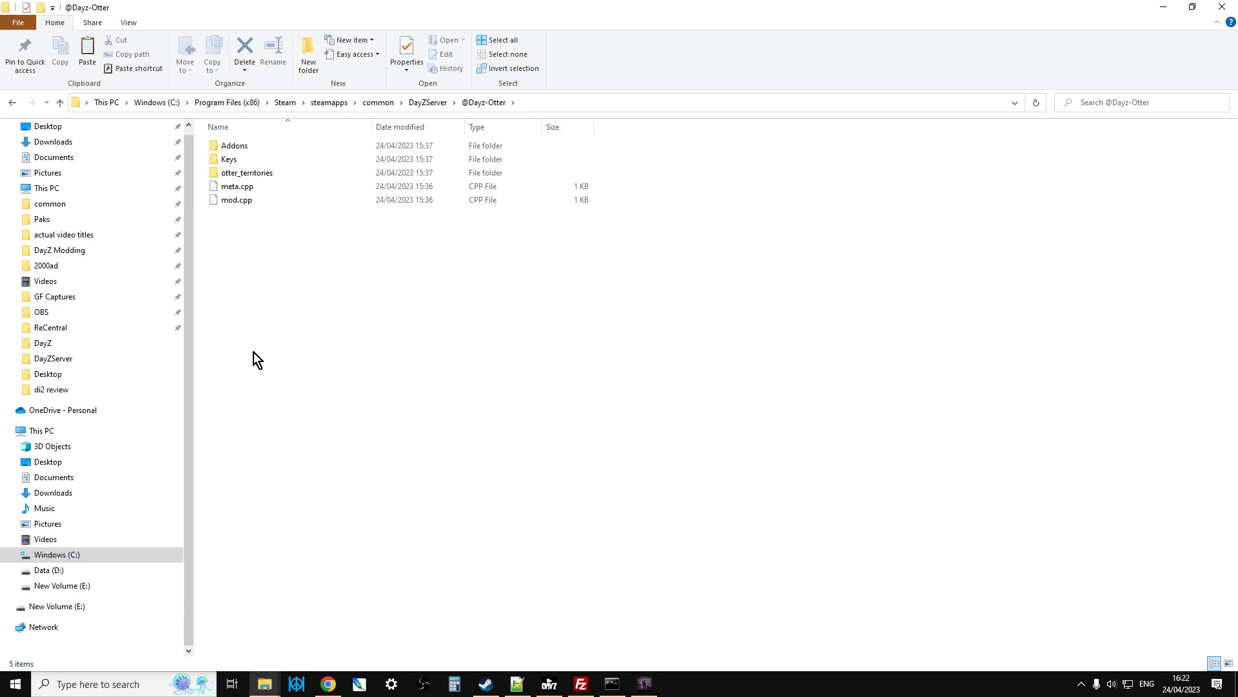
mouse_move(239, 183)
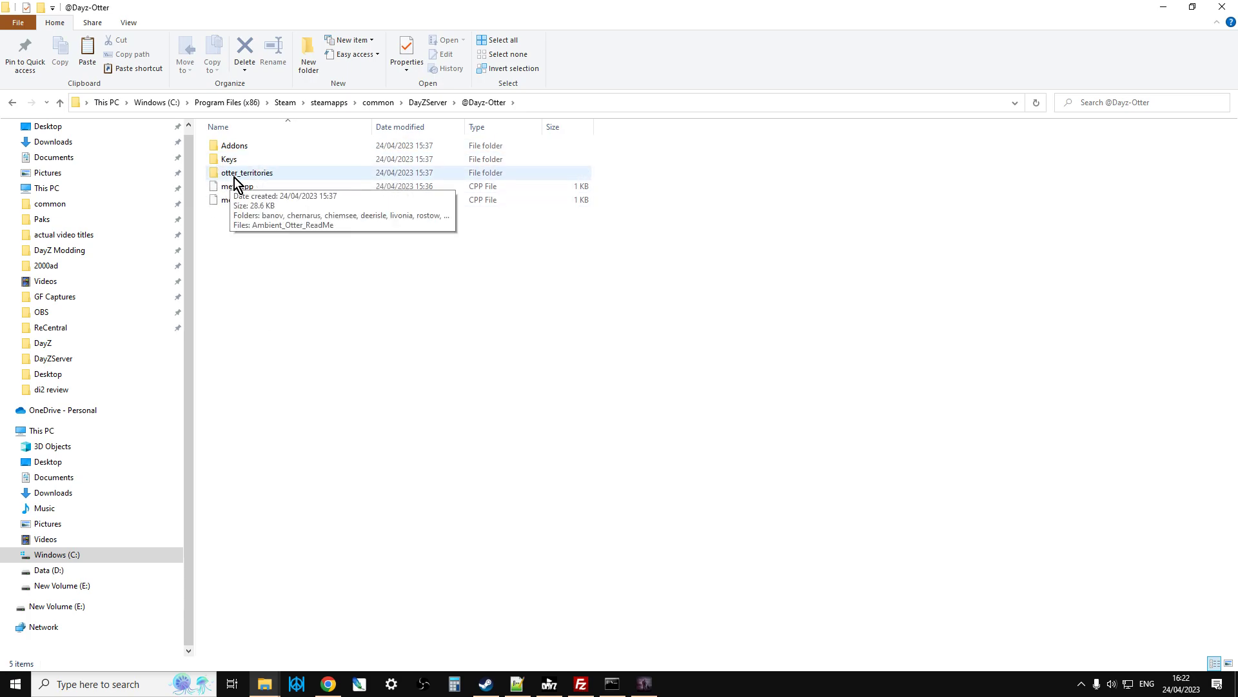
mouse_move(241, 238)
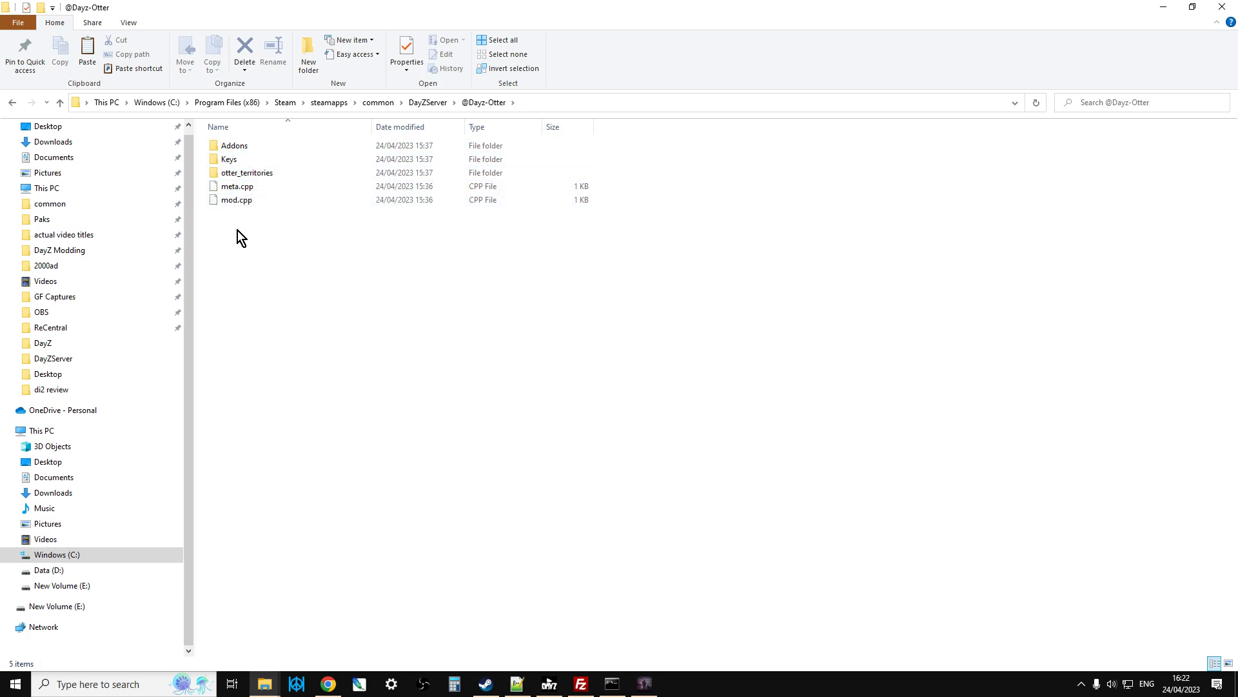
double_click(247, 172)
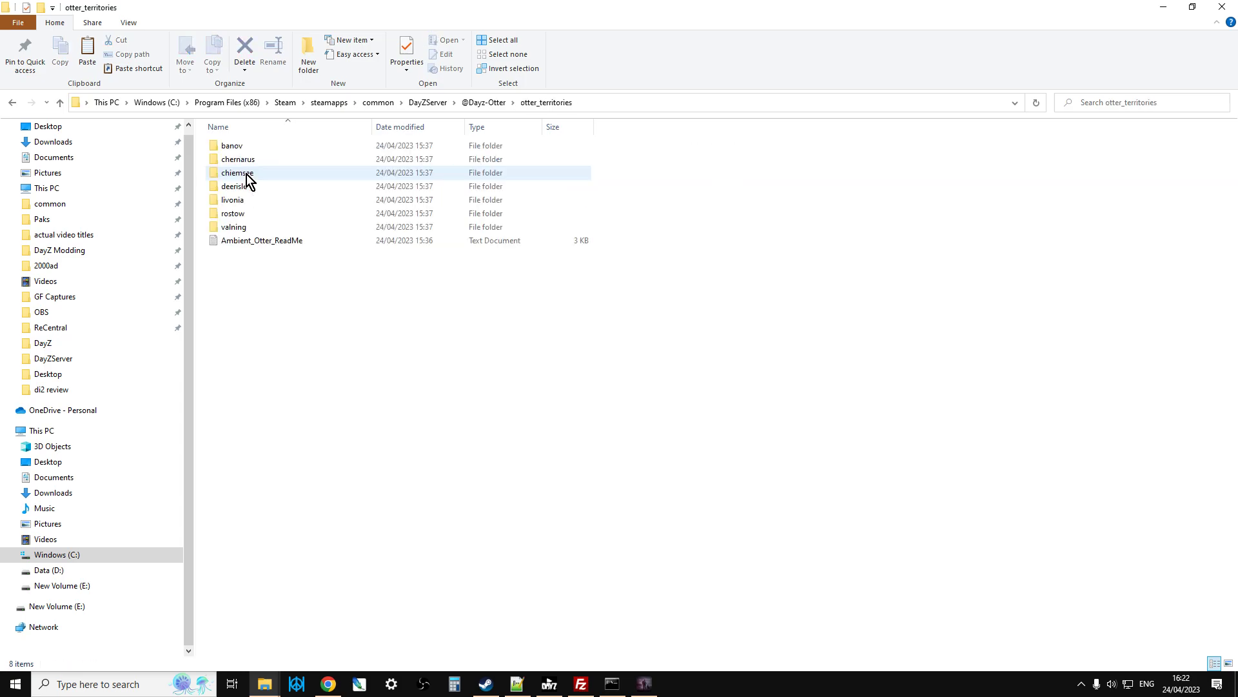
right_click(261, 240)
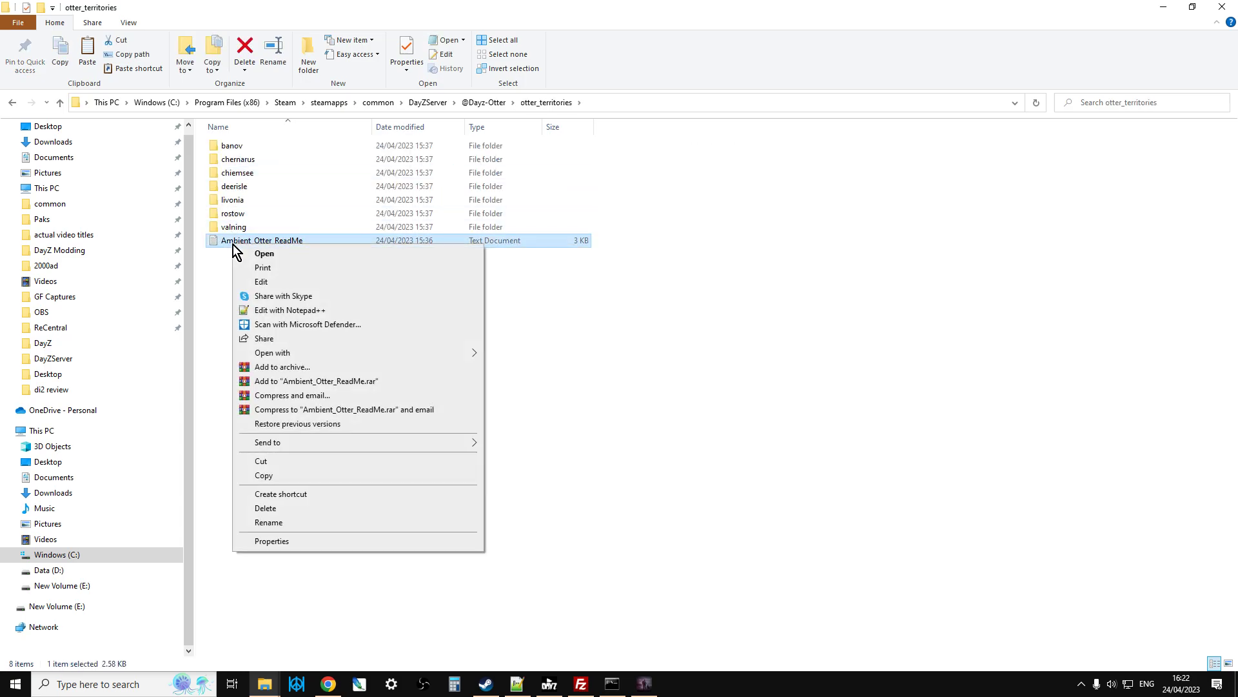
left_click(289, 309)
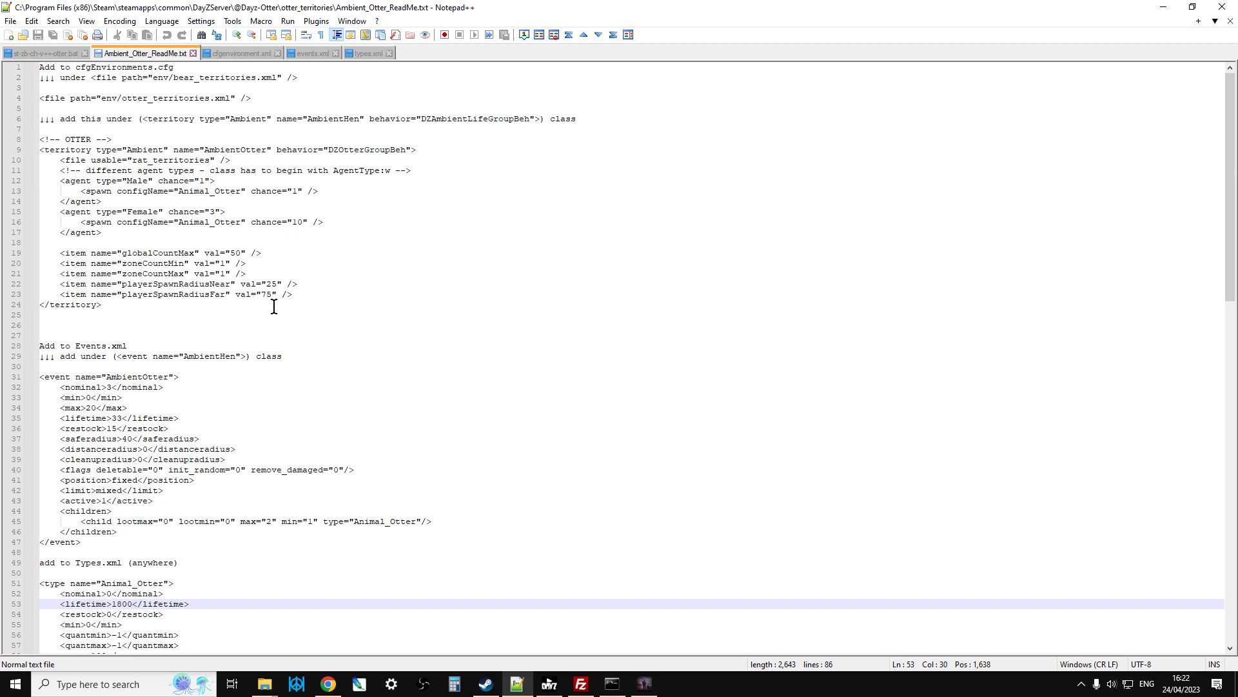
Replace rat_territories with otter_territories on the ReadMe's territory file line.
left_click(59, 160)
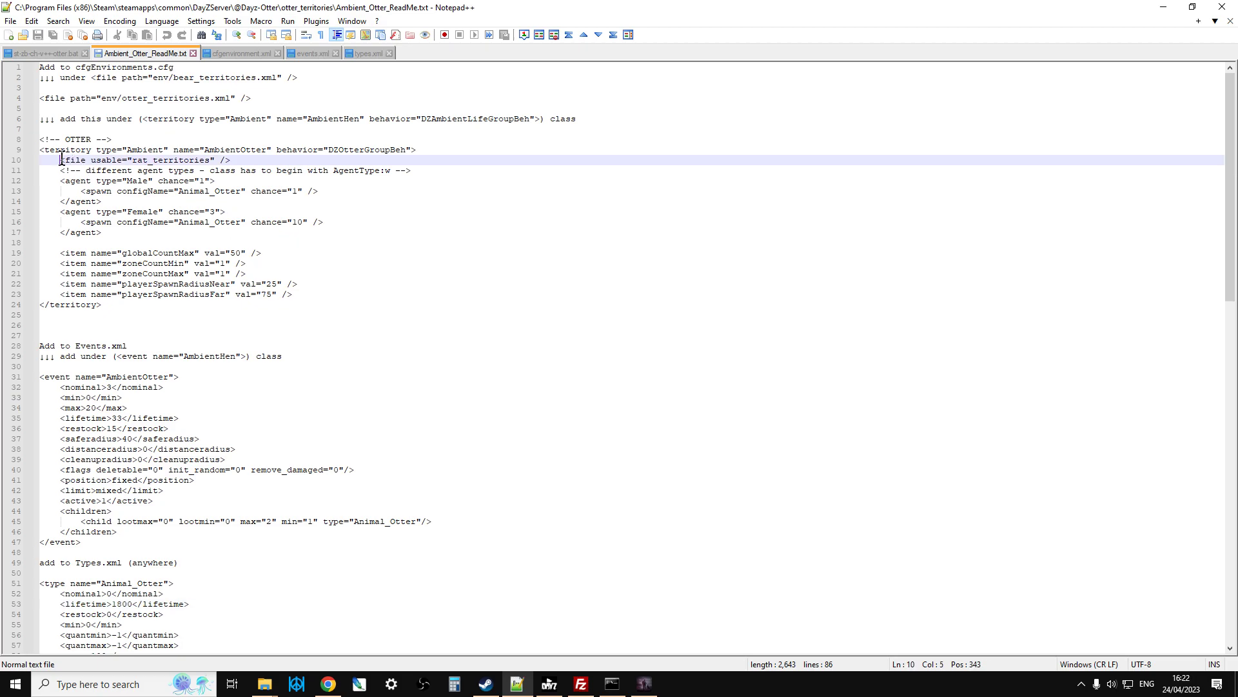
left_click_drag(62, 159, 232, 159)
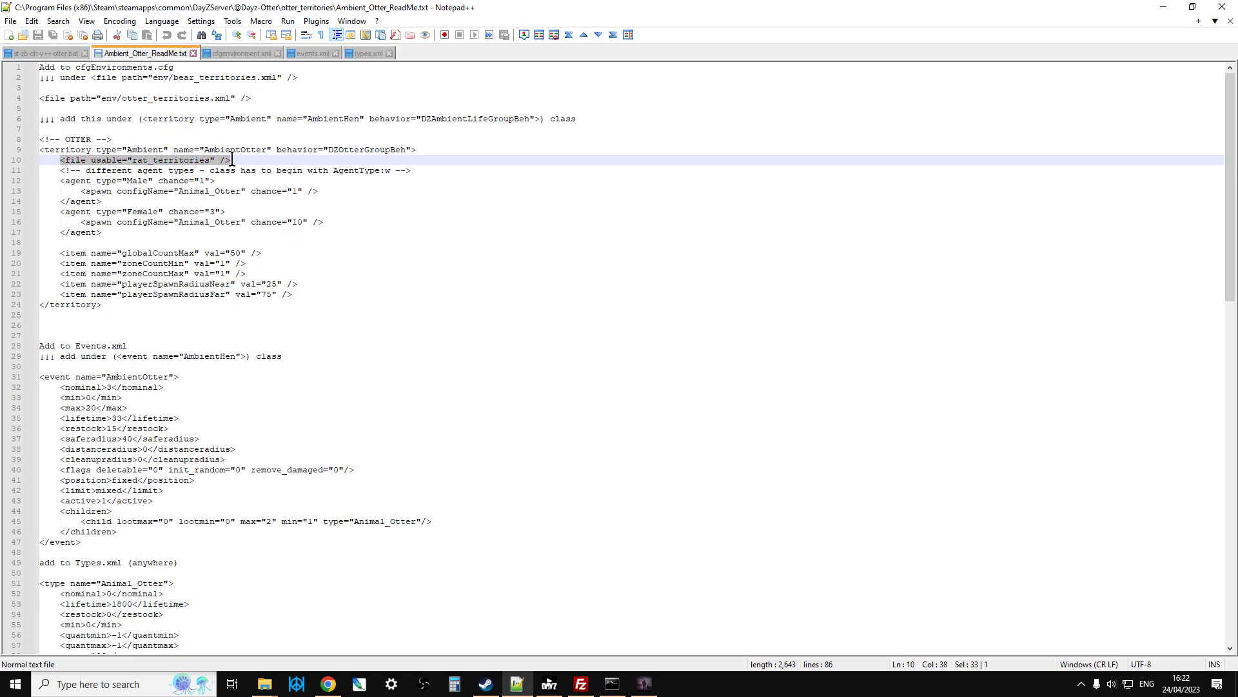
mouse_move(236, 170)
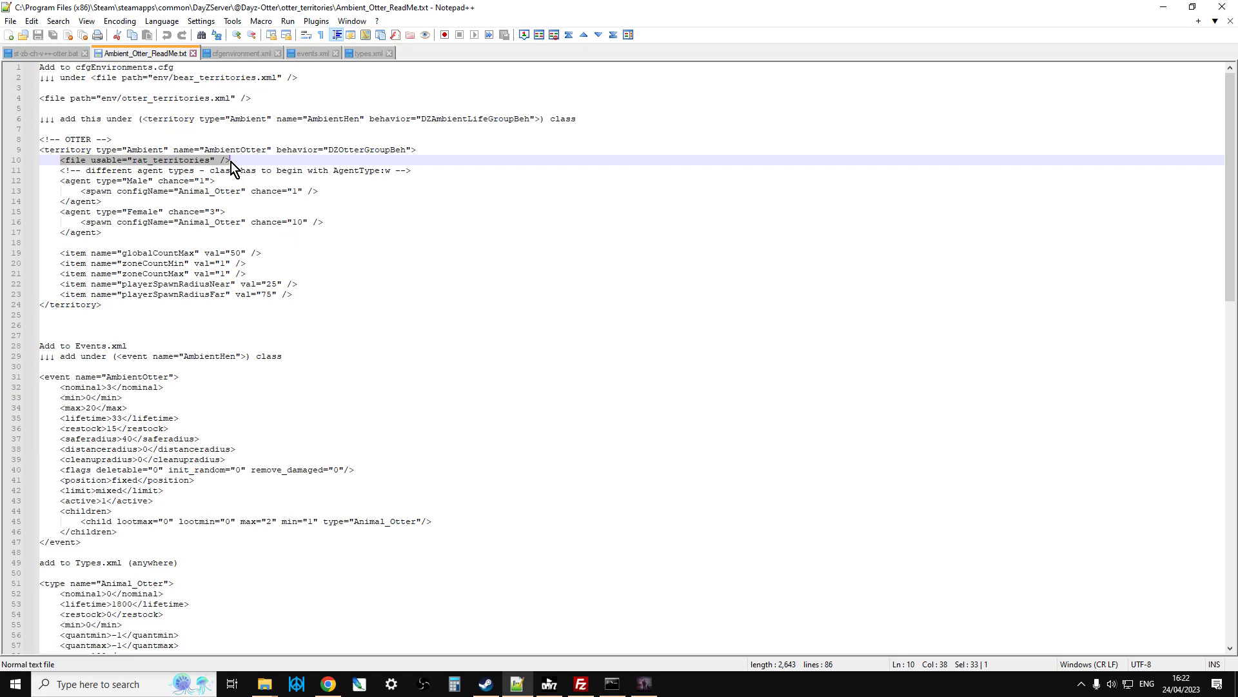
left_click(210, 149)
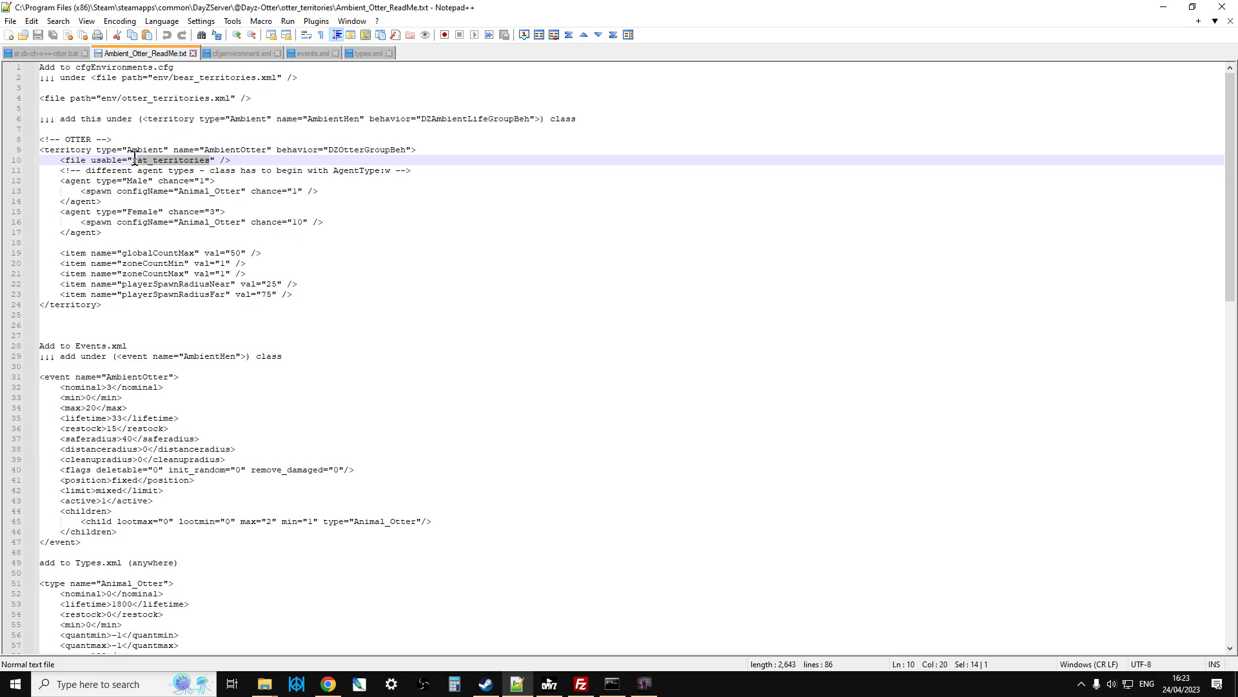
right_click(142, 159)
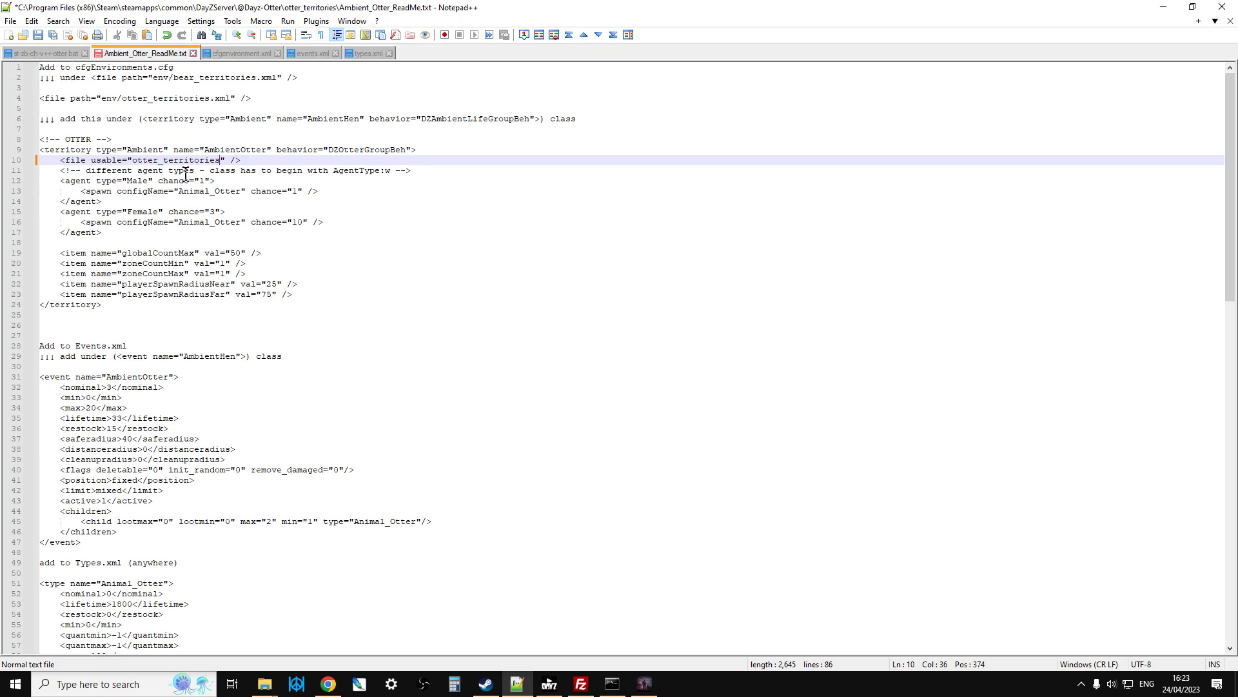
mouse_move(264, 683)
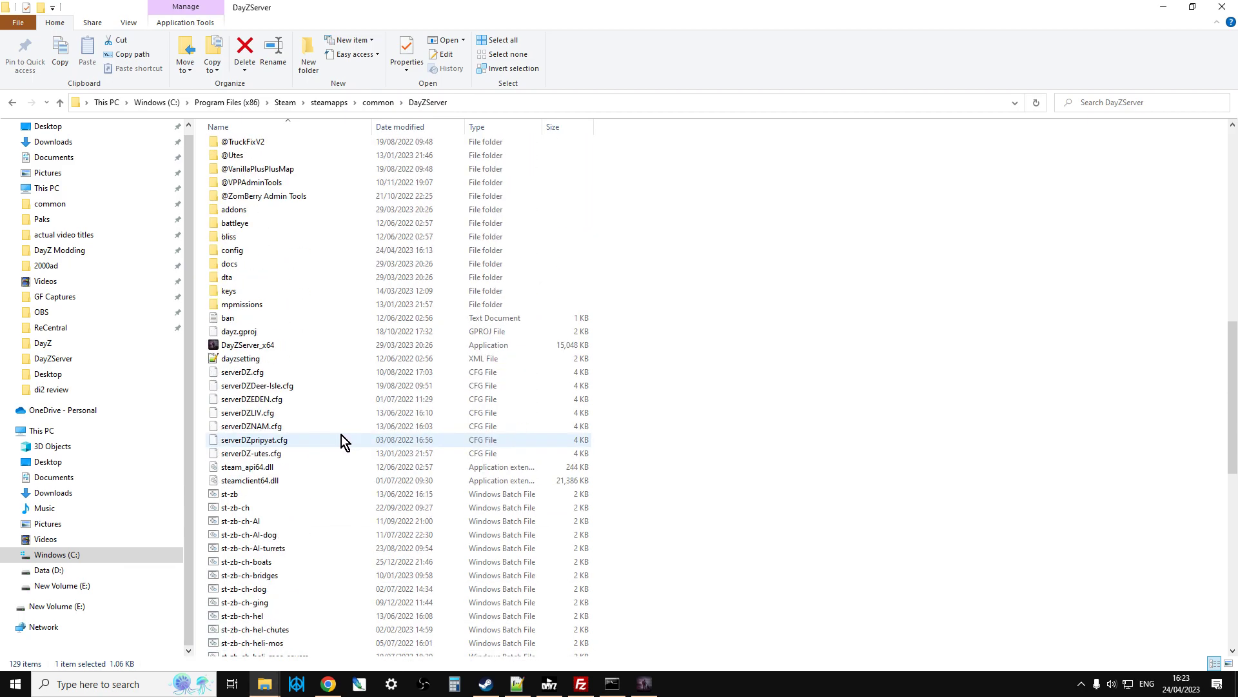
Open dayzOffline.chernarusplus's cfgenvironment.xml in Notepad++ via mpmissions.
double_click(241, 303)
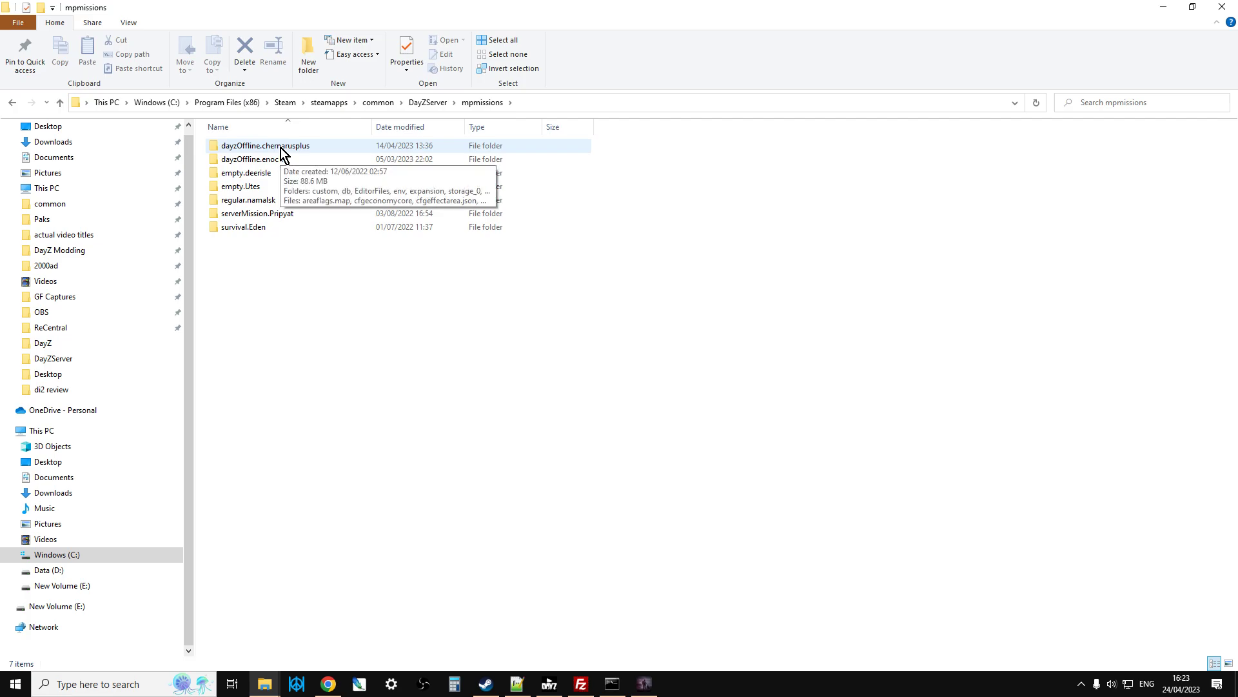
double_click(265, 145)
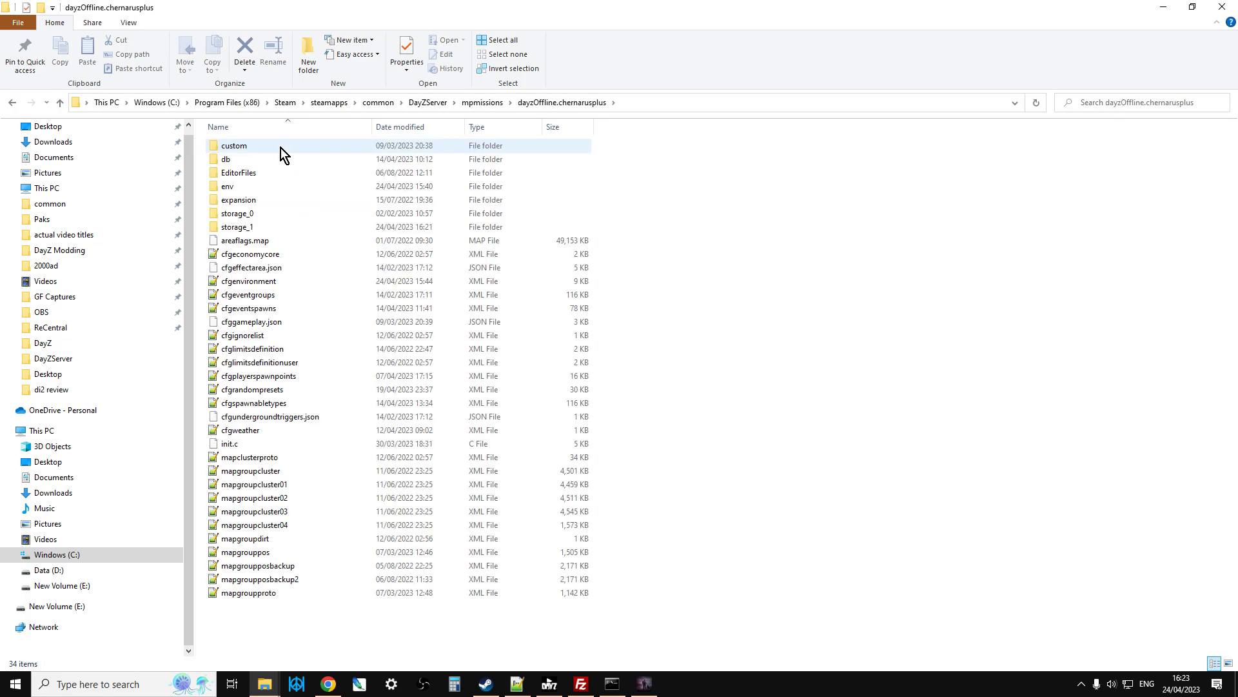
right_click(248, 281)
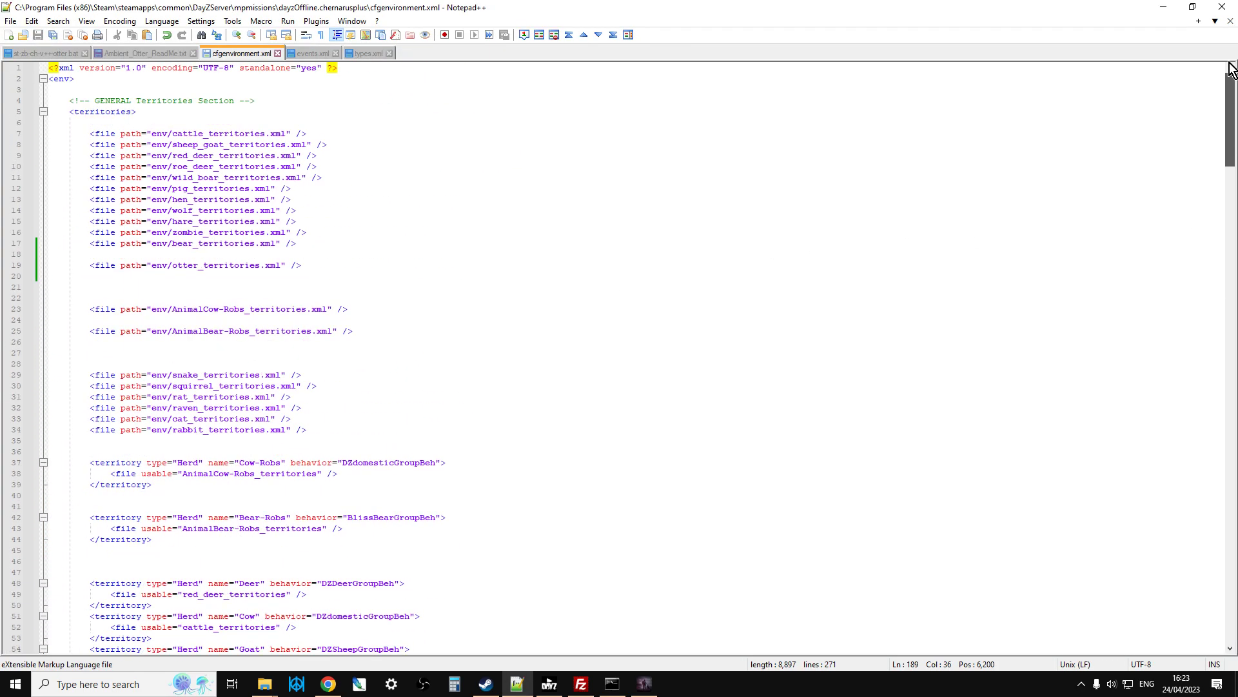
Confirm that cfgenvironment.xml already lists the otter_territories.xml entry.
left_click(36, 53)
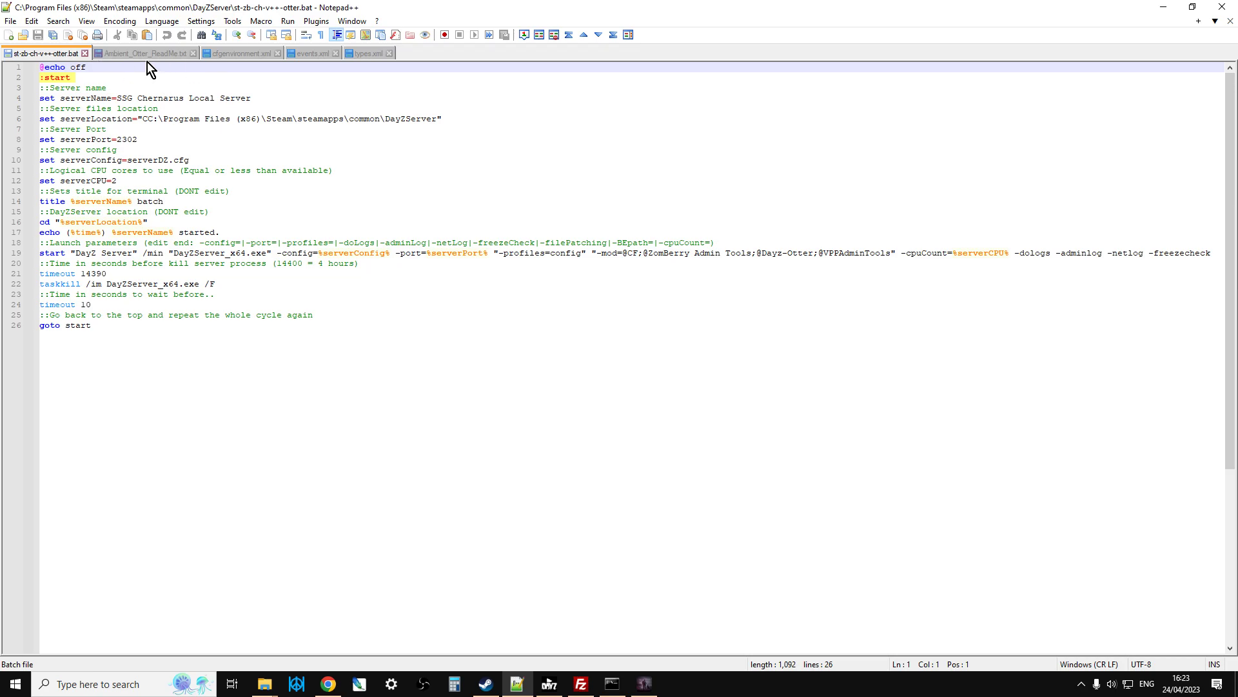
left_click(120, 55)
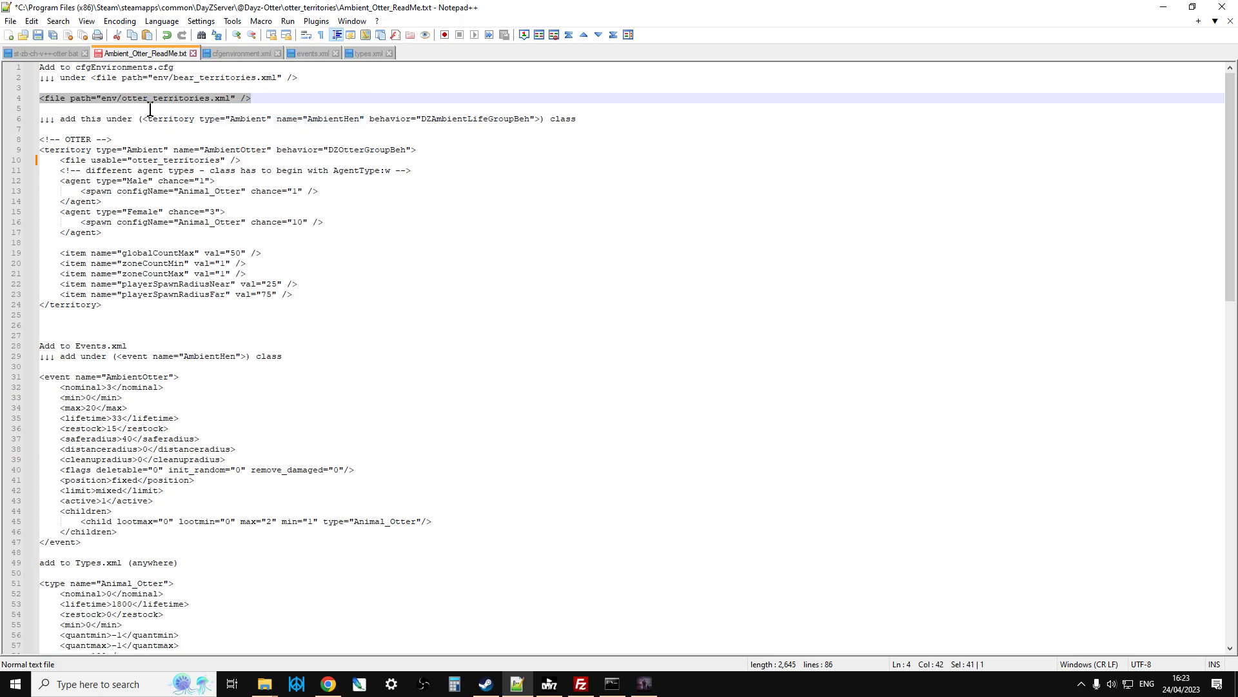
left_click(240, 53)
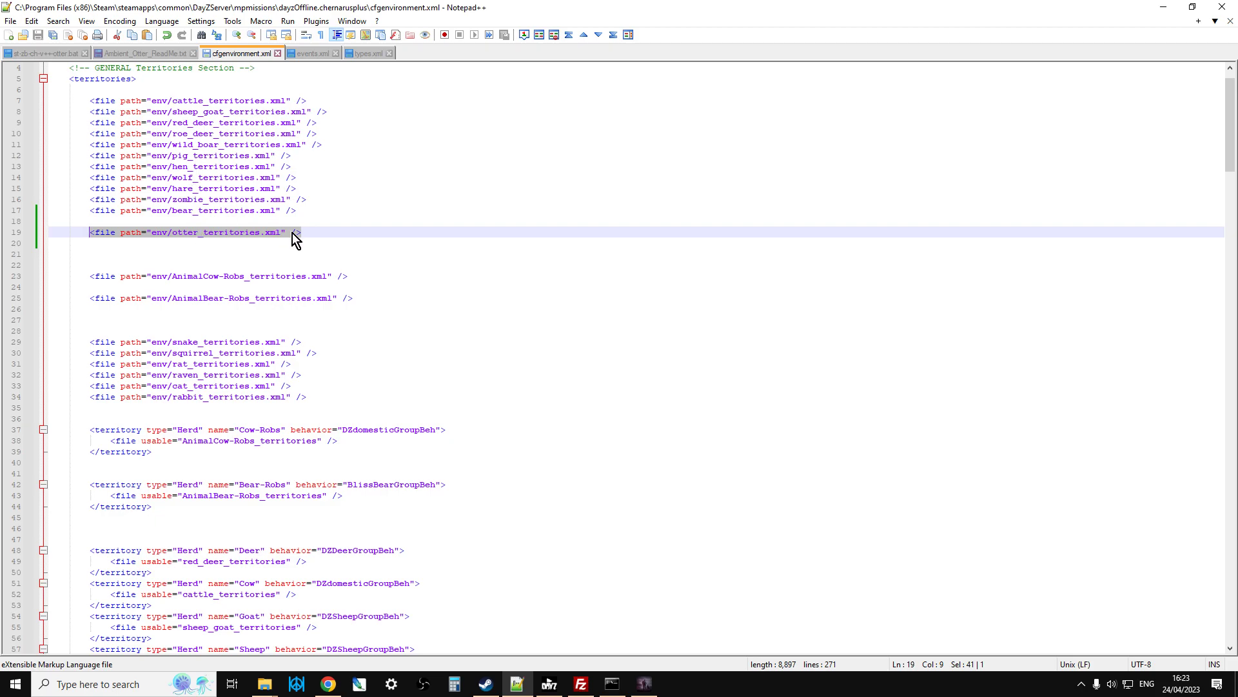
Copy the Otter territory block from the ReadMe and review cfgenvironment.
left_click(129, 55)
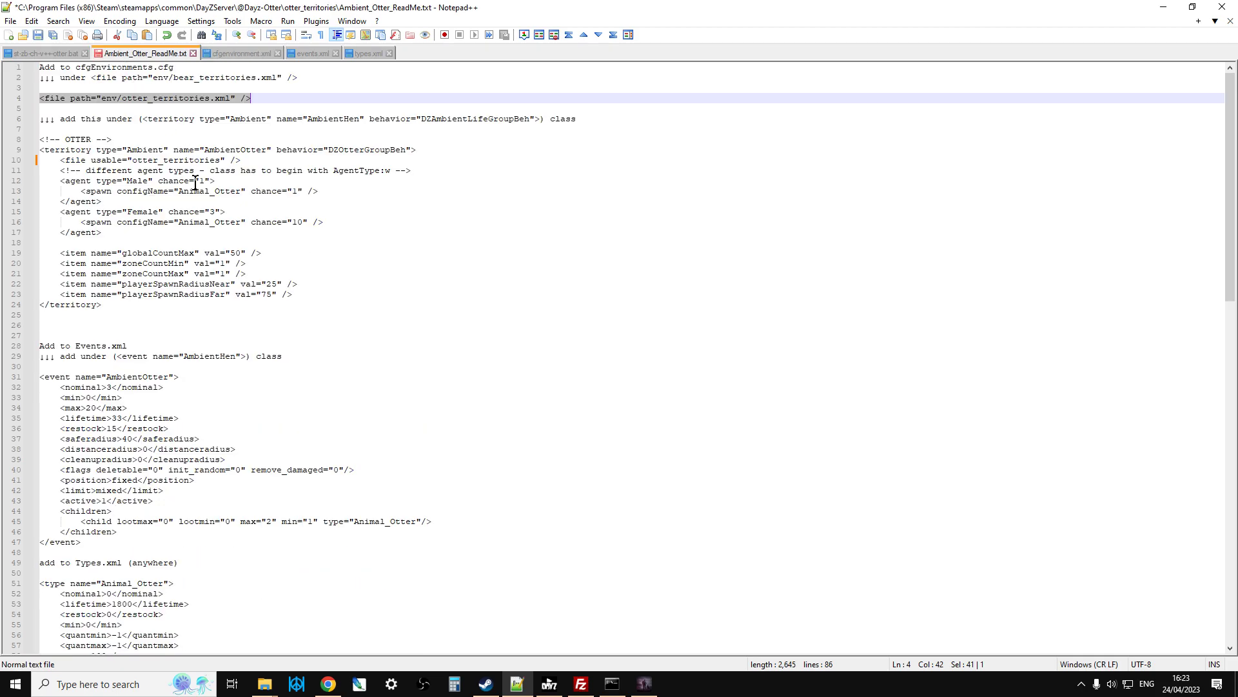
left_click(165, 180)
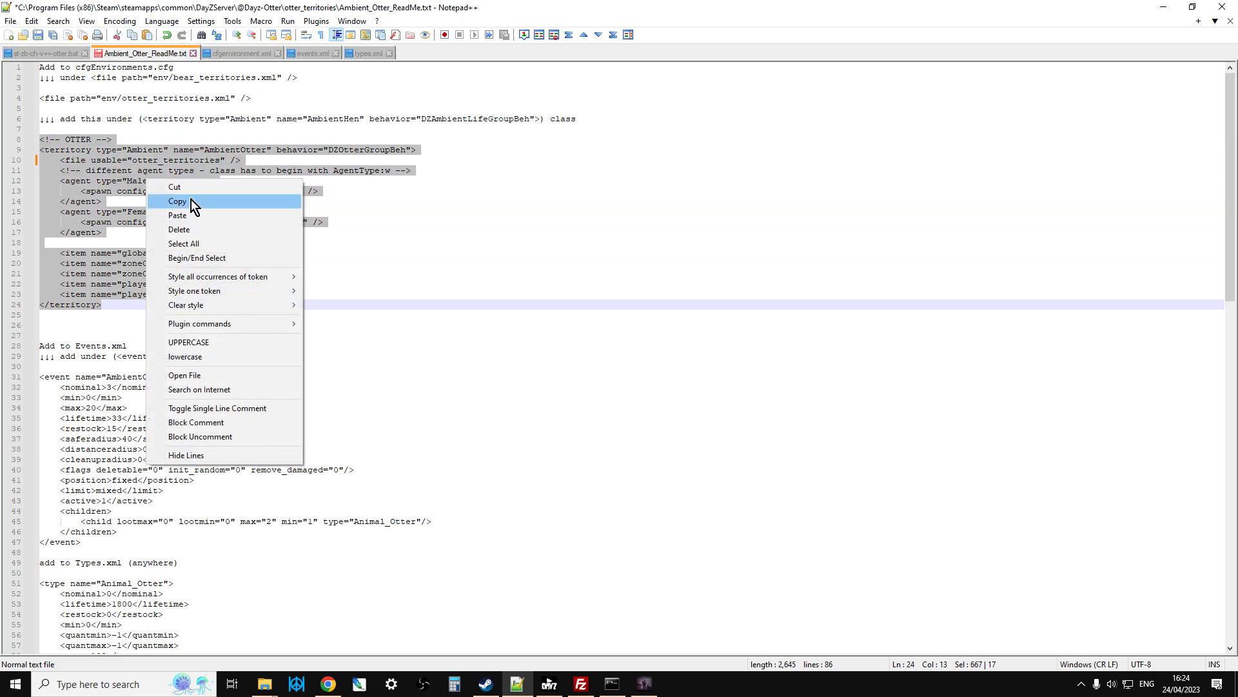
left_click(237, 53)
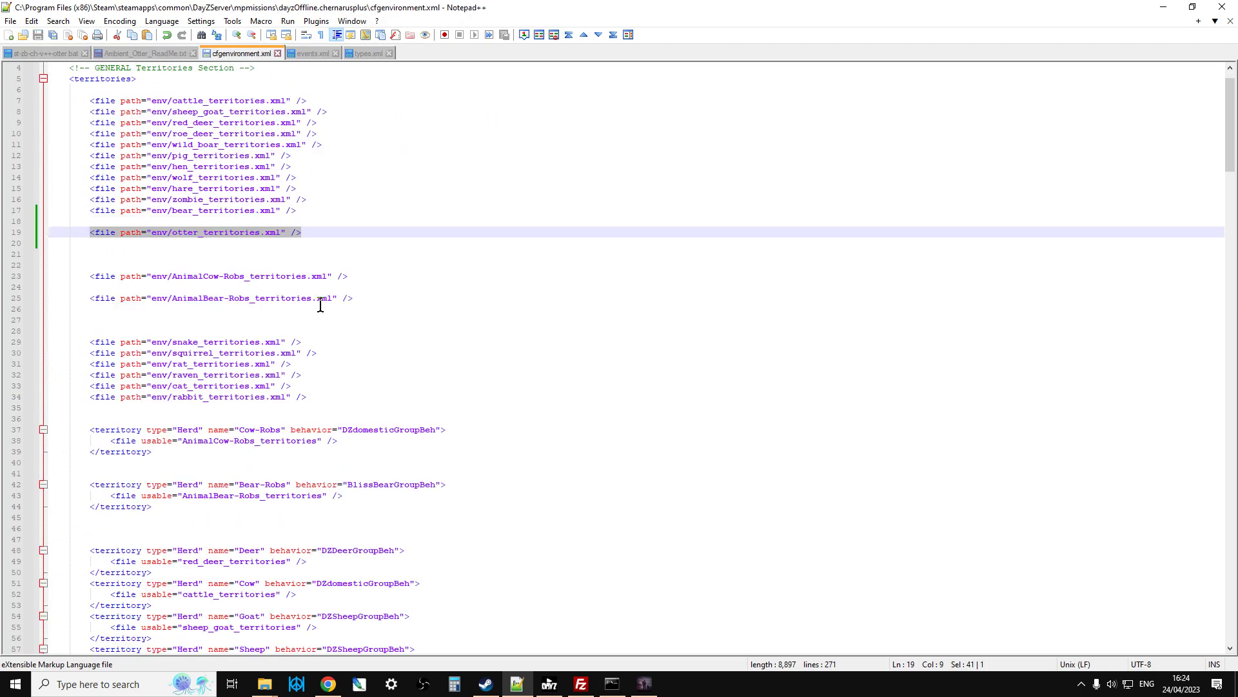
scroll("down", 3)
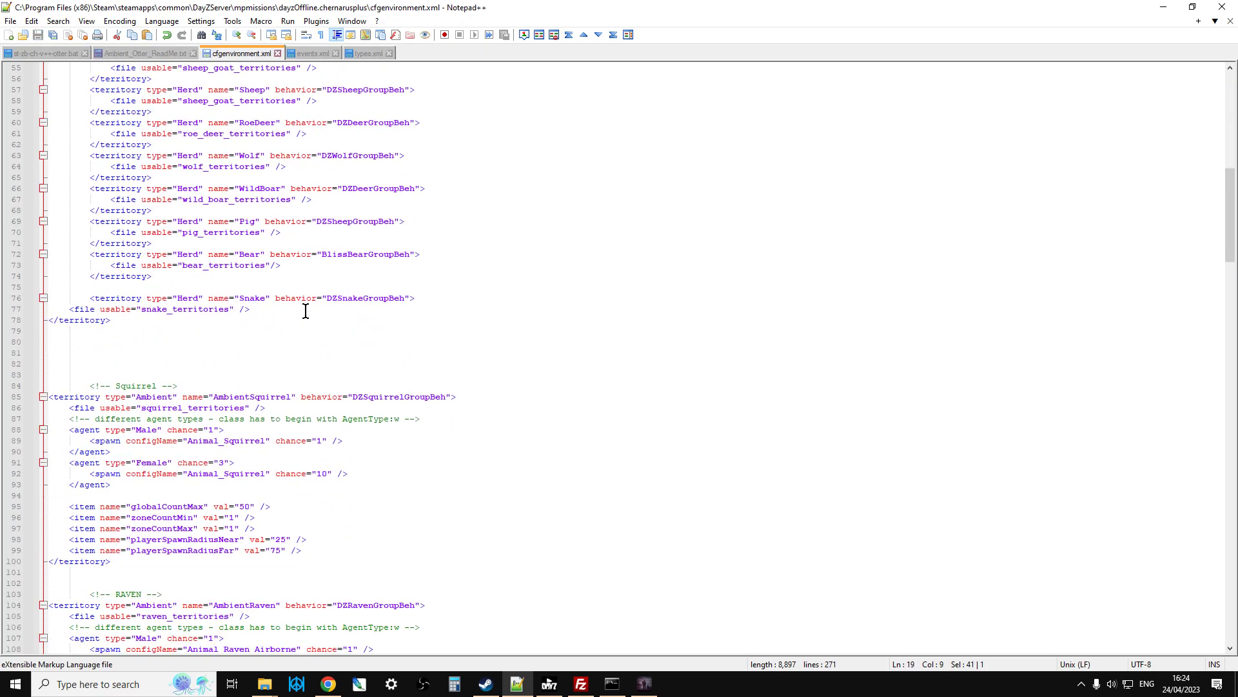
scroll("down", 3)
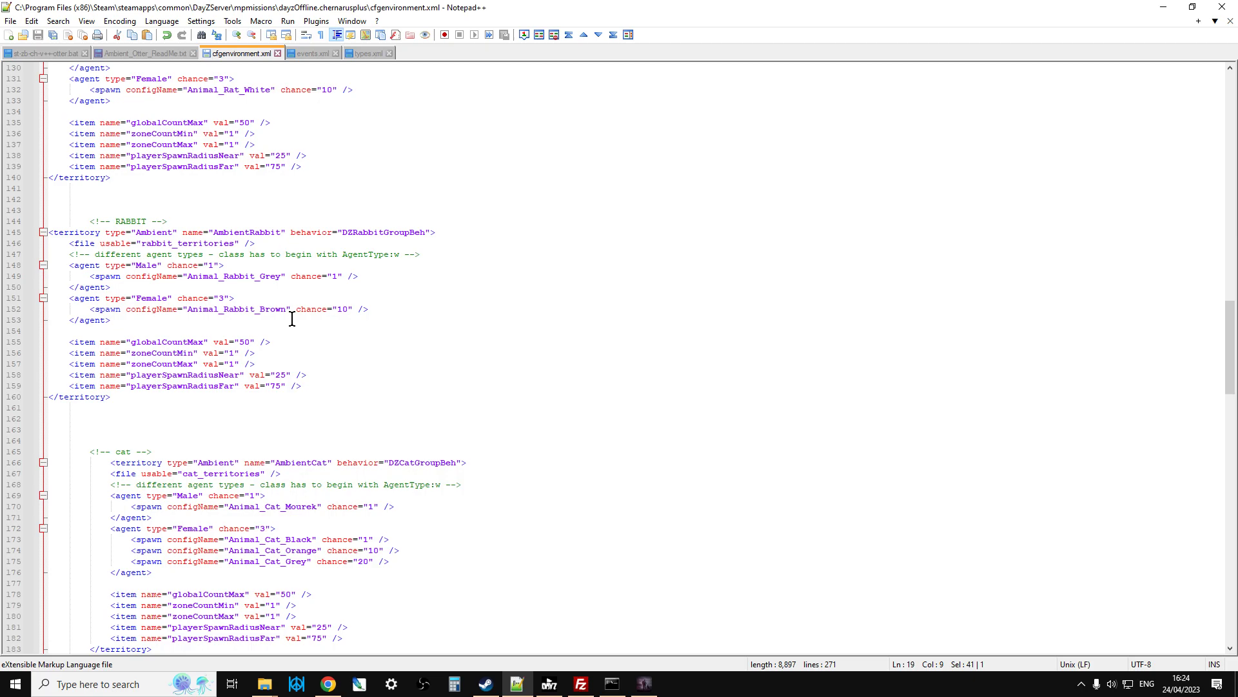
scroll("down", 3)
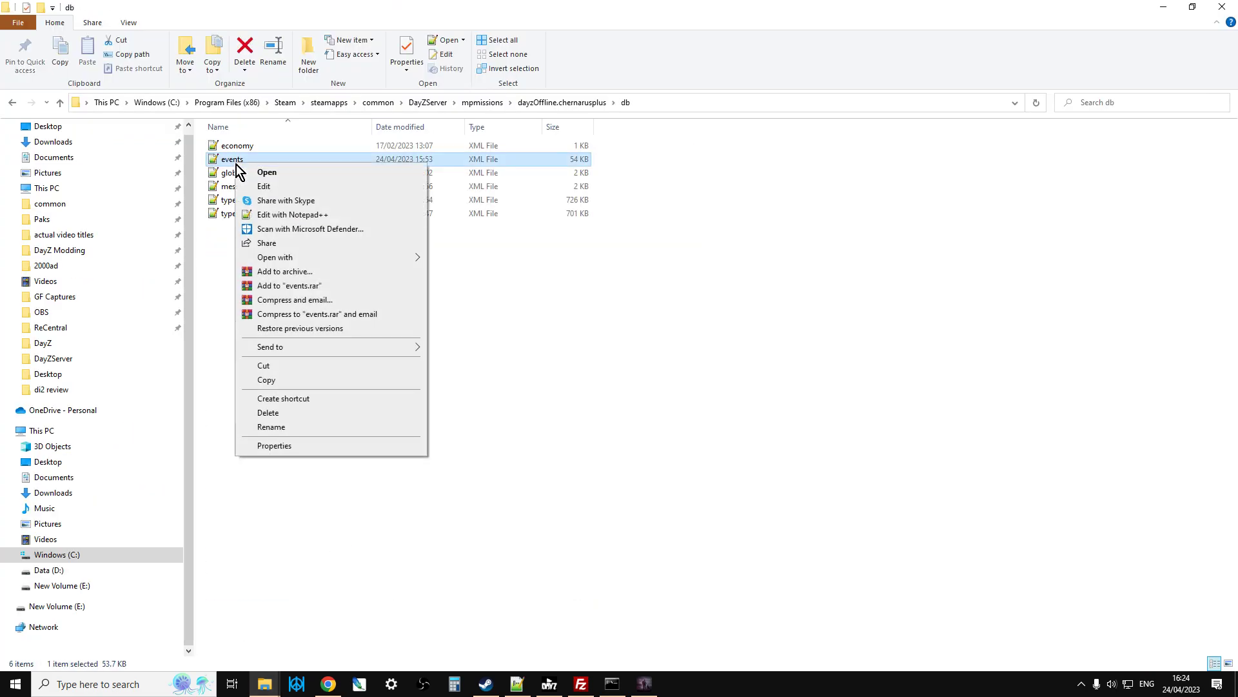
Copy the ReadMe's AmbientOtter event block and paste it under <events> in events.xml.
left_click(292, 214)
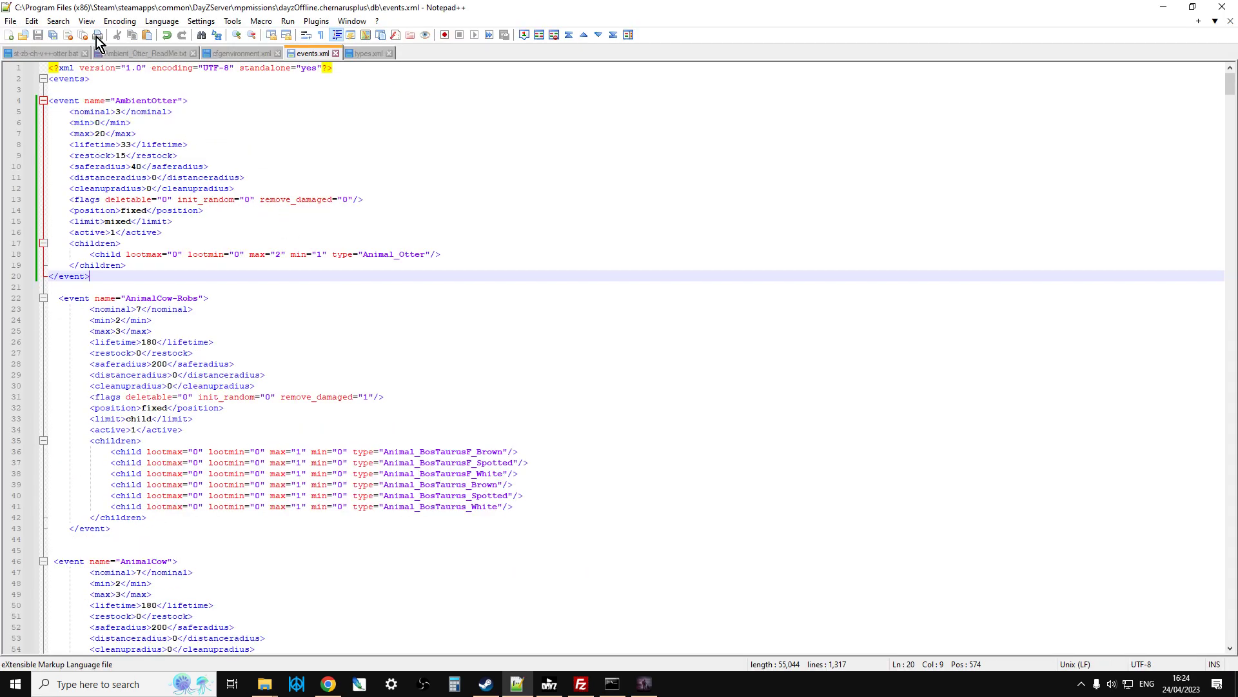
left_click(120, 53)
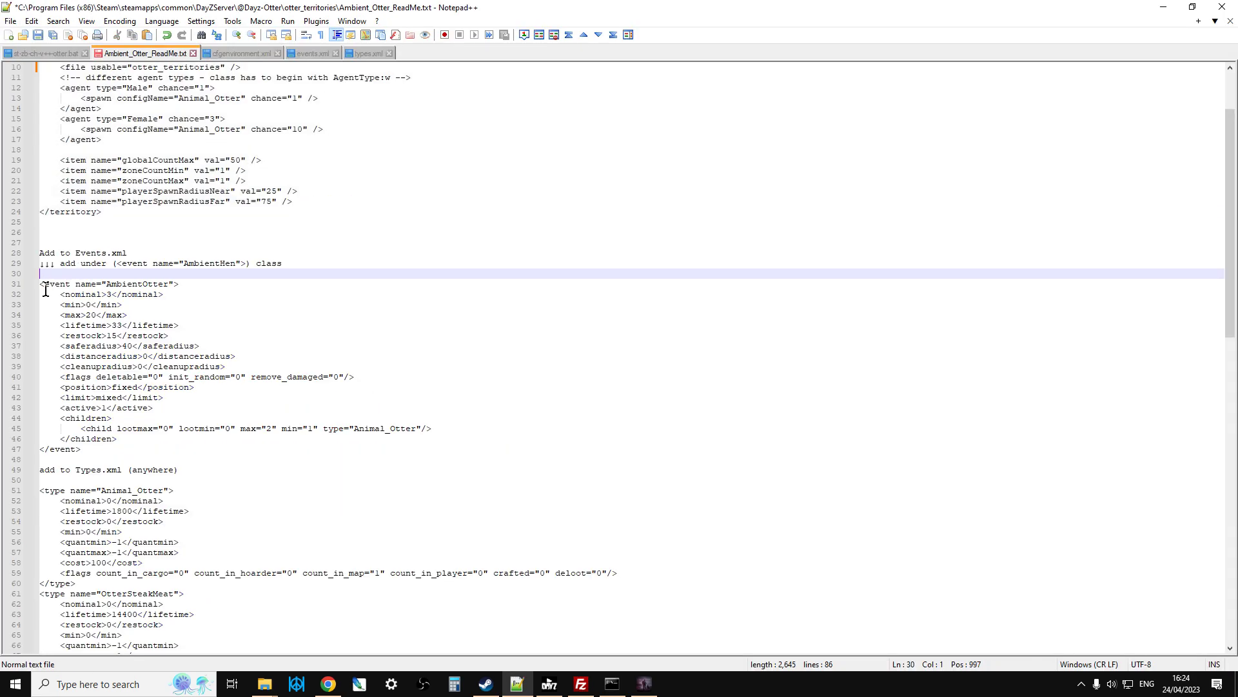
left_click_drag(45, 284, 218, 457)
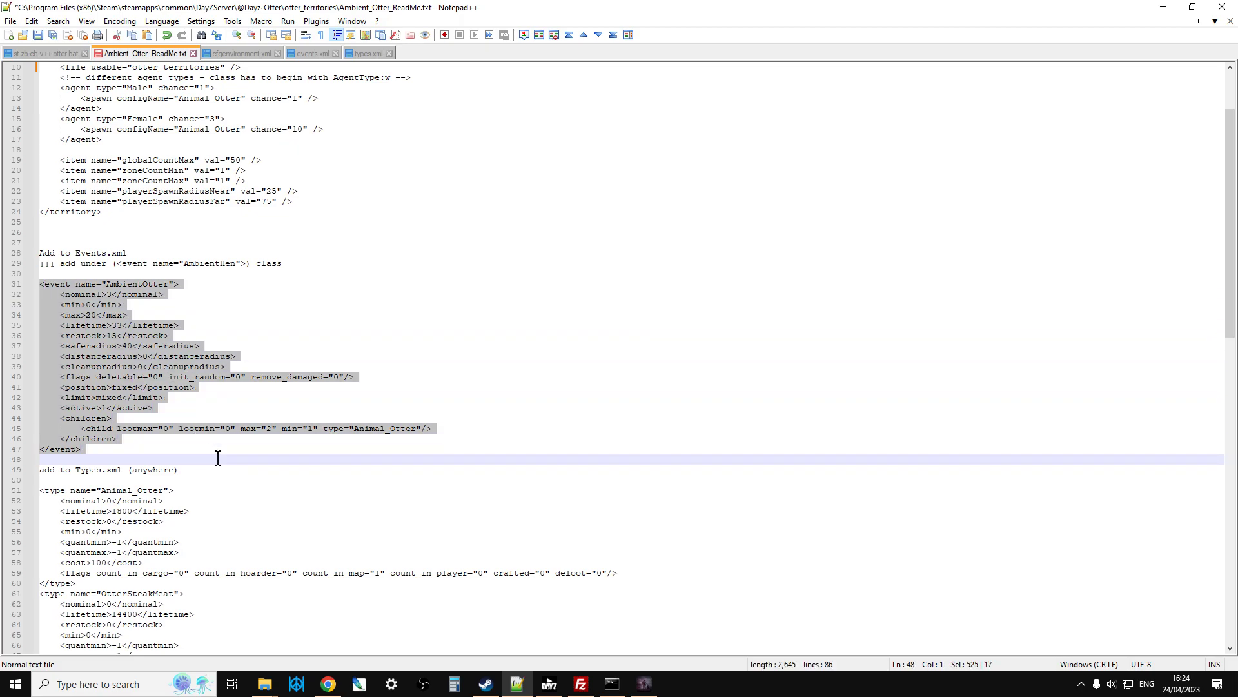
right_click(150, 378)
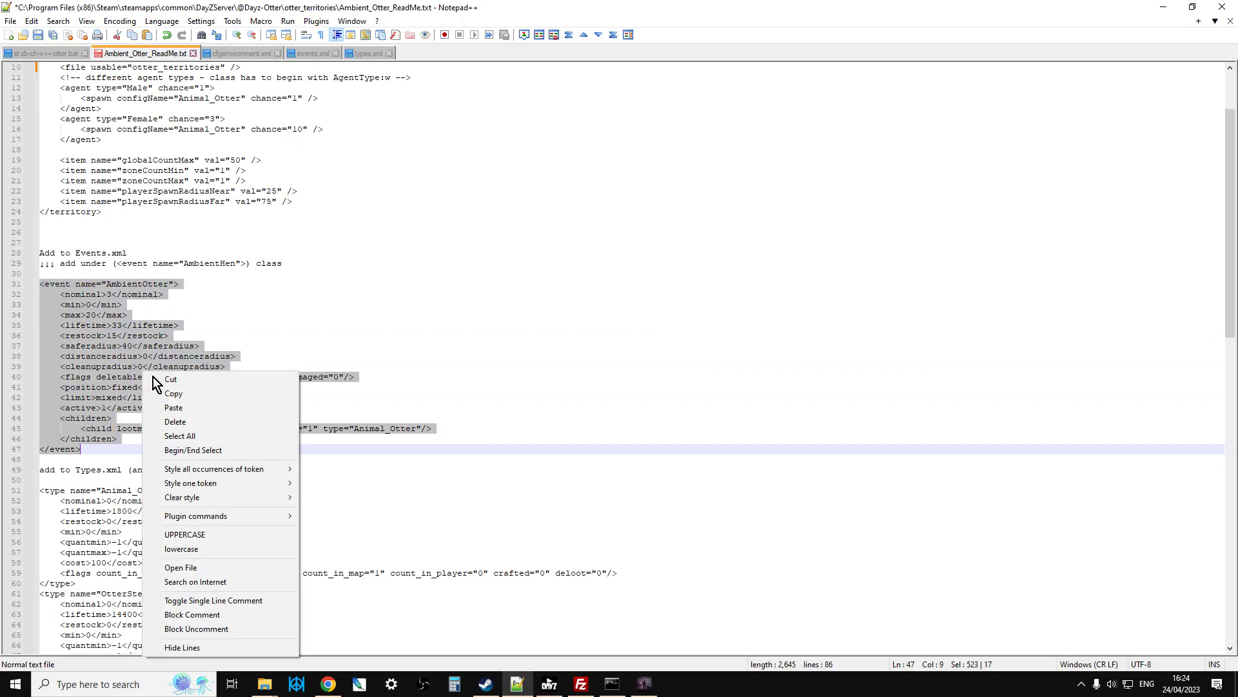
left_click(304, 62)
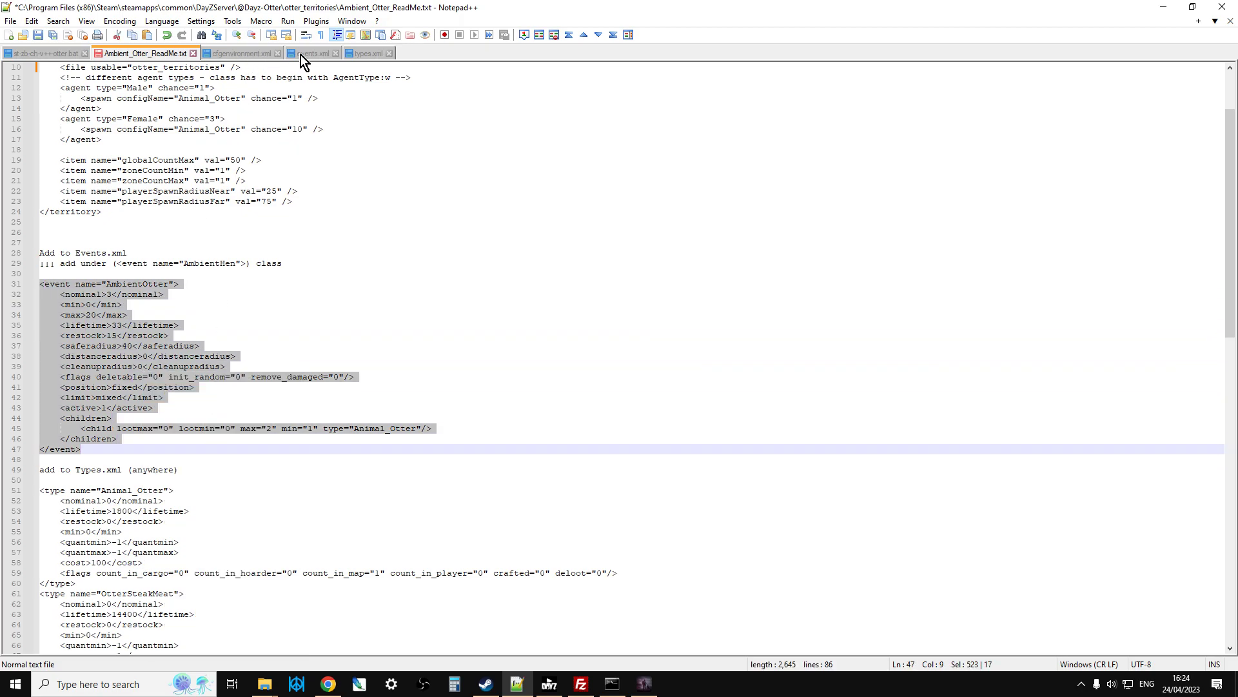
left_click(315, 53)
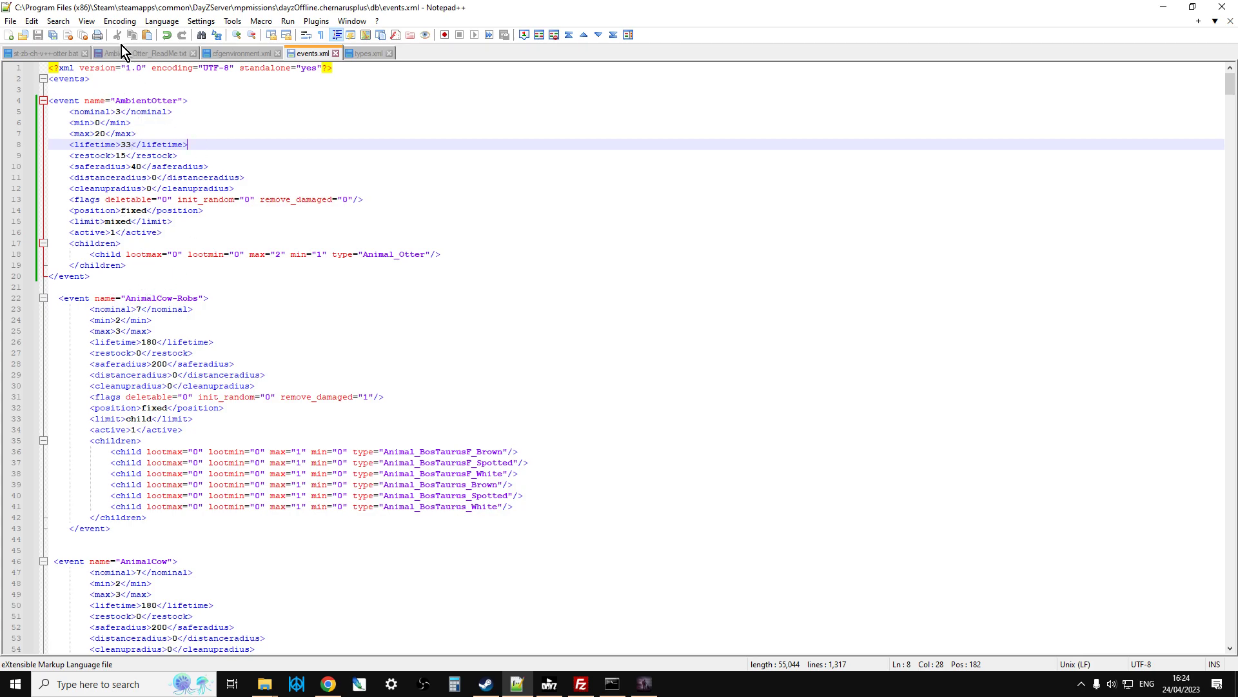
left_click(123, 55)
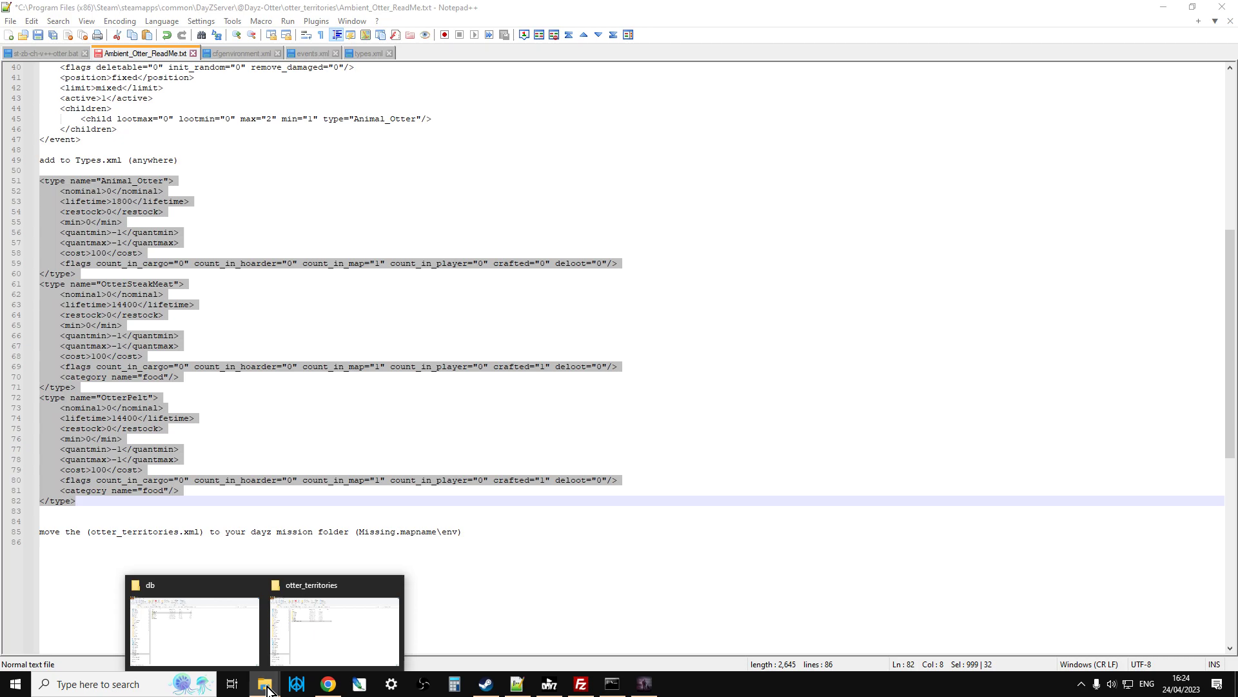
Open types.xml in Notepad++ and add the Animal_Otter, OtterSteakMeat and OtterPelt entries.
right_click(228, 200)
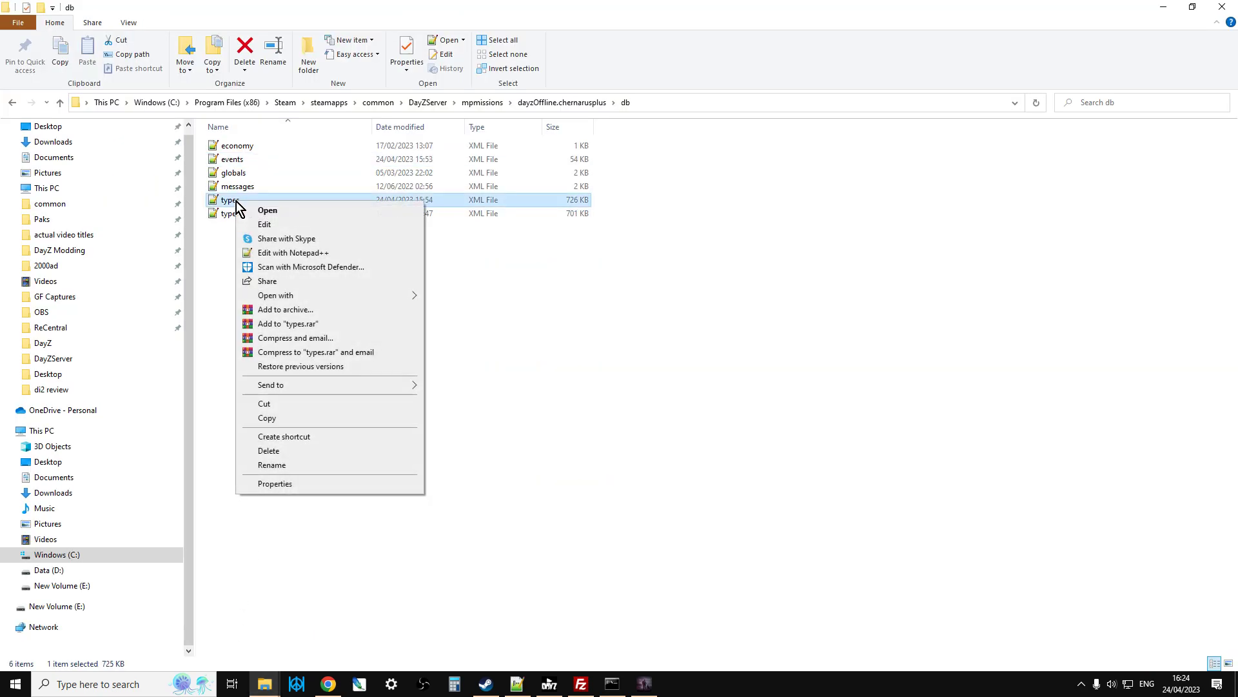
left_click(293, 252)
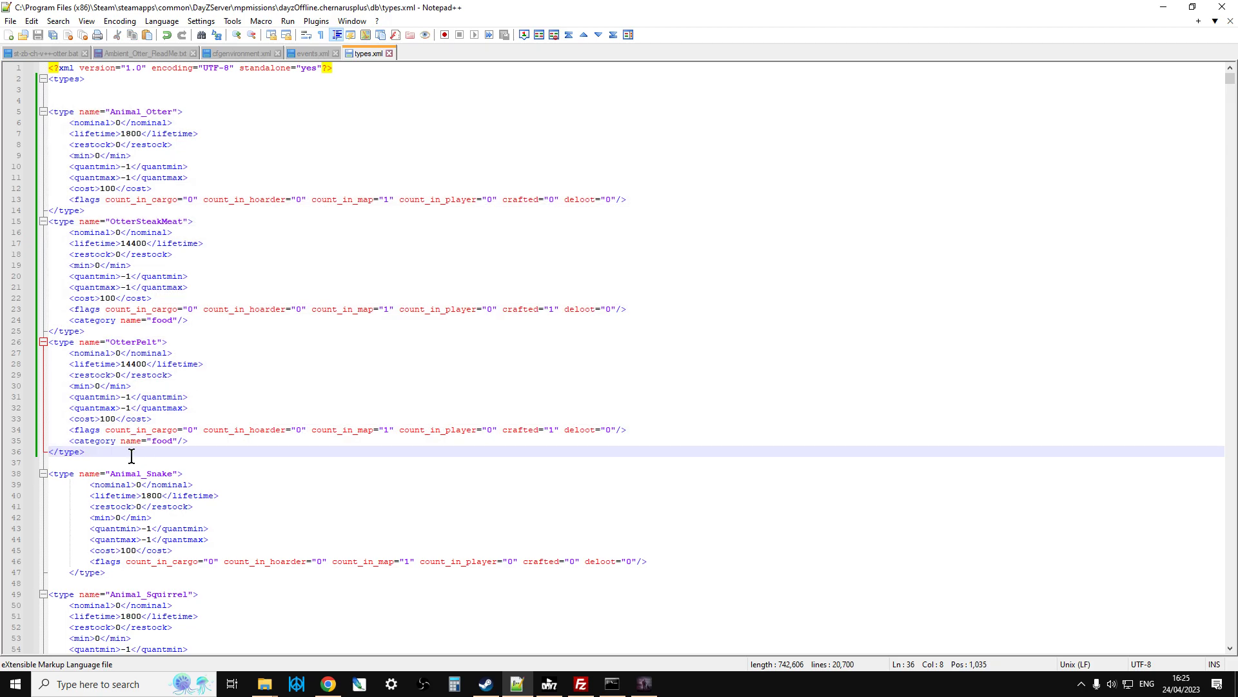
mouse_move(133, 117)
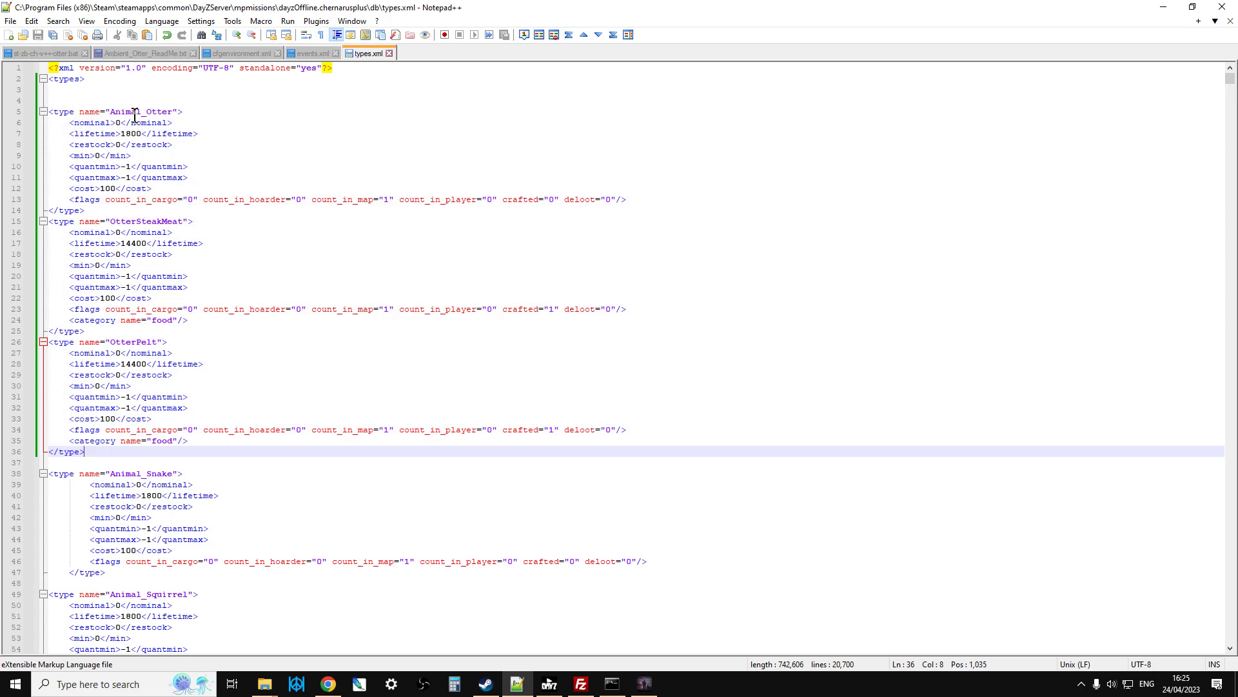
mouse_move(136, 57)
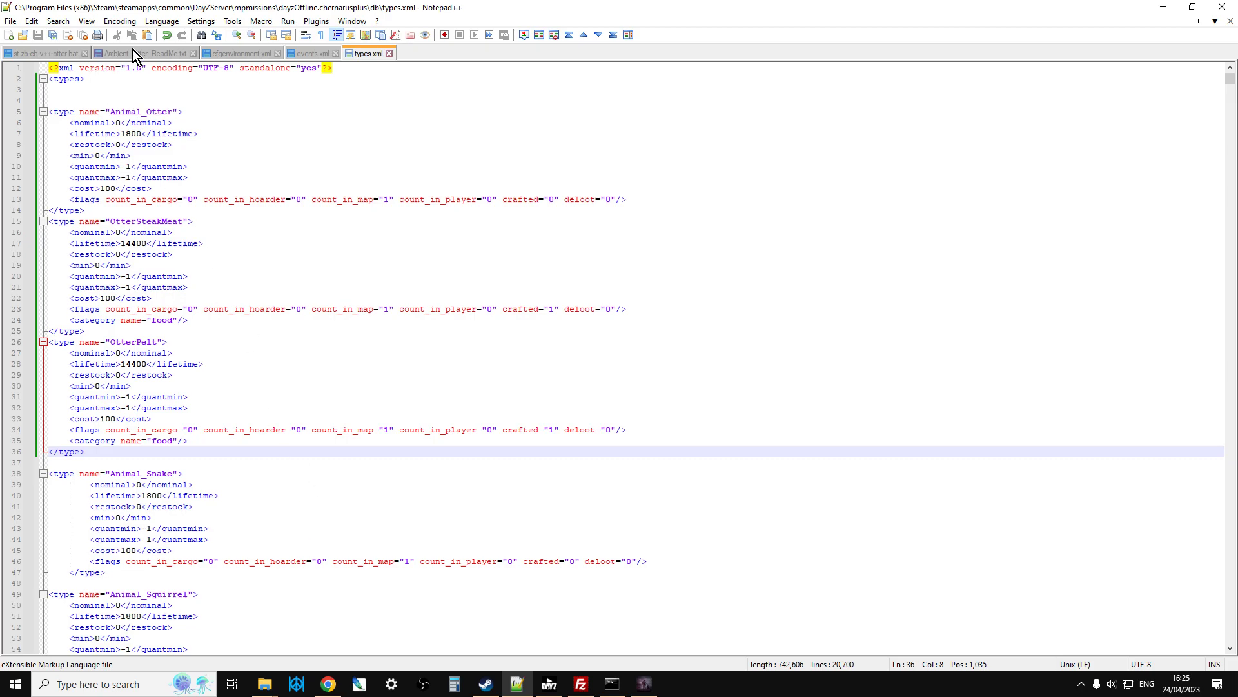
left_click(129, 54)
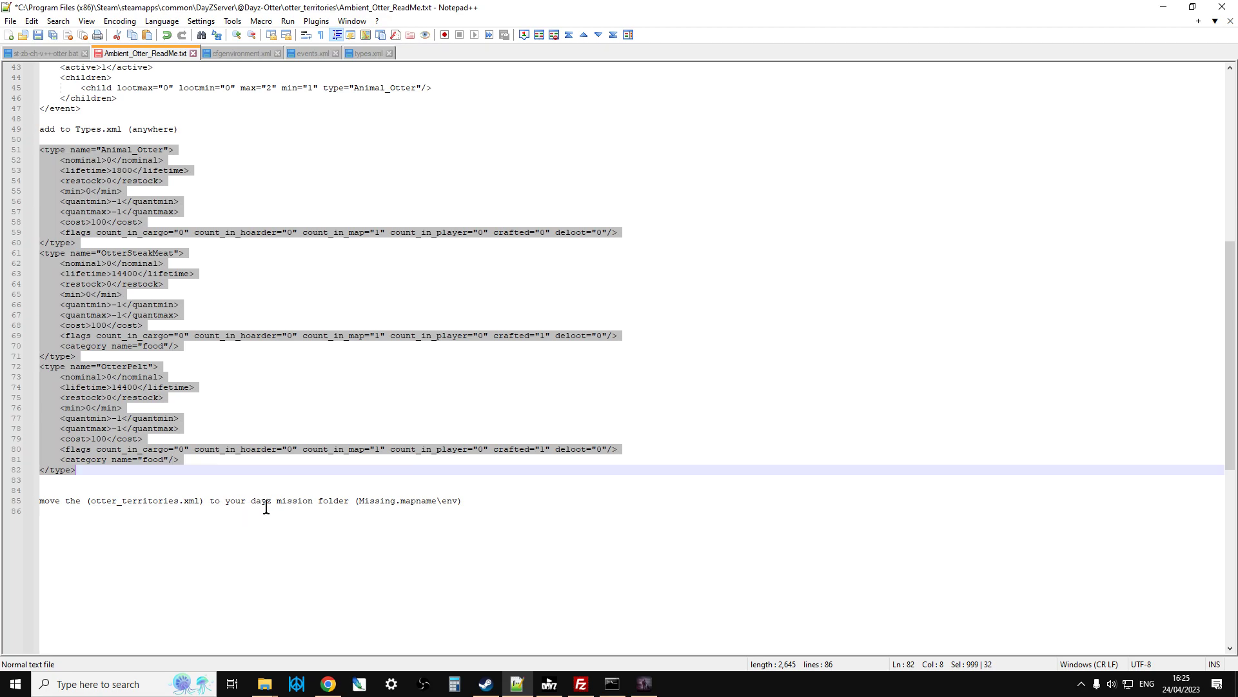
mouse_move(265, 683)
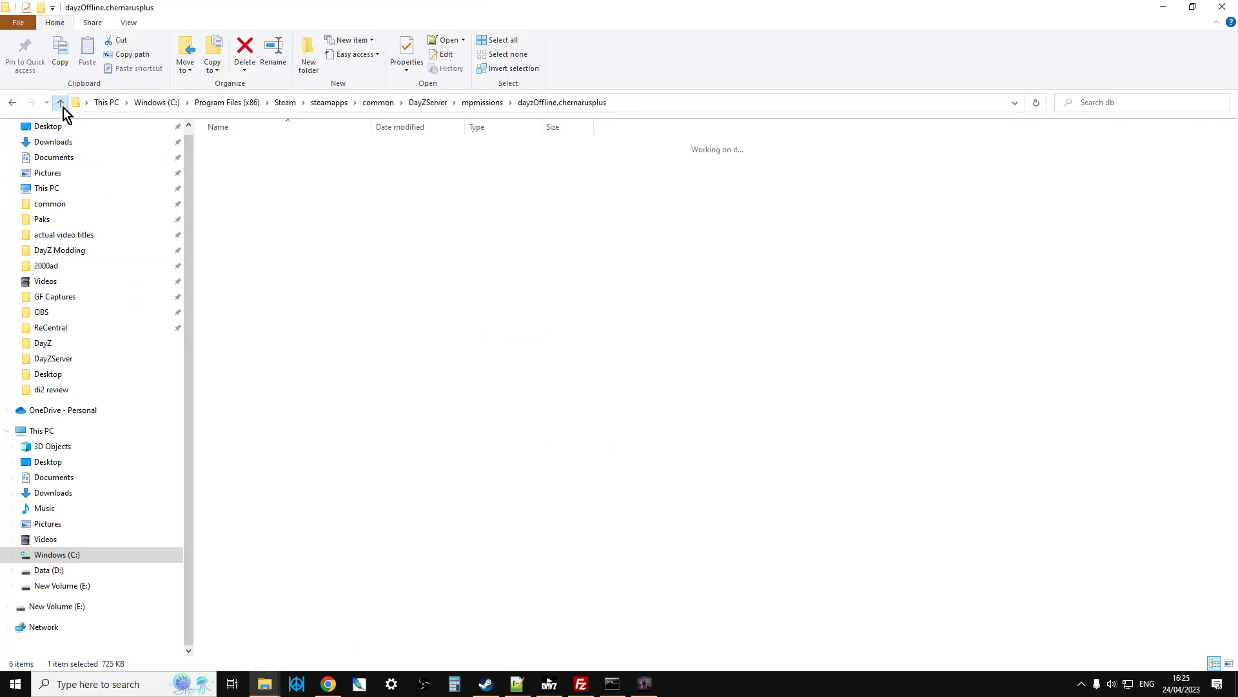
left_click(61, 102)
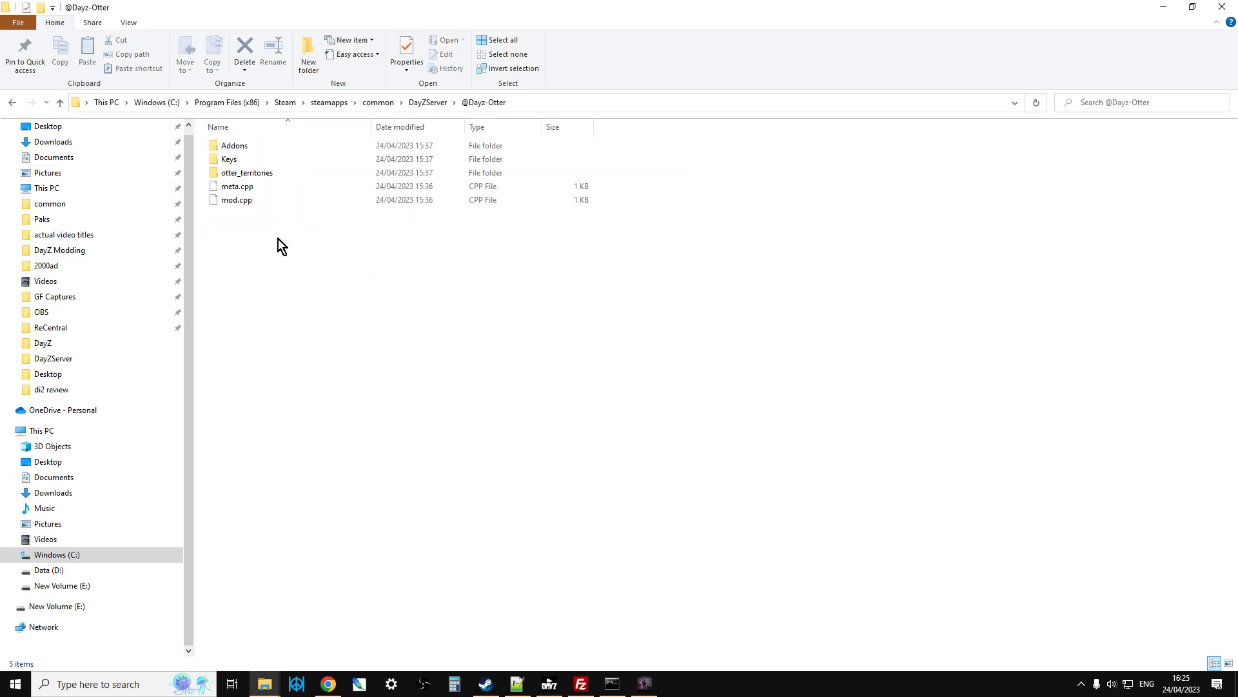
left_click(235, 186)
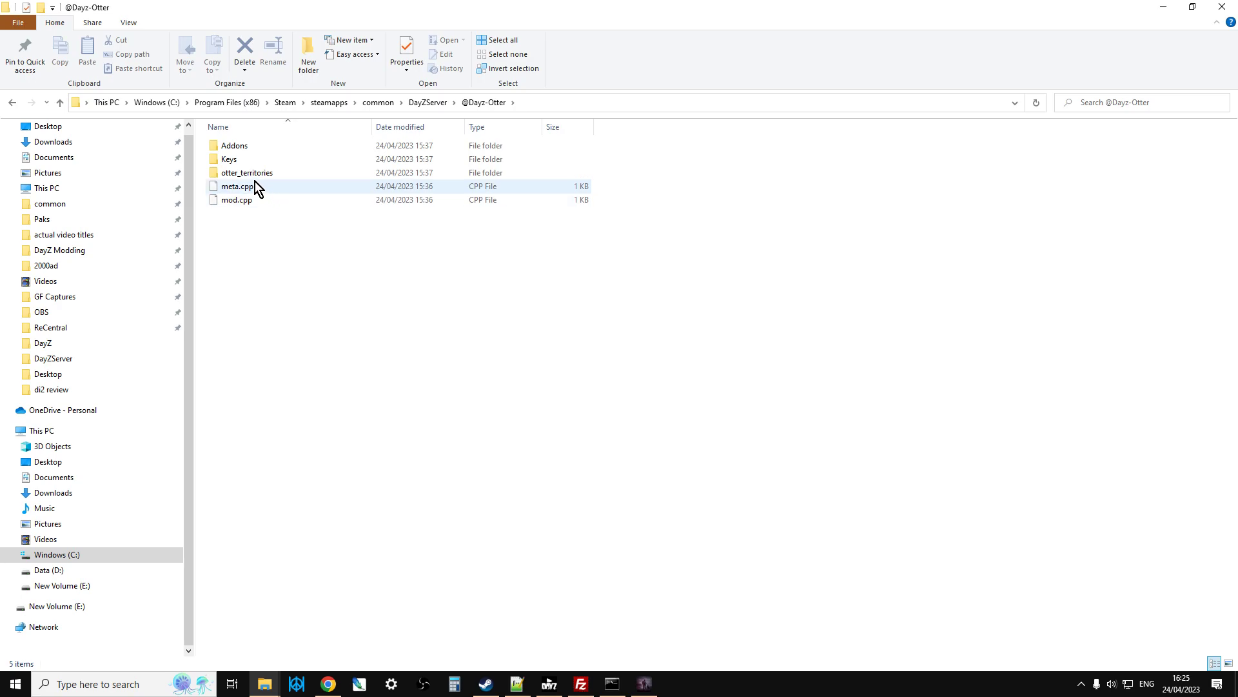
double_click(247, 173)
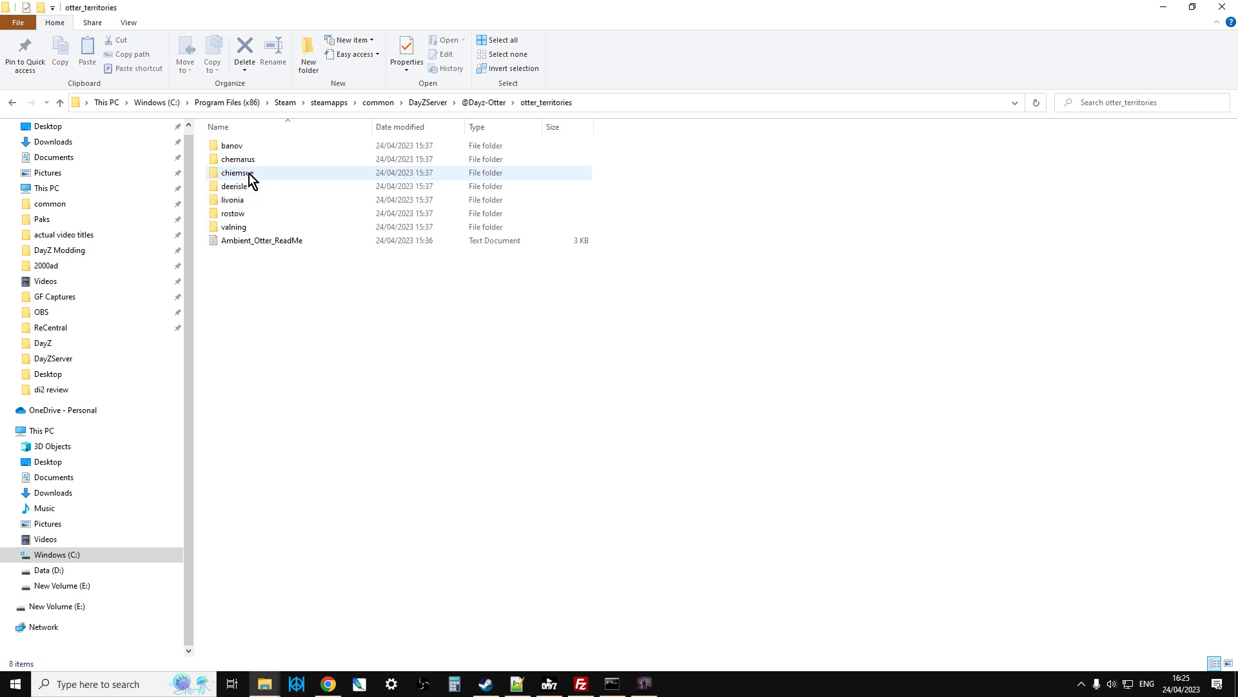
left_click(238, 158)
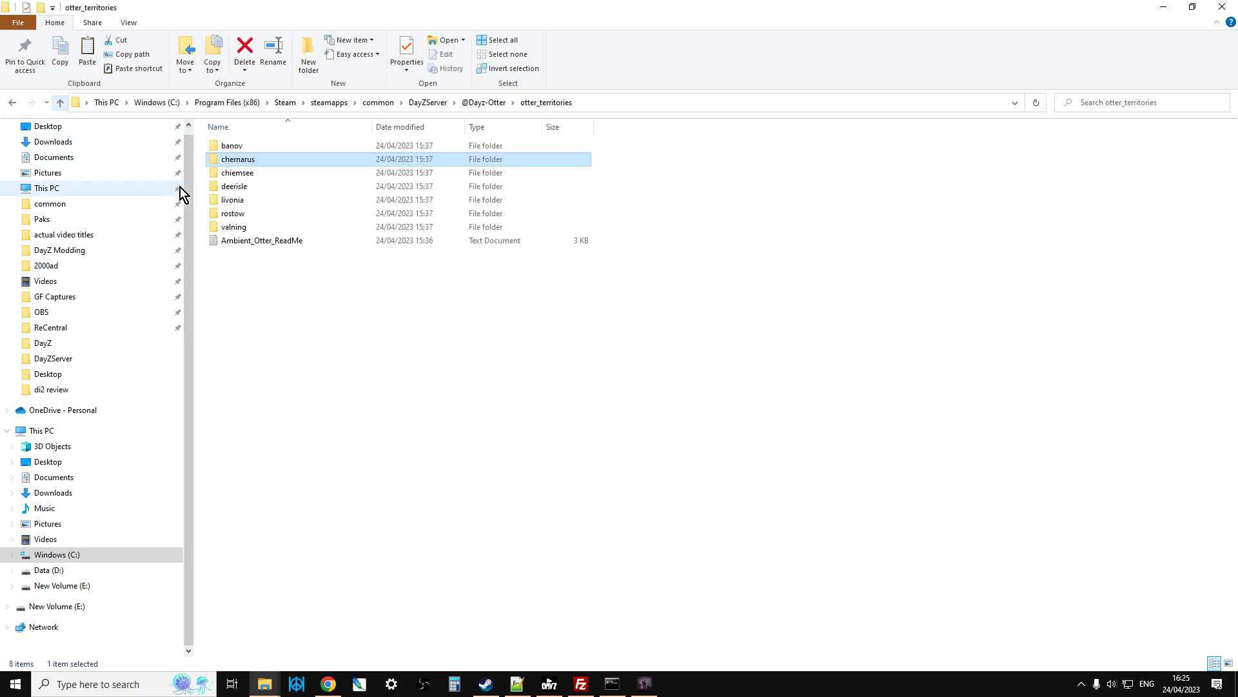
left_click(60, 121)
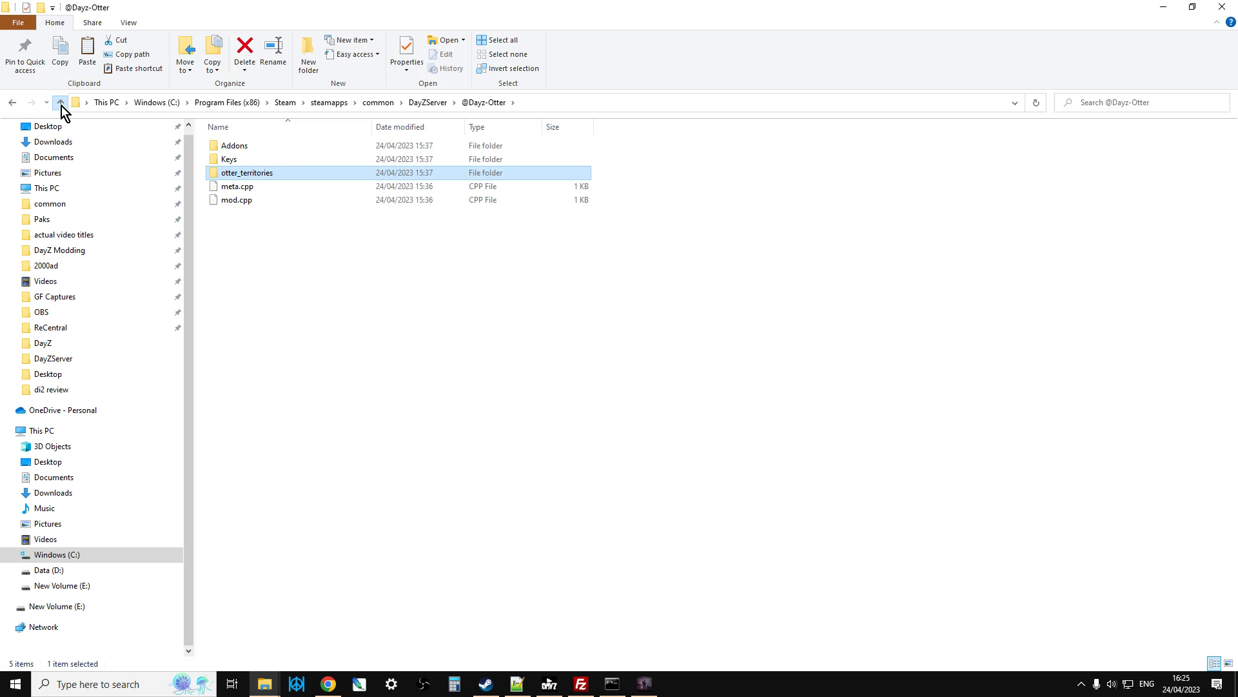
Paste otter_territories.xml into DayZServer\mpmissions\dayzOffline.chernarusplus\env.
left_click(62, 103)
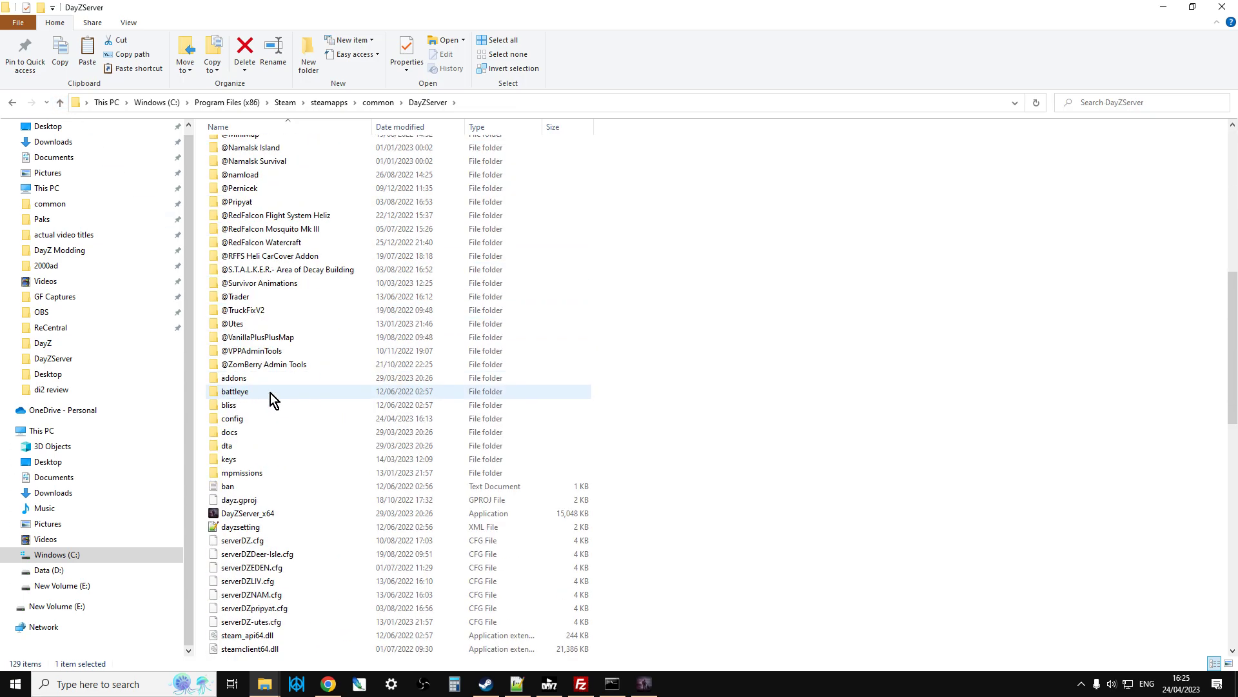
double_click(241, 473)
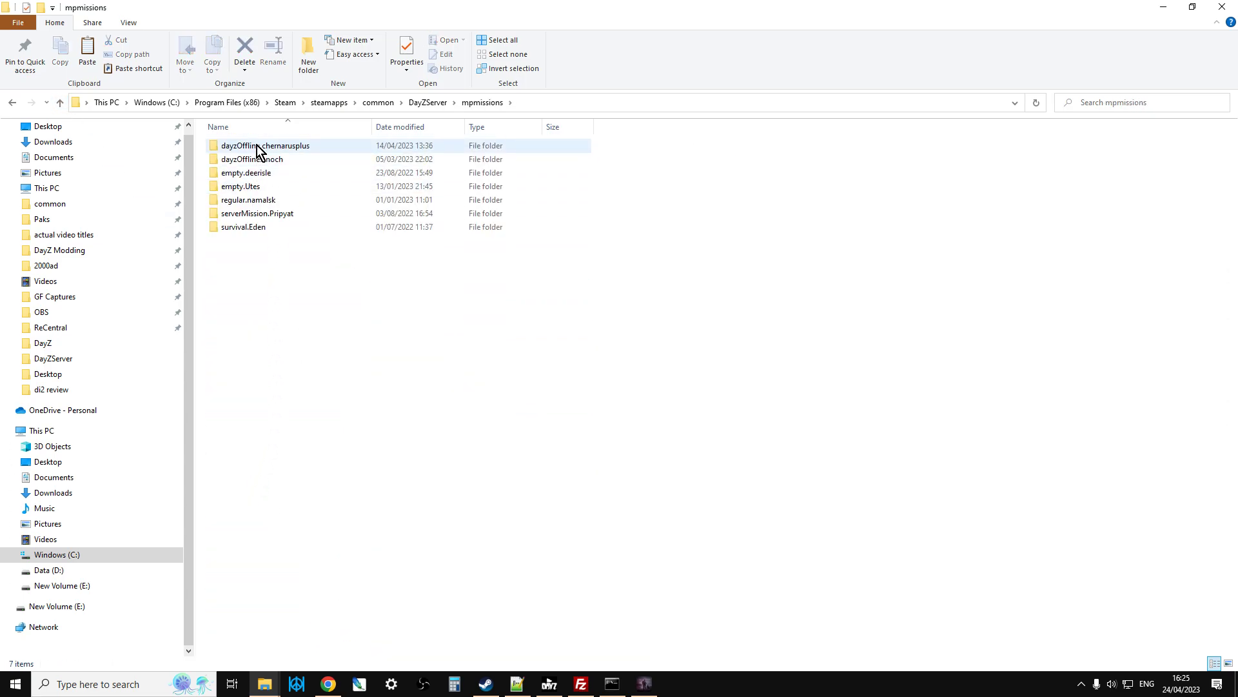
double_click(265, 145)
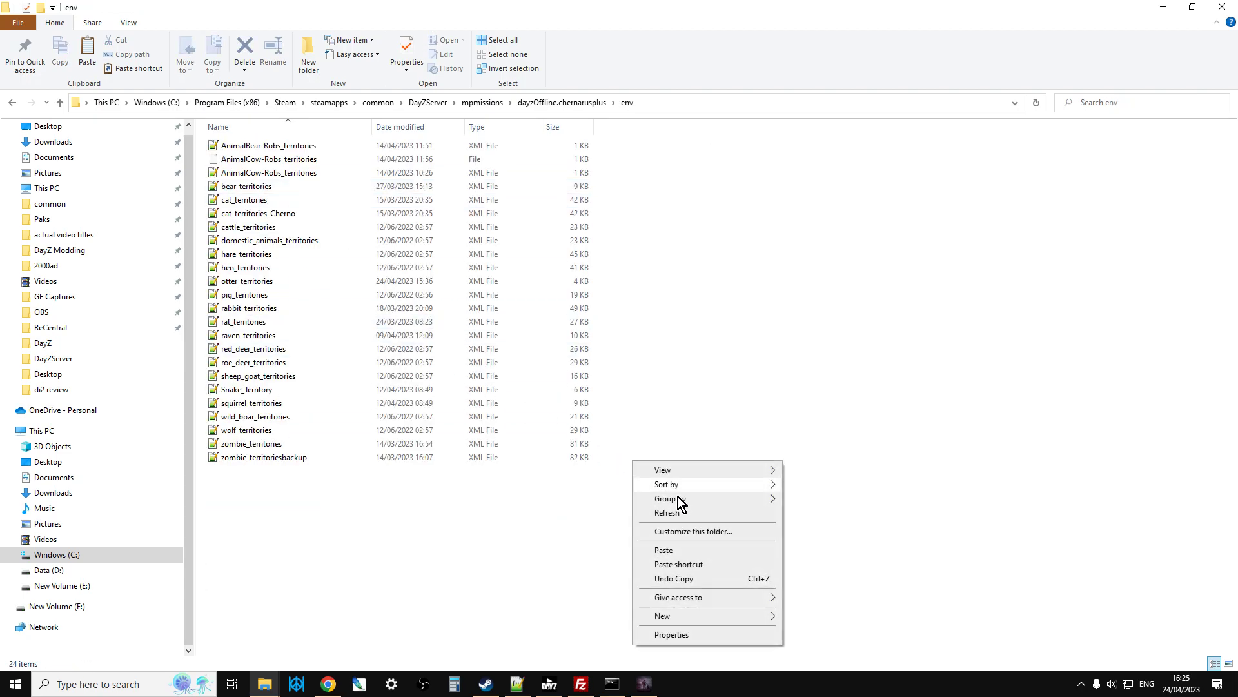
left_click(246, 281)
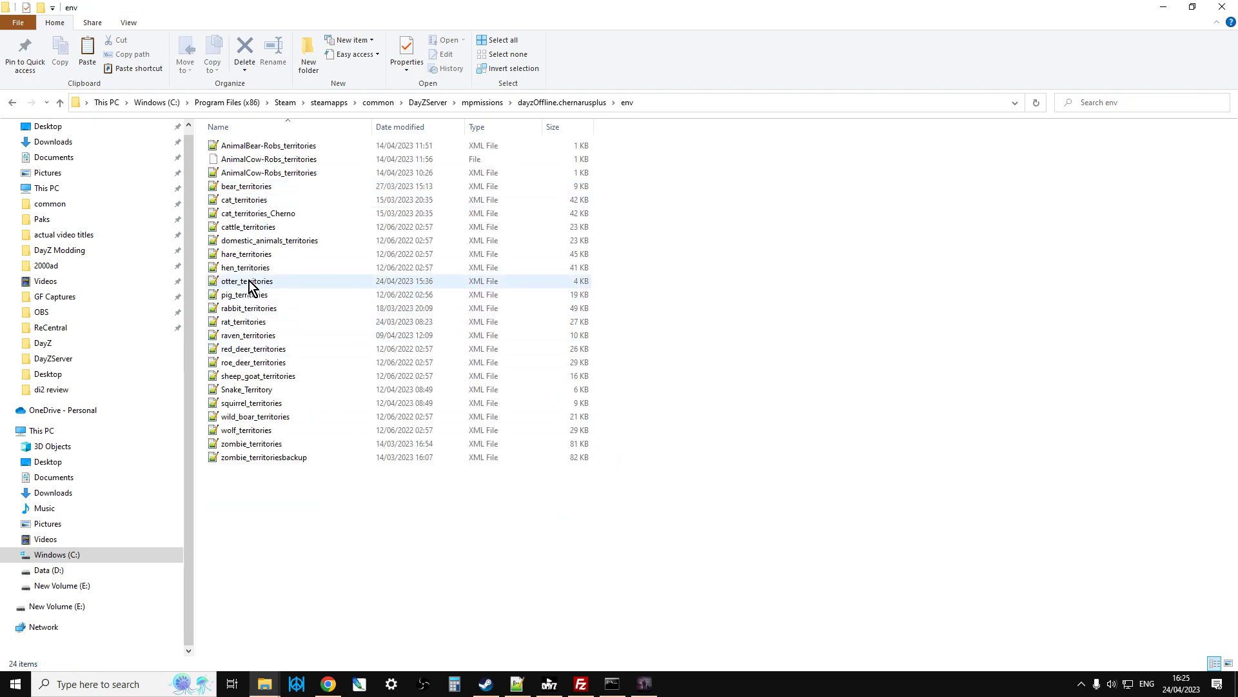
left_click(246, 280)
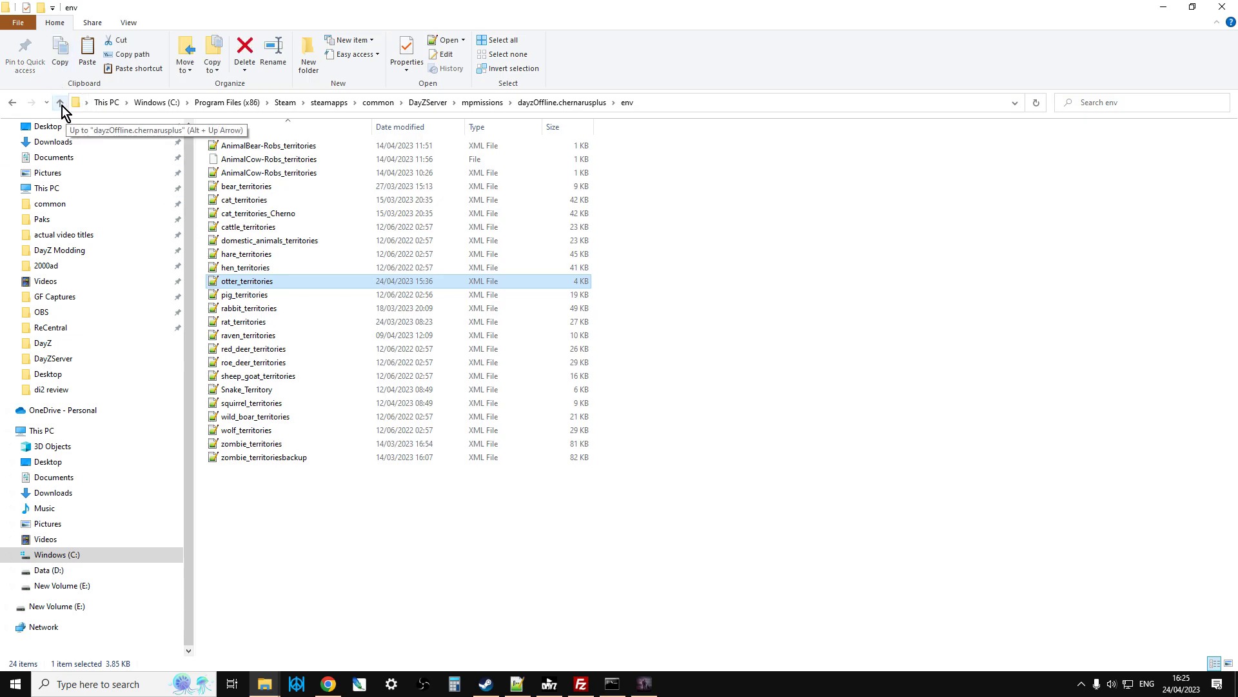
left_click(62, 107)
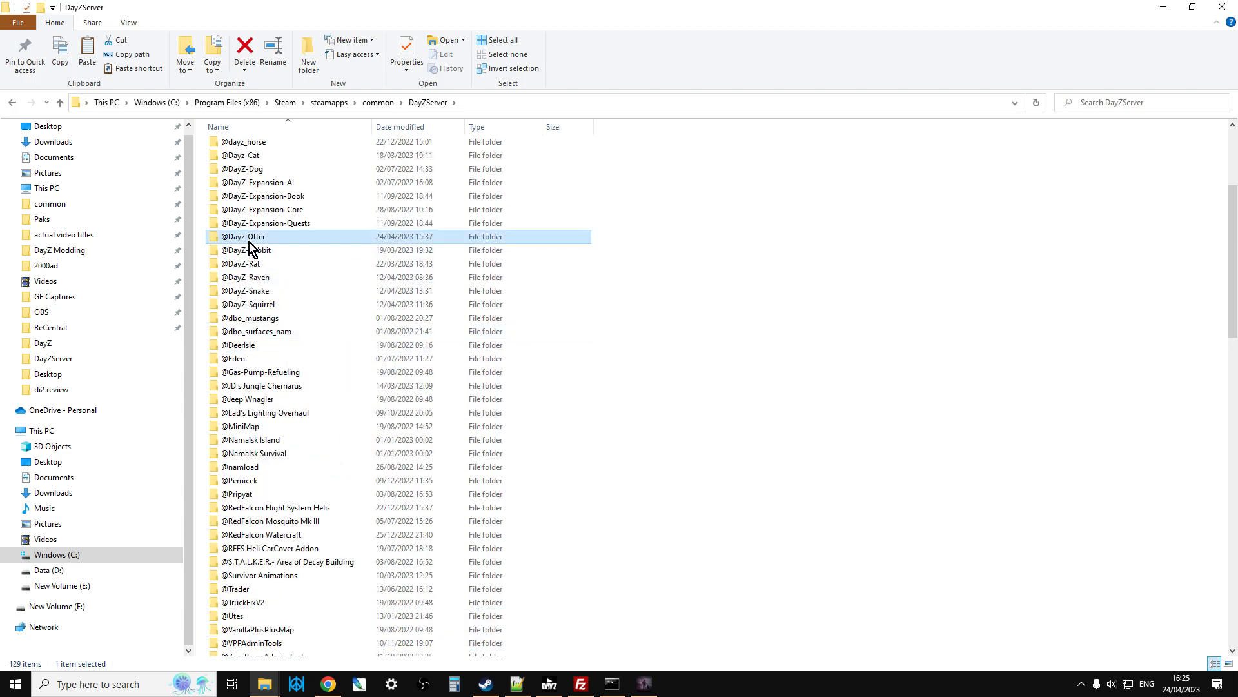
double_click(243, 237)
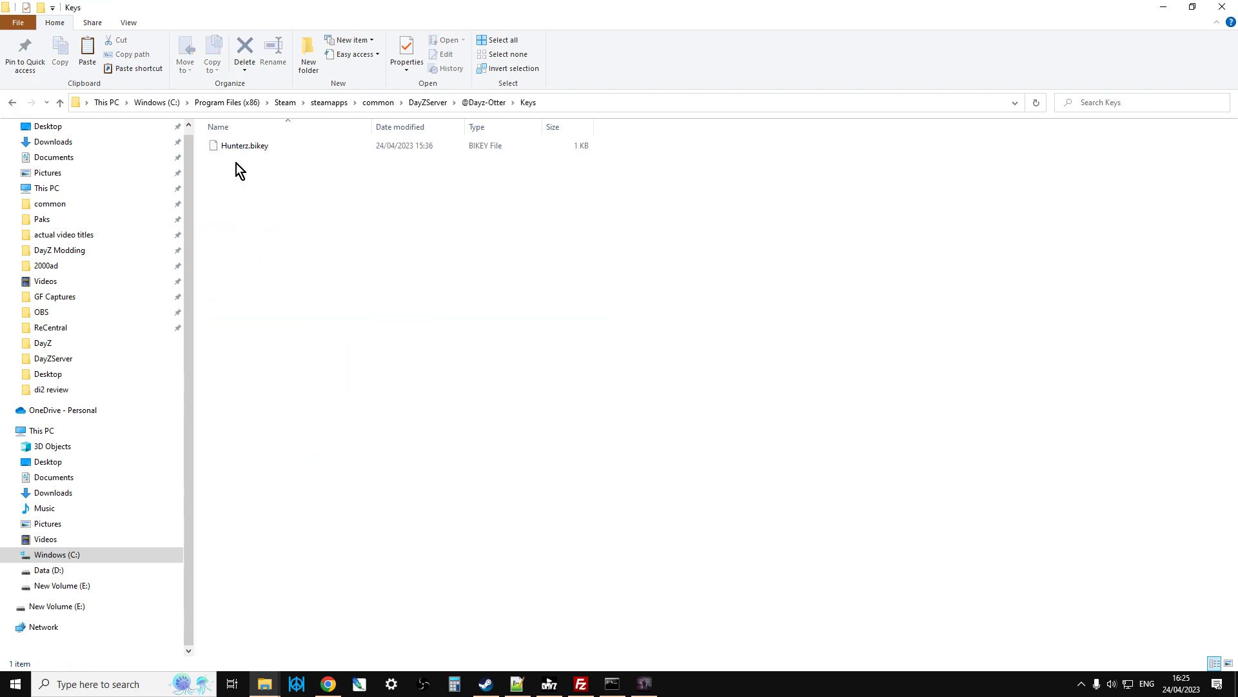
left_click(244, 145)
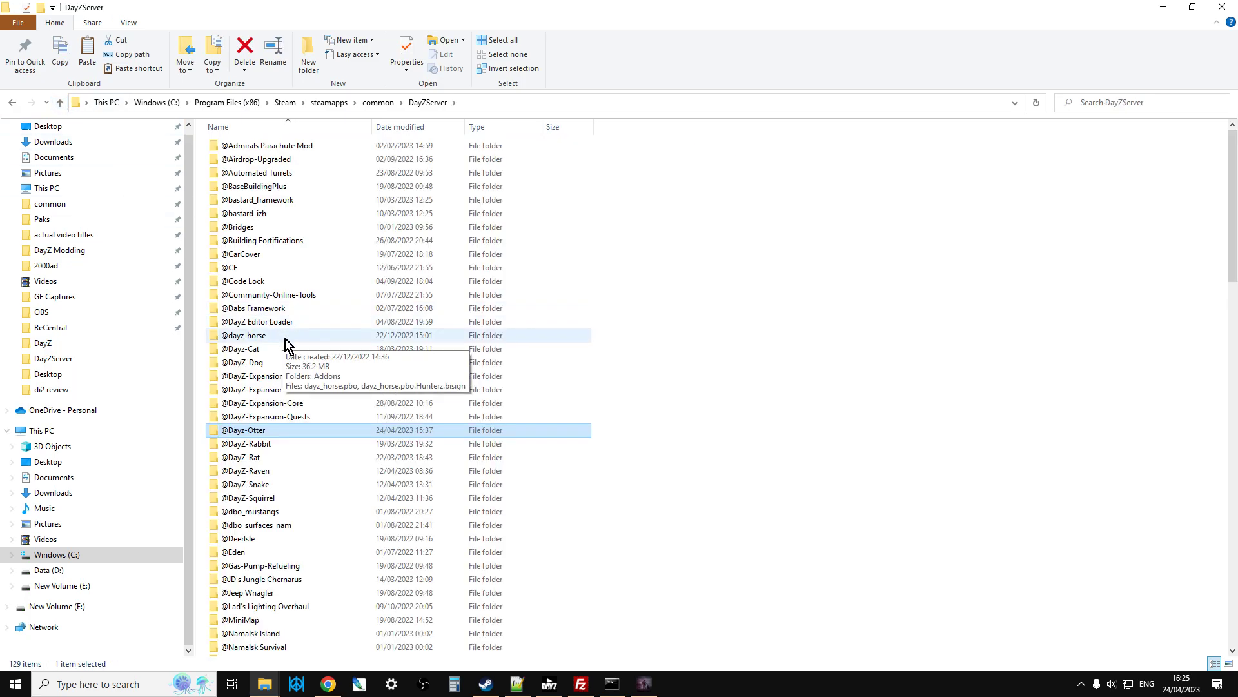
scroll("down", 3)
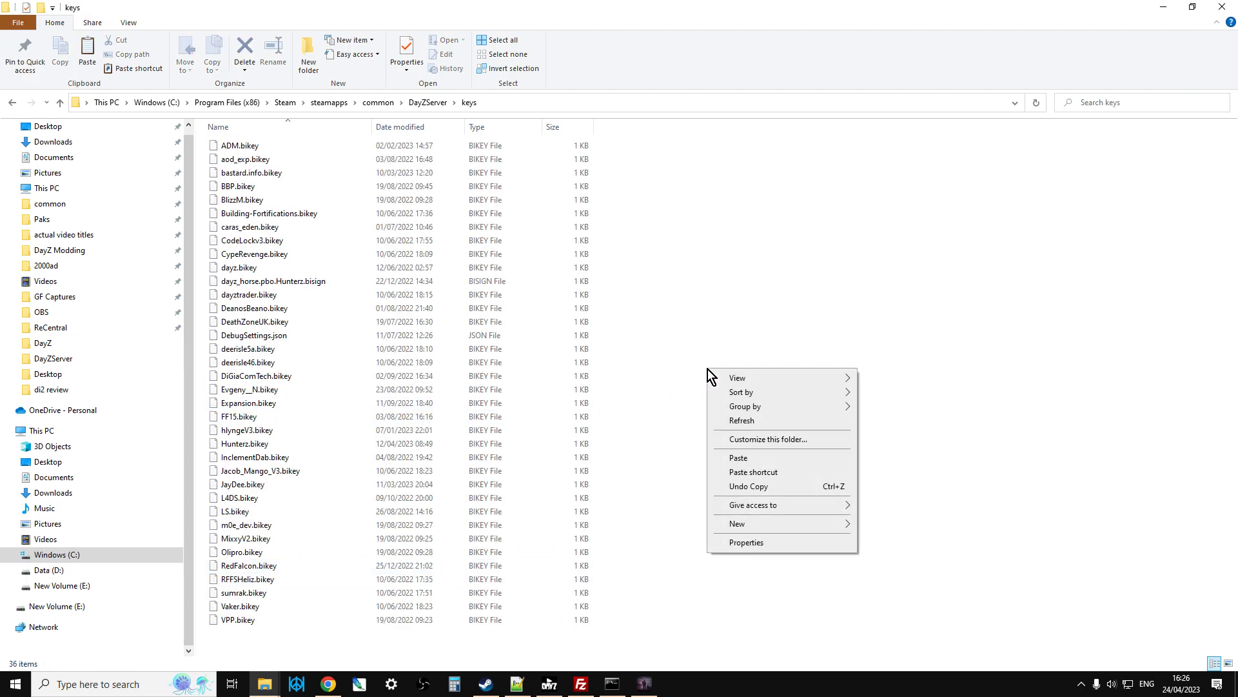
left_click(739, 457)
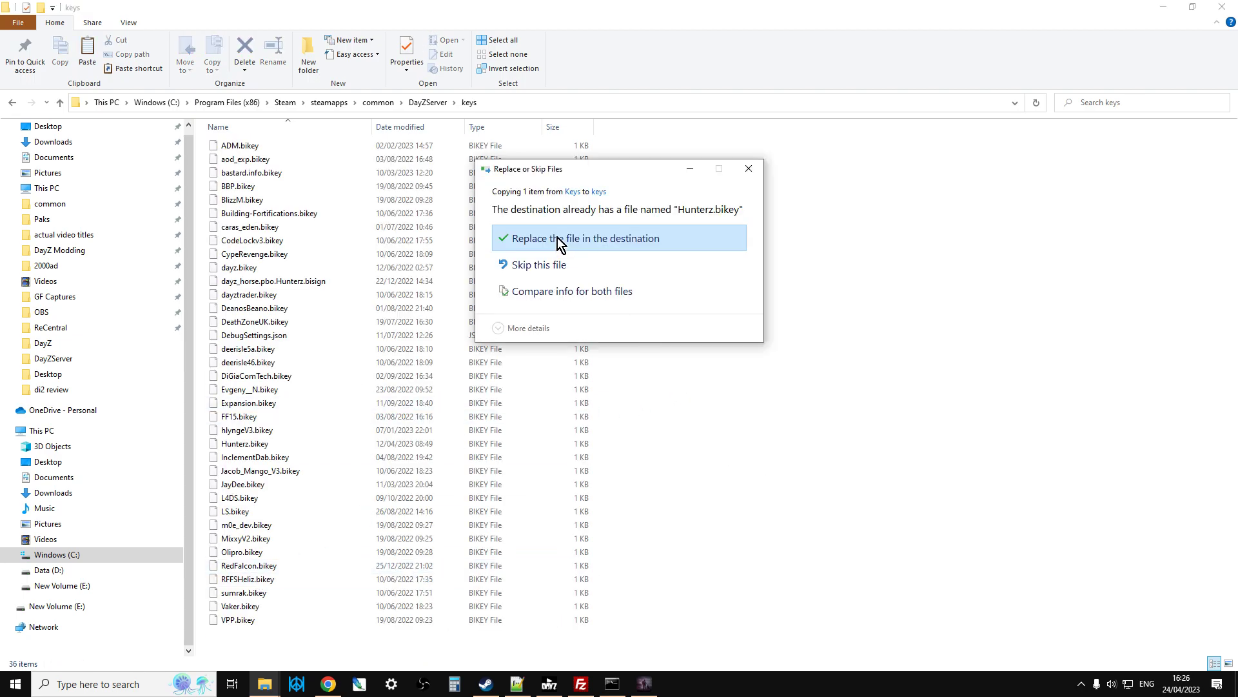
left_click(585, 238)
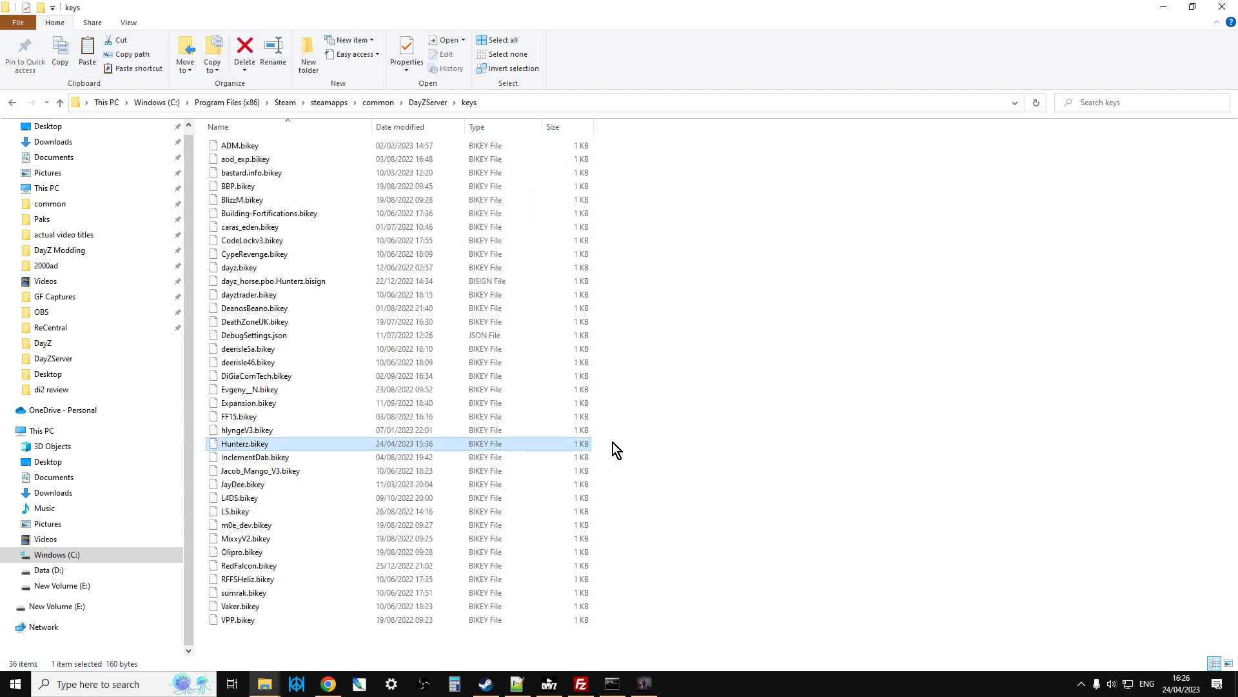
mouse_move(312, 463)
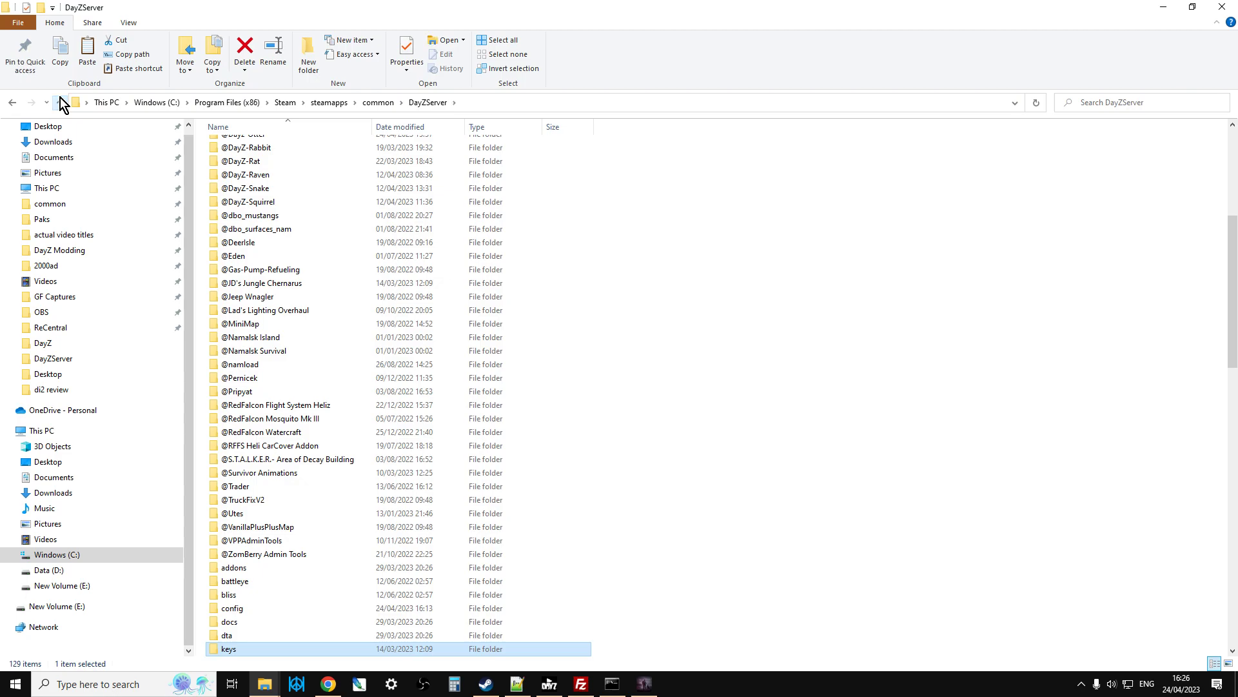
Find the st-zb-ch-v++-otter batch file in DayZServer and edit it with Notepad++.
scroll("down", 3)
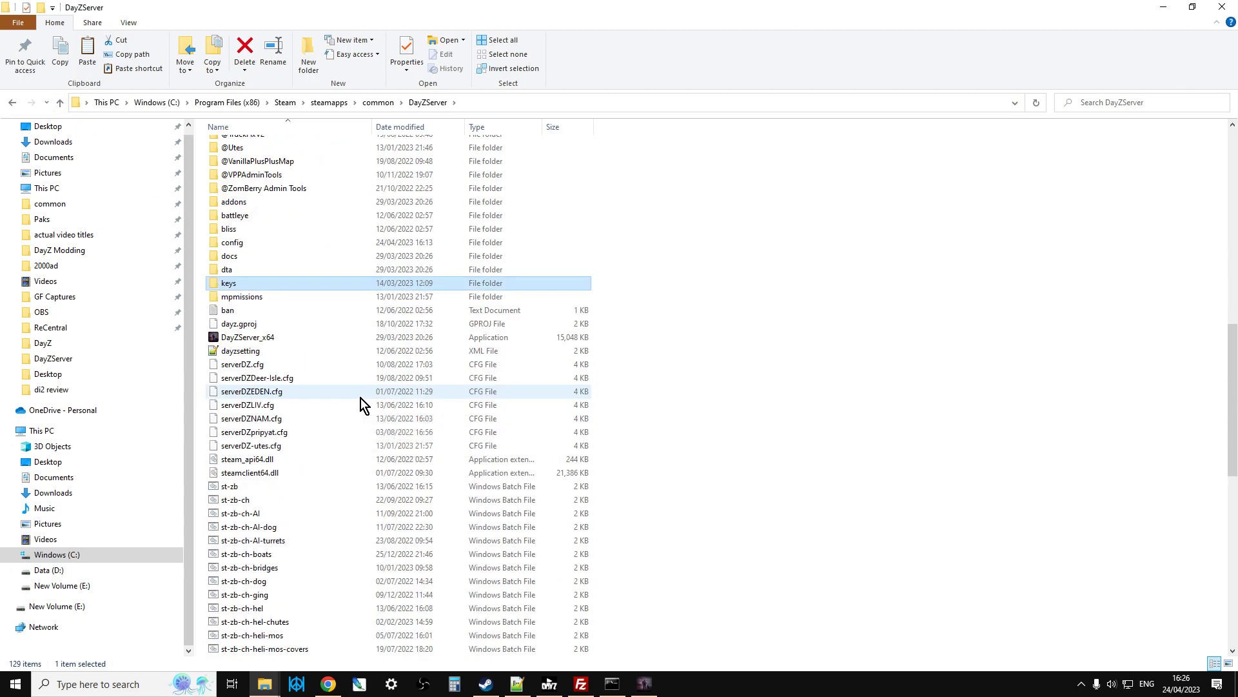
scroll("down", 3)
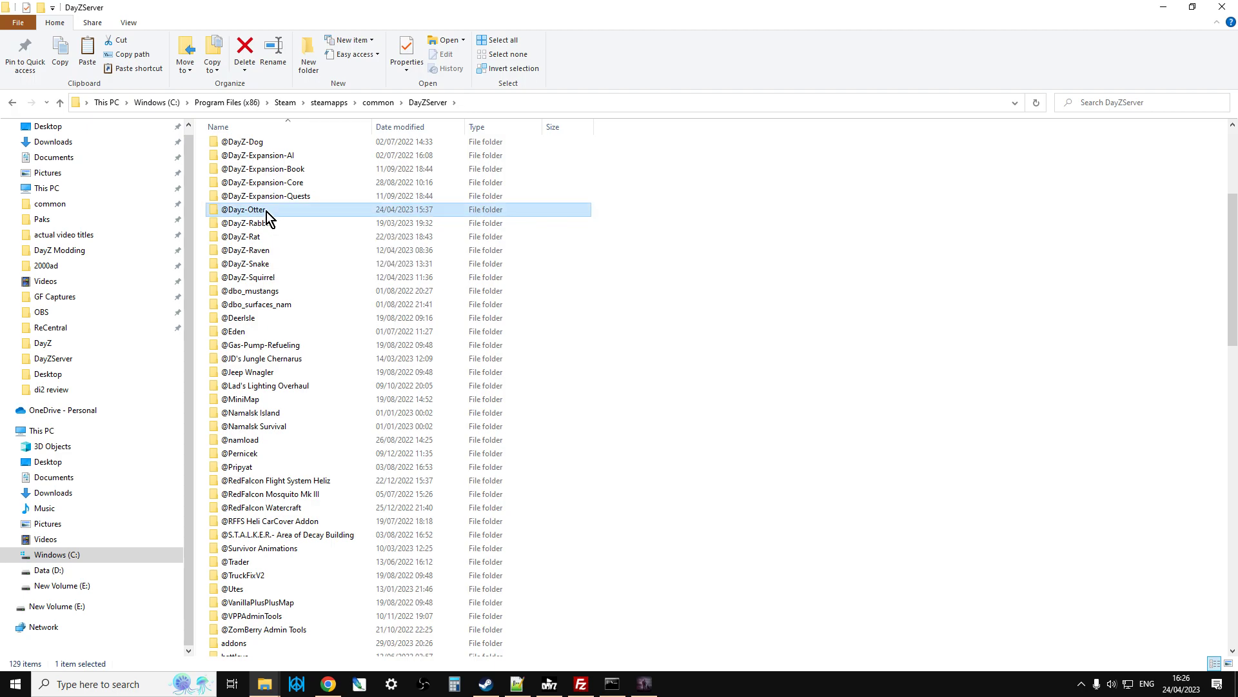
double_click(243, 209)
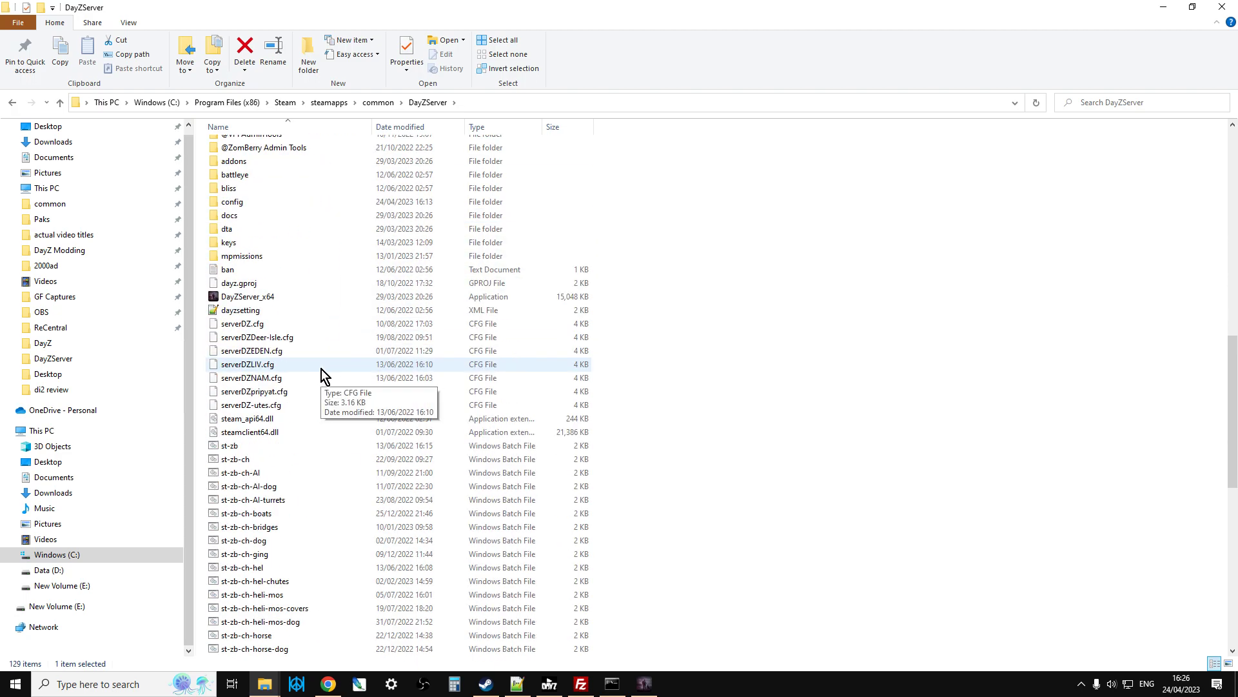
scroll("down", 3)
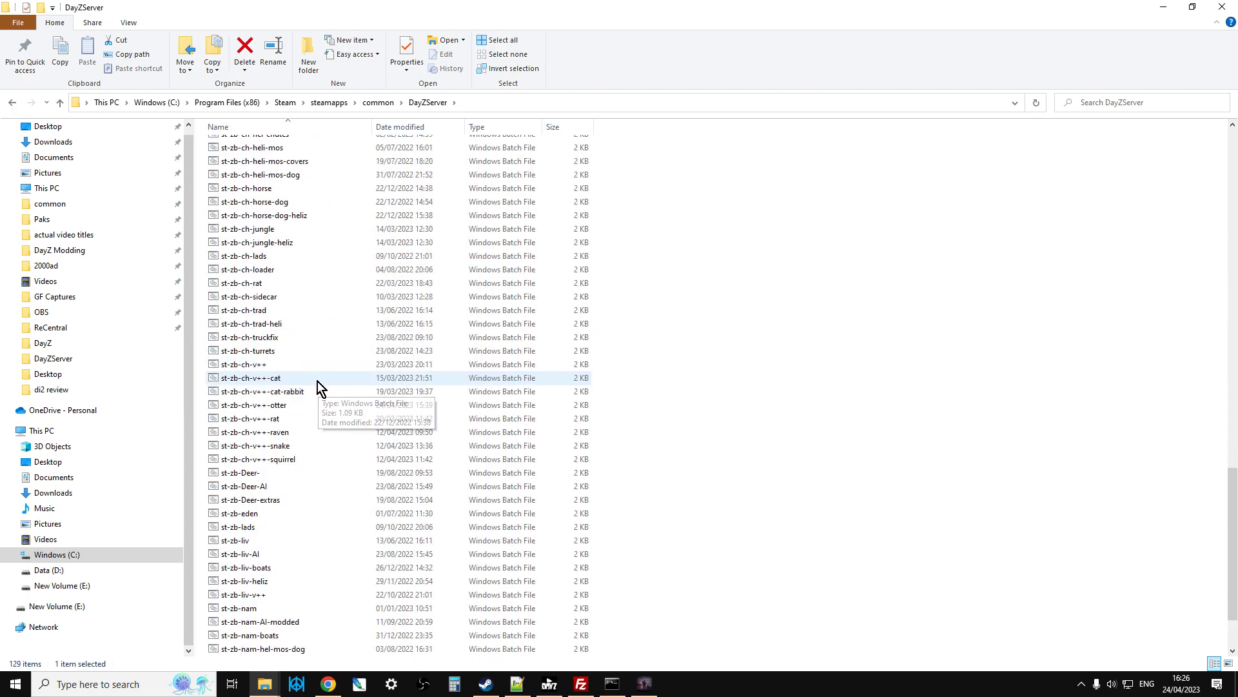
scroll("down", 3)
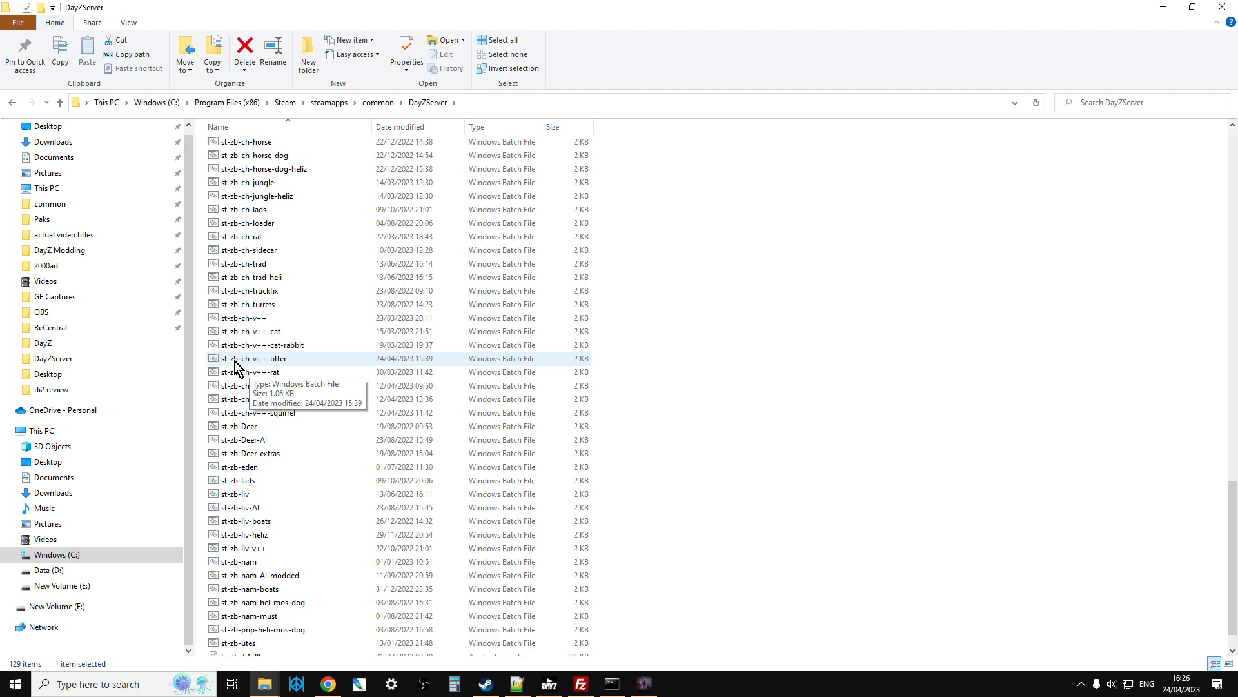
right_click(251, 358)
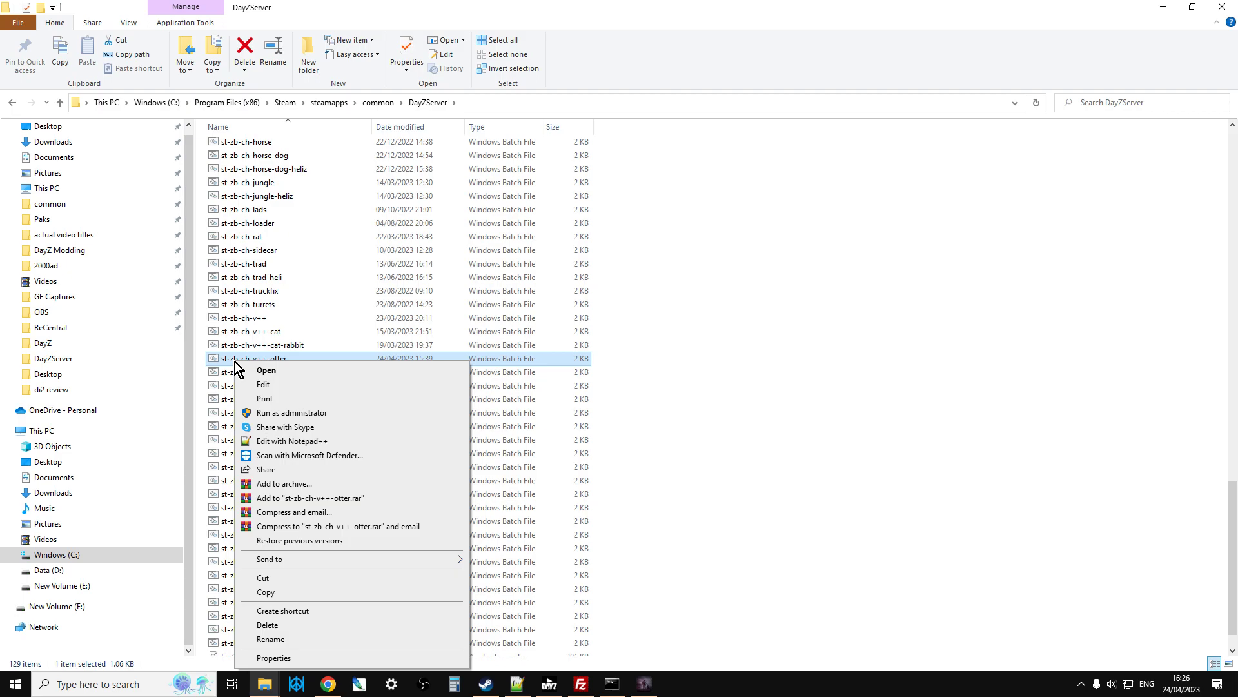
mouse_move(298, 447)
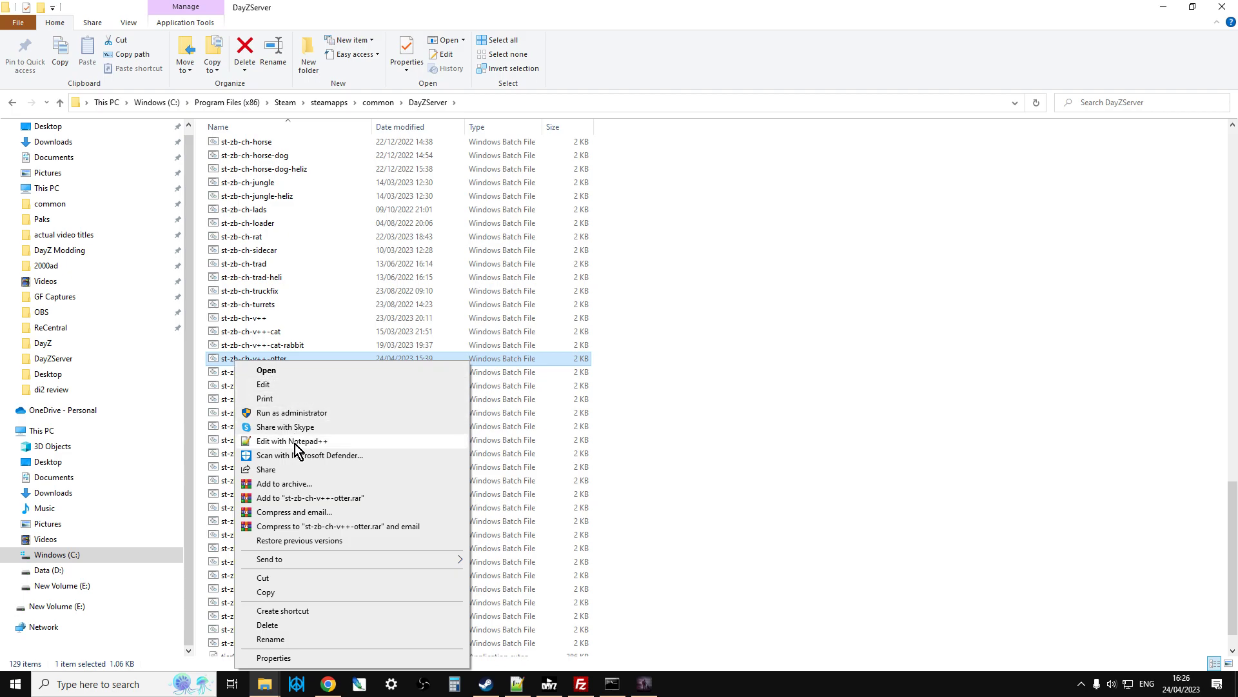
left_click(292, 441)
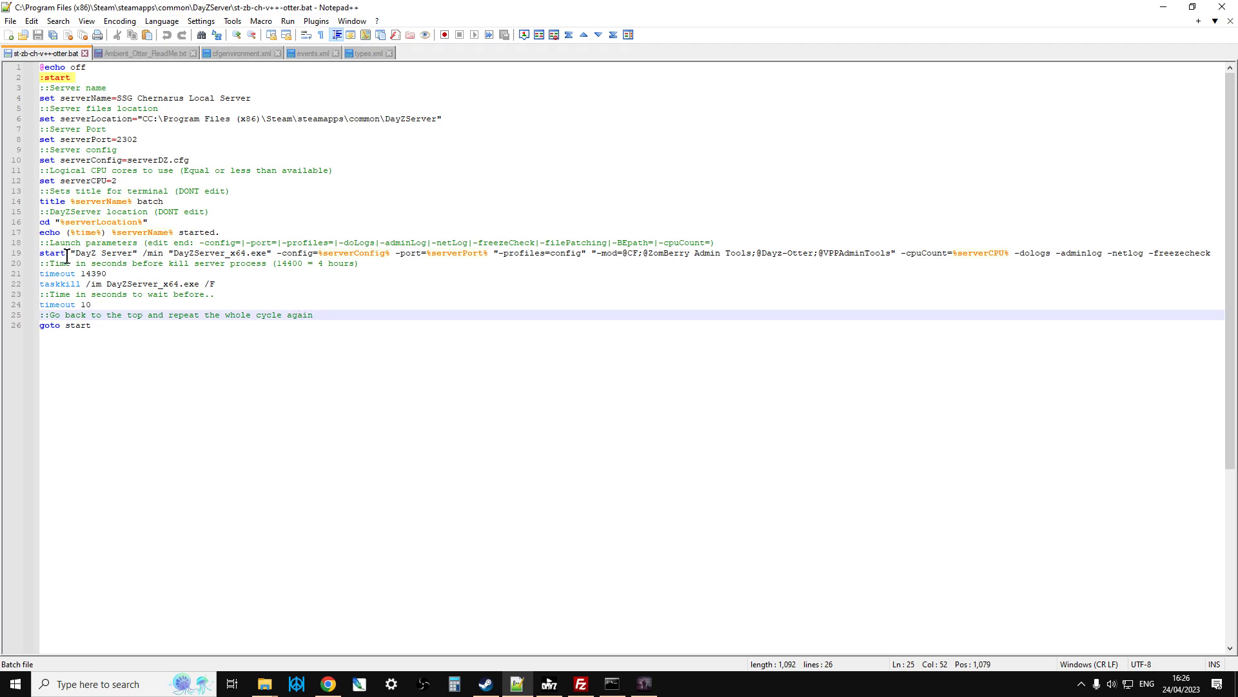
double_click(45, 264)
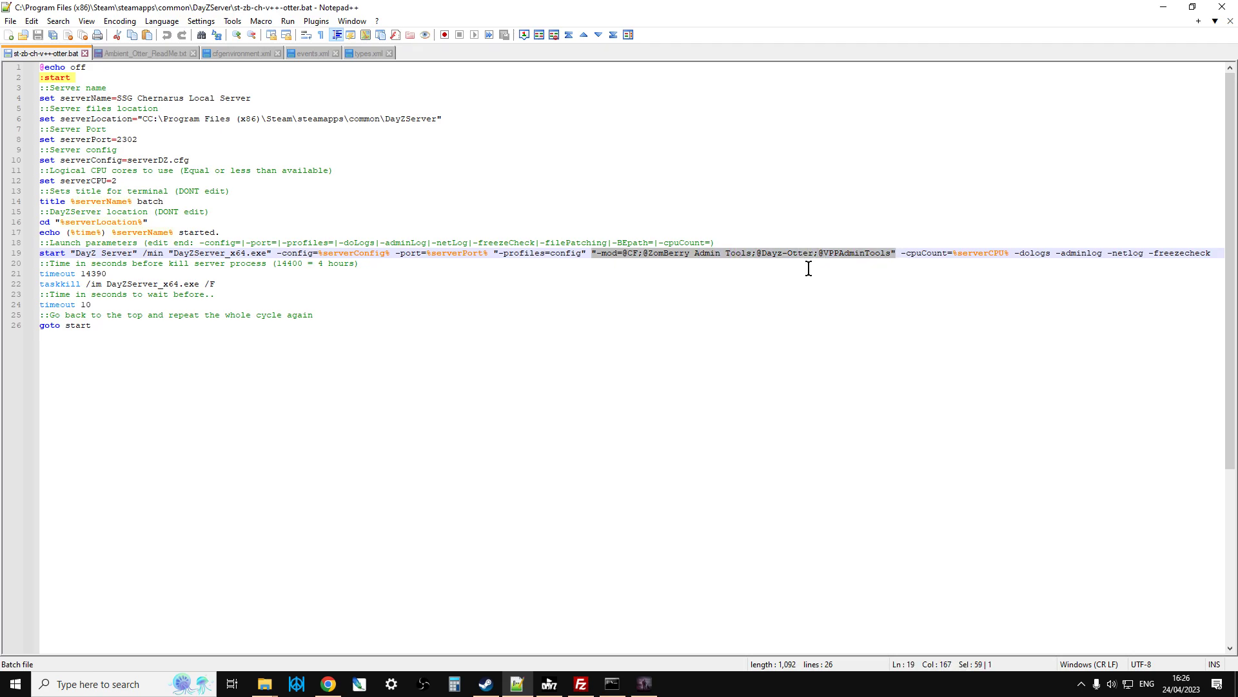
left_click(755, 252)
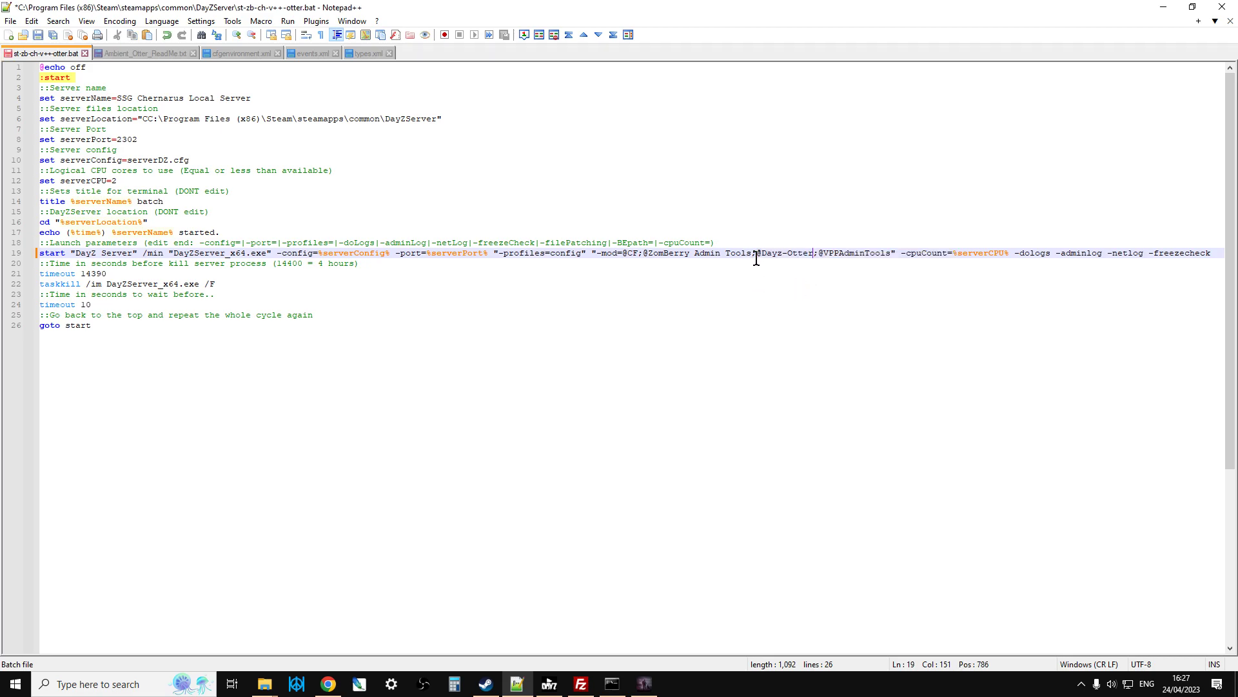
mouse_move(767, 245)
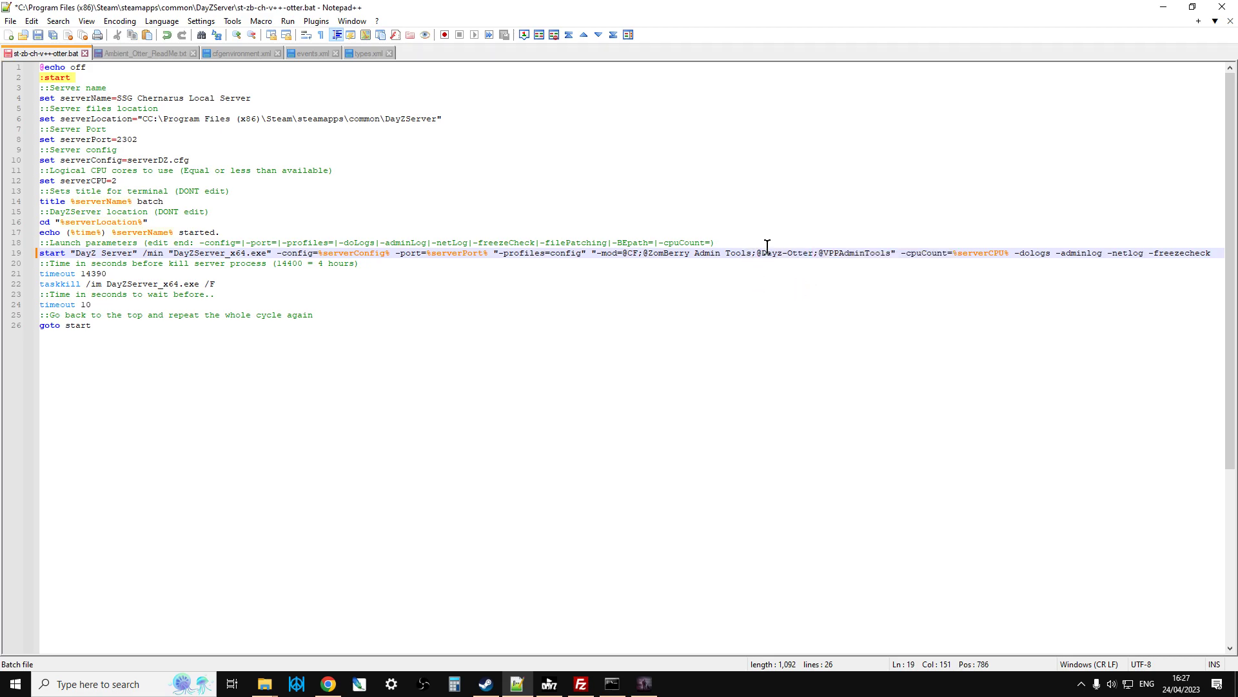
mouse_move(821, 253)
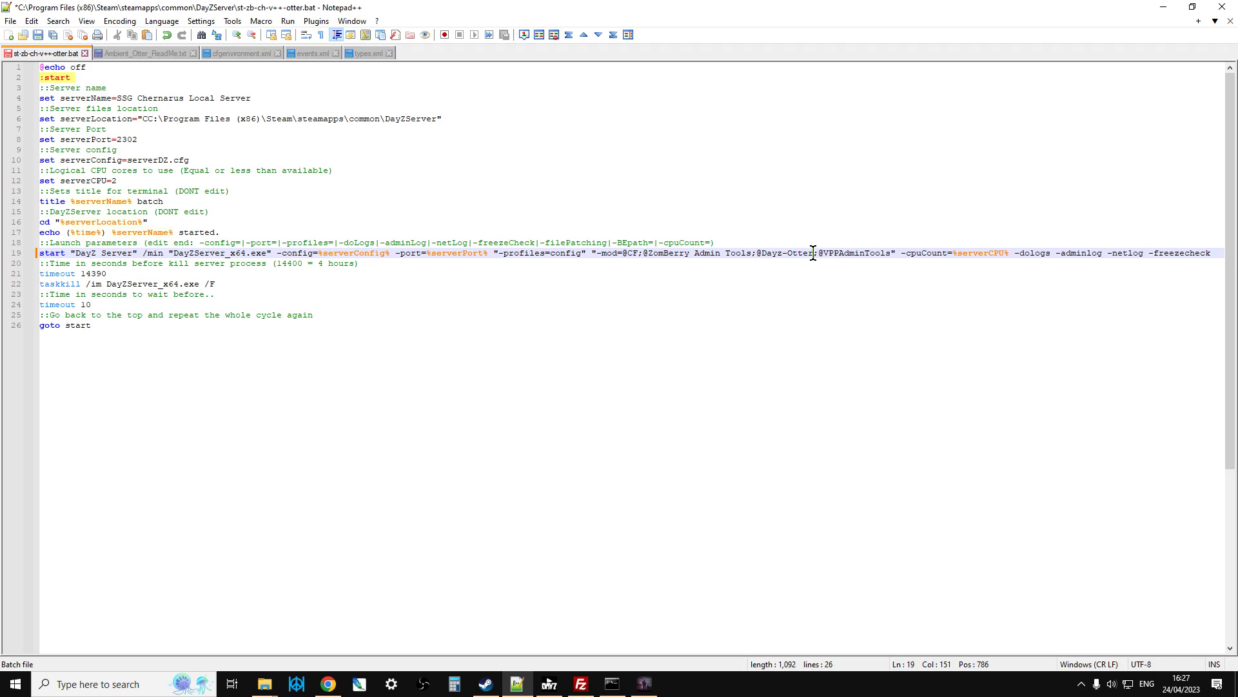
mouse_move(760, 262)
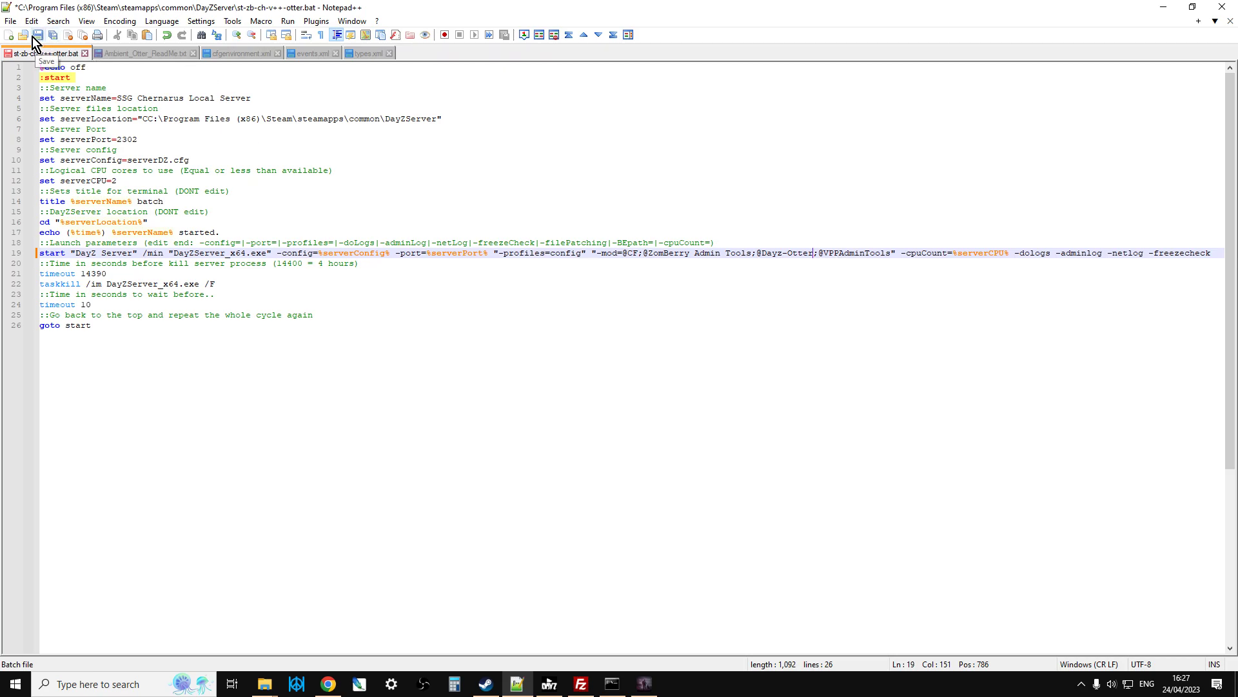
left_click(40, 34)
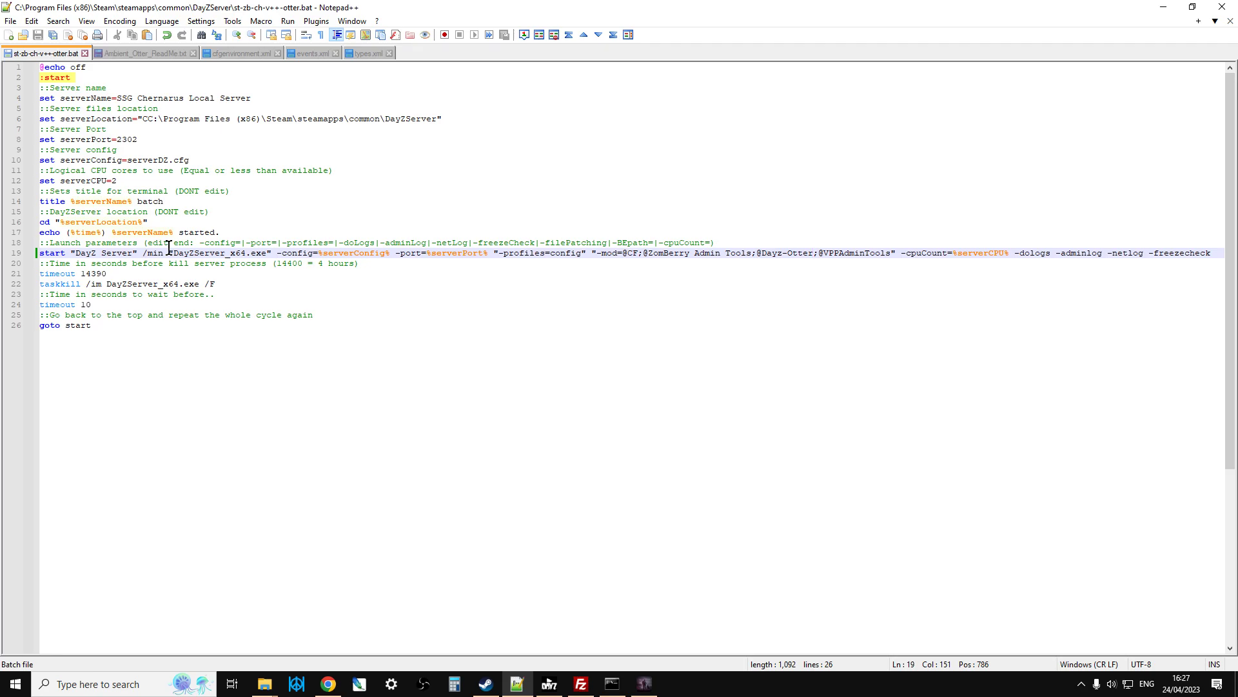
mouse_move(298, 574)
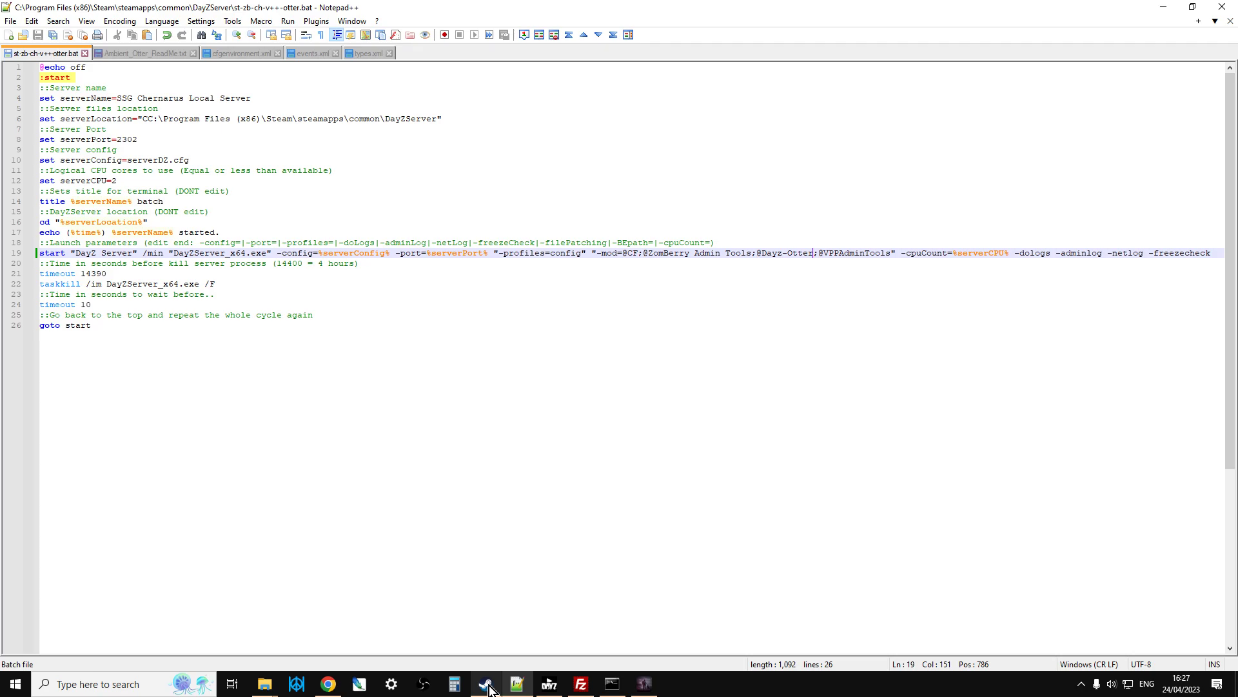
Bring Steam forward to show the subscribed Dayz-Otter workshop page.
left_click(487, 683)
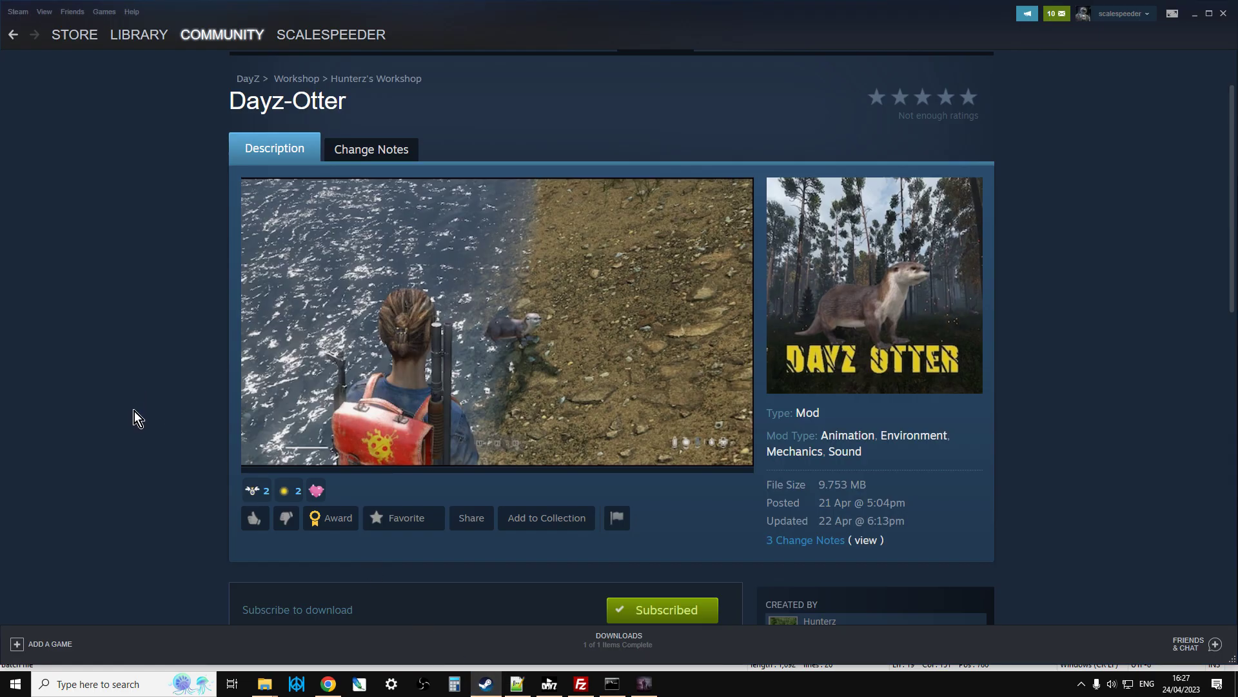
mouse_move(138, 475)
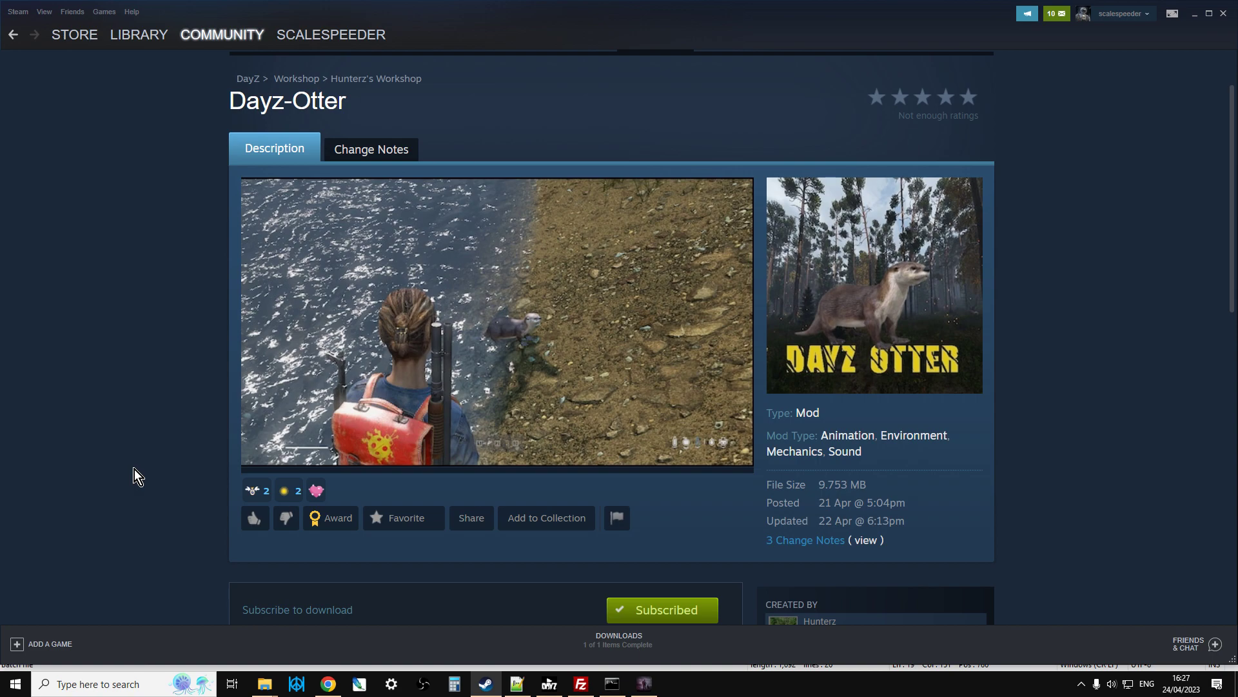
mouse_move(280, 602)
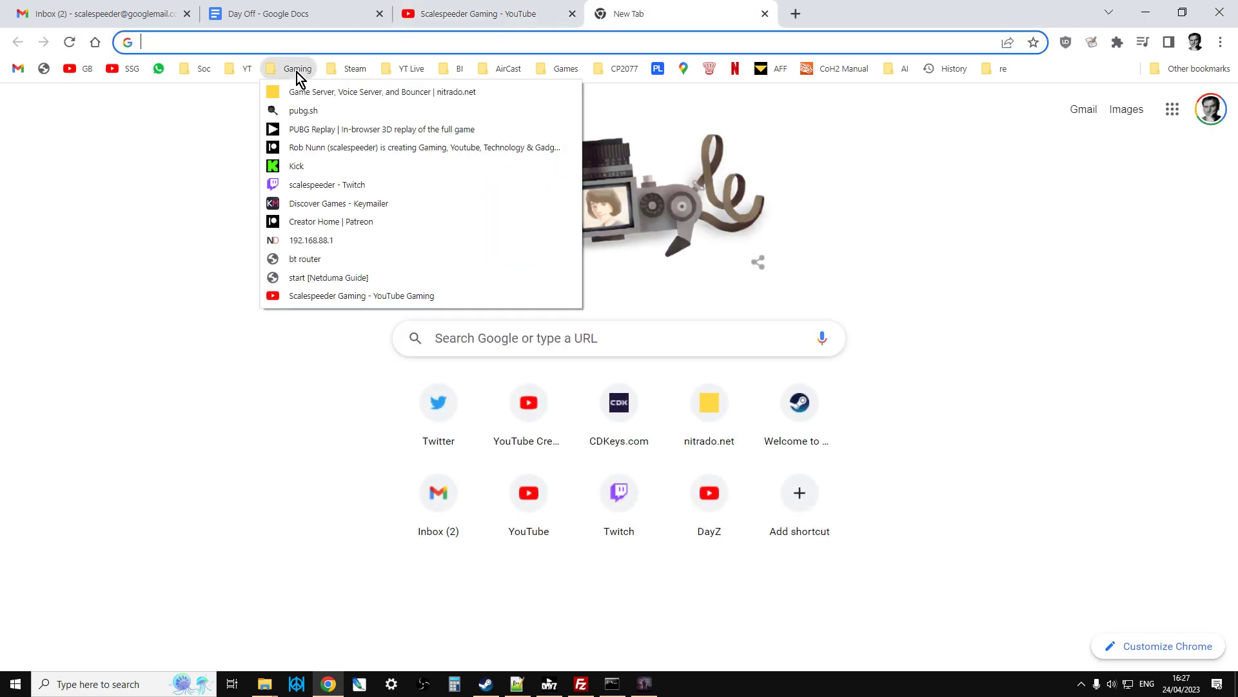
From the Nitrado server list, open the DayZ PS4 and PC web interfaces in new tabs.
left_click(374, 92)
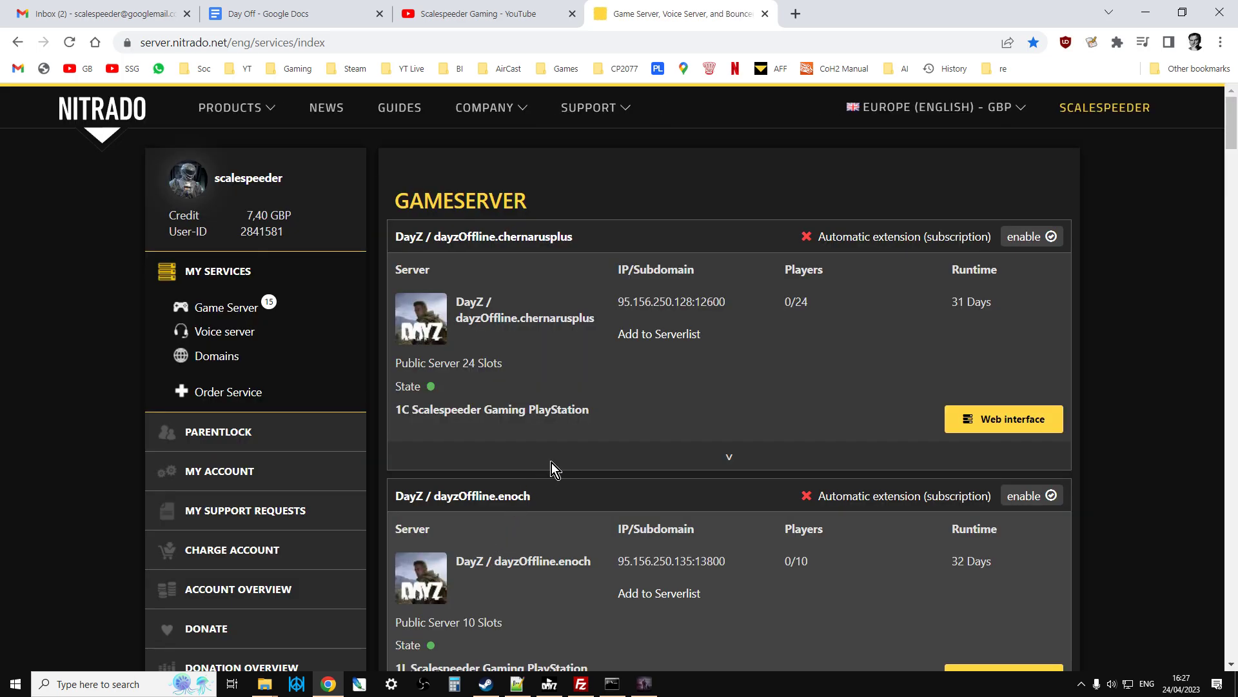
scroll("down", 3)
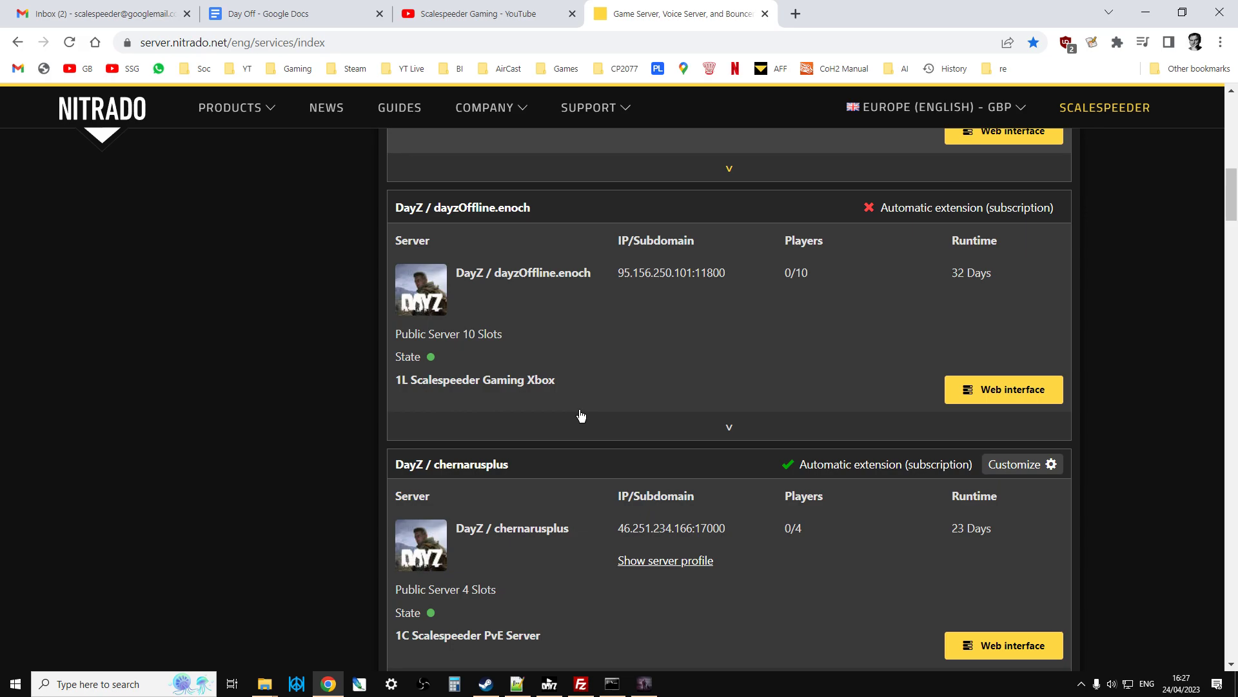
scroll("down", 3)
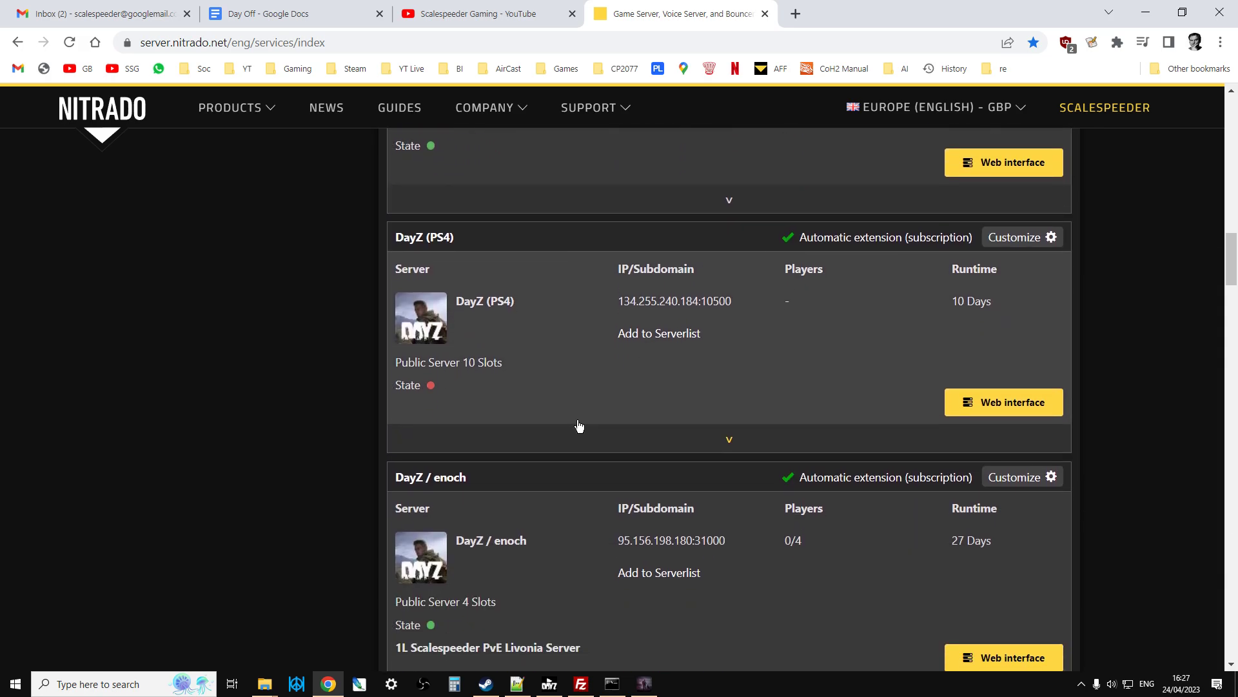
right_click(1003, 321)
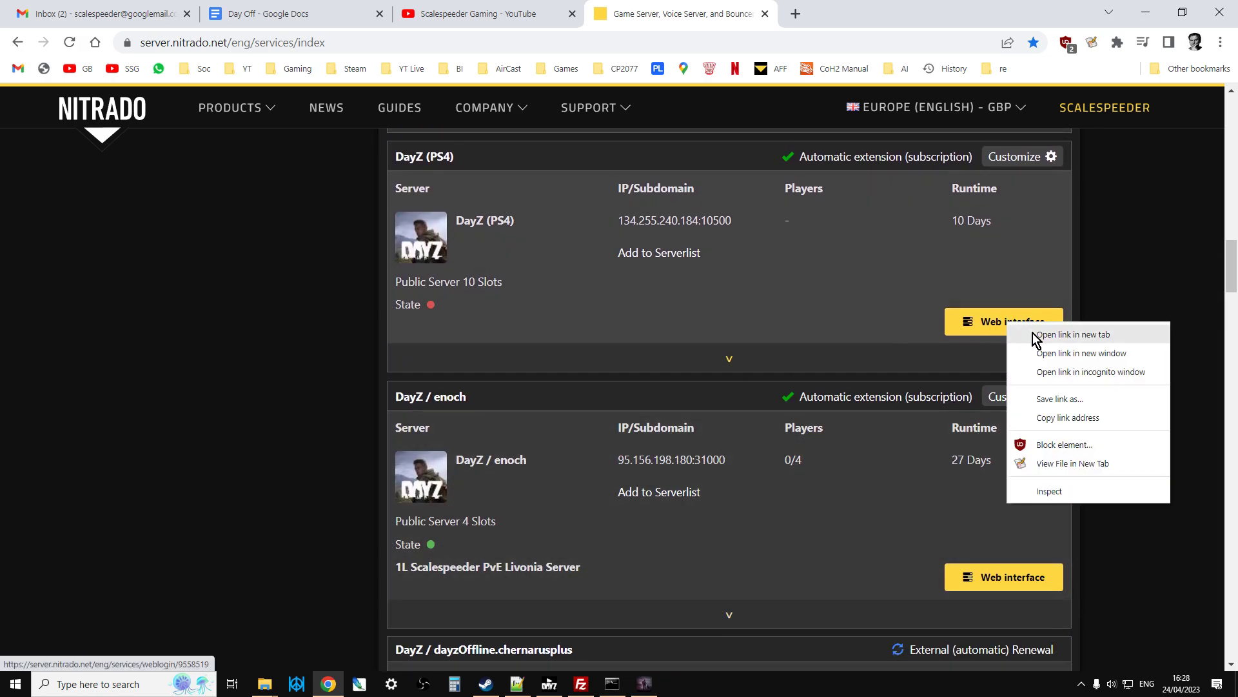
left_click(1072, 334)
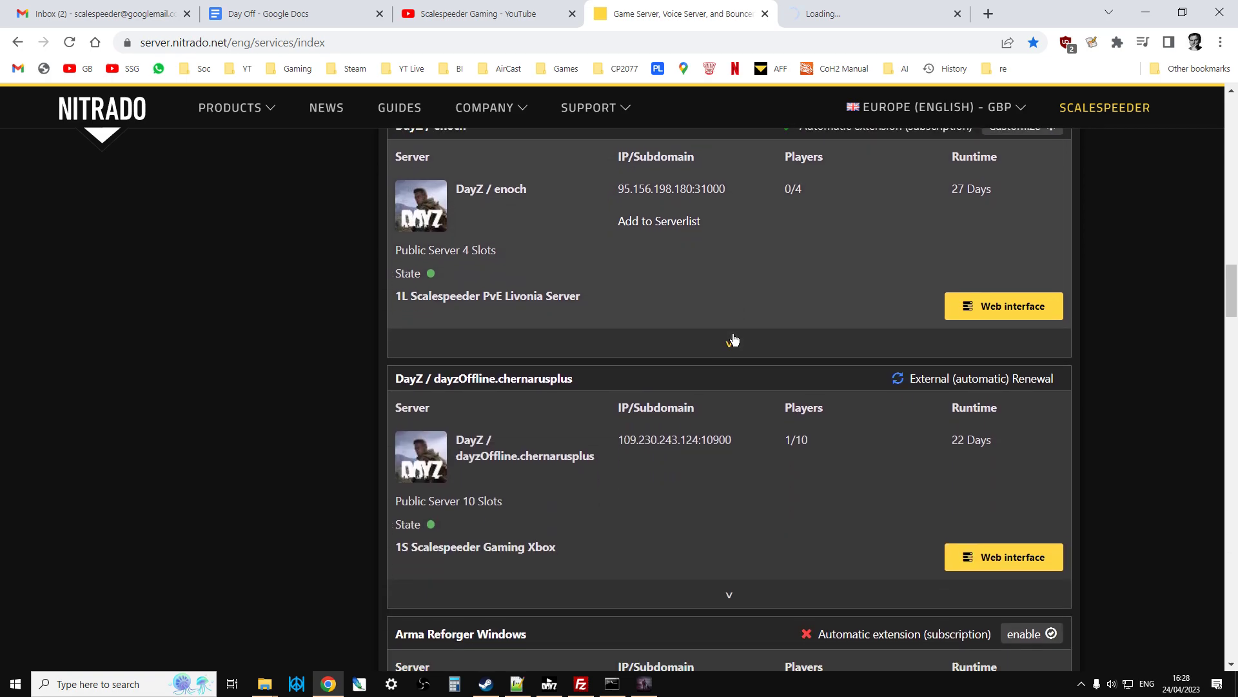
scroll("down", 3)
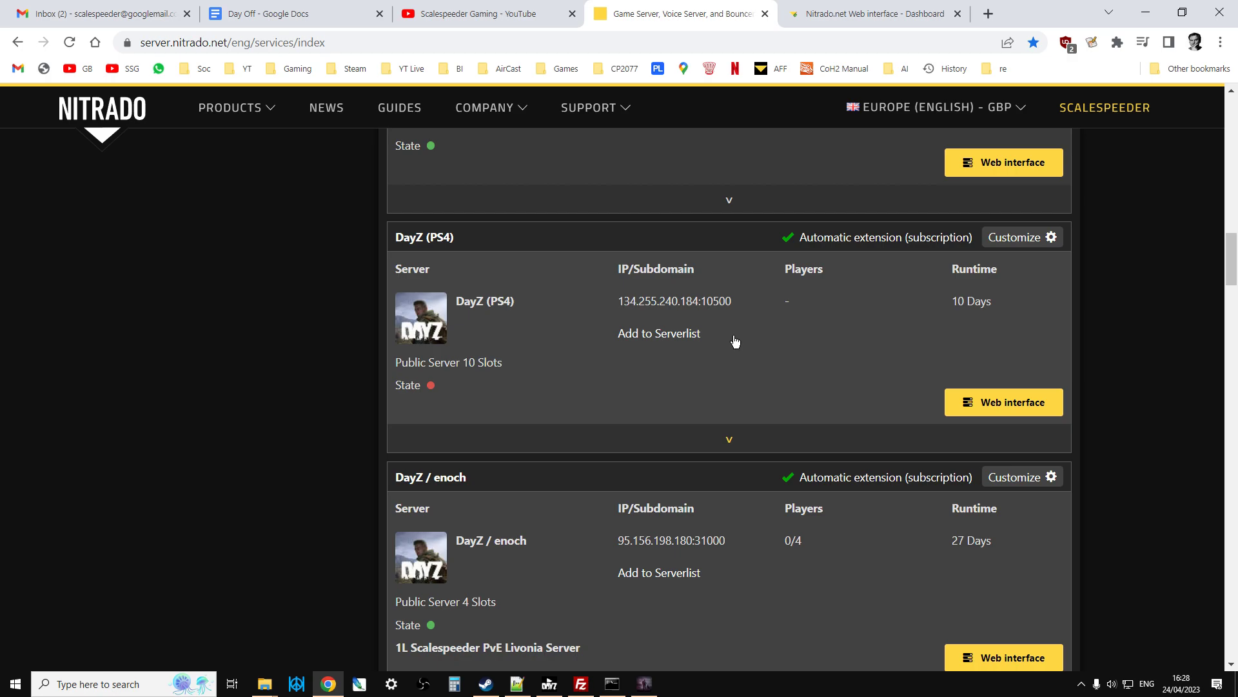
right_click(1003, 323)
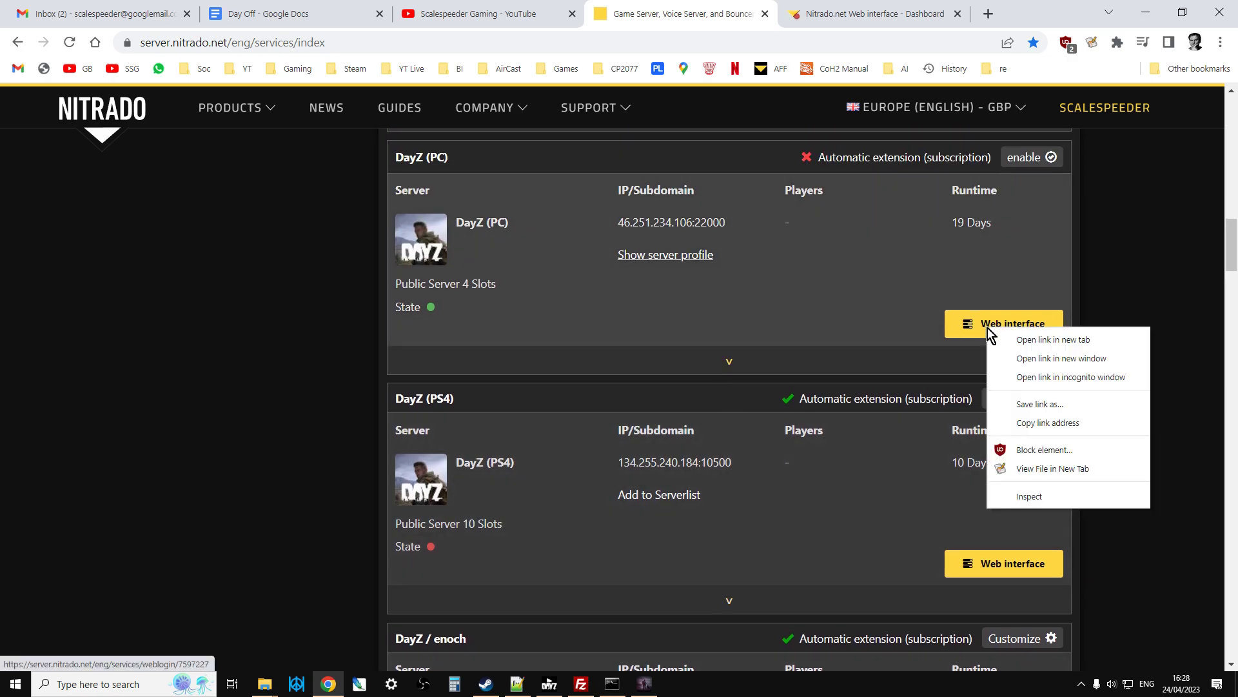
left_click(1053, 339)
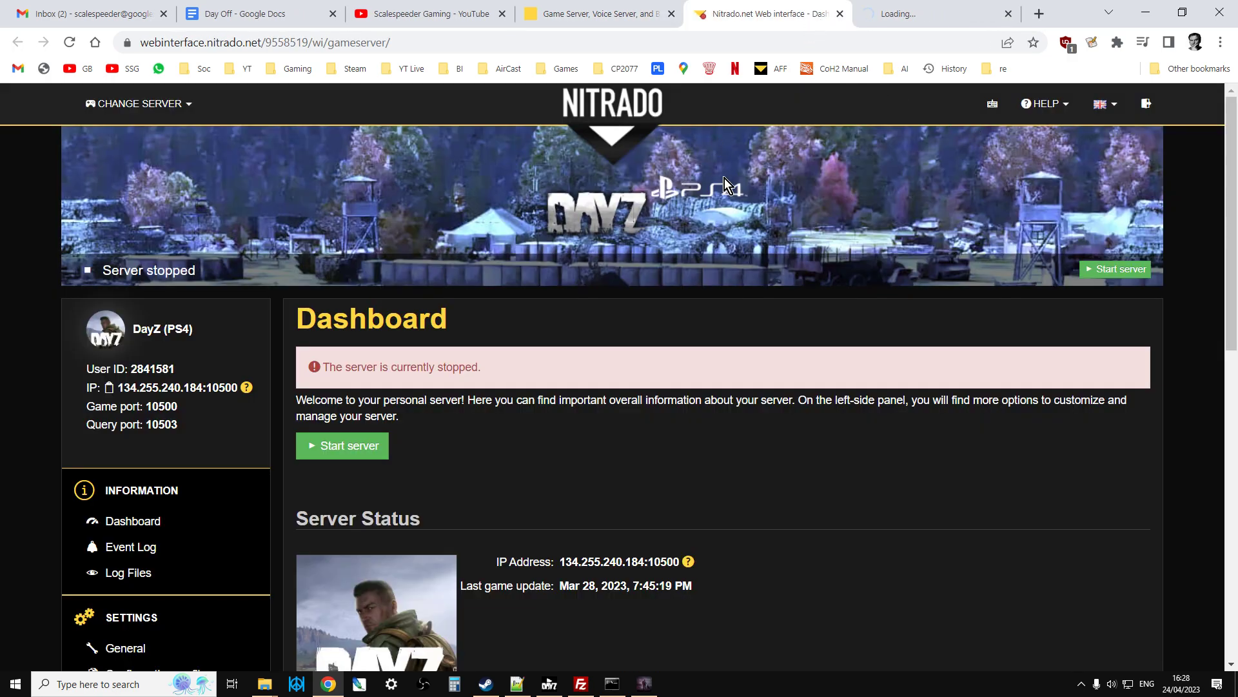
Close the PS4 server tab, review the running PC server dashboard, and switch to FileZilla.
left_click(342, 445)
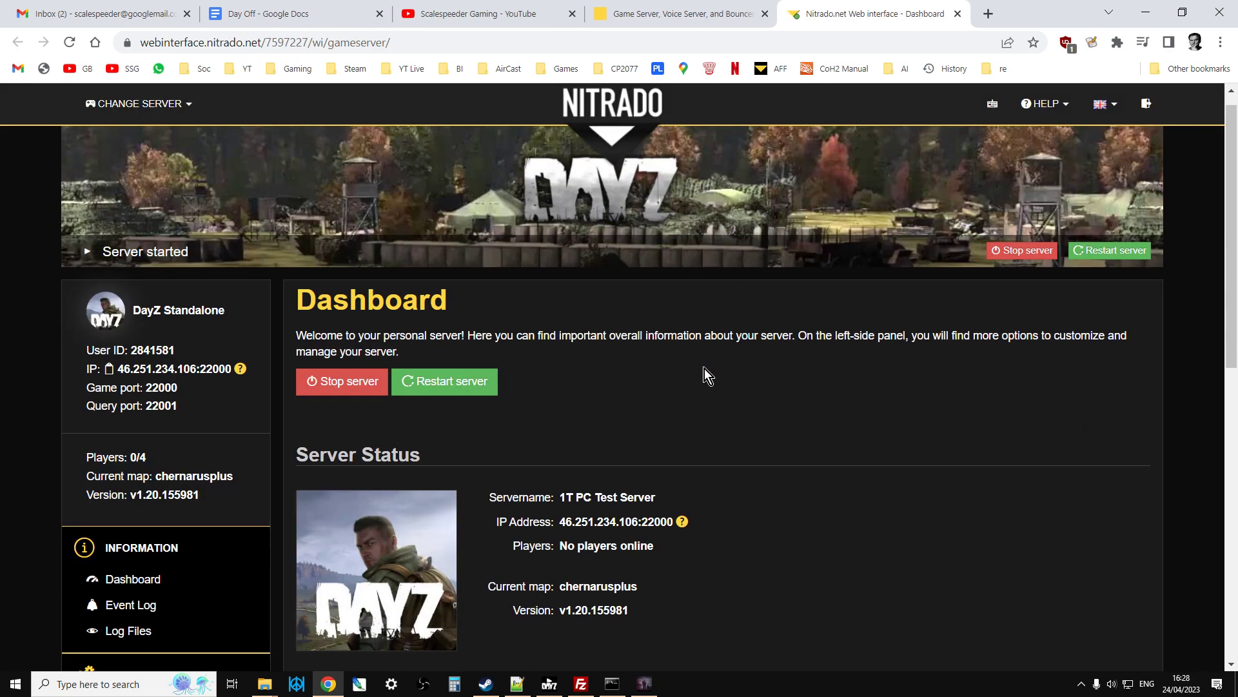
scroll("down", 3)
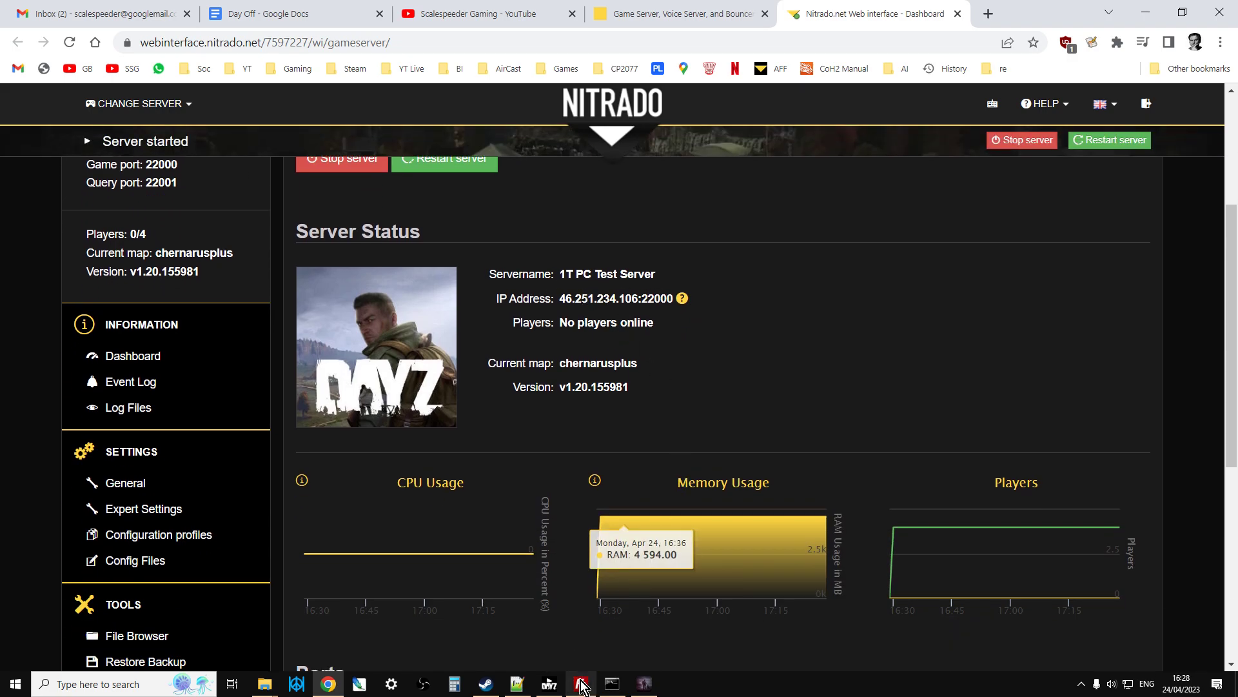
left_click(579, 683)
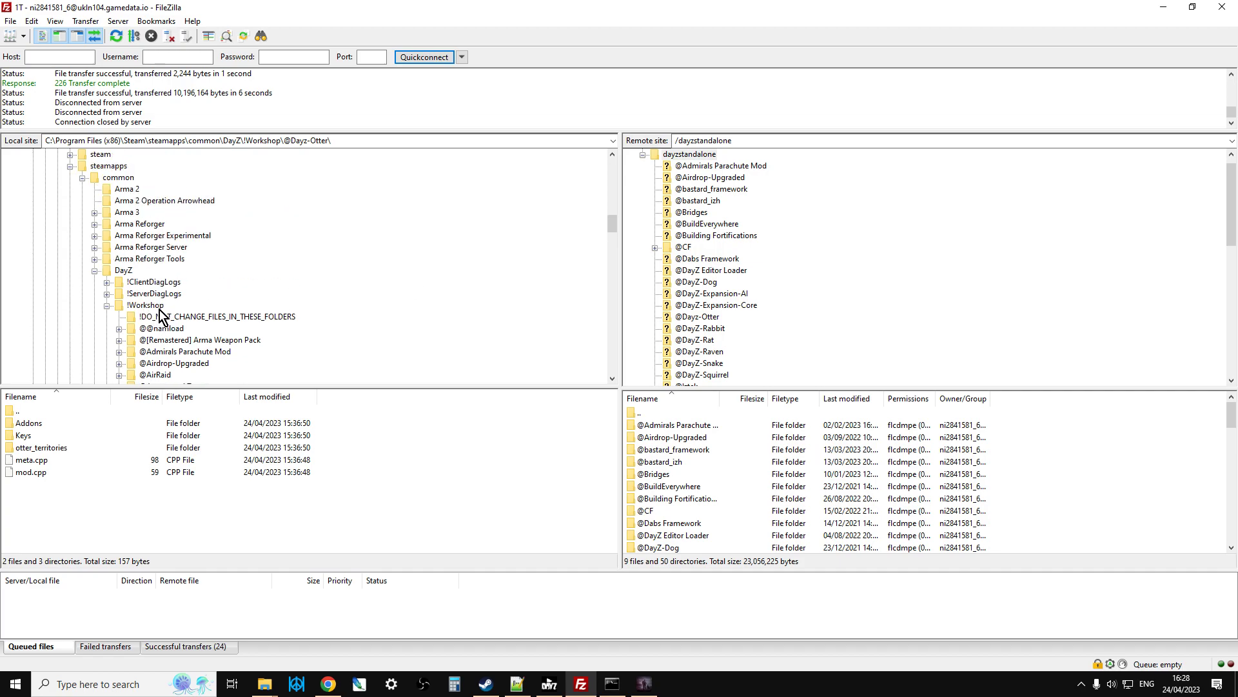
mouse_move(275, 301)
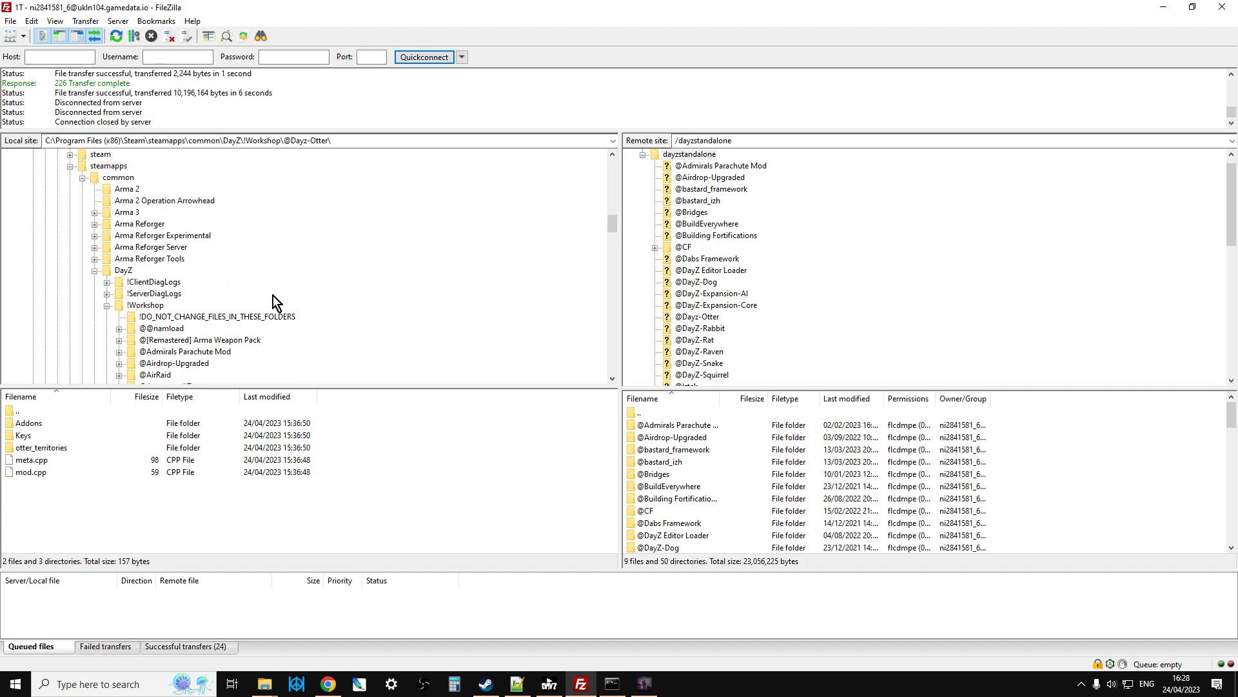
Return from FileZilla to File Explorer's DayZServer folder.
left_click(147, 305)
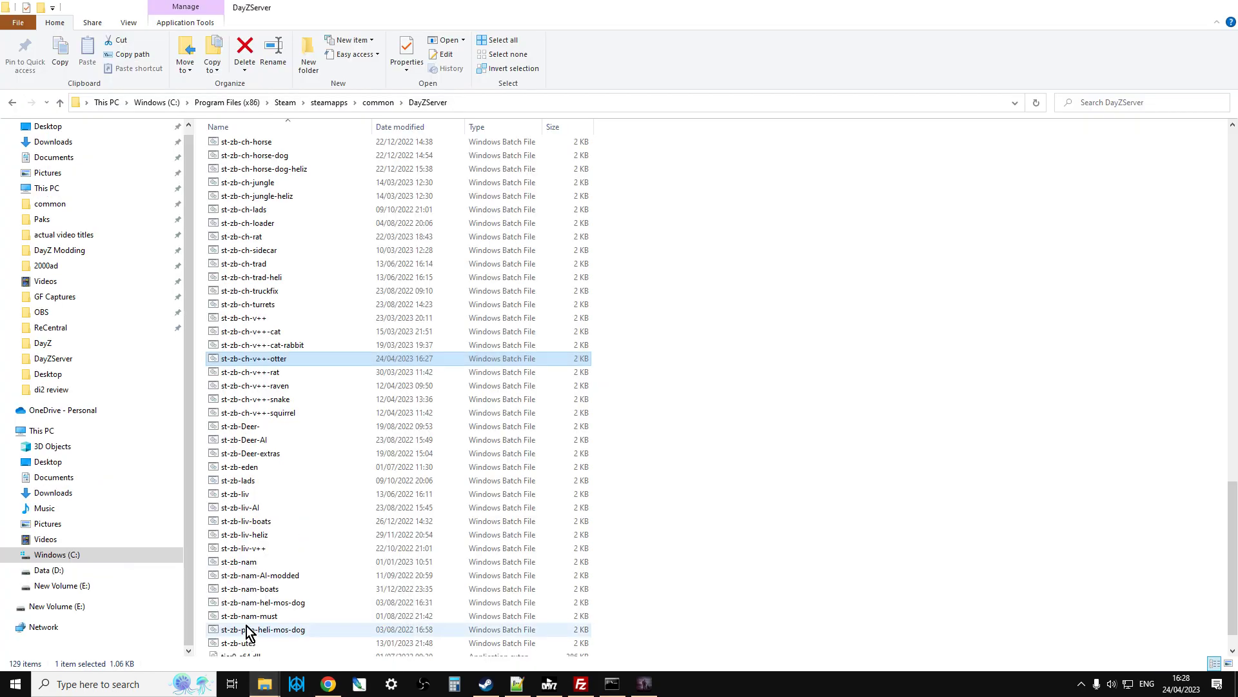
Navigate File Explorer to the DayZ game folder and open its !Workshop folder.
left_click(59, 103)
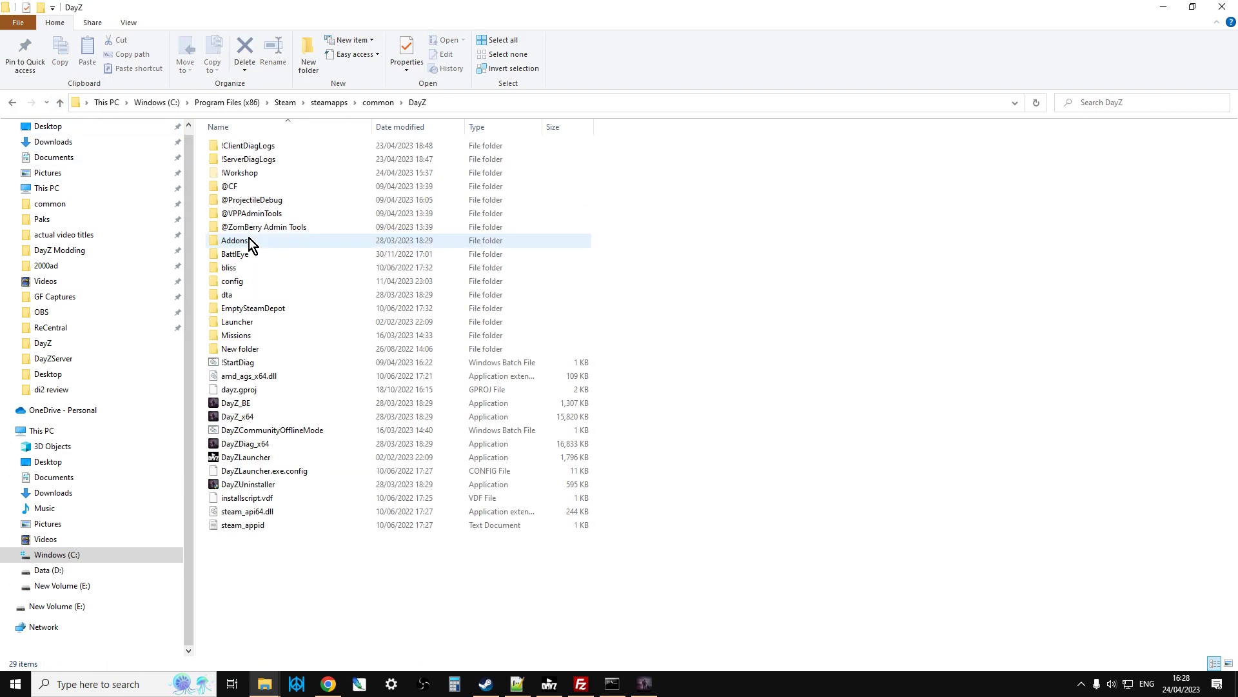
double_click(241, 172)
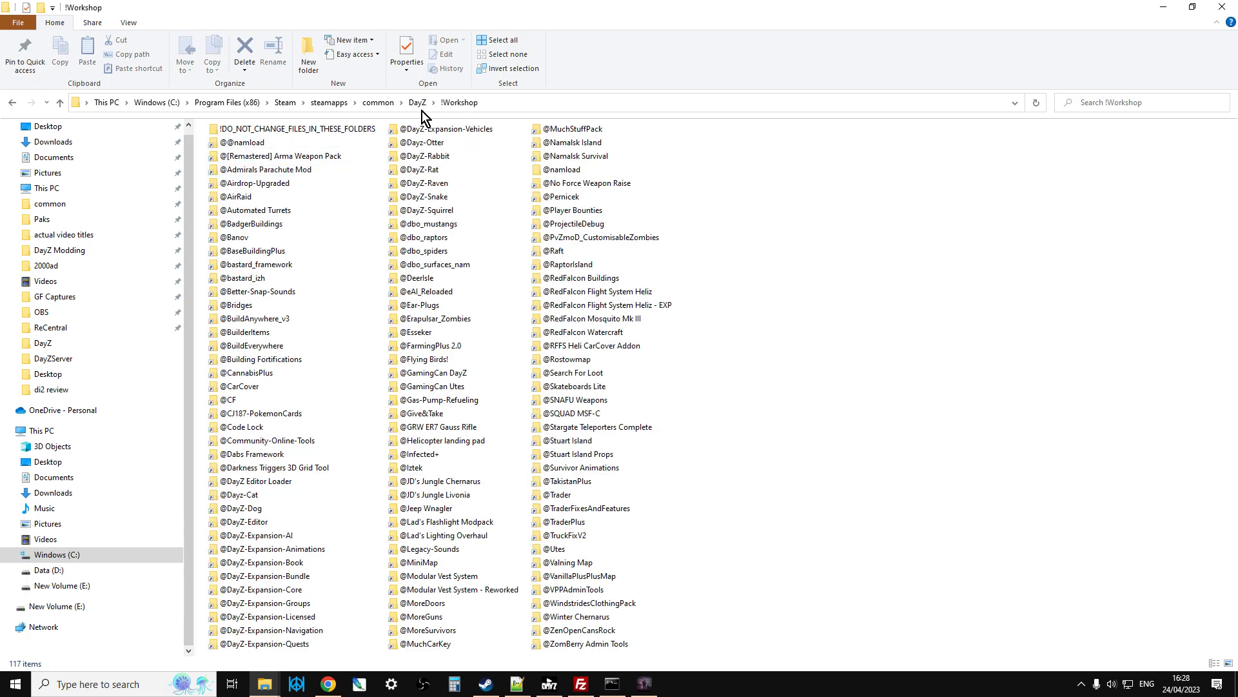
mouse_move(341, 112)
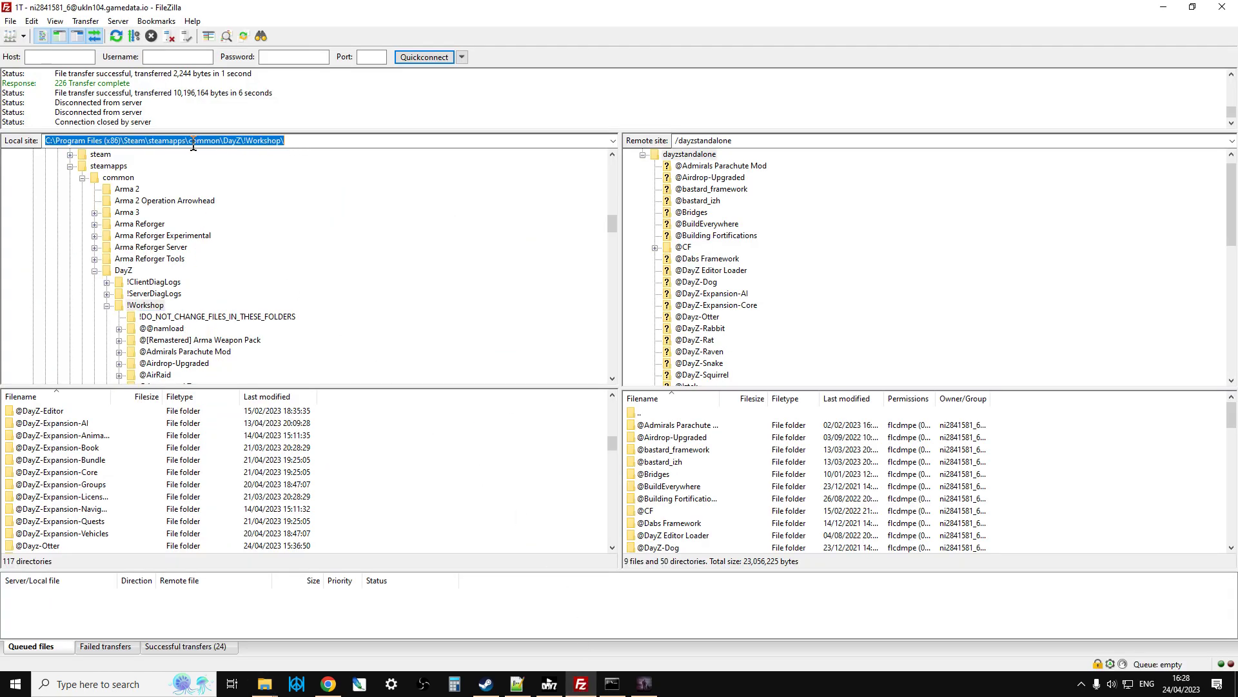
right_click(165, 140)
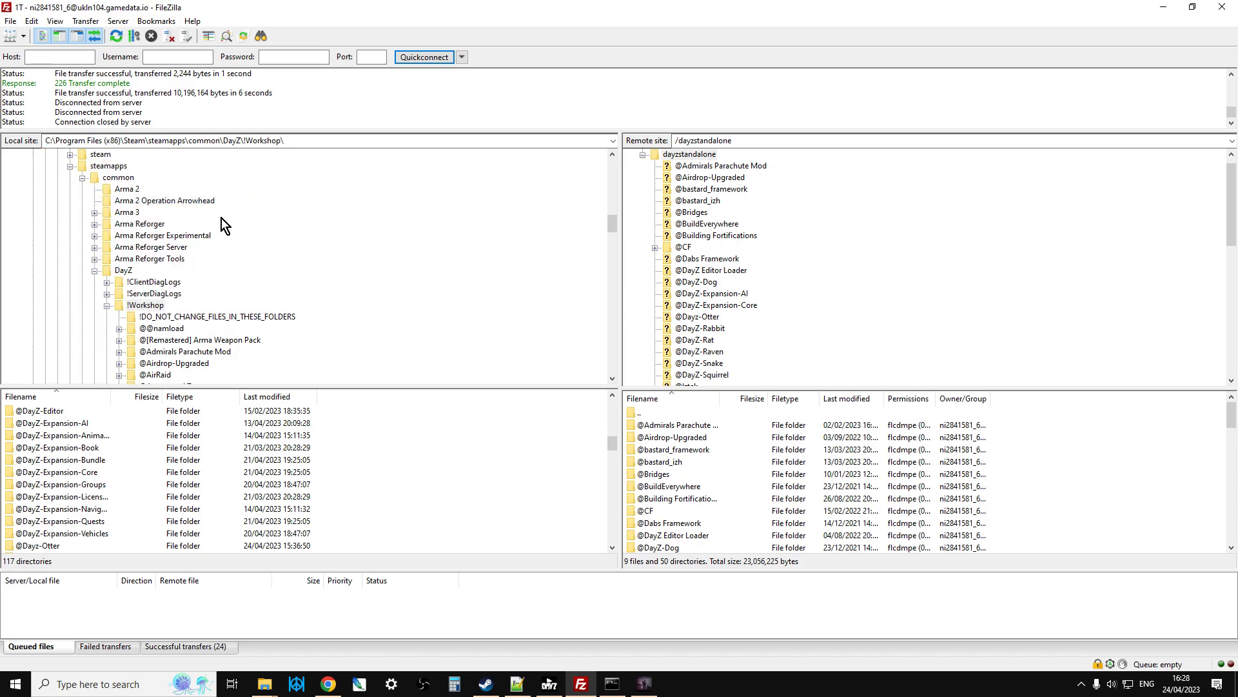
mouse_move(699, 192)
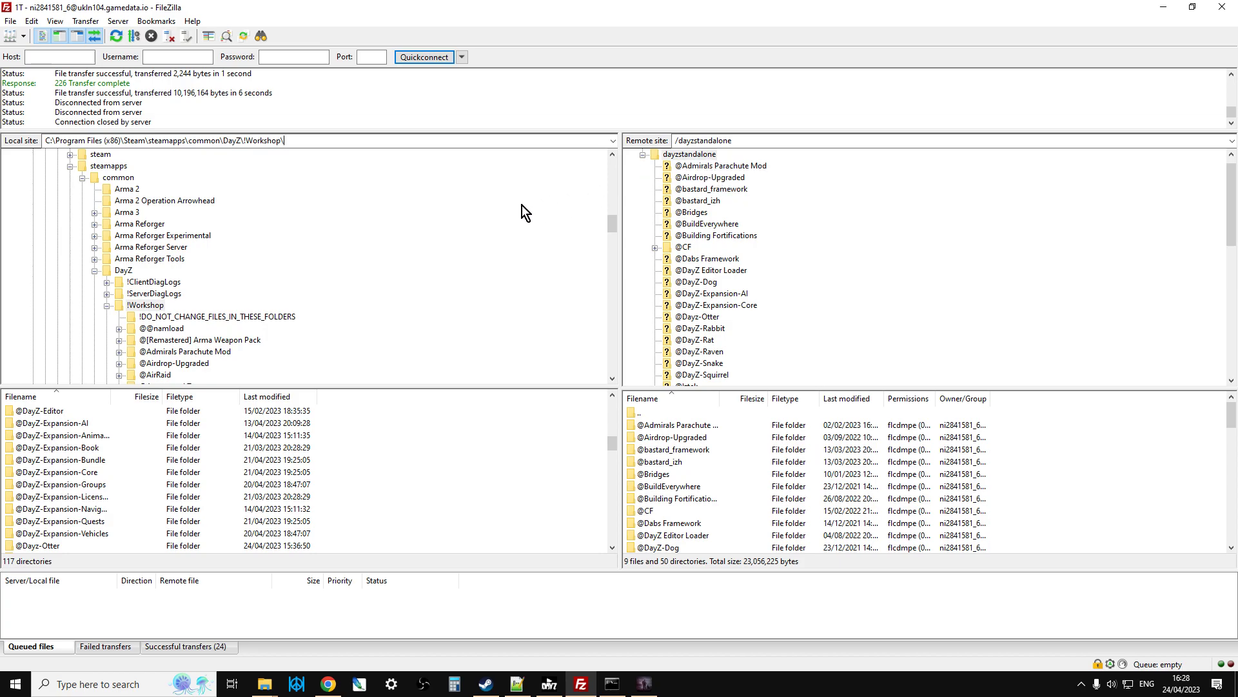
scroll("down", 3)
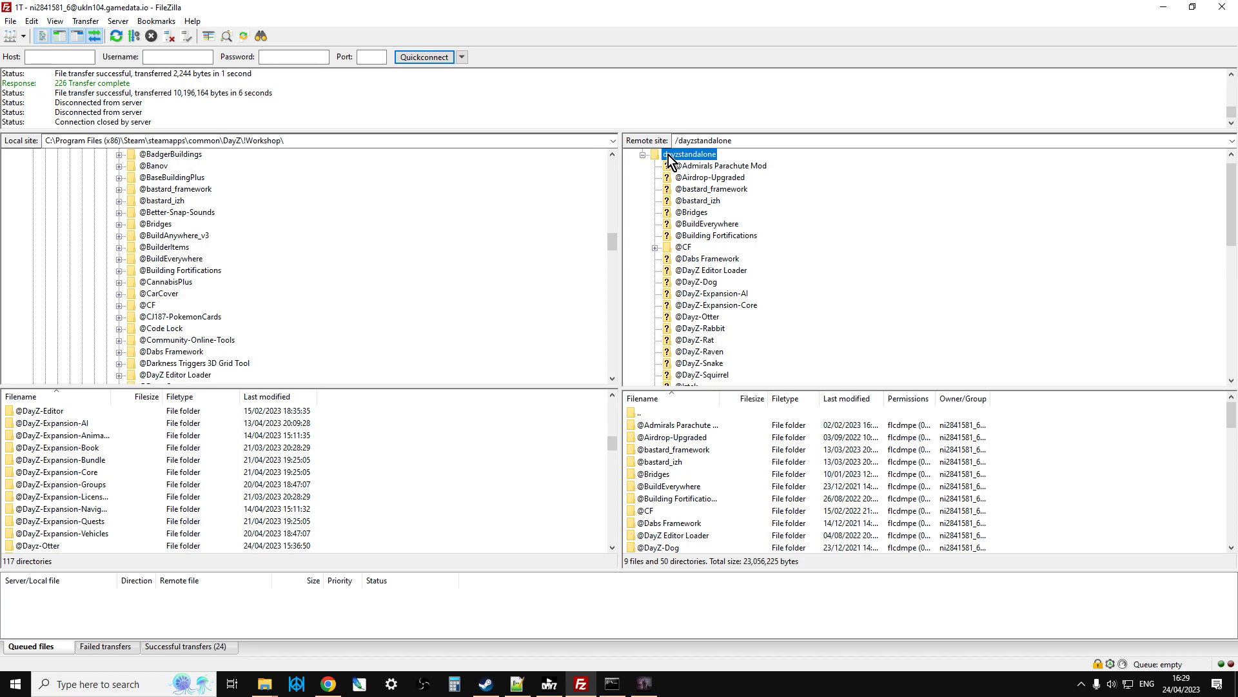
scroll("down", 3)
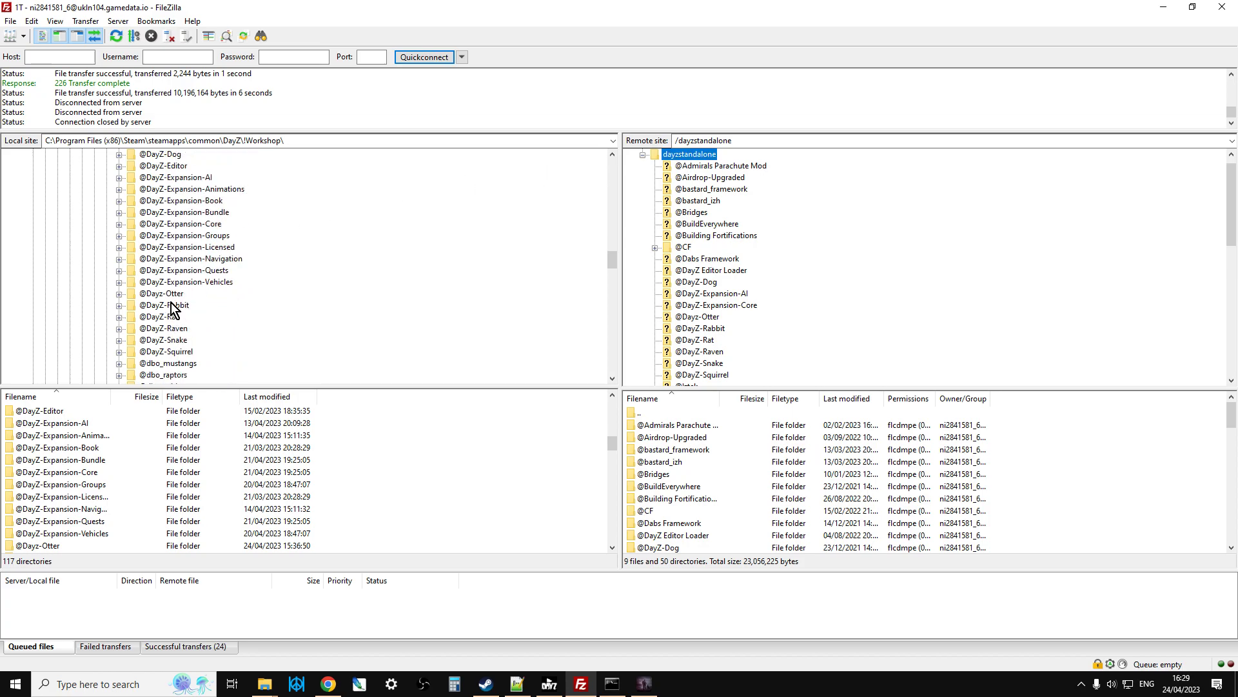
right_click(162, 293)
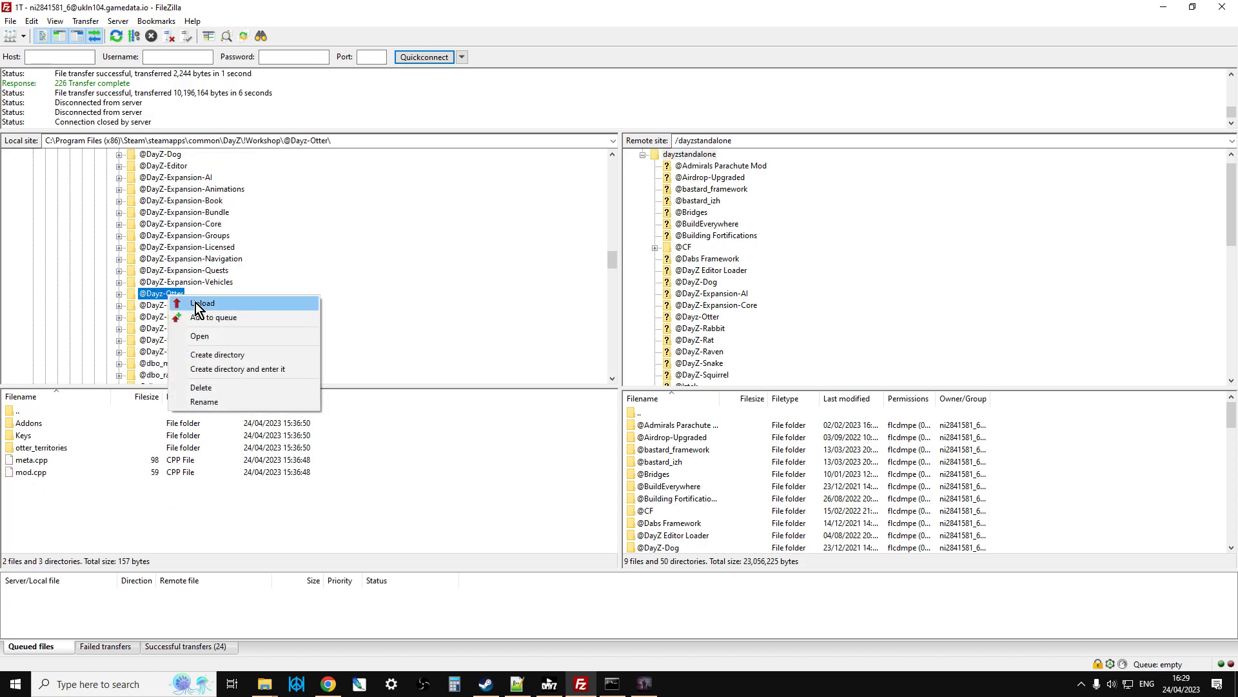
left_click(688, 153)
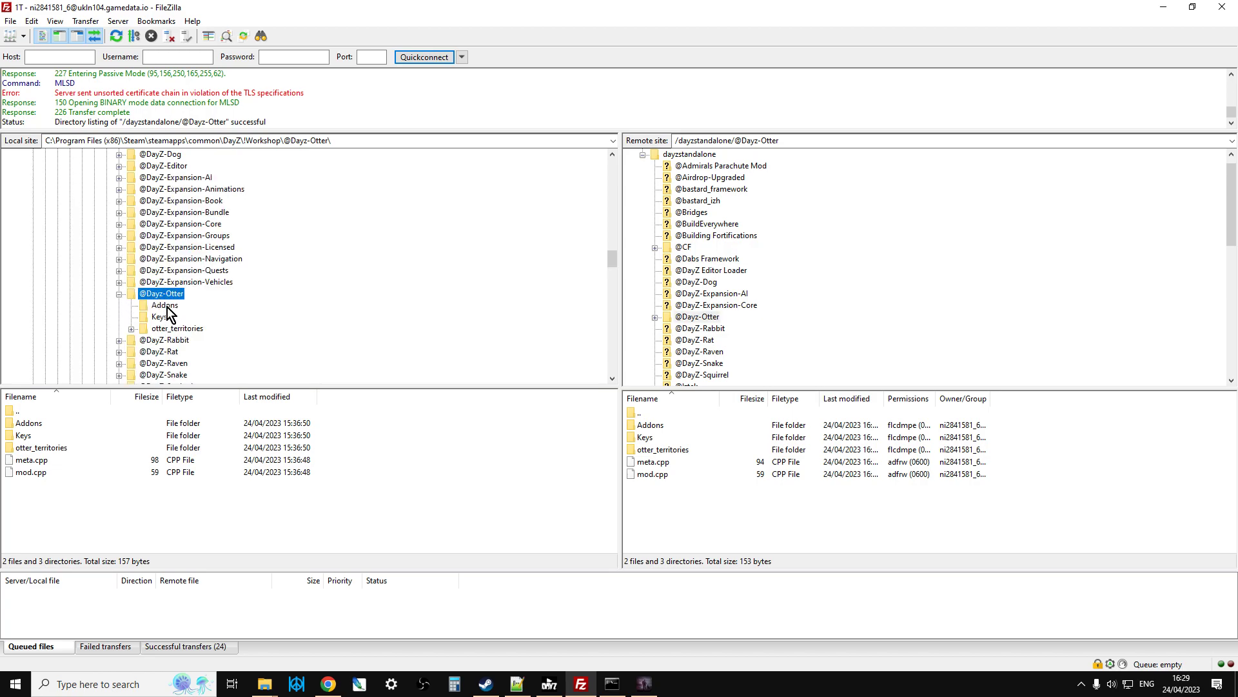
left_click(159, 317)
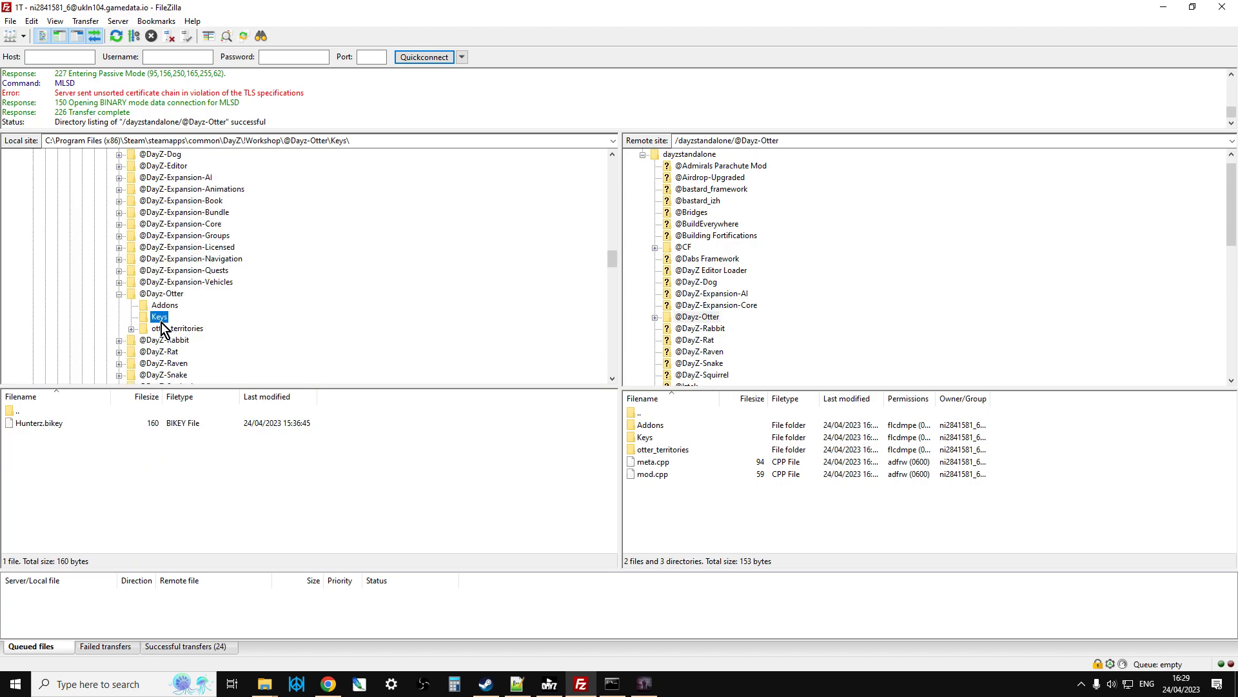
scroll("down", 3)
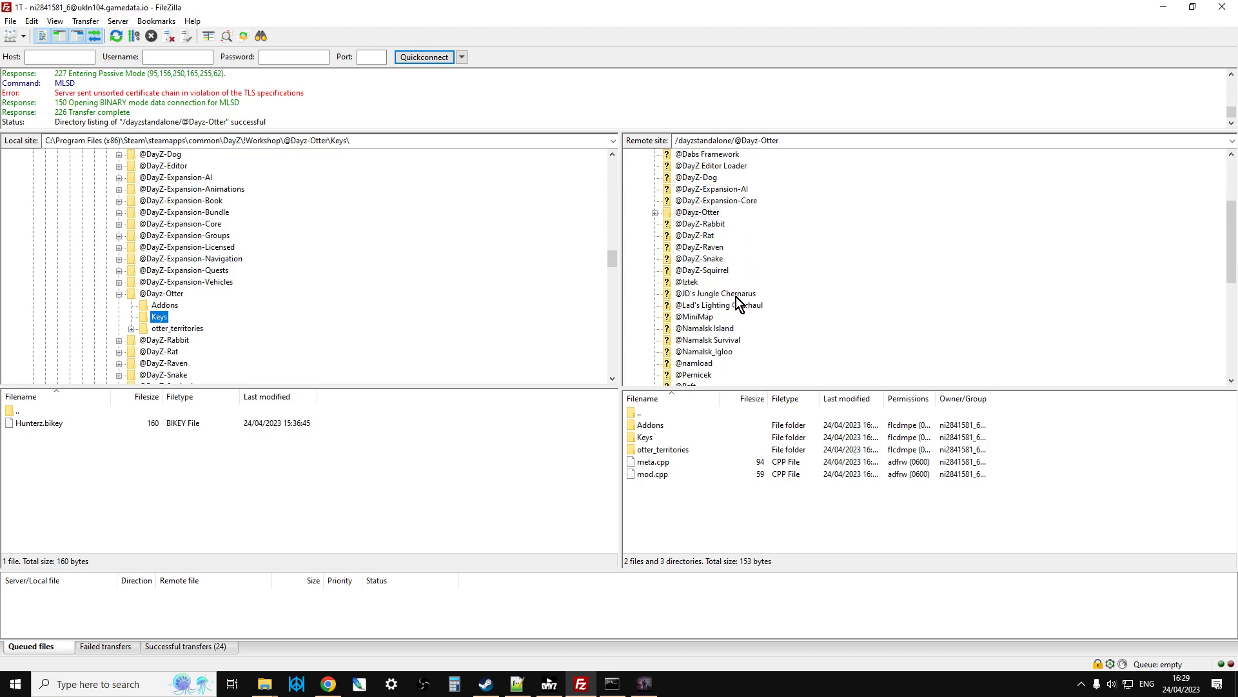
scroll("down", 3)
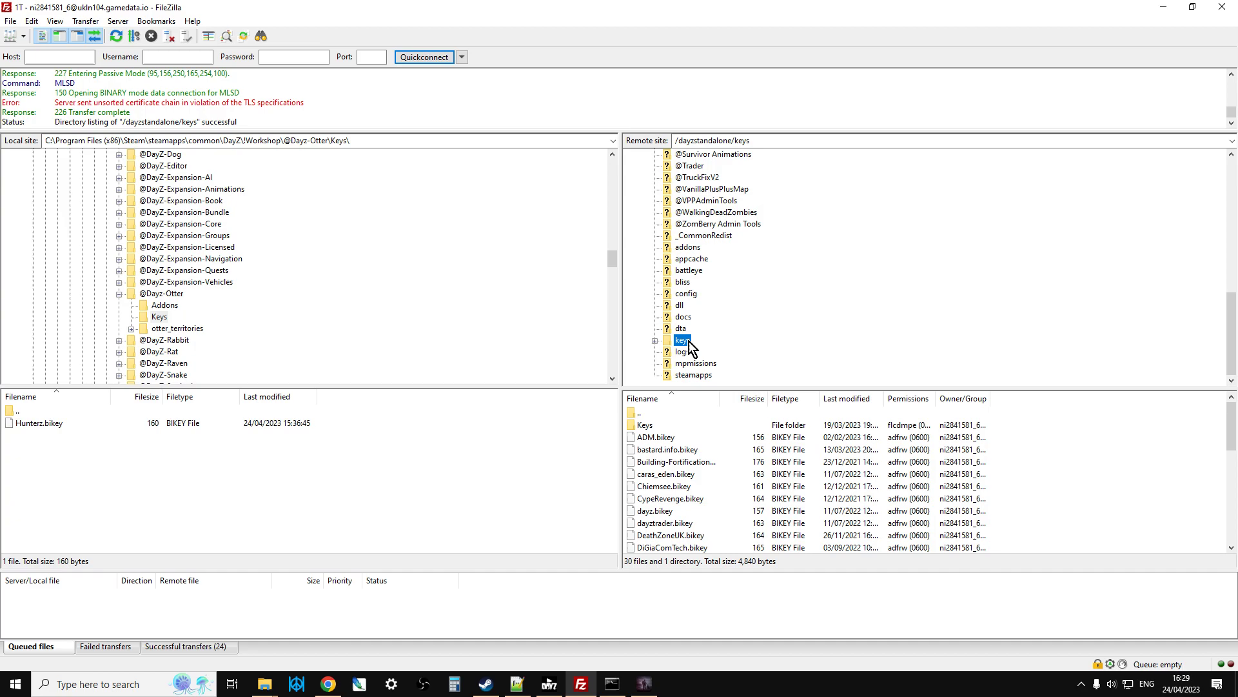
right_click(32, 423)
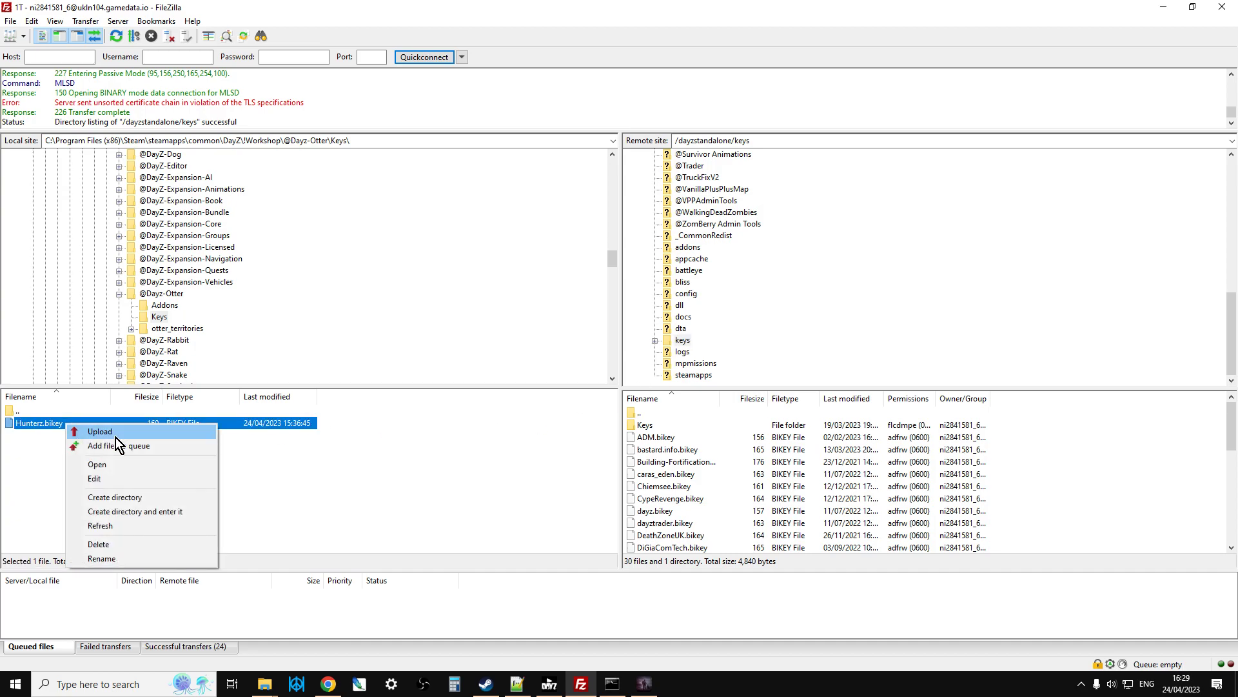
left_click(100, 431)
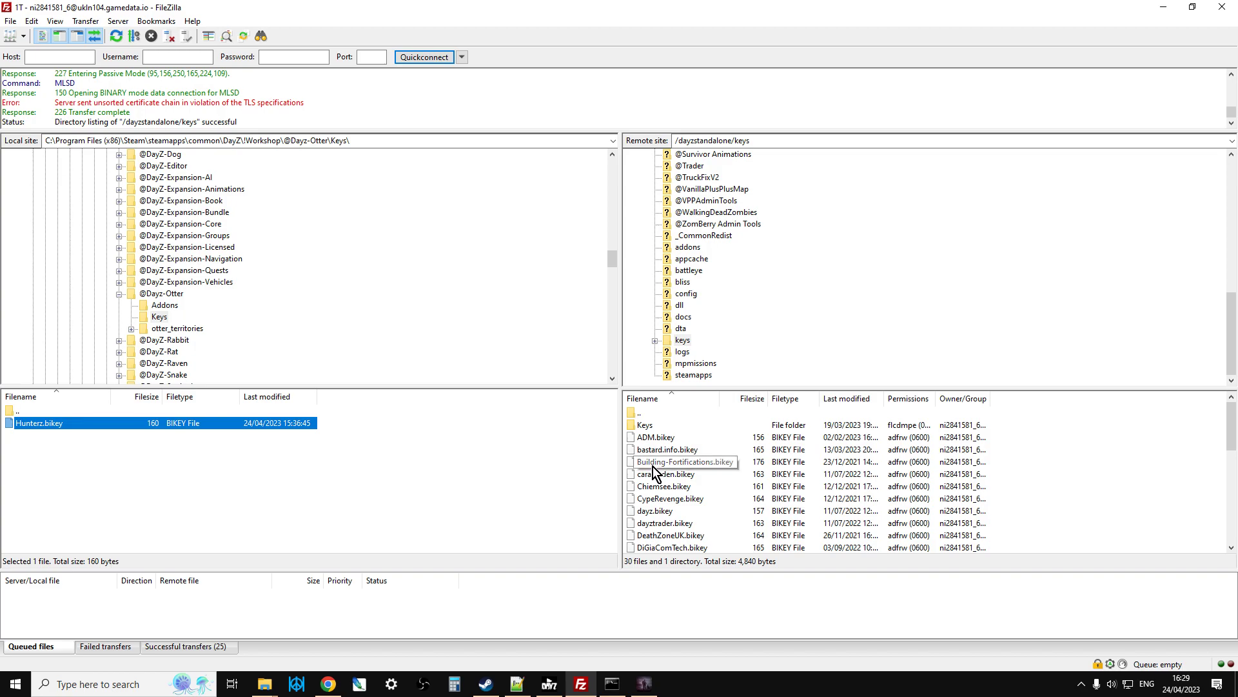
mouse_move(416, 490)
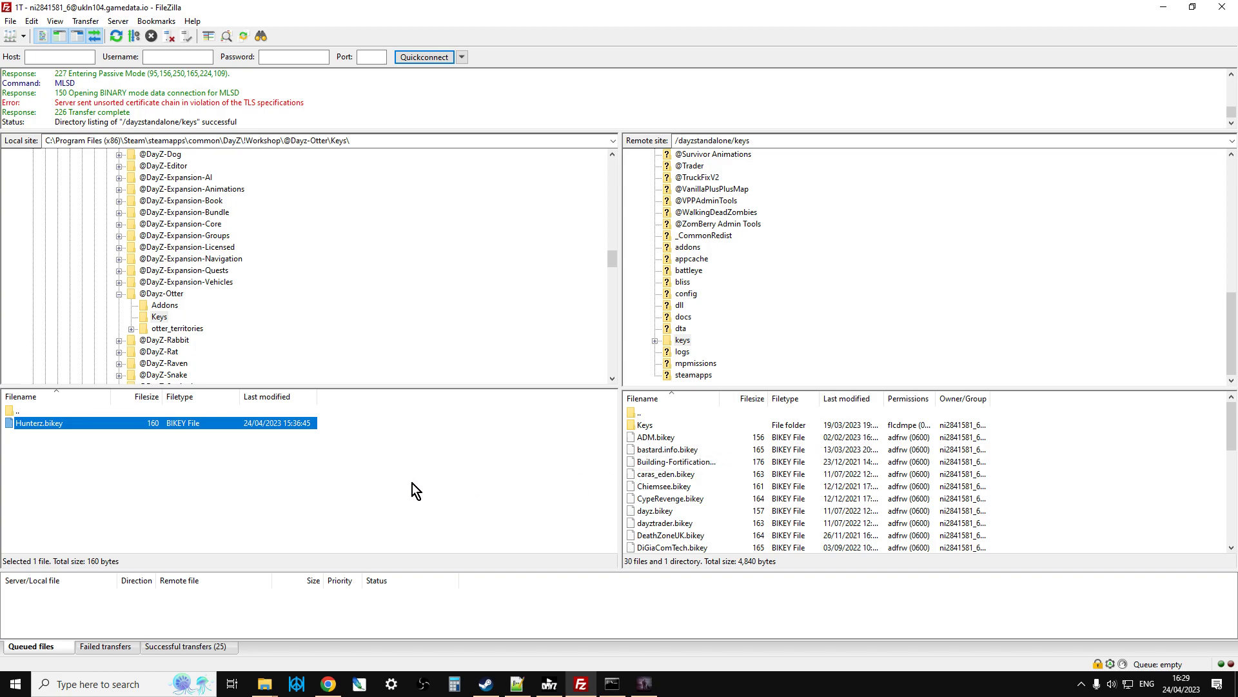
mouse_move(662, 440)
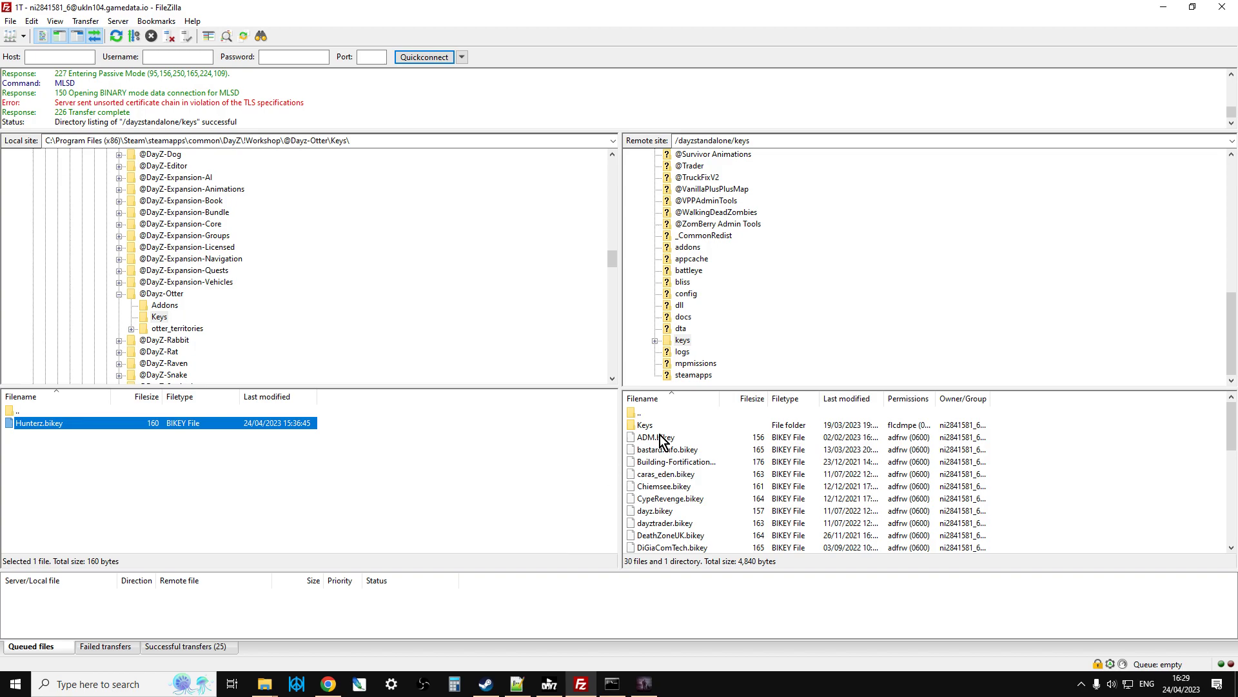
mouse_move(305, 266)
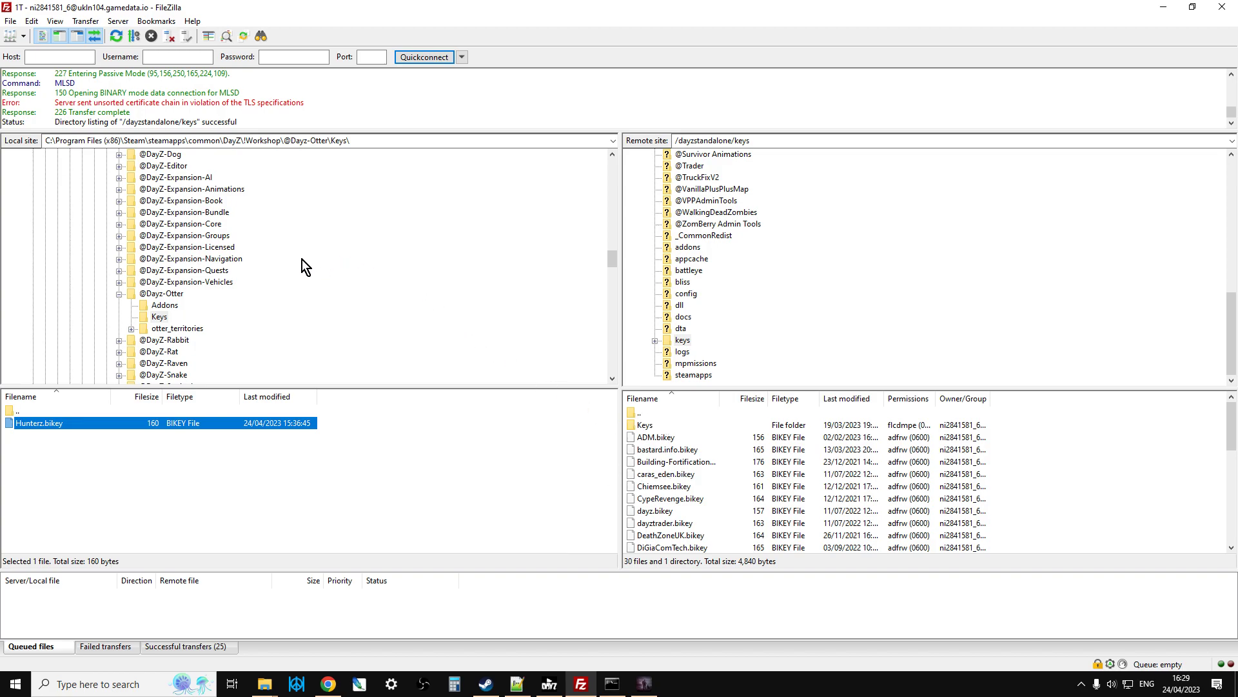
mouse_move(691, 262)
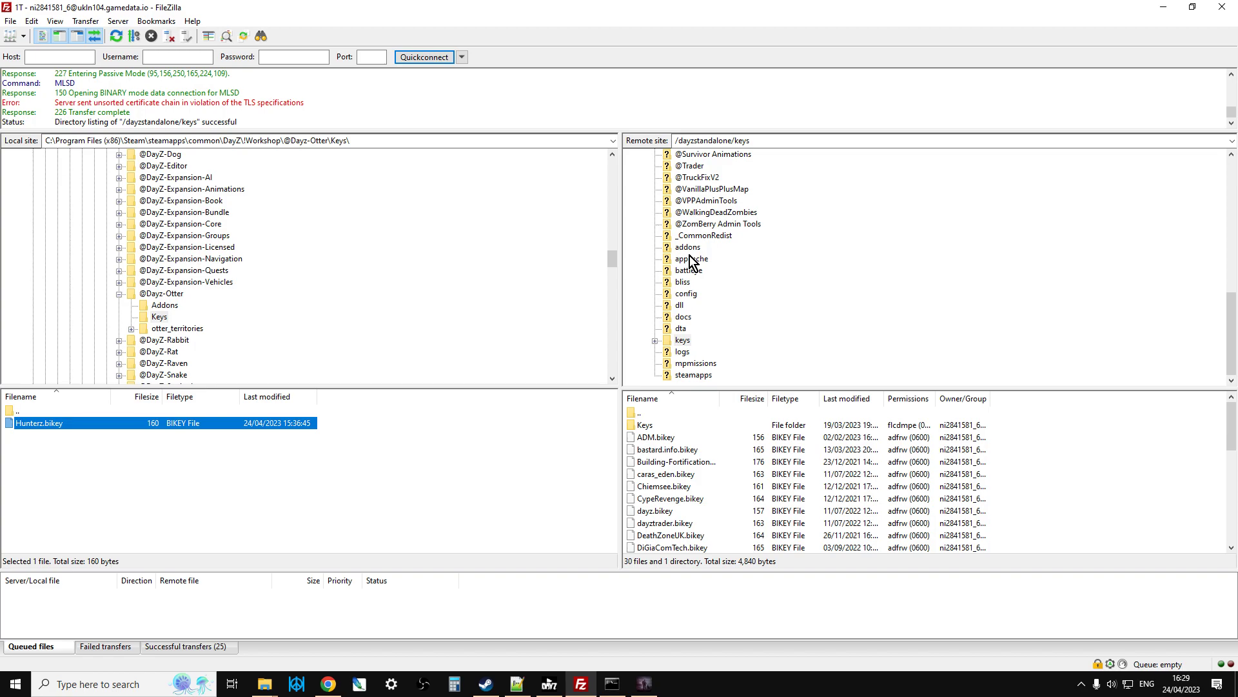
left_click(696, 363)
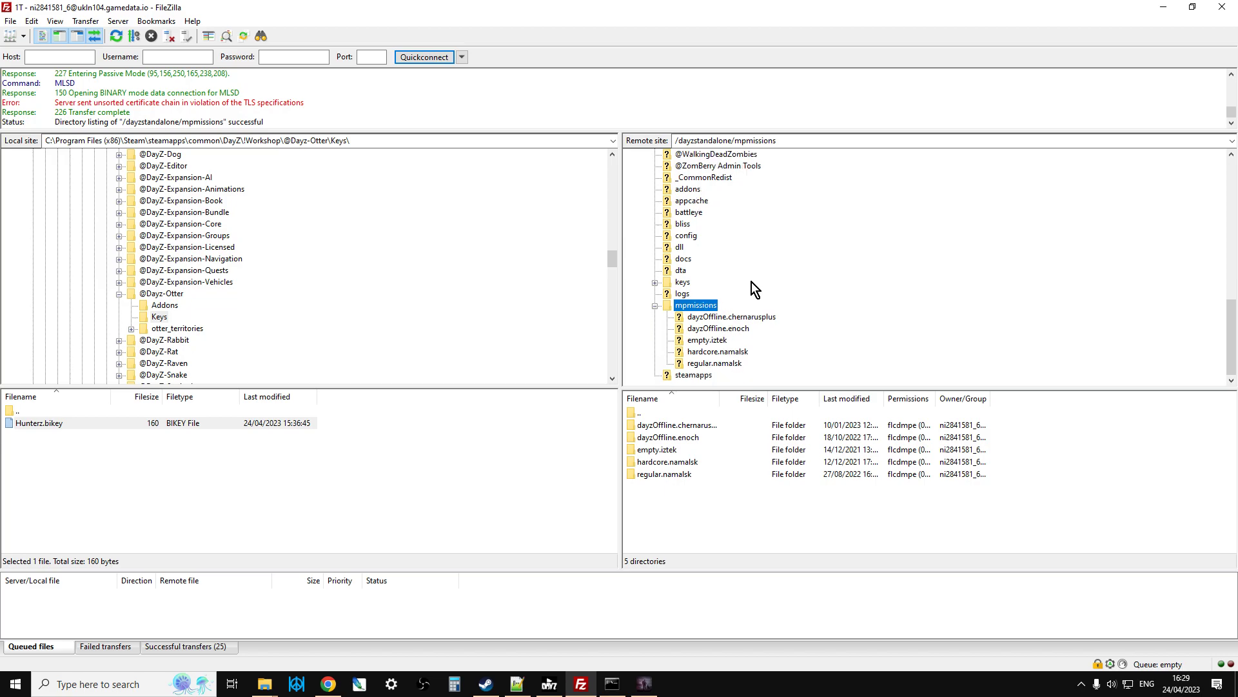
mouse_move(697, 324)
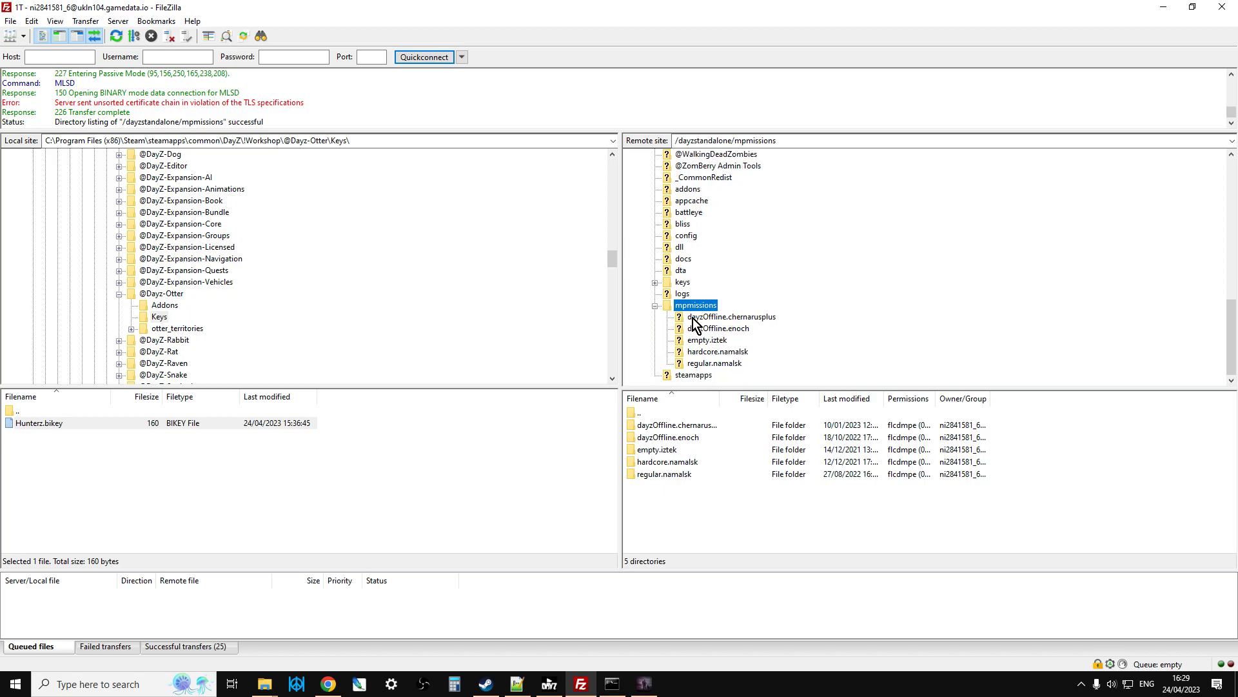
Upload the Chernarus otter_territories.xml into dayzOffline.chernarusplus/env on the server.
double_click(730, 316)
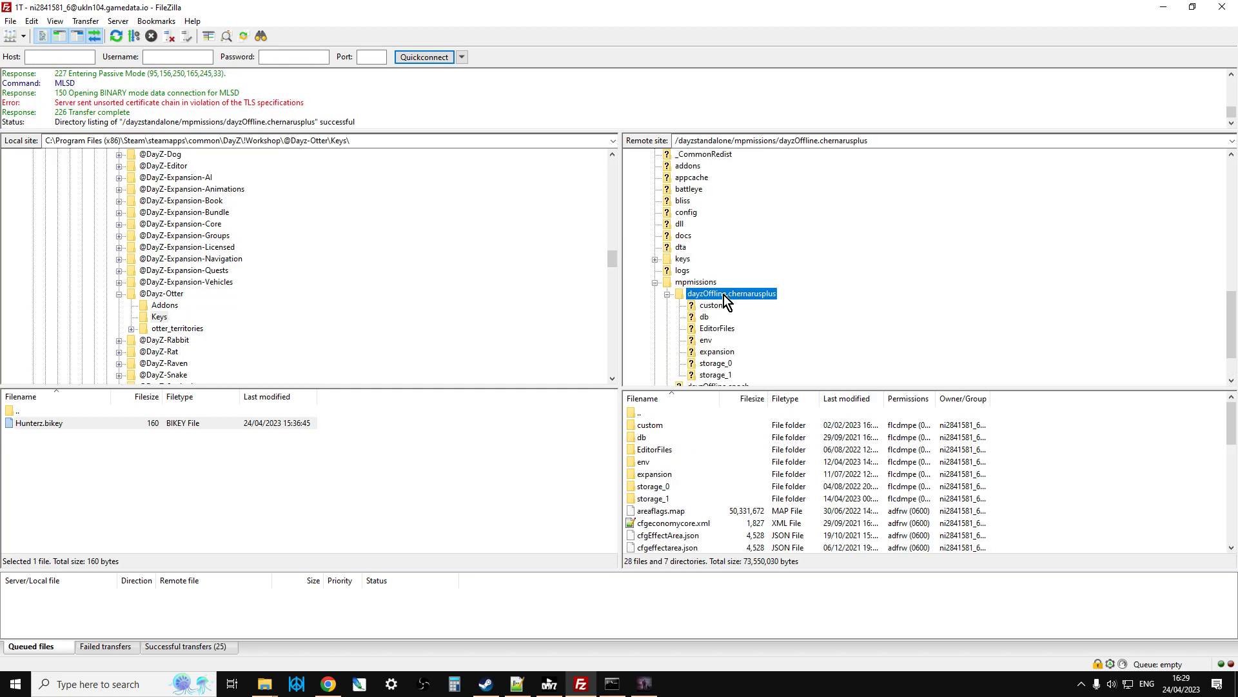
left_click(707, 282)
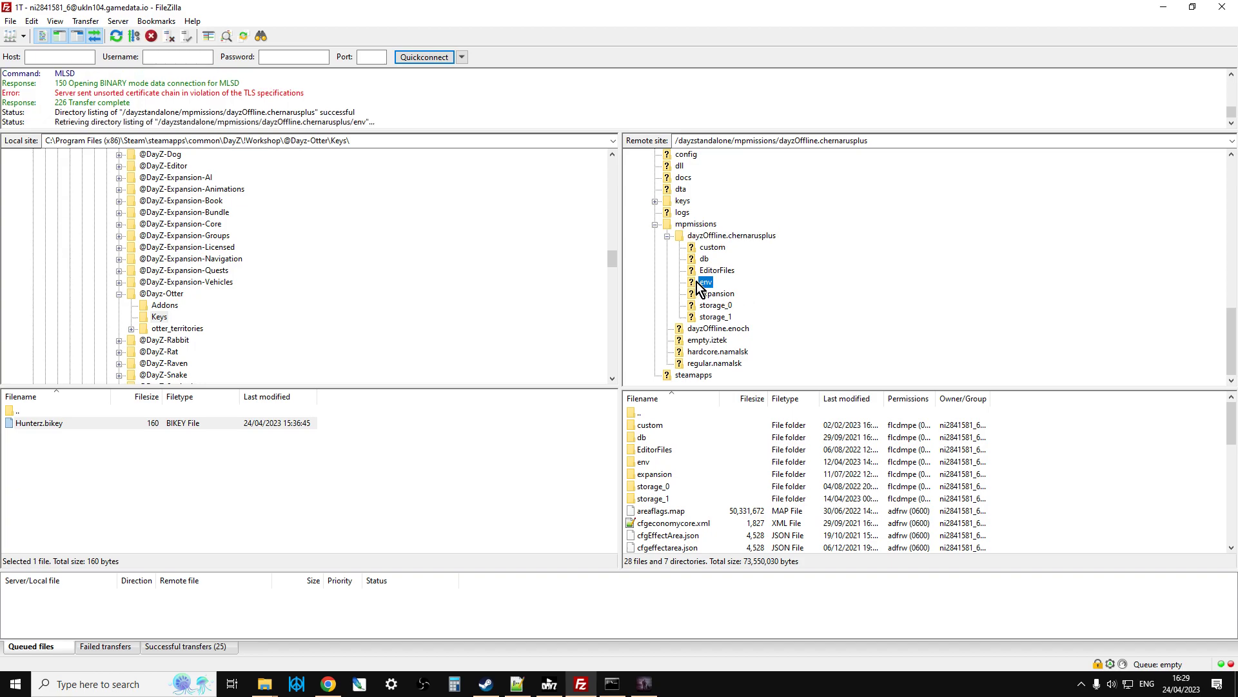
double_click(705, 282)
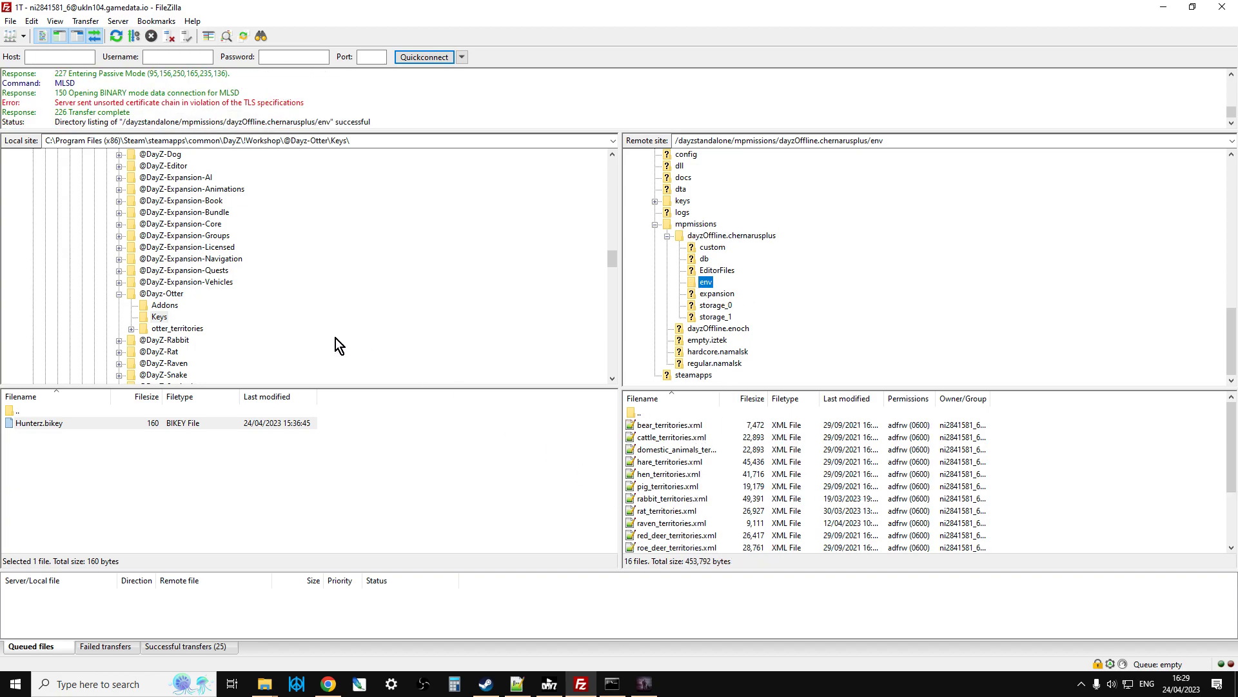
left_click(177, 327)
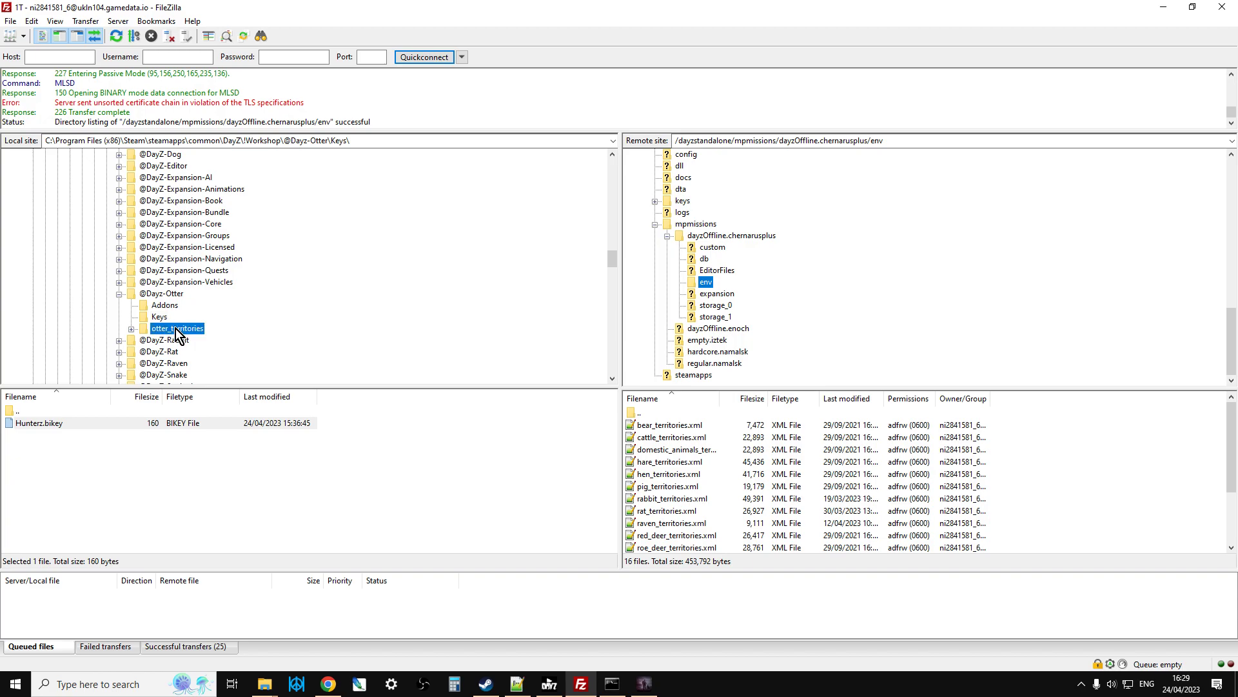
double_click(177, 328)
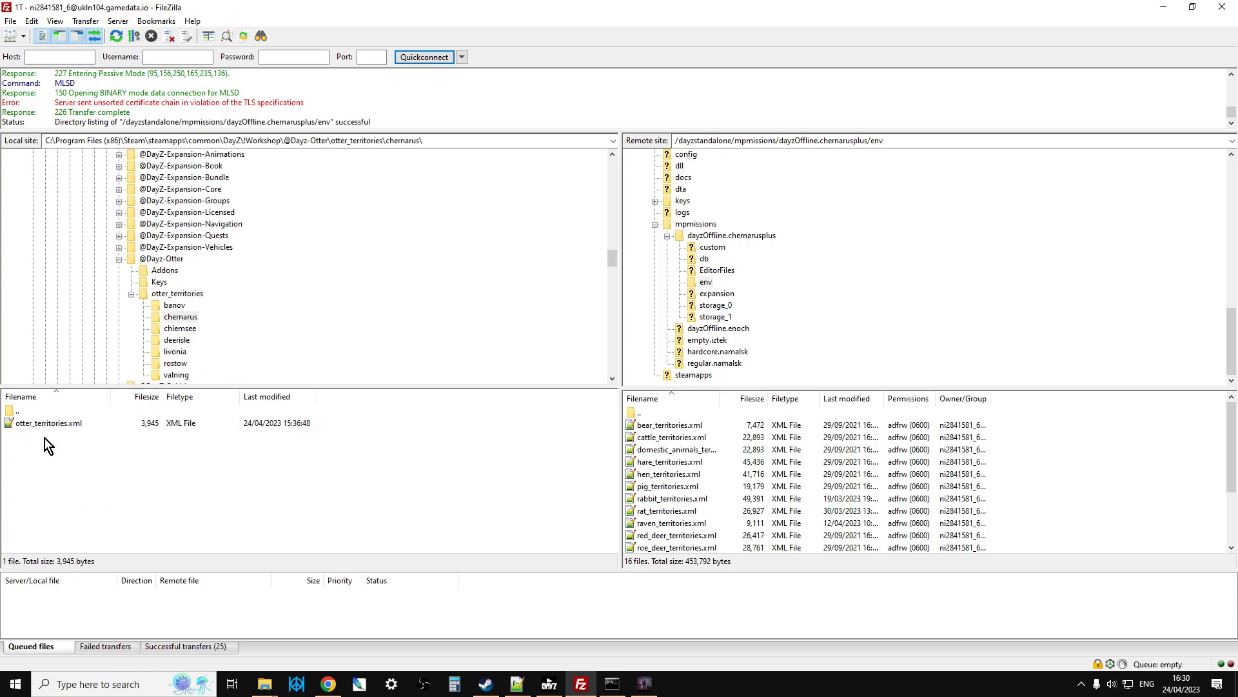
right_click(39, 423)
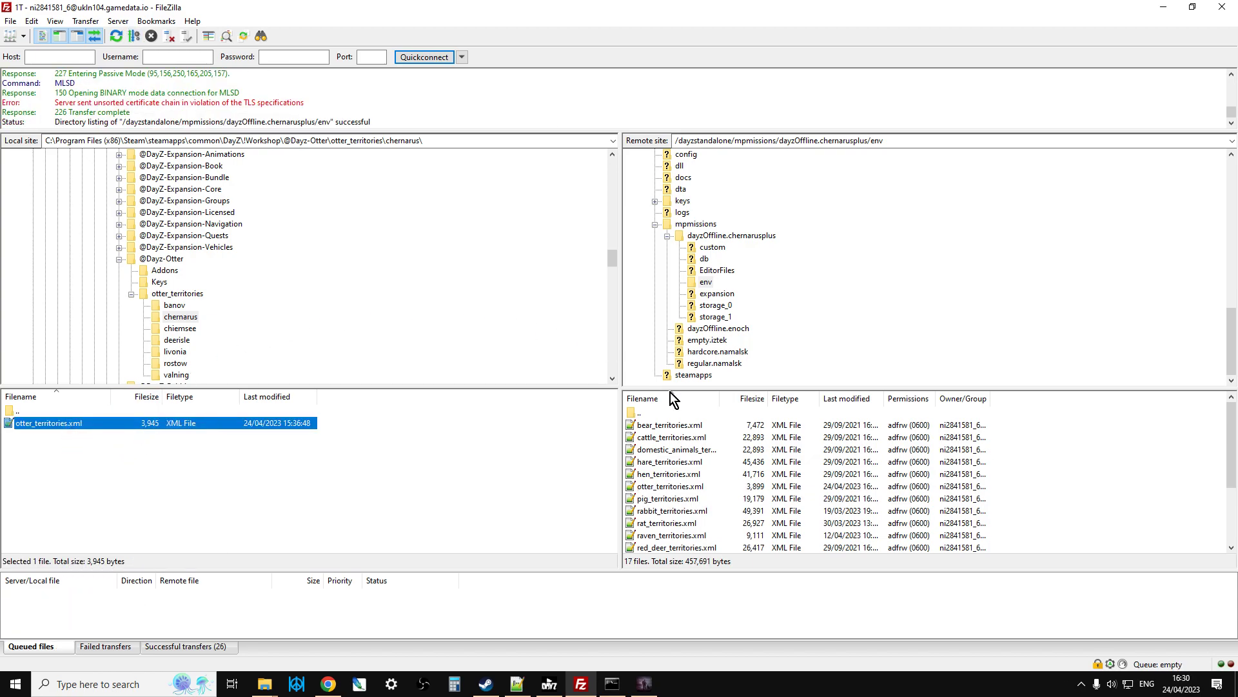
mouse_move(134, 299)
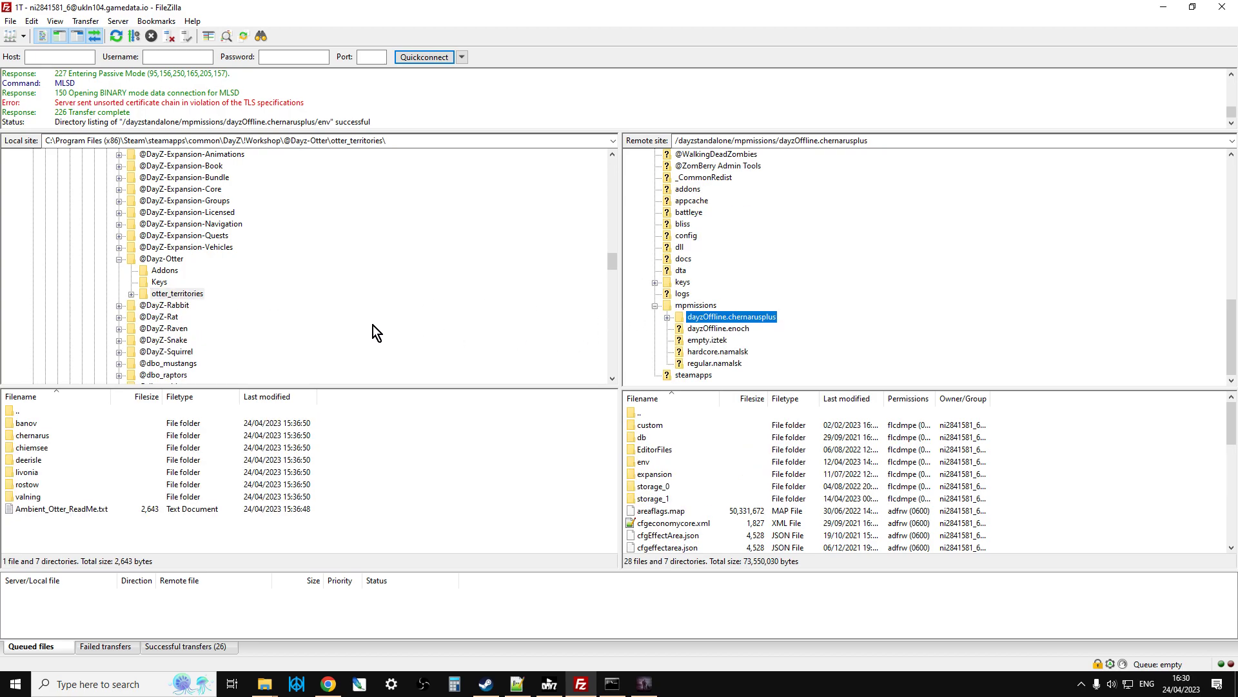
mouse_move(723, 281)
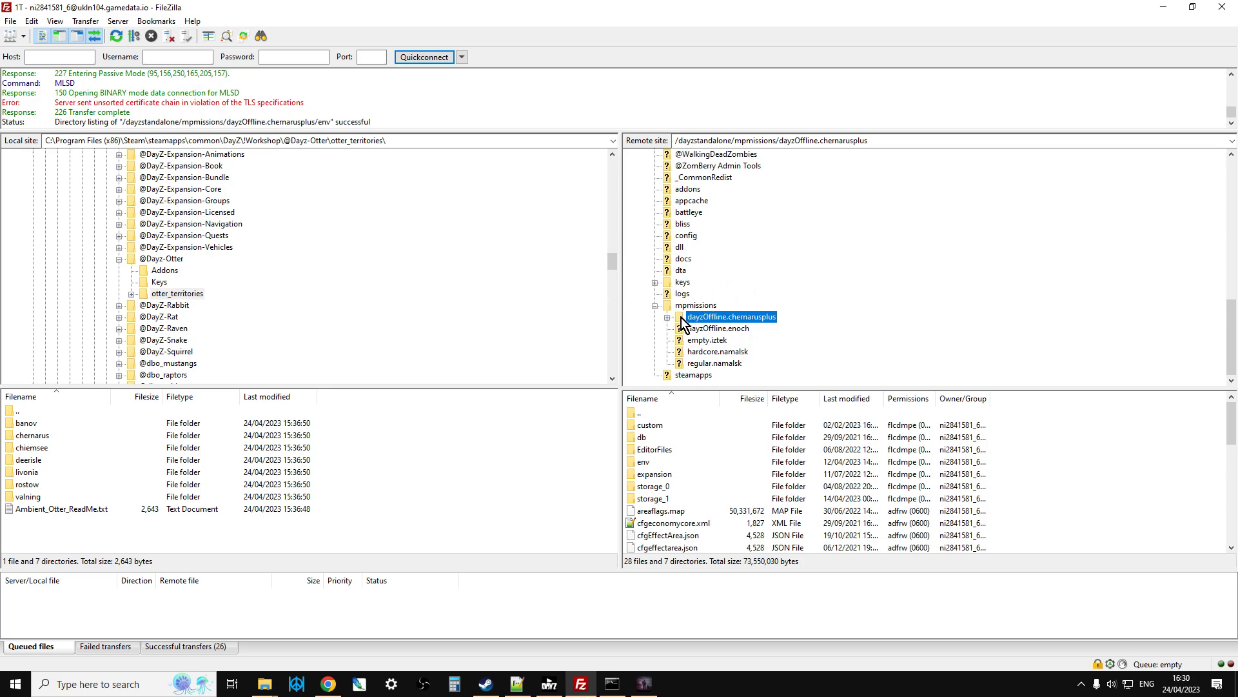
Open the server's chernarusplus cfgenvironment.xml in Notepad++ through View/Edit.
left_click(668, 316)
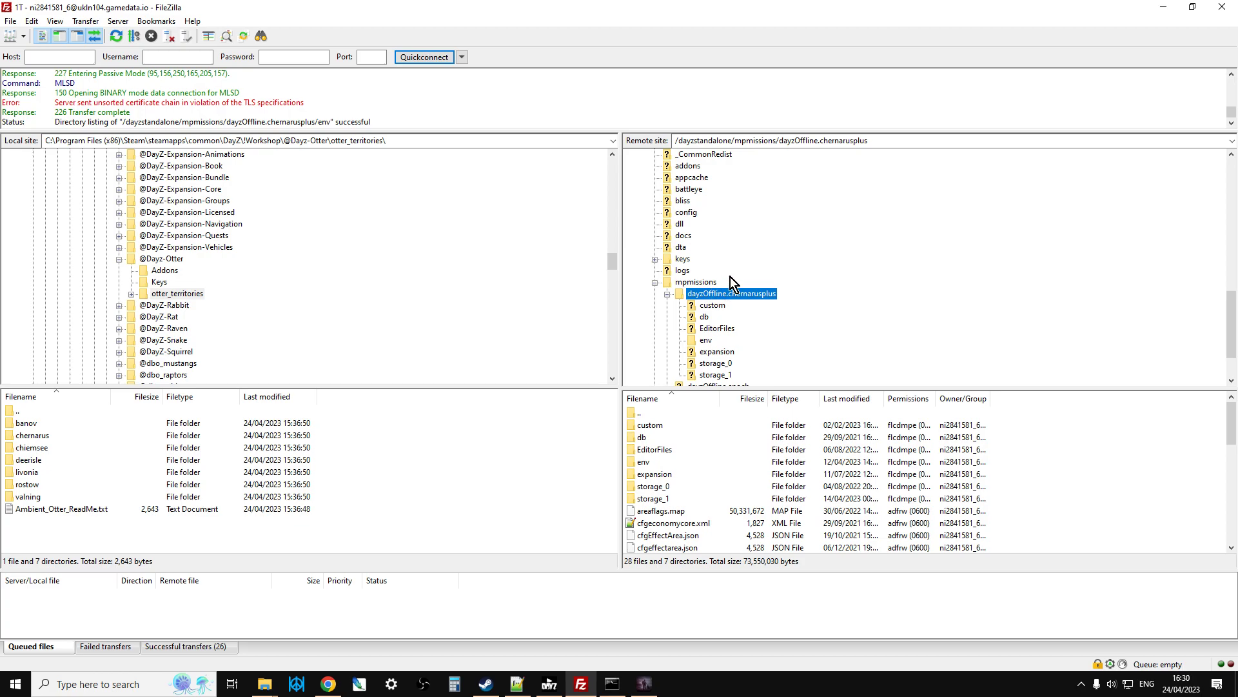
scroll("down", 3)
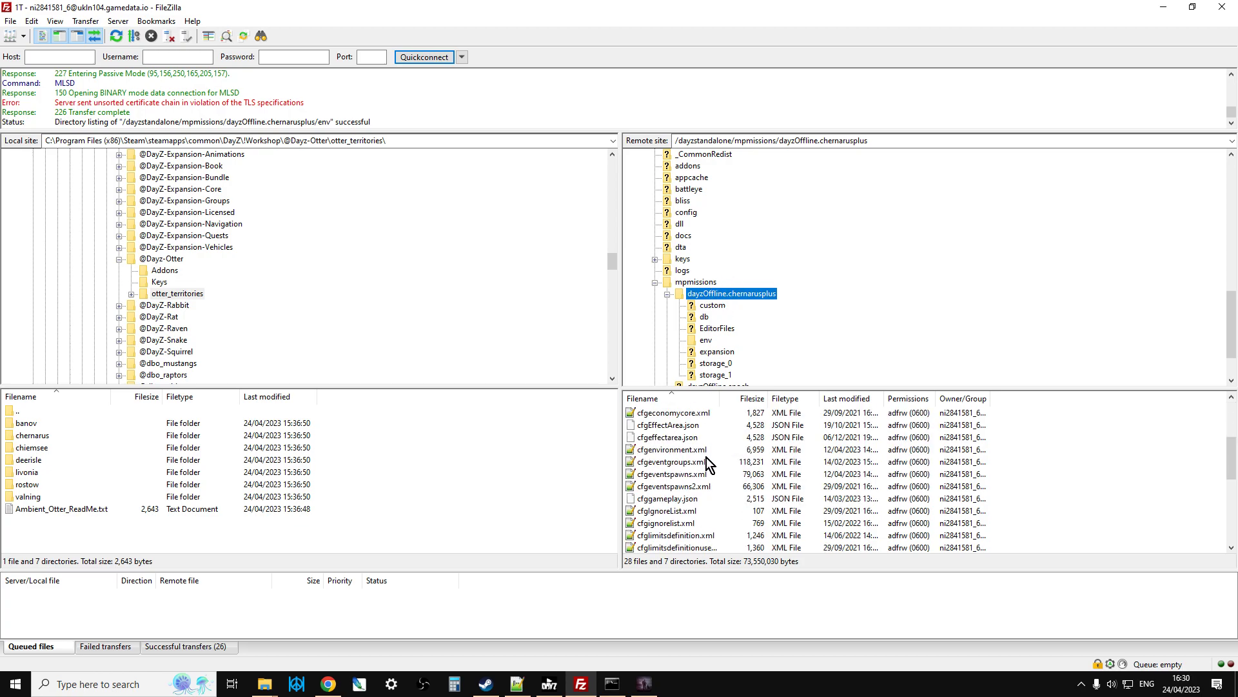
mouse_move(705, 495)
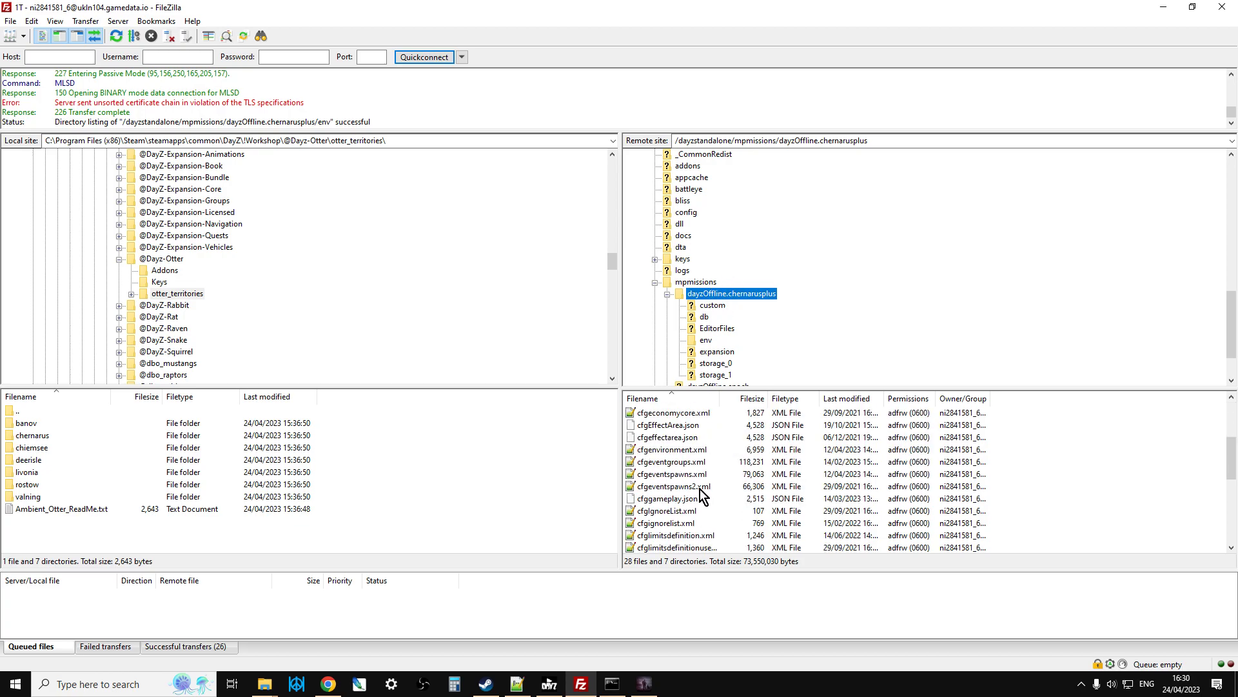
right_click(669, 449)
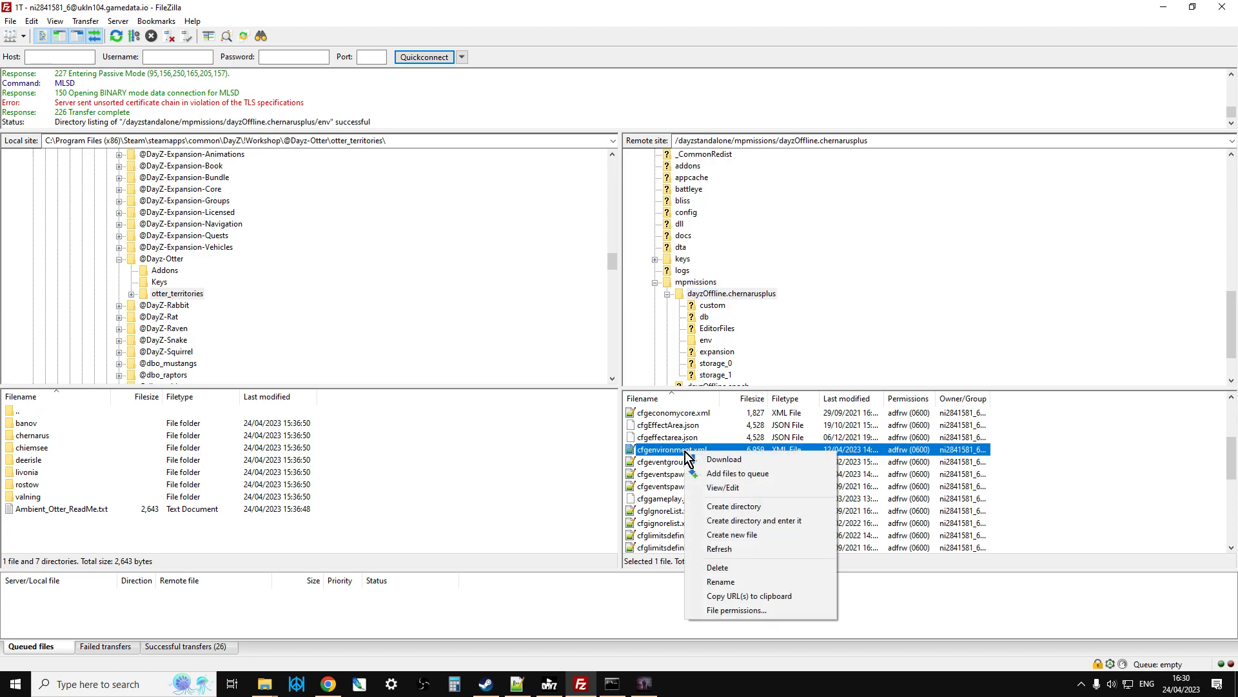
mouse_move(730, 492)
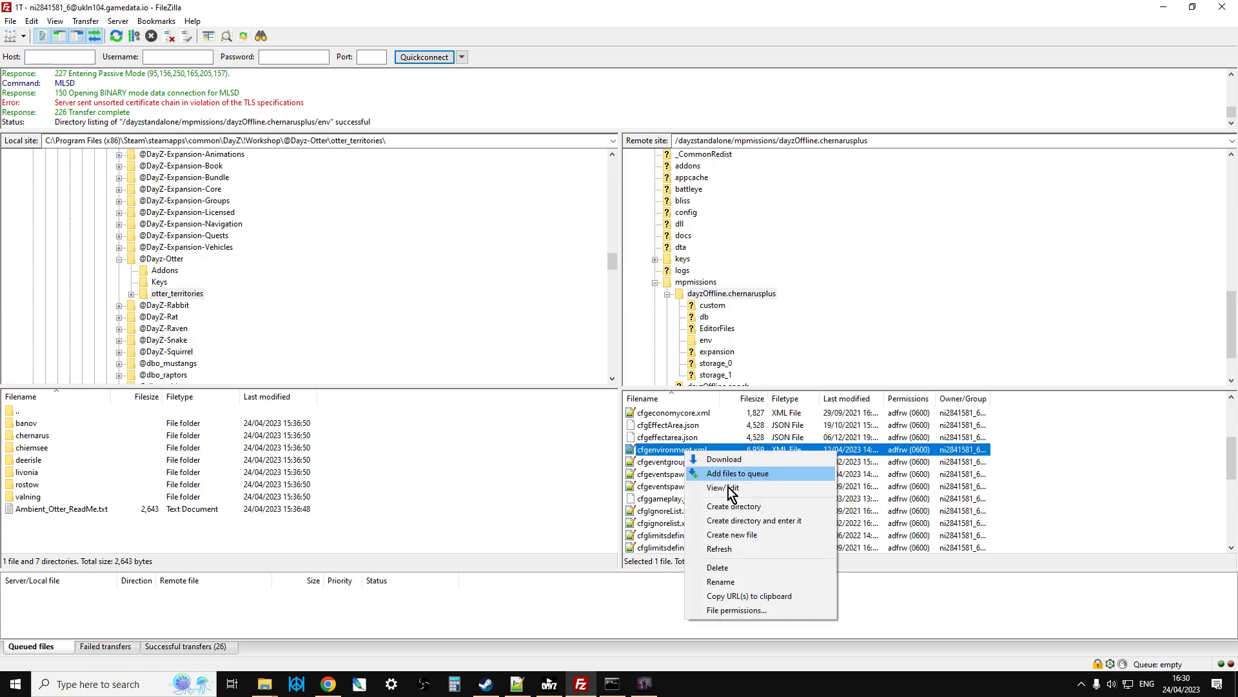
left_click(720, 487)
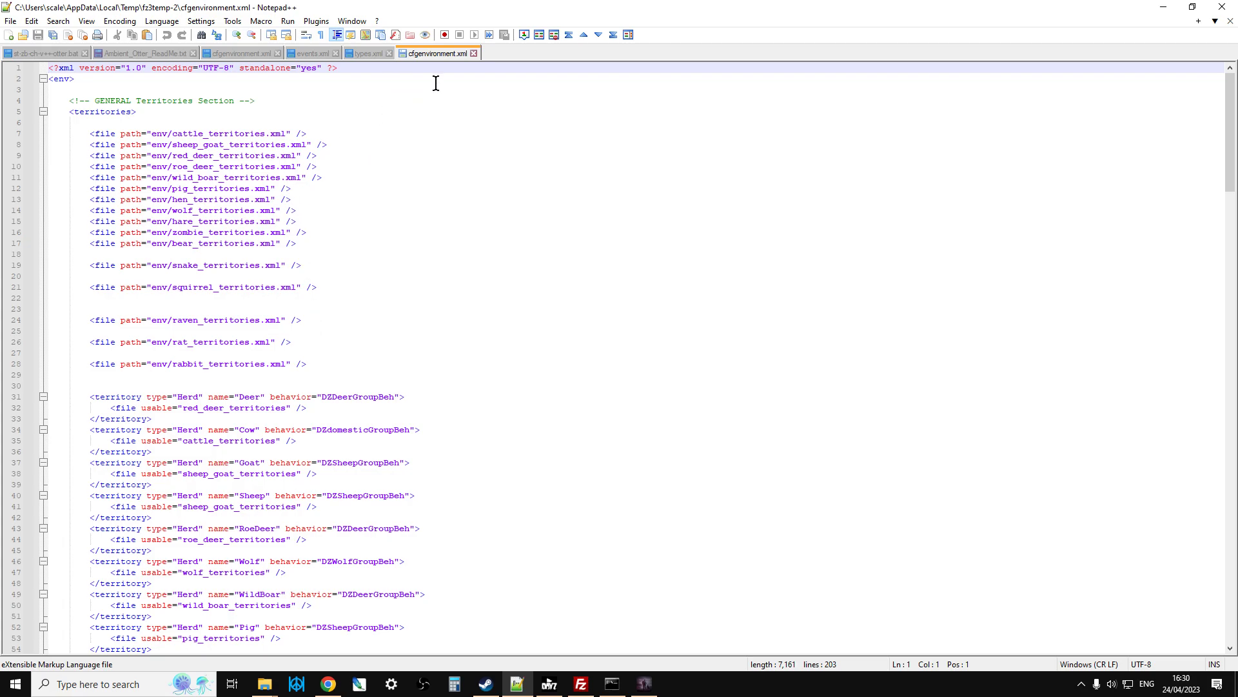
mouse_move(112, 61)
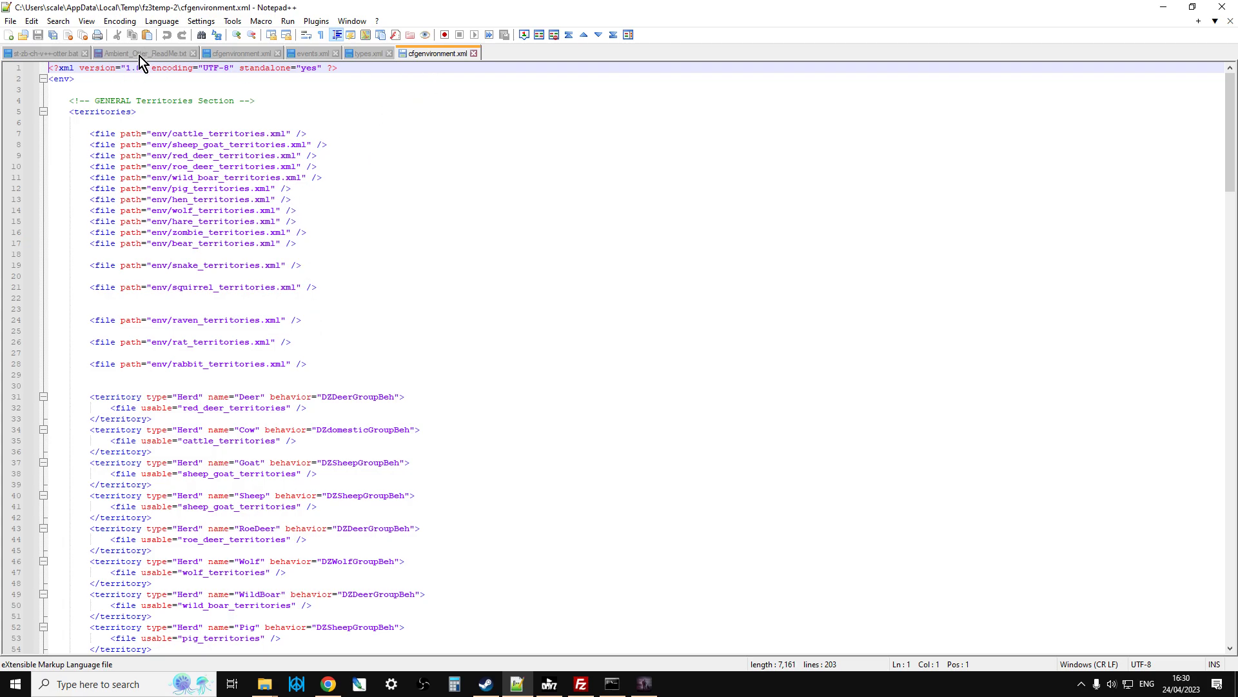
Insert the line <file path="env/otter_territories.xml" /> below the bear_territories entry.
left_click(135, 53)
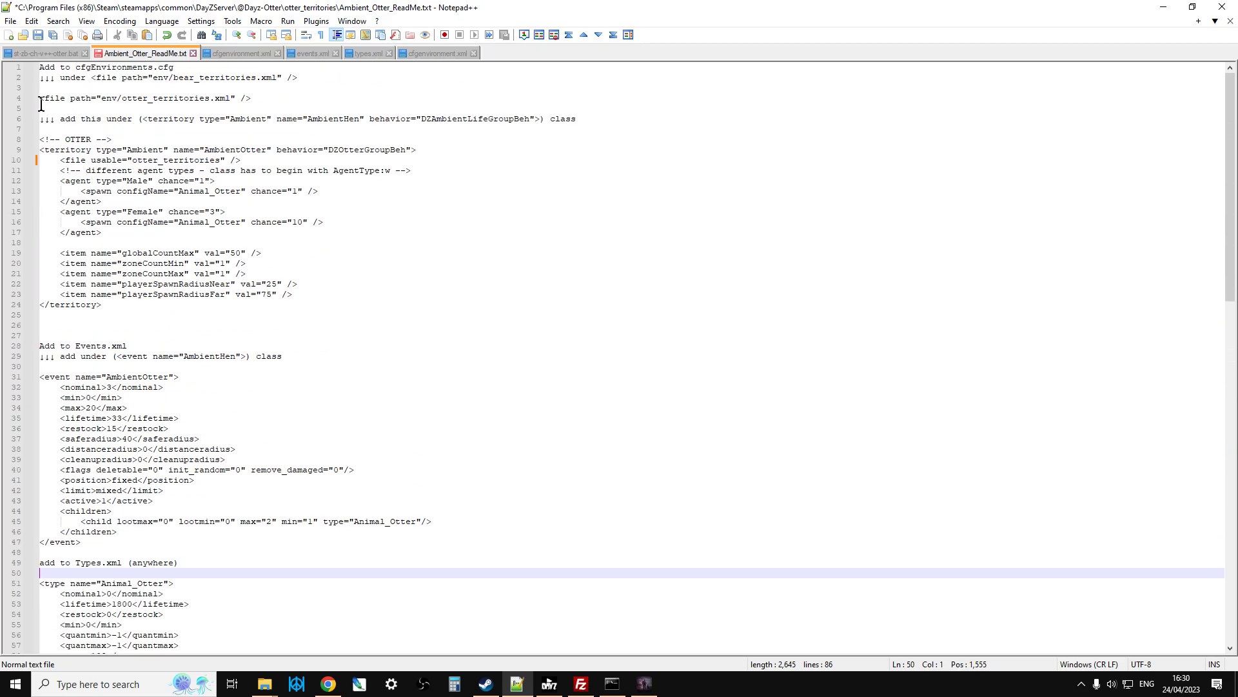
triple_click(129, 99)
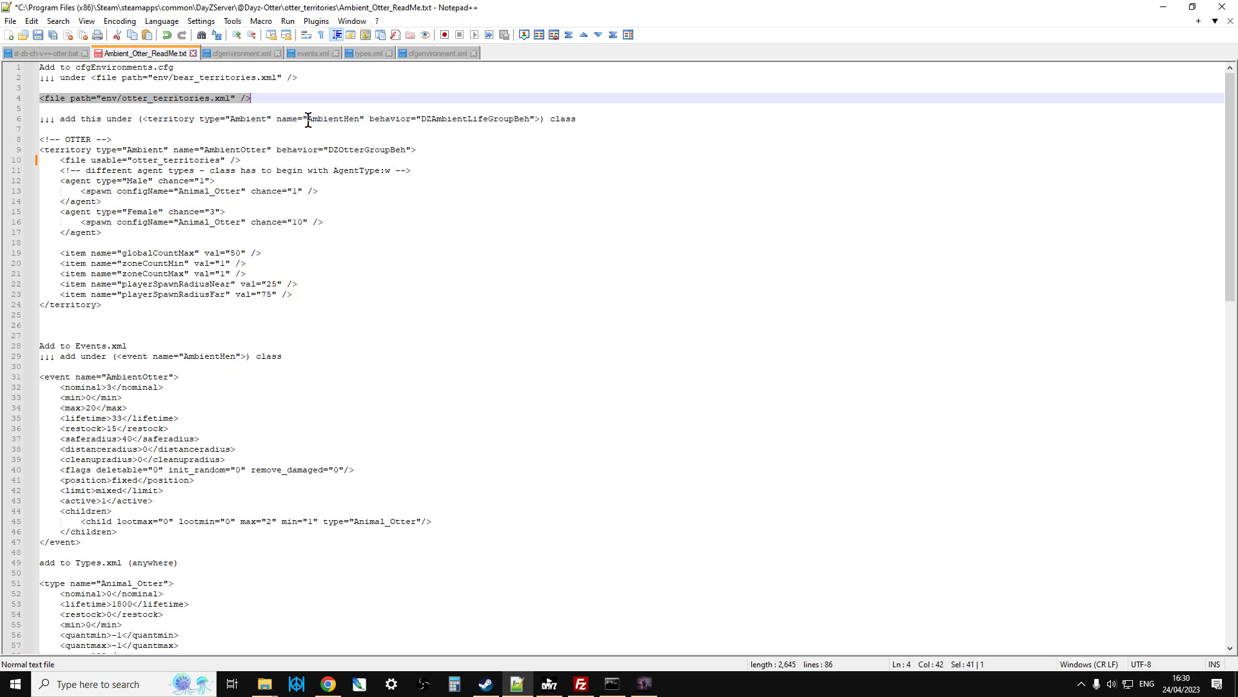
left_click(436, 53)
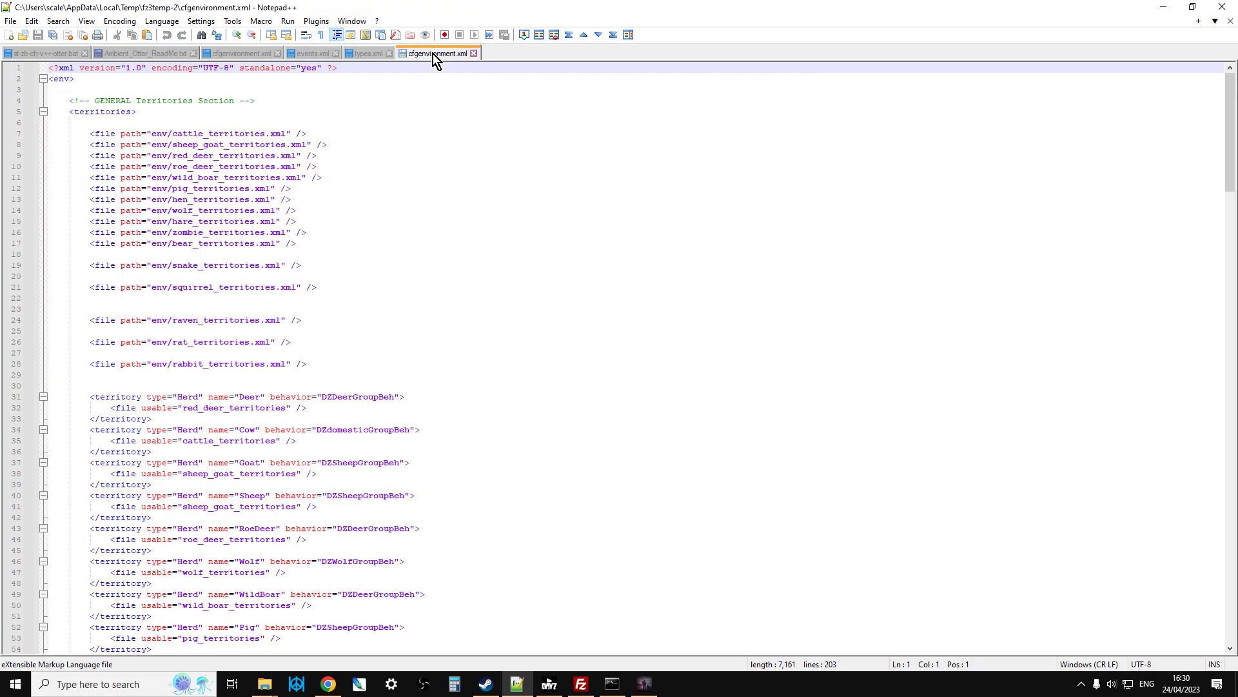
left_click(305, 244)
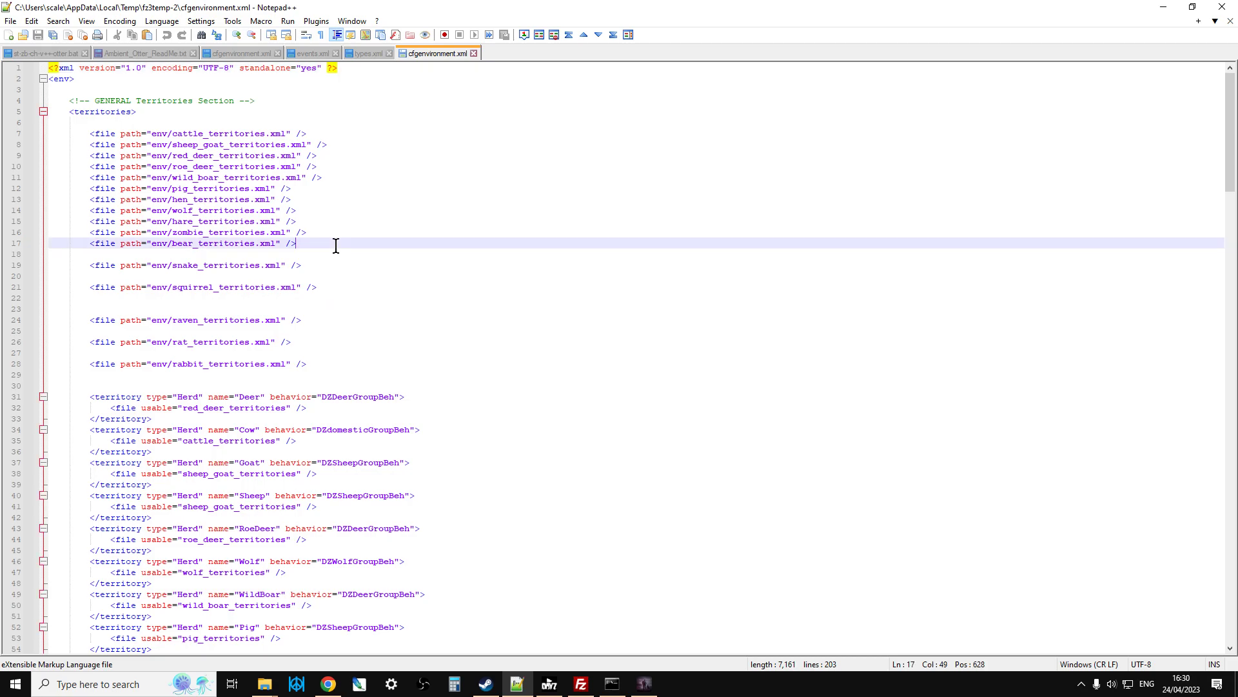
type("<file path=\"env/otter_territories.xml\" />")
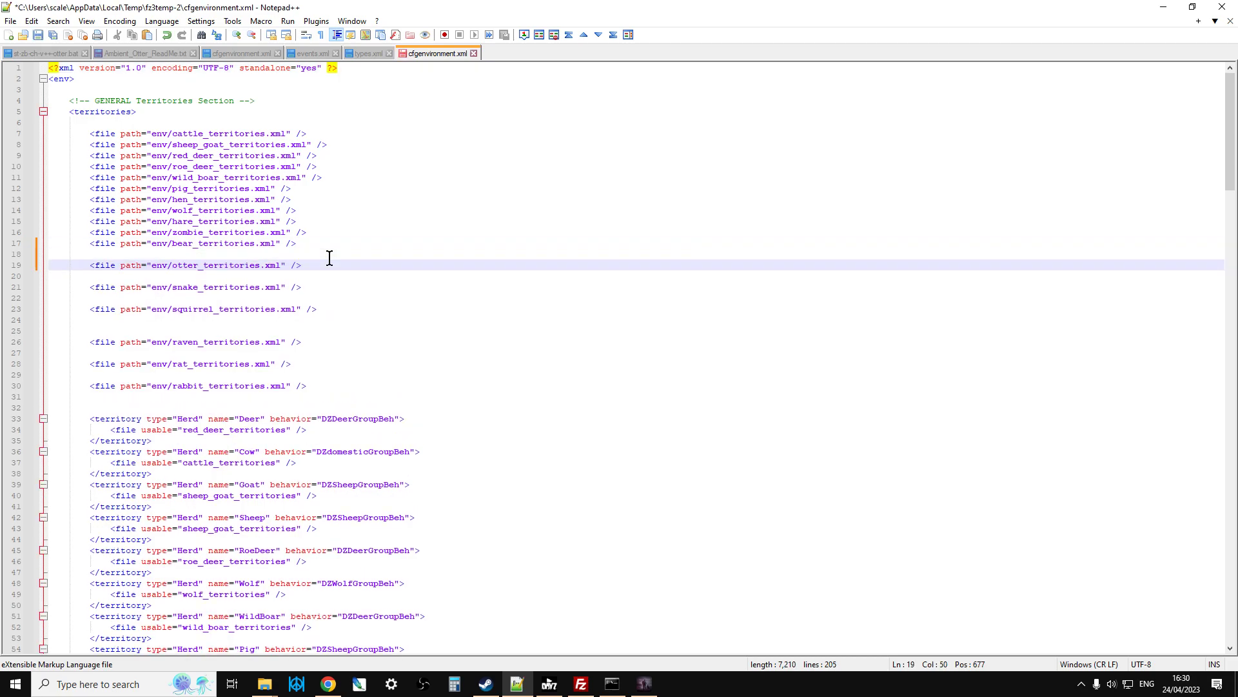
left_click(149, 53)
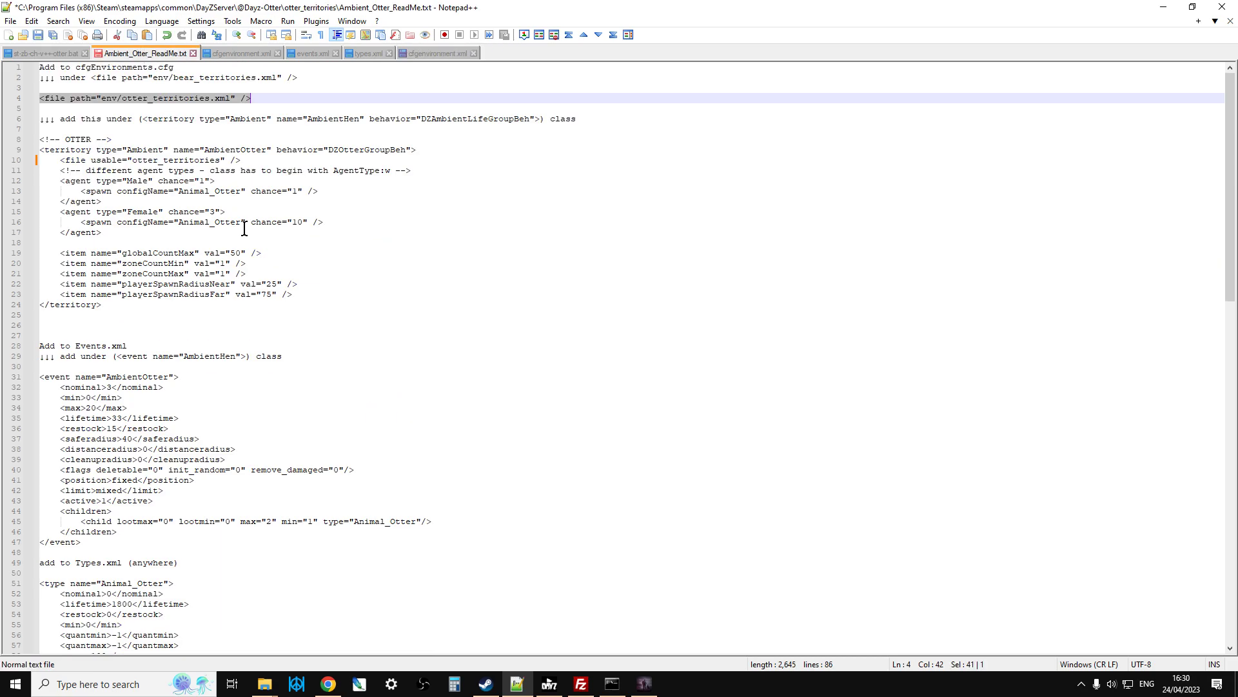
mouse_move(204, 147)
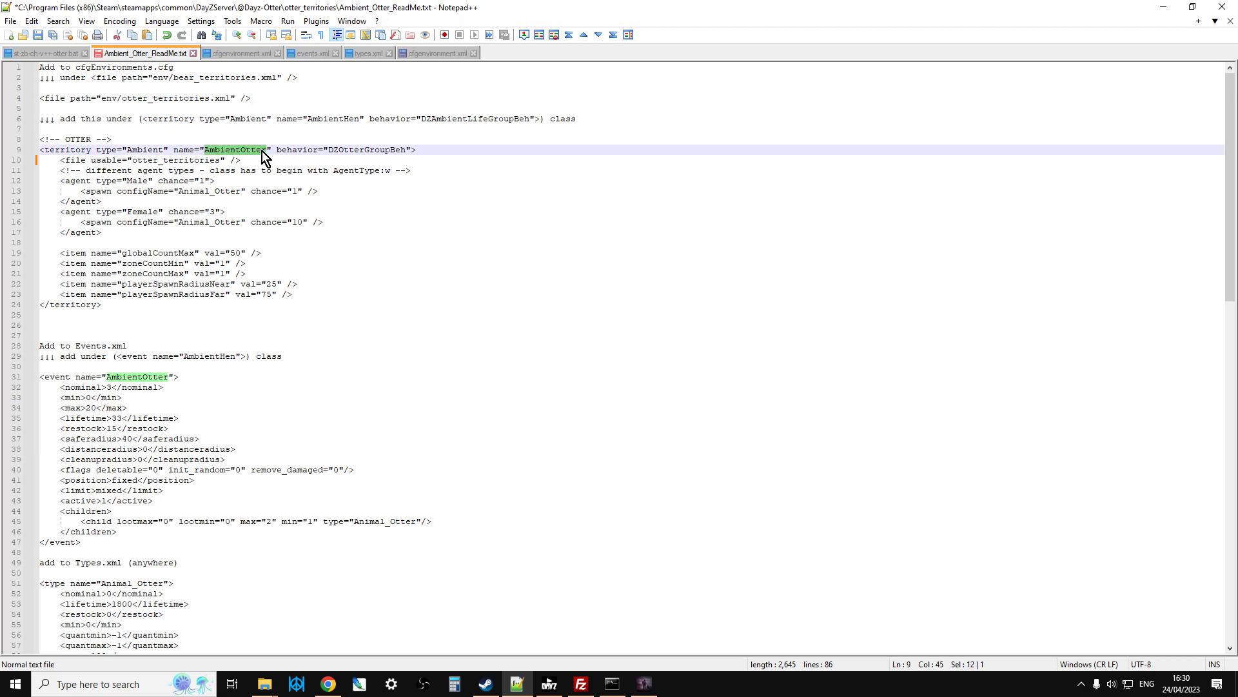
mouse_move(241, 158)
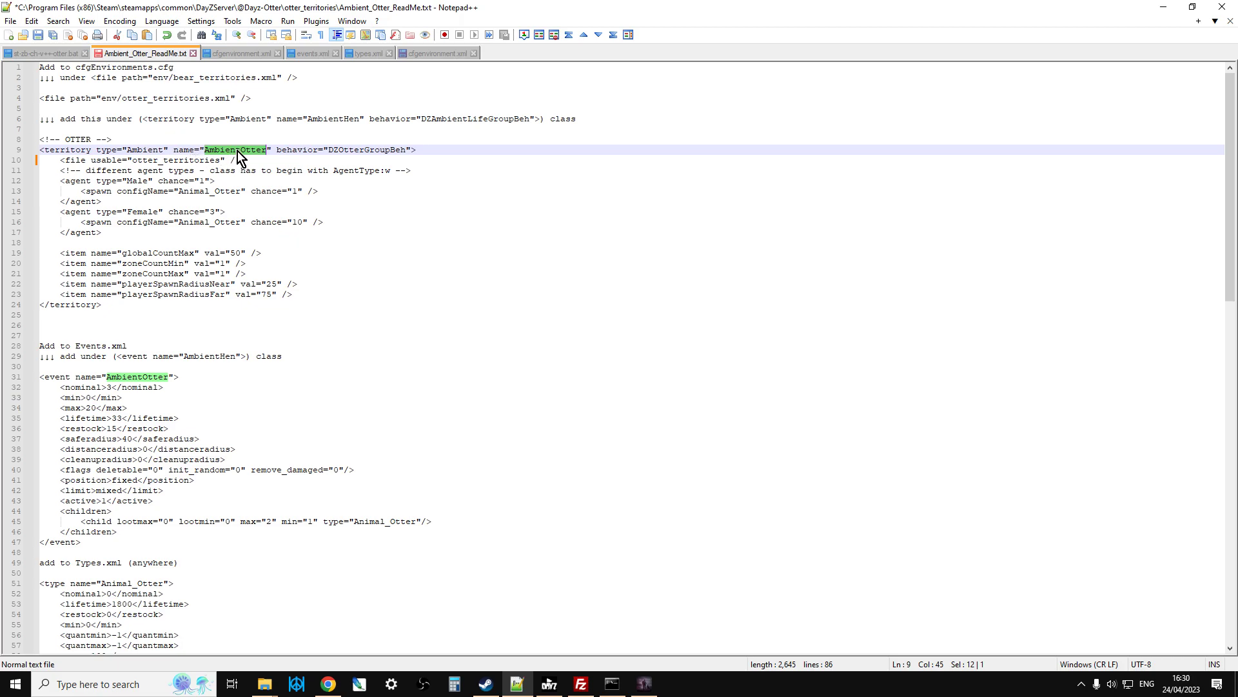
left_click(238, 150)
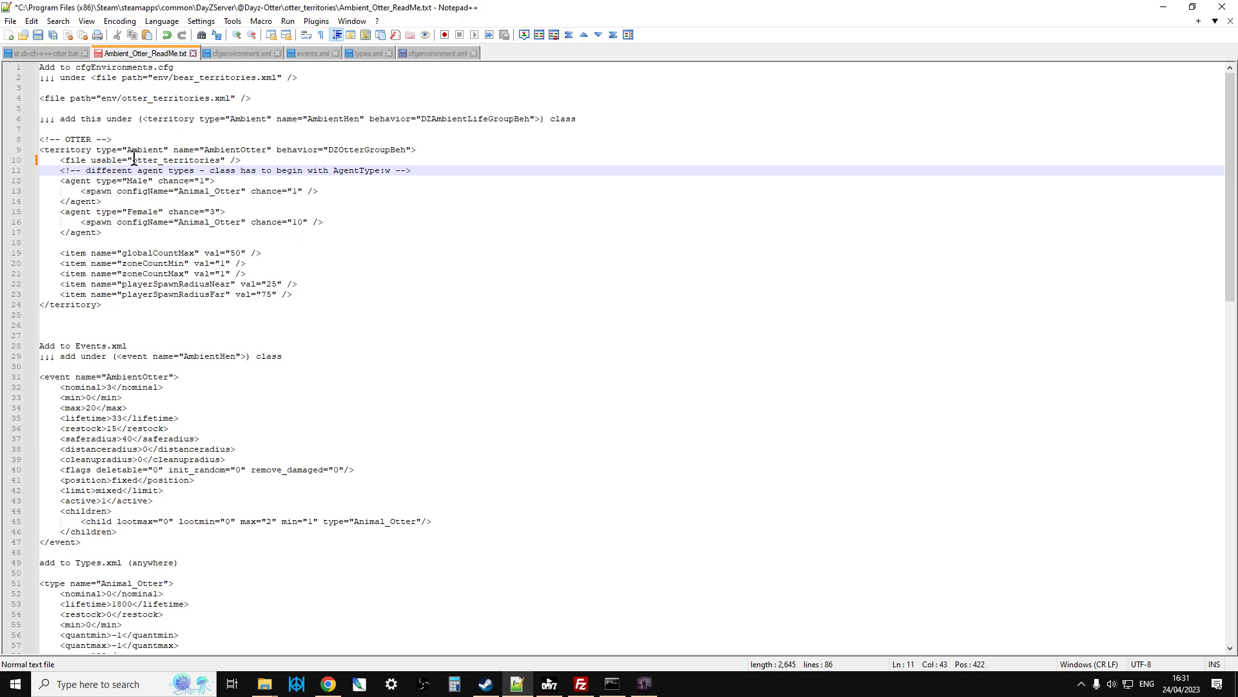
Select the OTTER territory block referencing otter_territories in the otter readme.
double_click(174, 160)
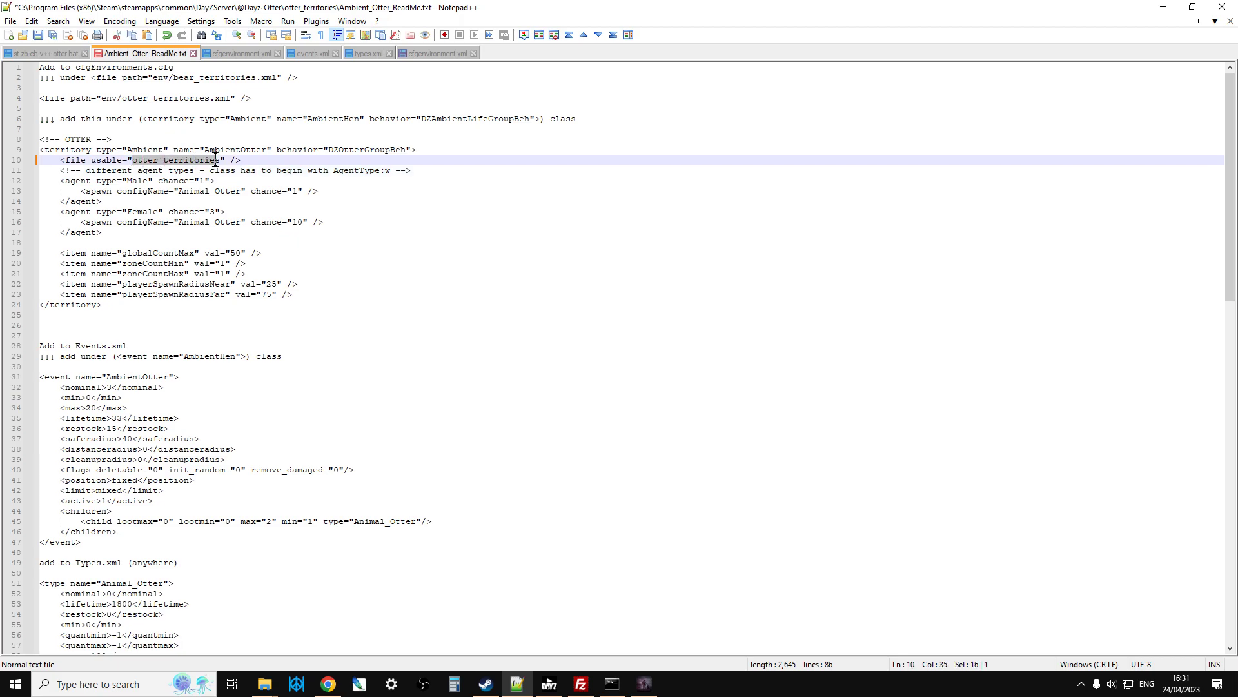
double_click(184, 160)
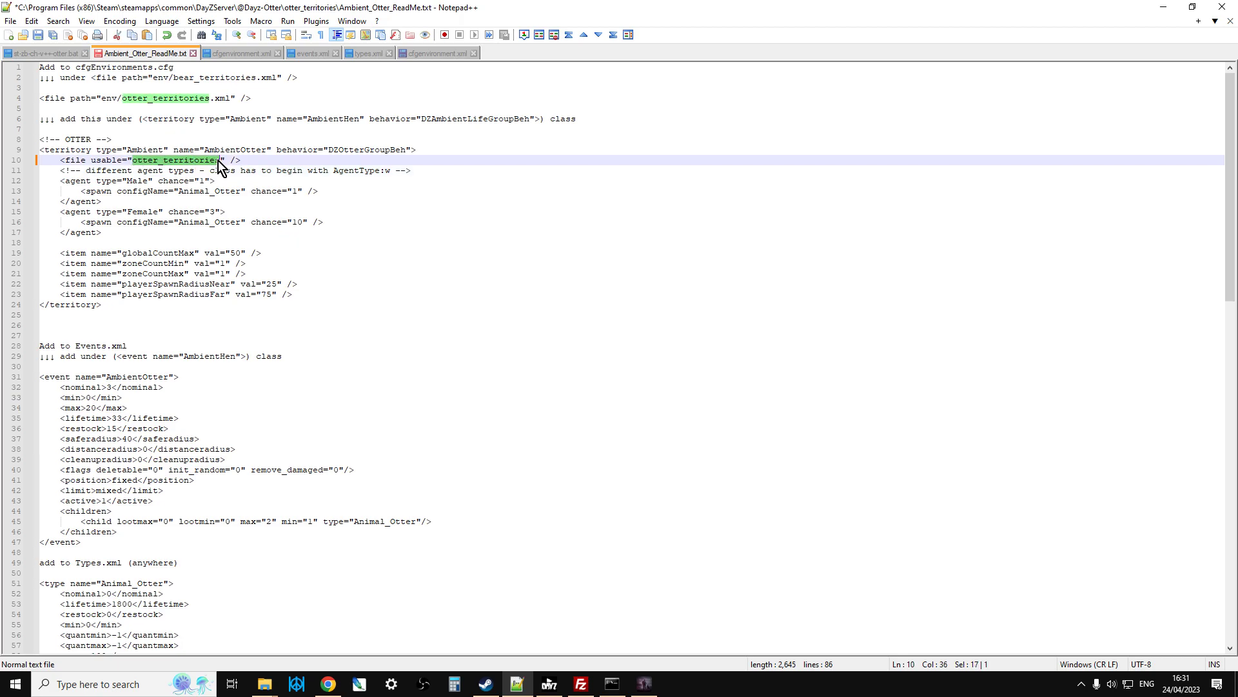
left_click(130, 160)
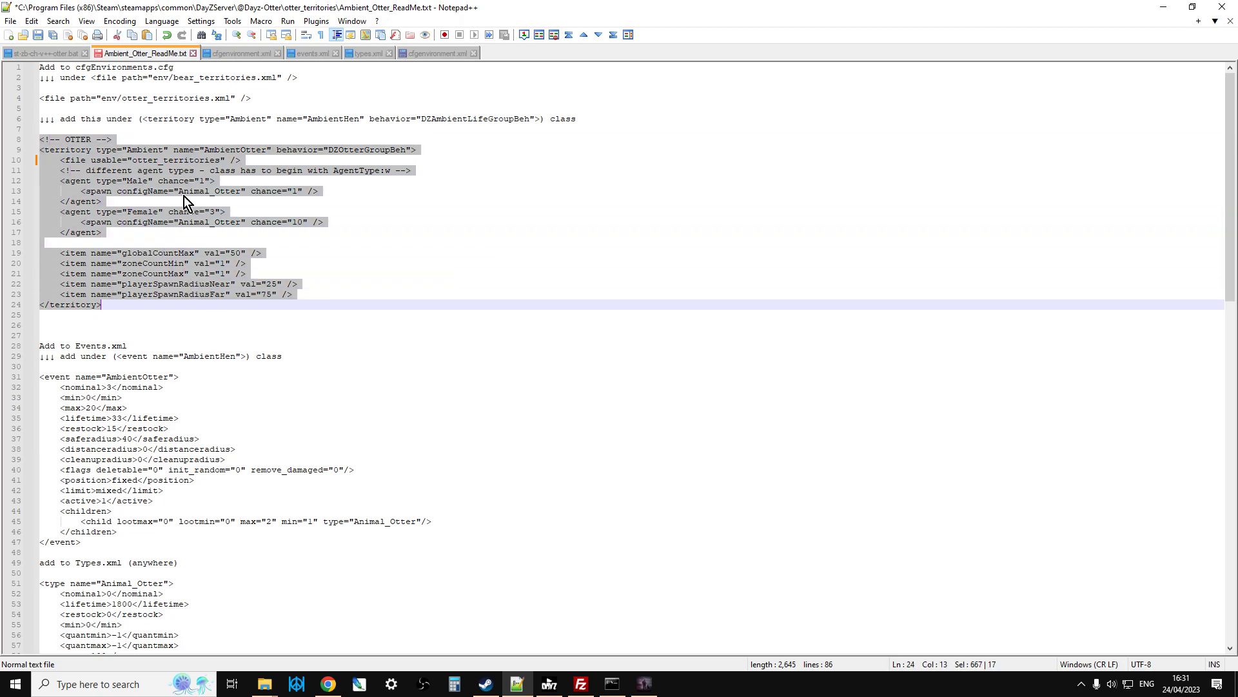
mouse_move(446, 57)
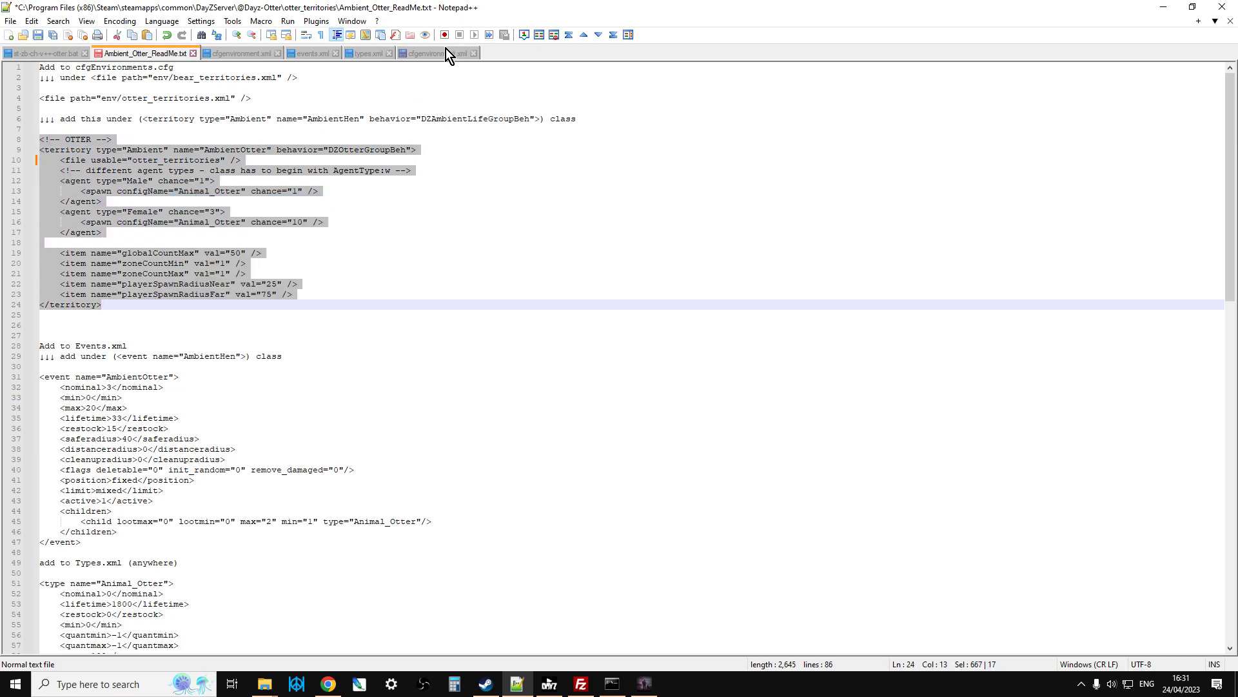
Paste the OTTER territory block above the HEN comment in cfgenvironment.xml and save.
left_click(440, 53)
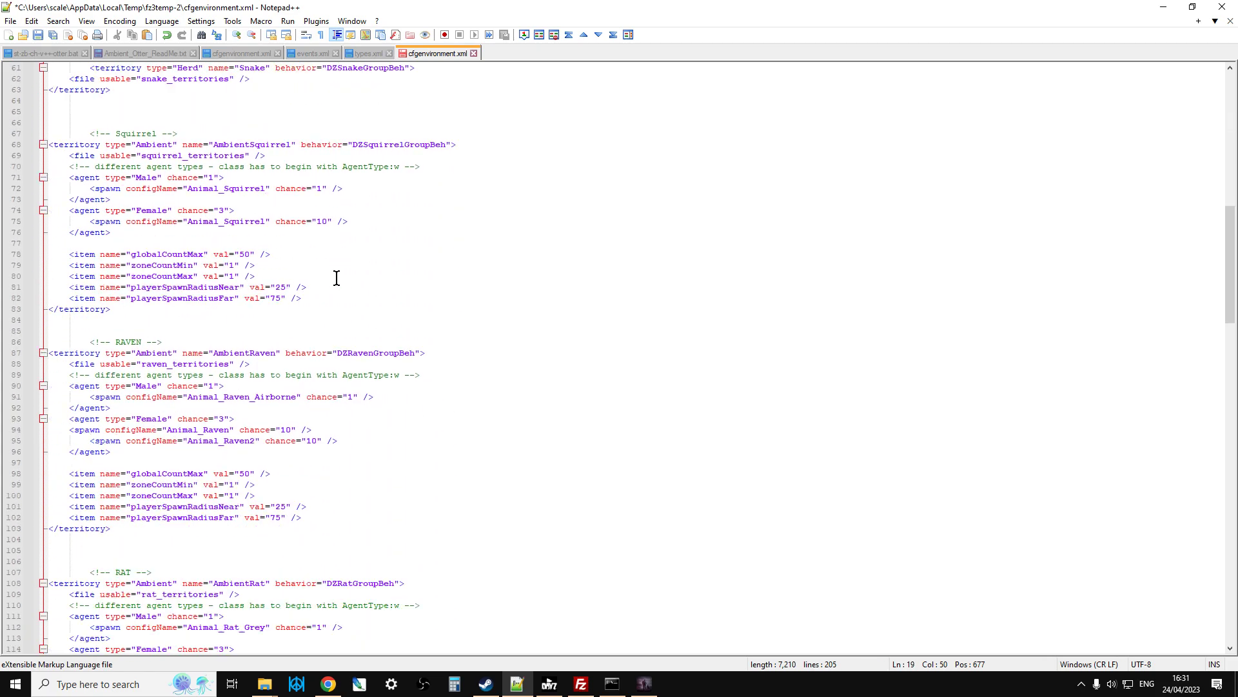
scroll("down", 3)
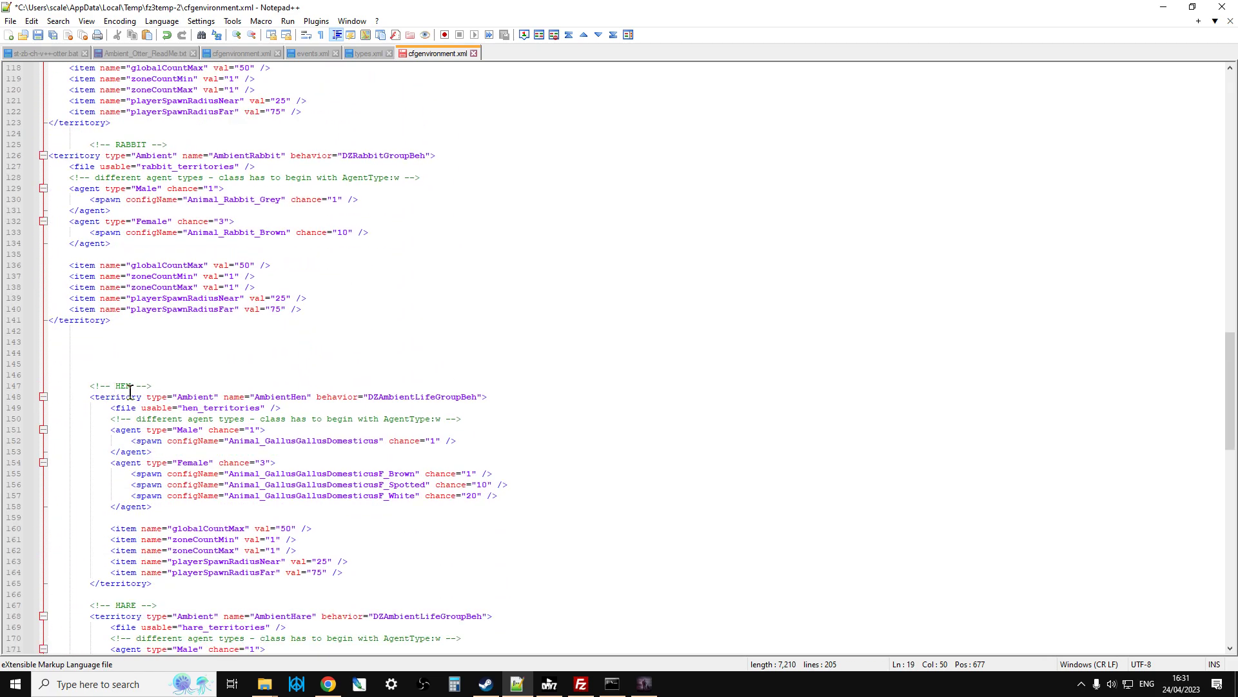
left_click(129, 342)
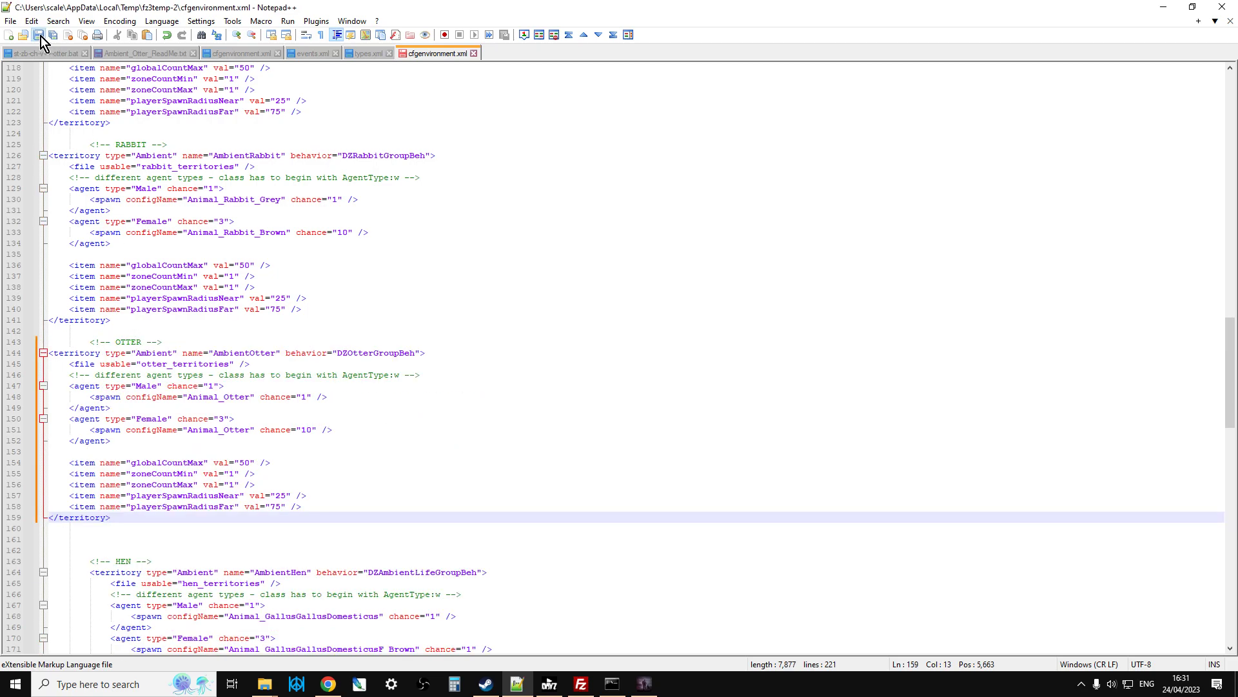
left_click(580, 684)
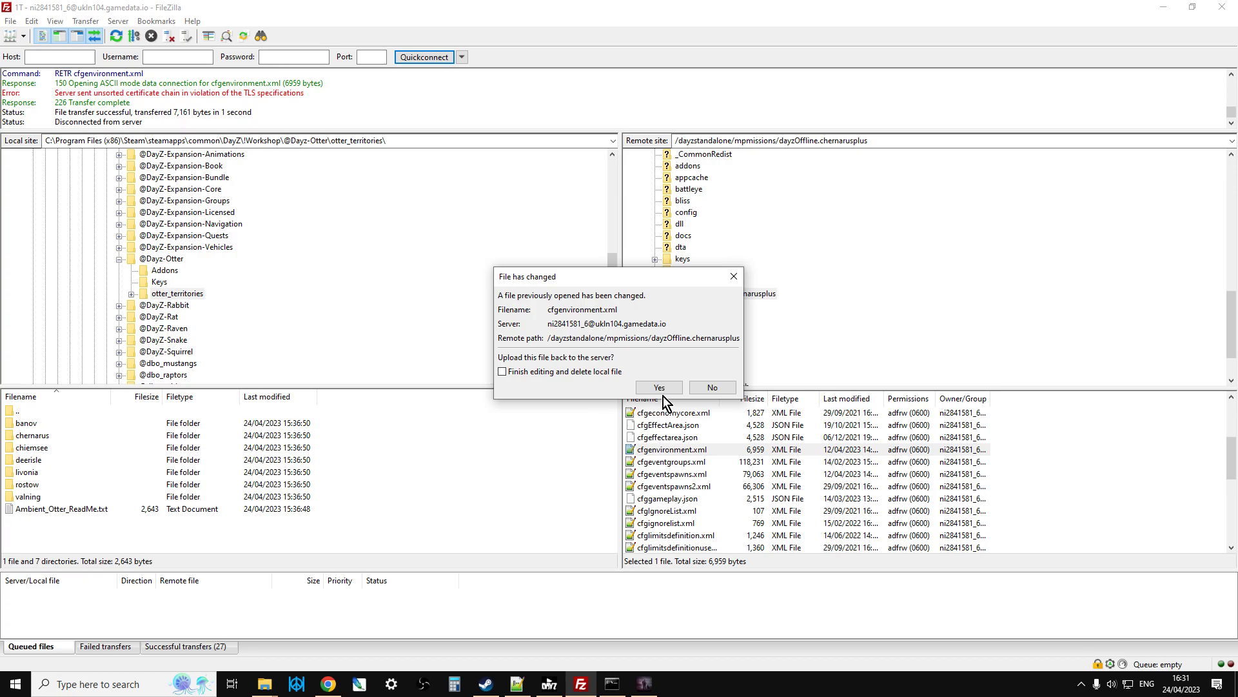
Confirm uploading cfgenvironment.xml, close its temporary tab, and check the 7,877-byte transfer.
left_click(658, 387)
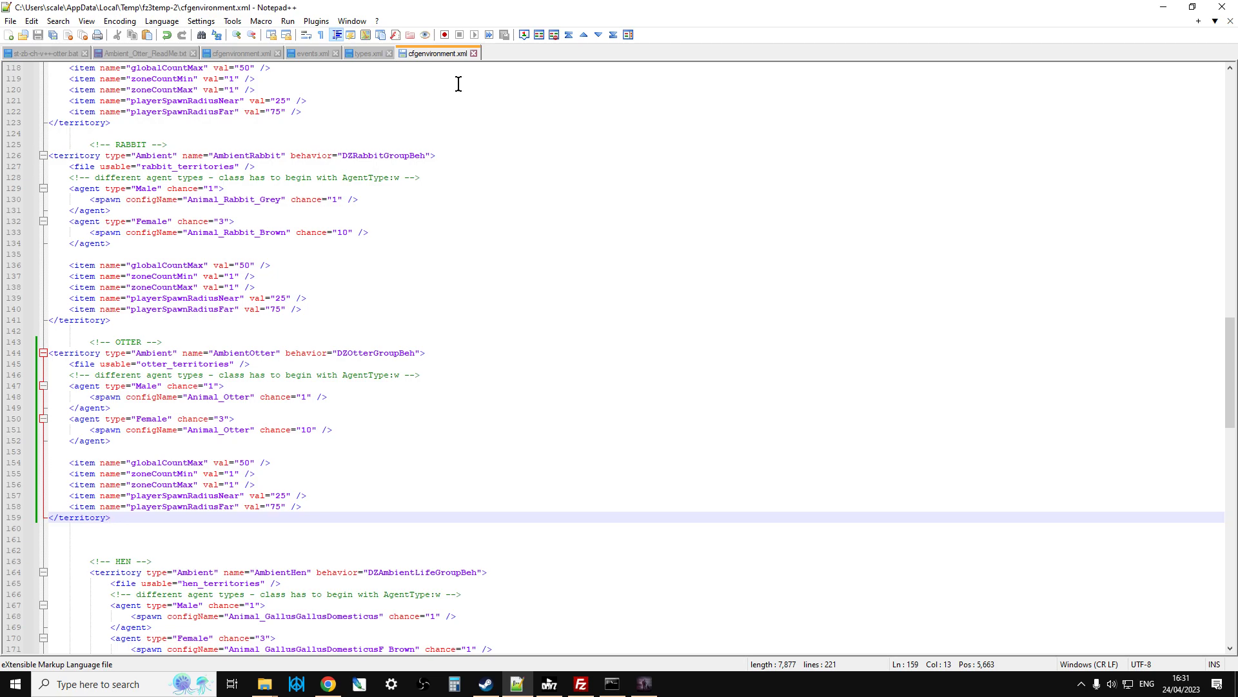
left_click(131, 55)
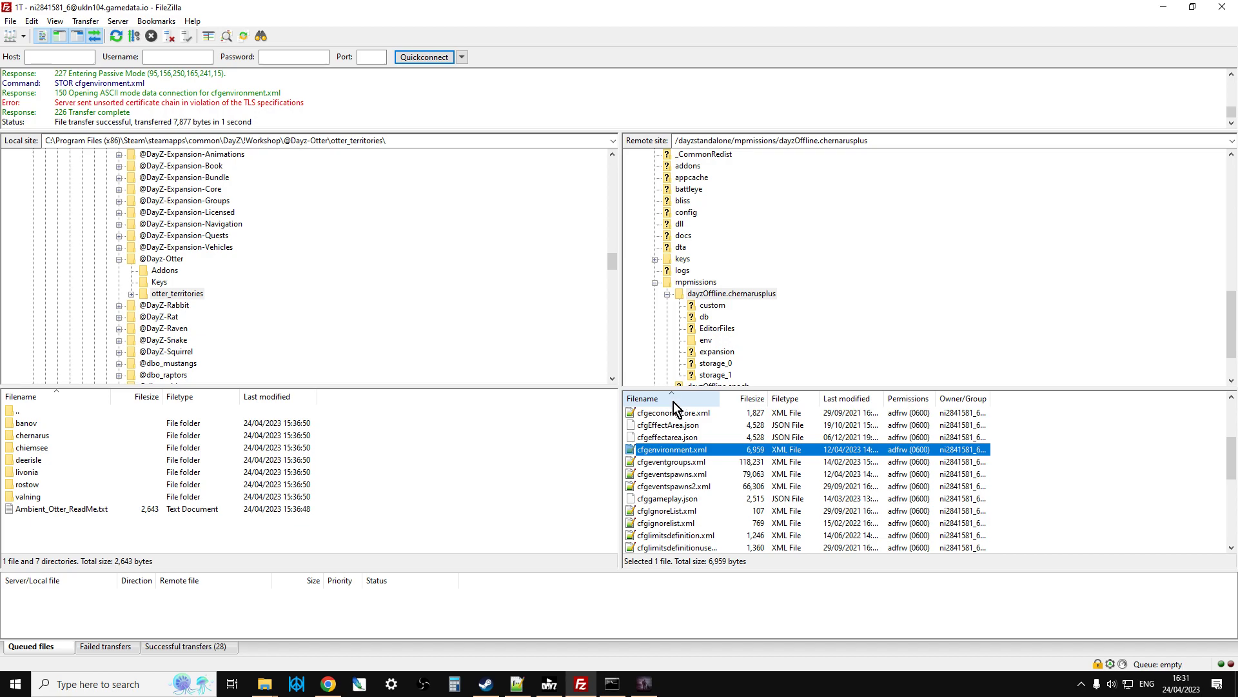
scroll("down", 3)
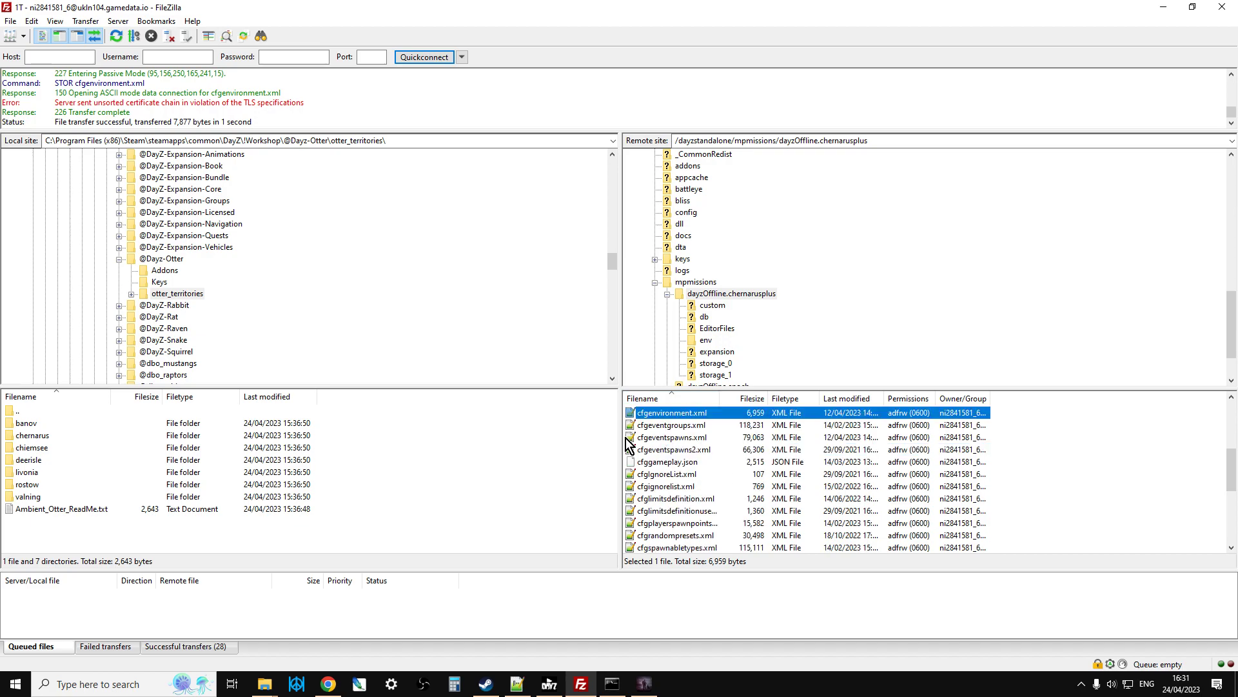
mouse_move(516, 684)
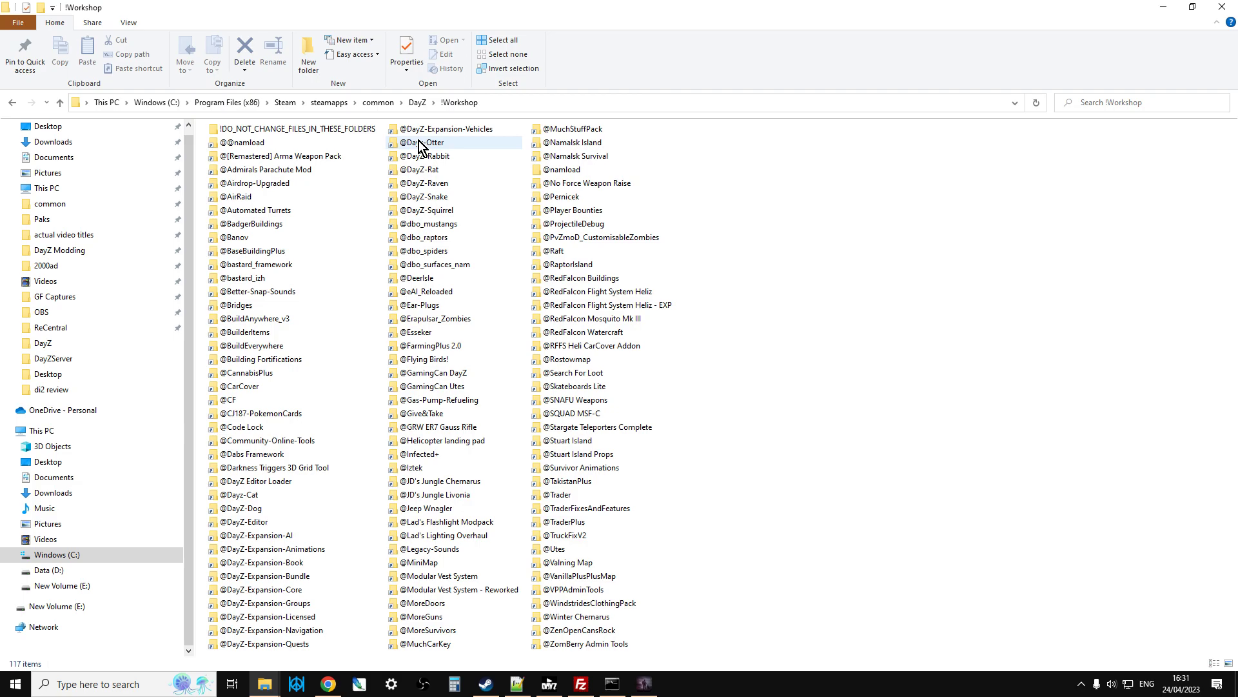
double_click(422, 142)
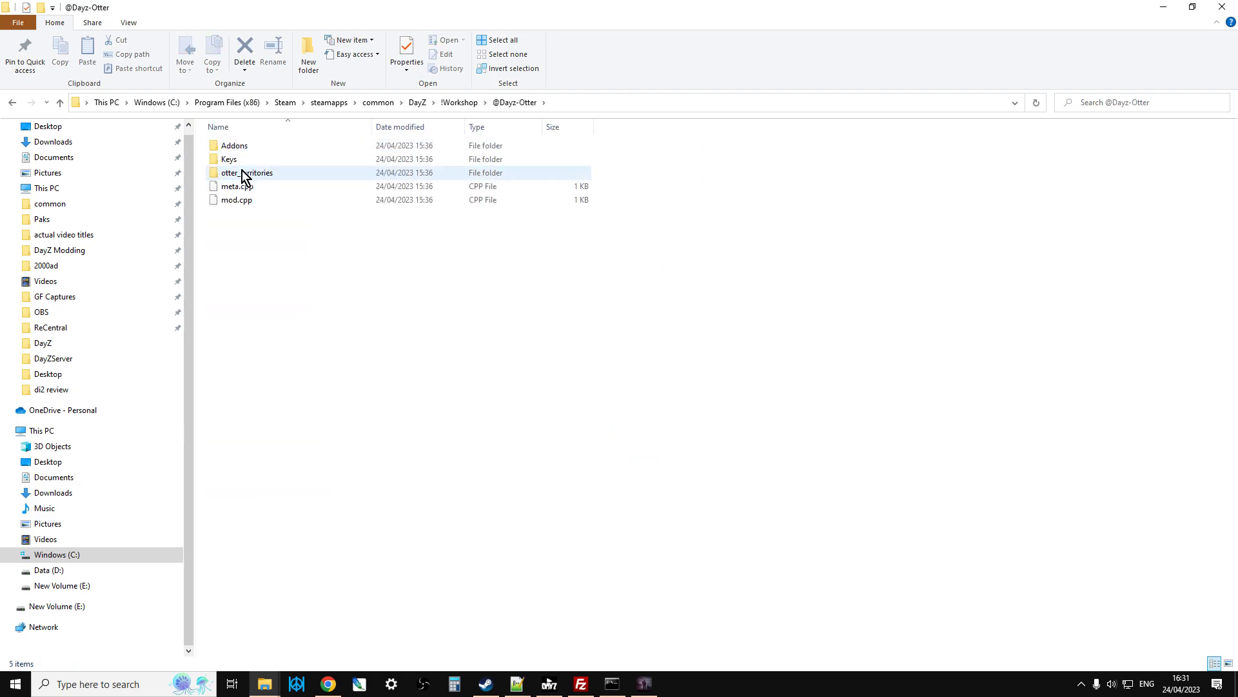
double_click(243, 172)
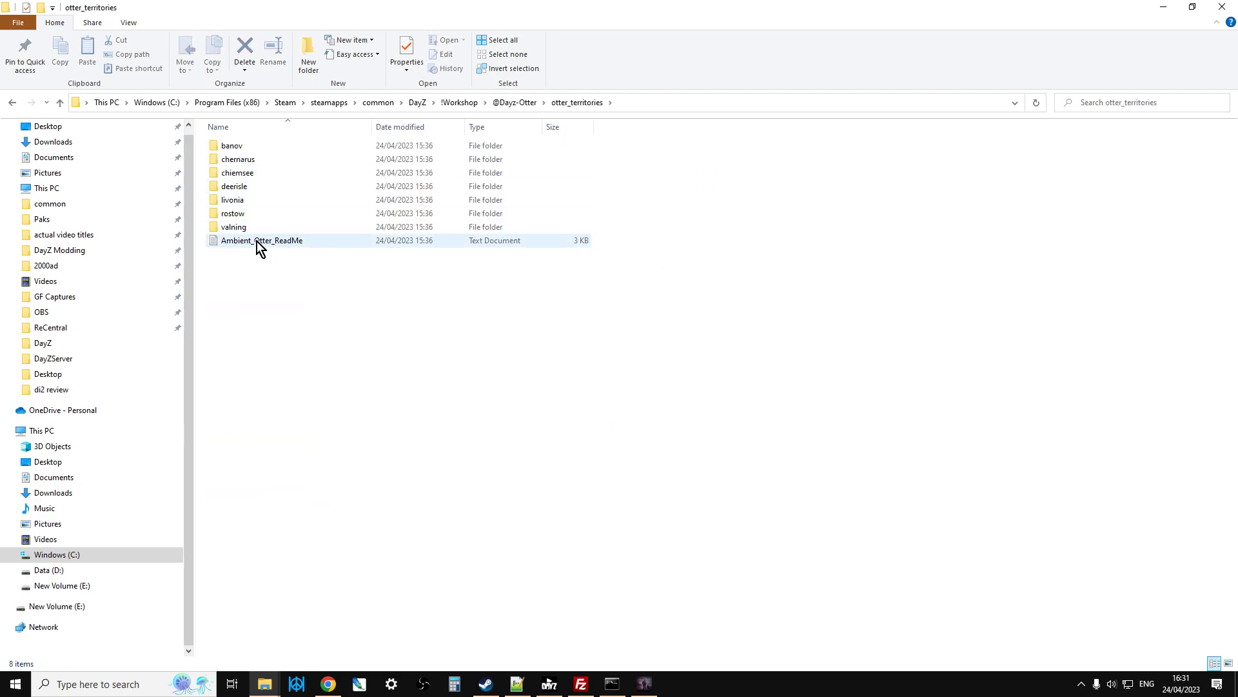
right_click(260, 240)
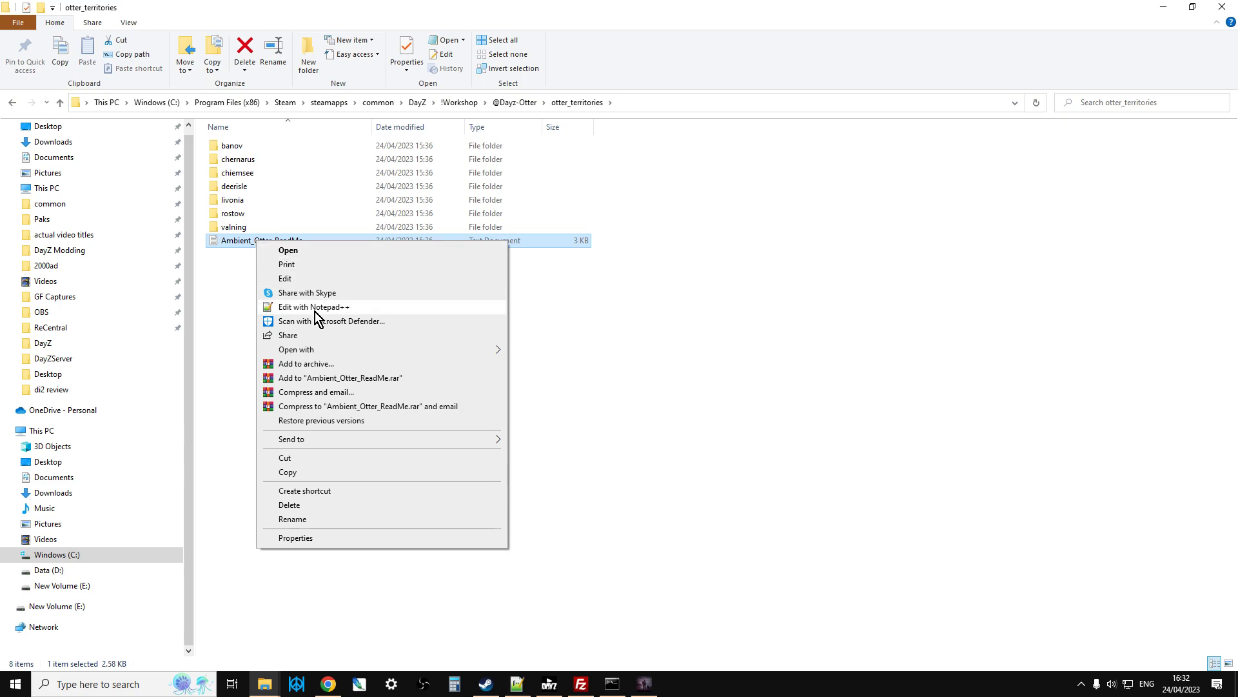
left_click(313, 306)
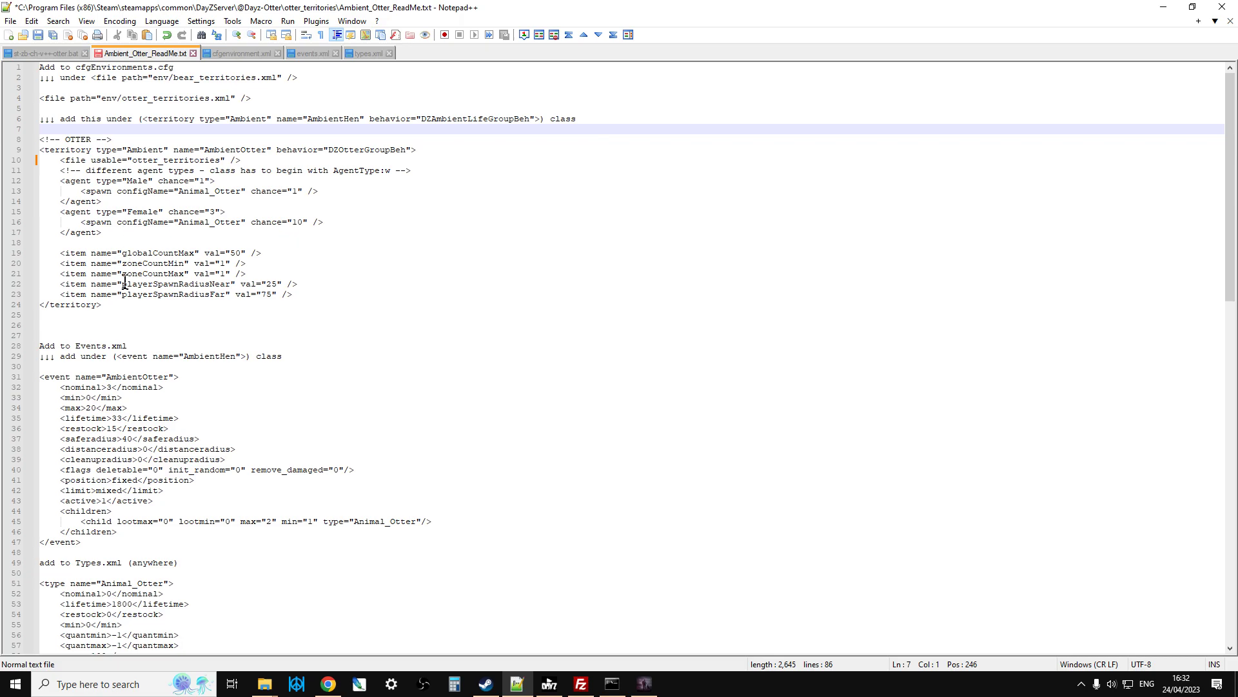
mouse_move(137, 191)
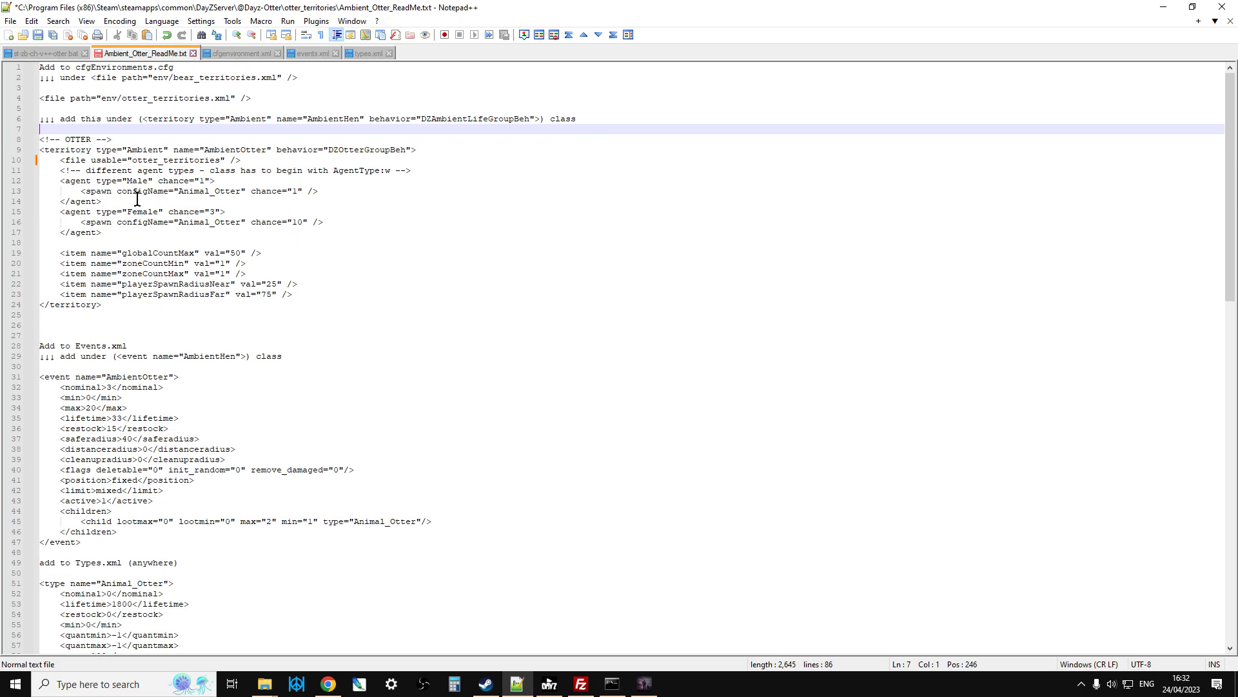
mouse_move(145, 102)
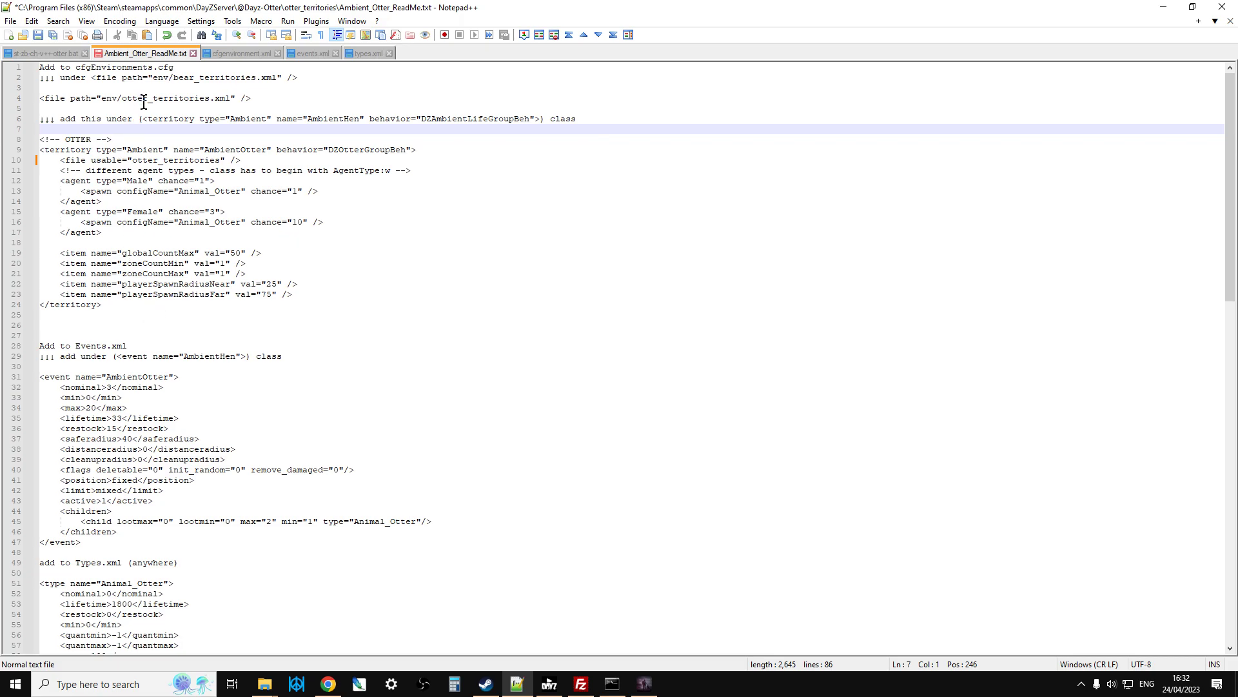
Scroll through the otter readme in Notepad++.
scroll("down", 3)
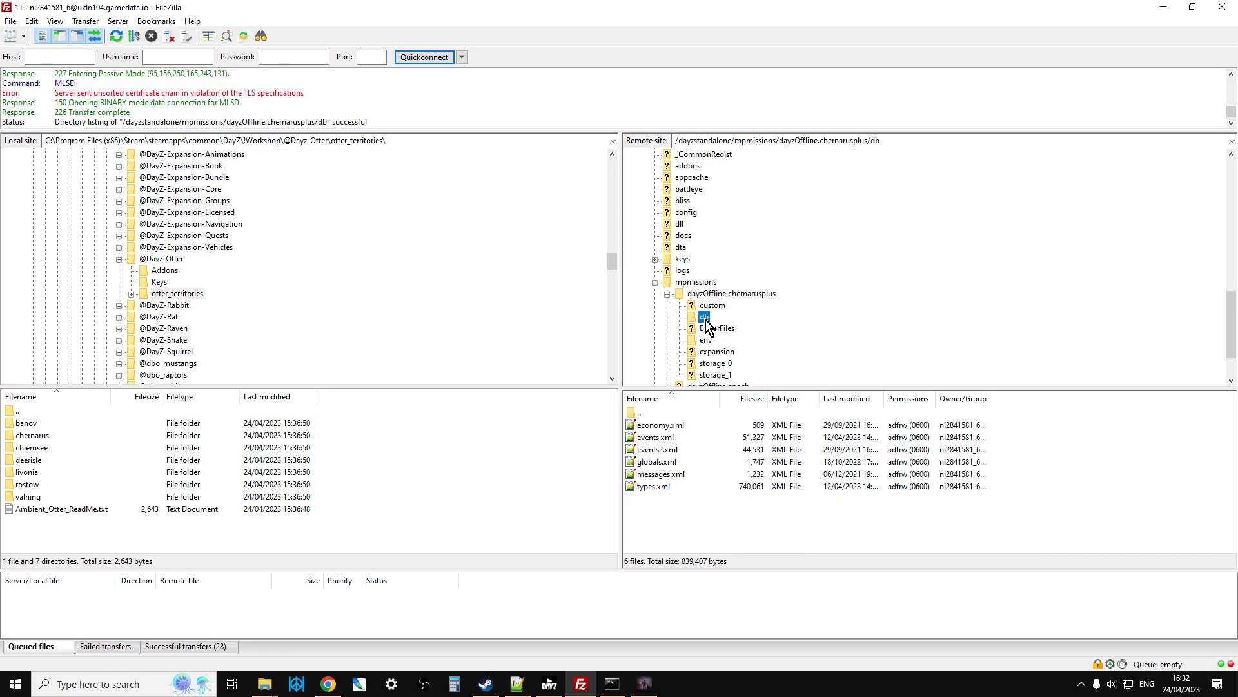
Open the server's events.xml and paste the AmbientOtter event block at its top.
right_click(654, 437)
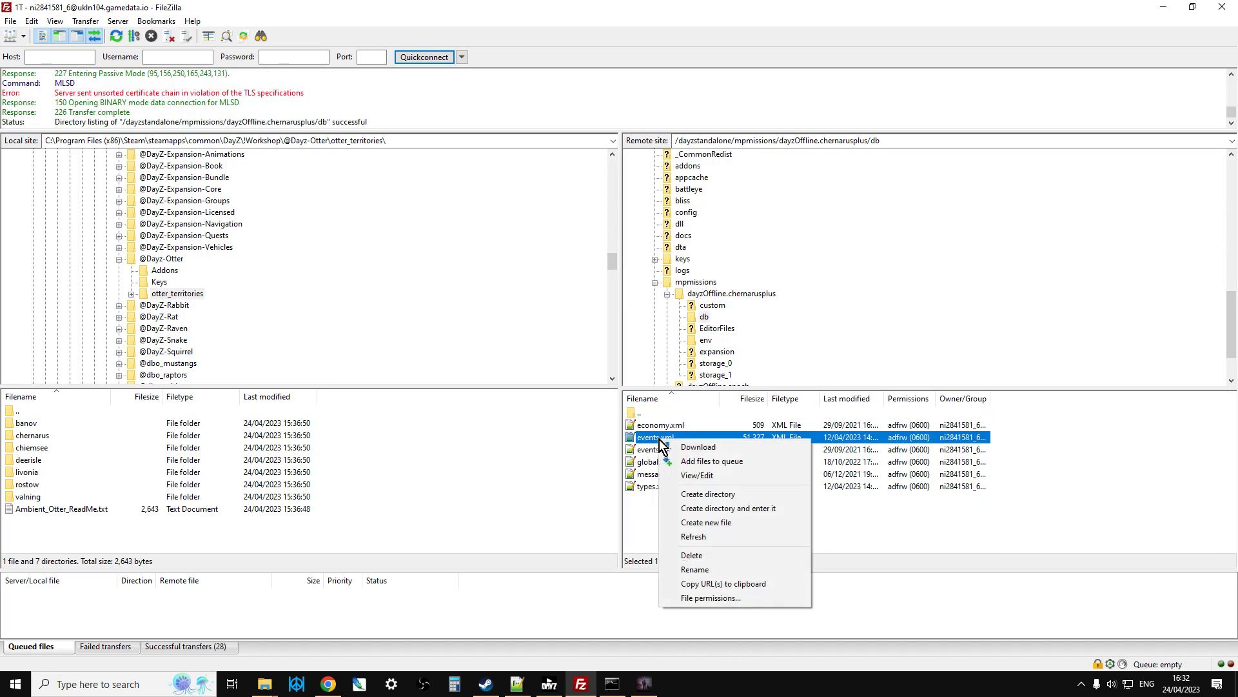
left_click(696, 475)
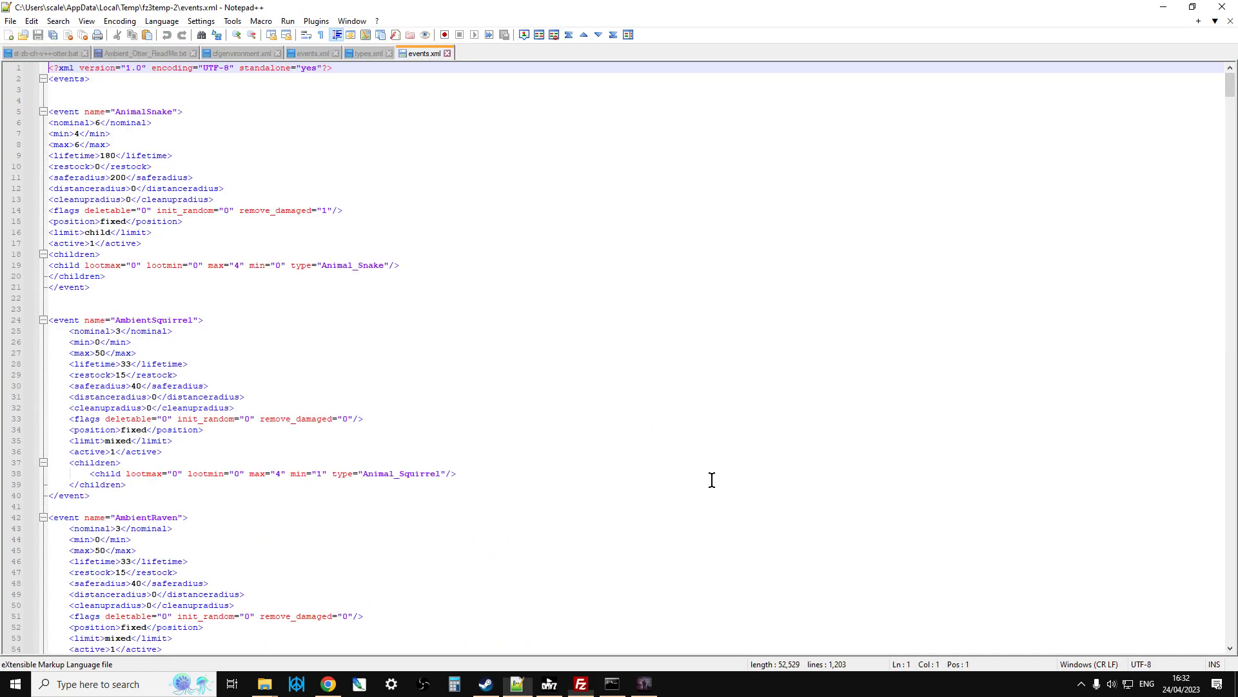
left_click(126, 53)
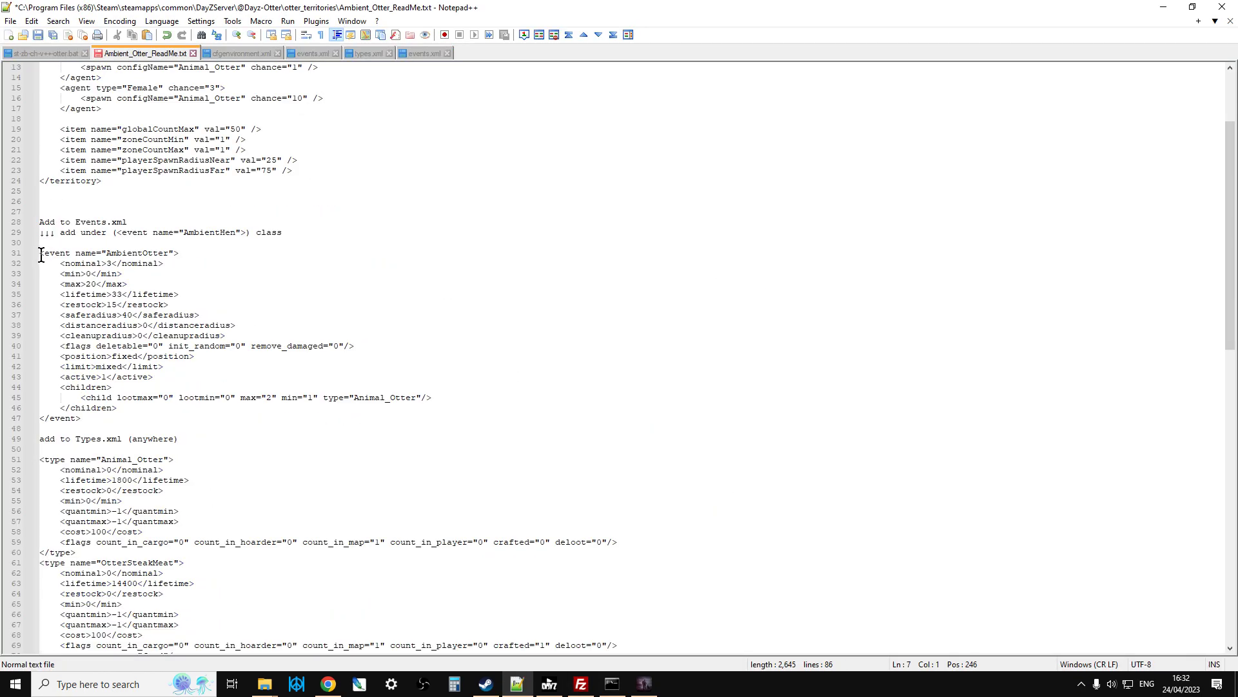
right_click(119, 325)
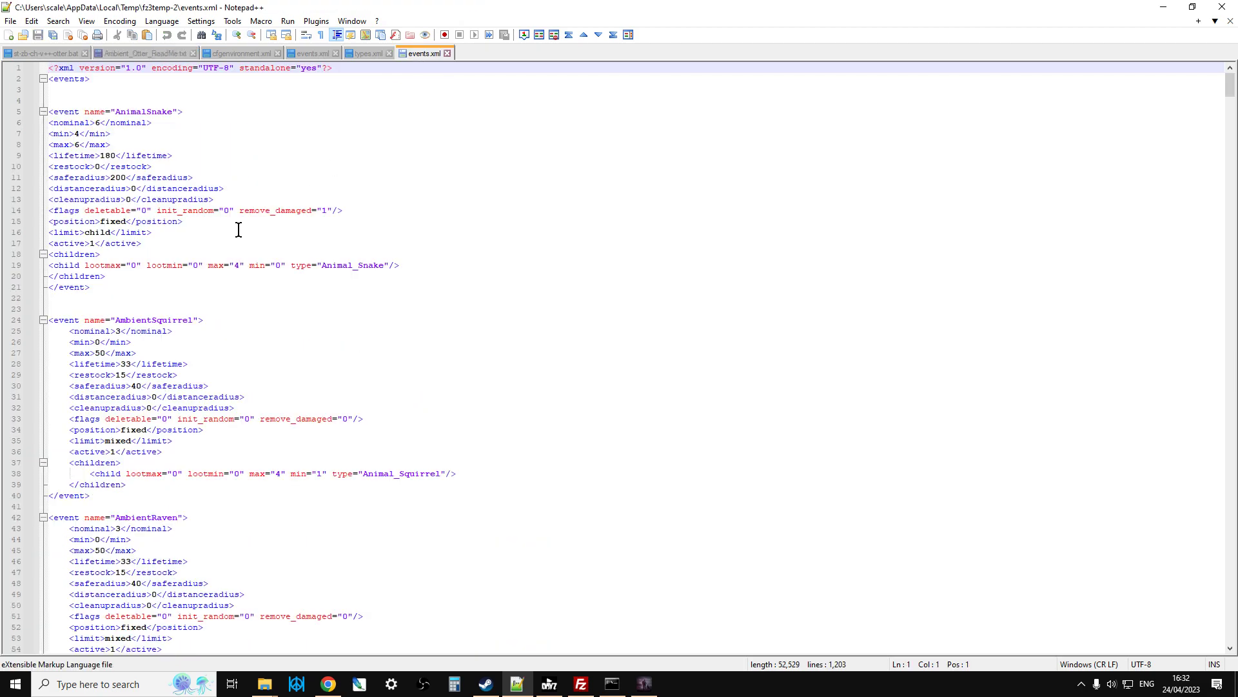
key("Enter")
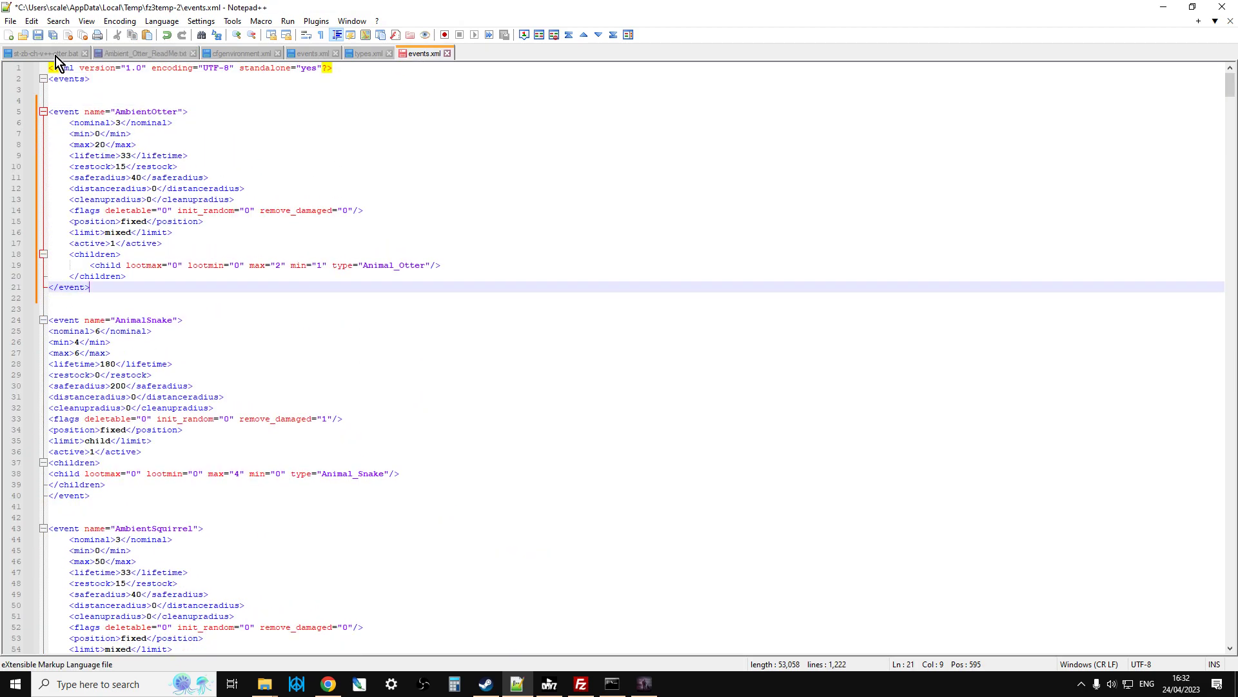
Save events.xml and upload it back to the server (53,058 bytes).
key("ctrl+s")
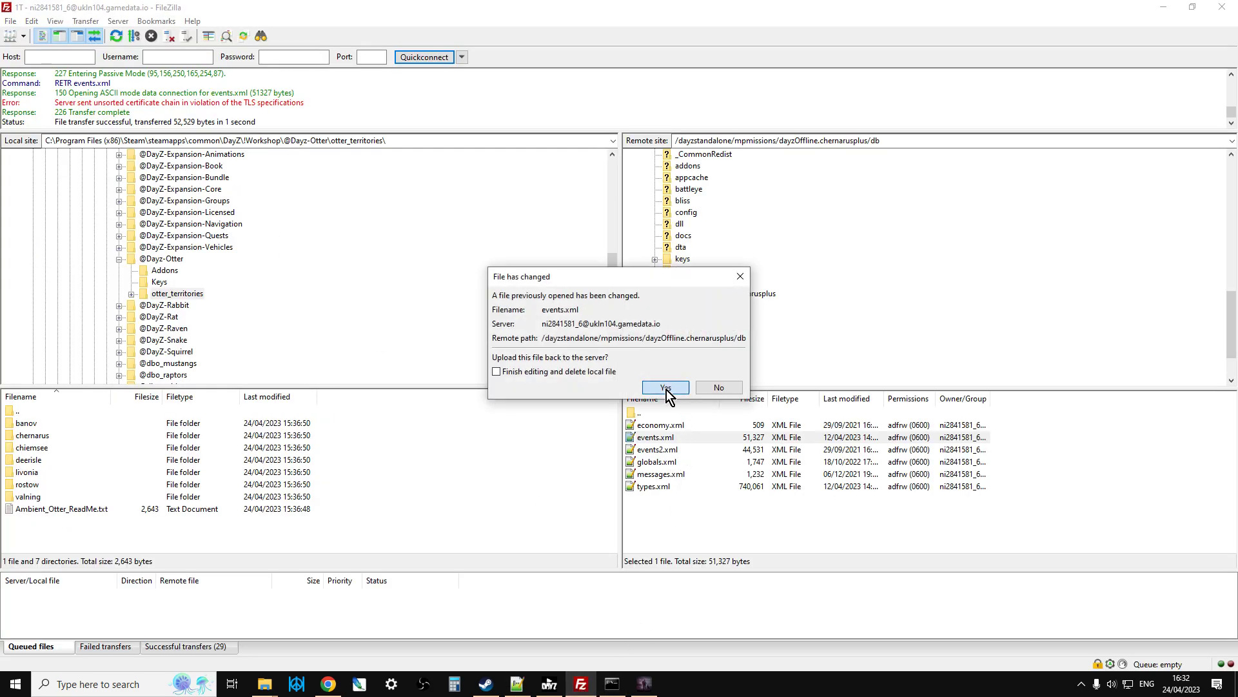
left_click(665, 387)
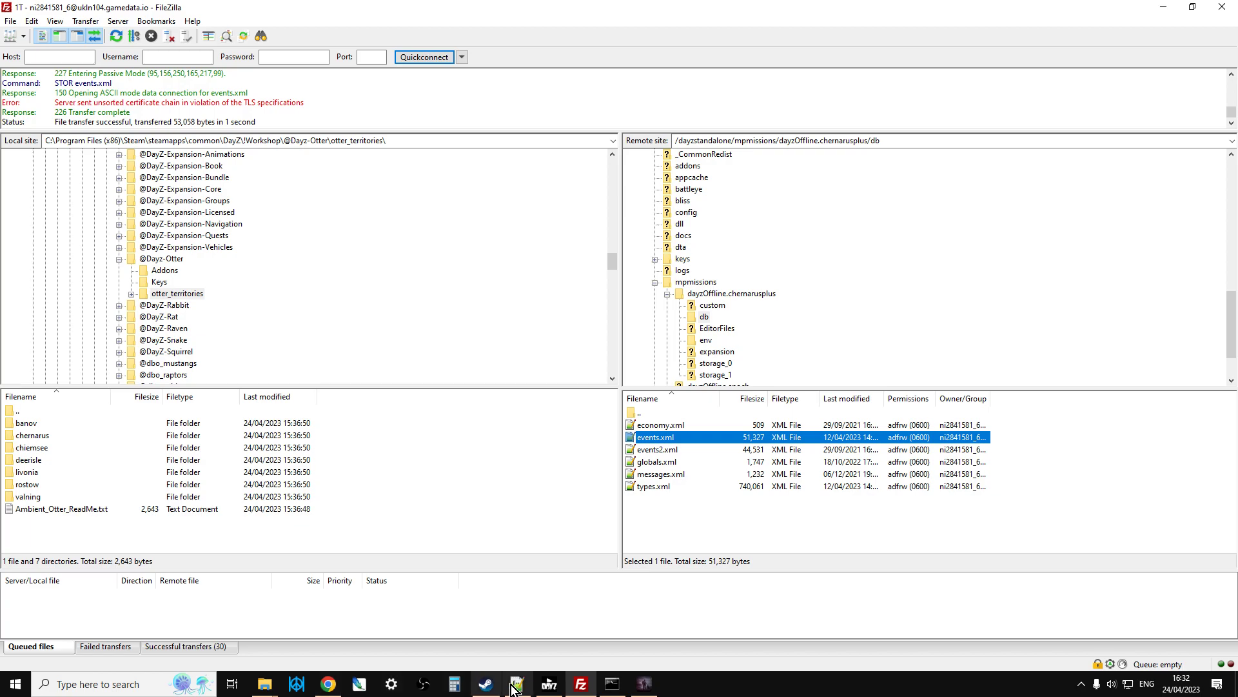
left_click(516, 683)
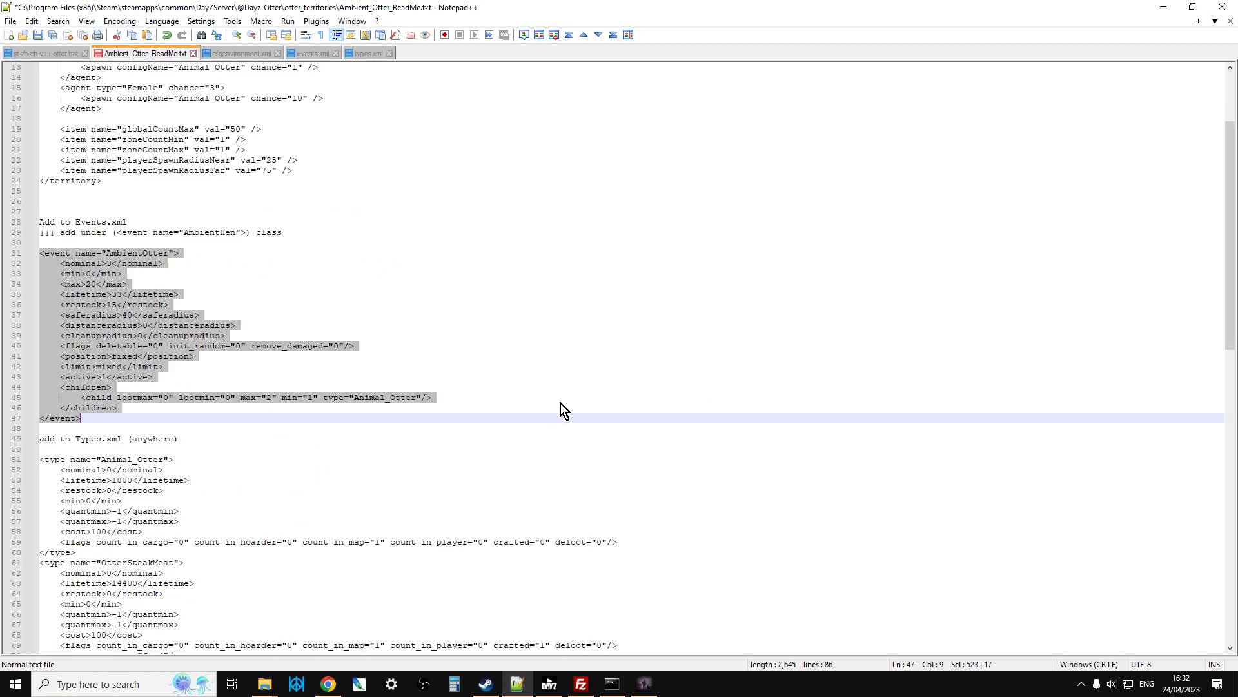
scroll("down", 3)
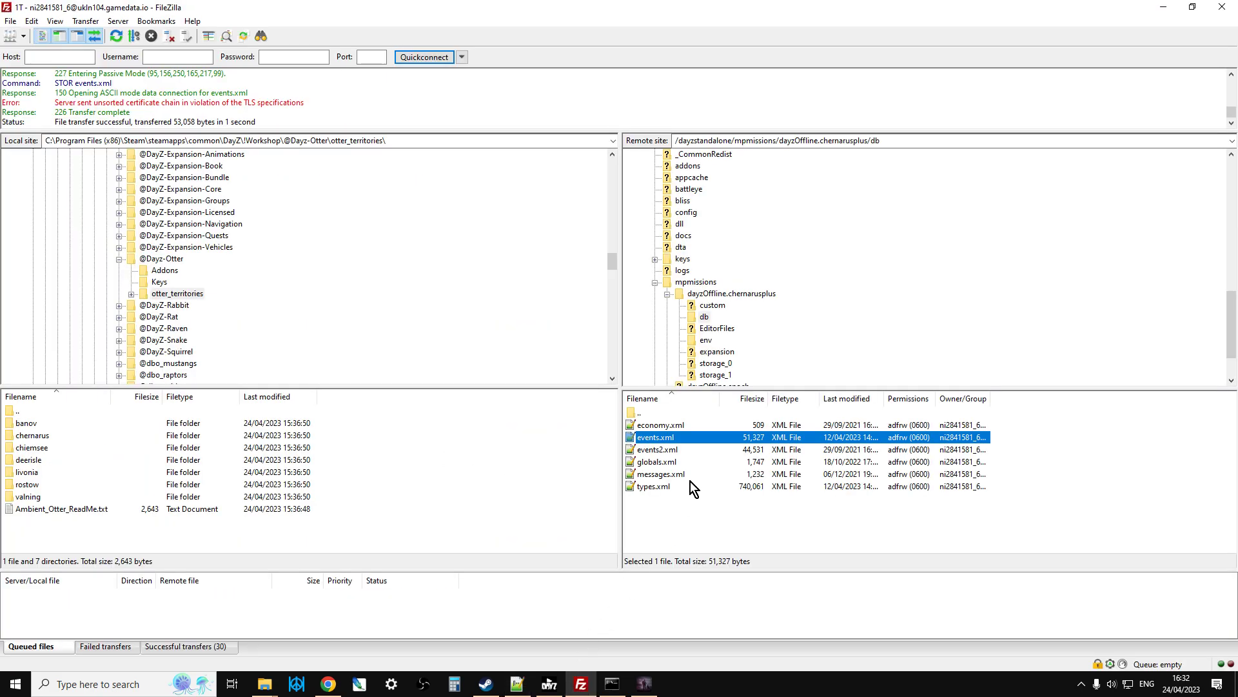
Open the server's types.xml and paste the three otter type entries from the readme.
double_click(653, 485)
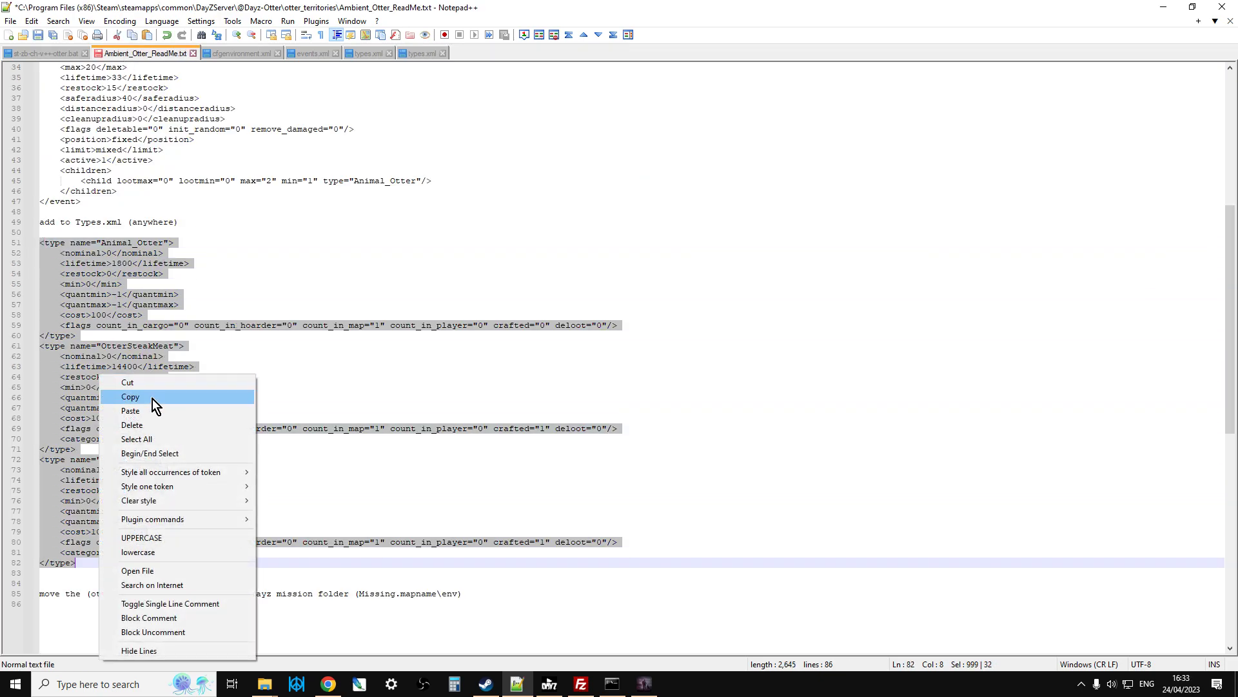
left_click(129, 397)
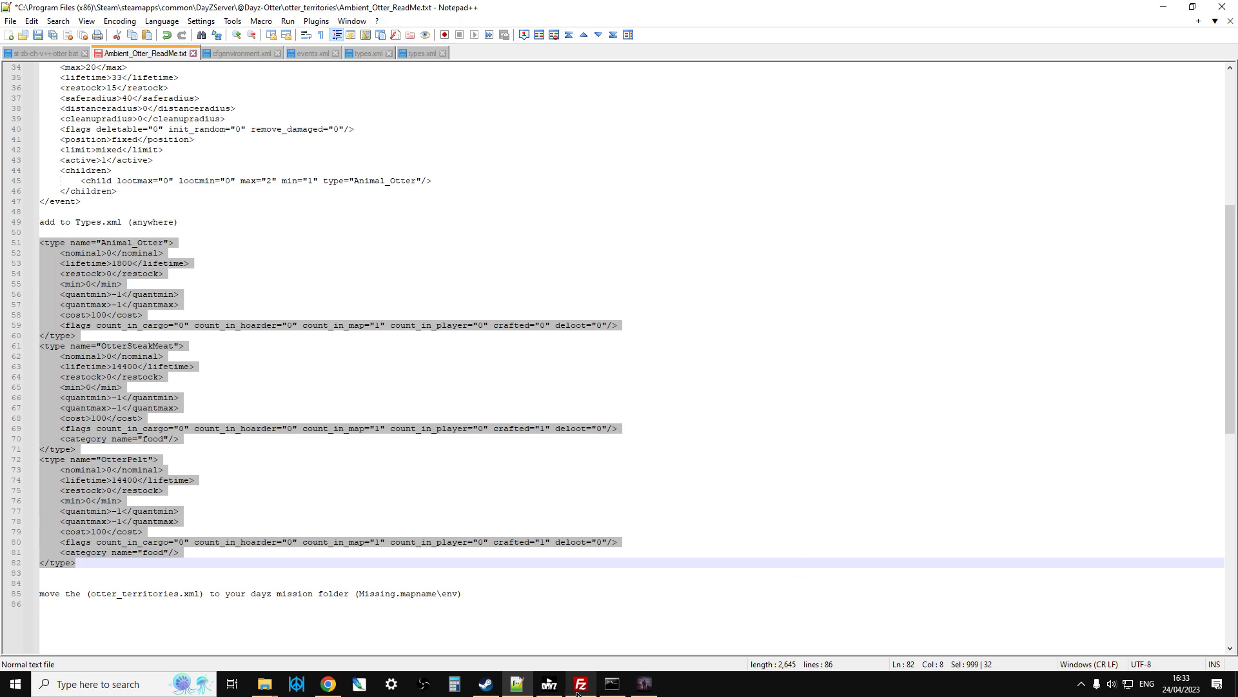
left_click(418, 53)
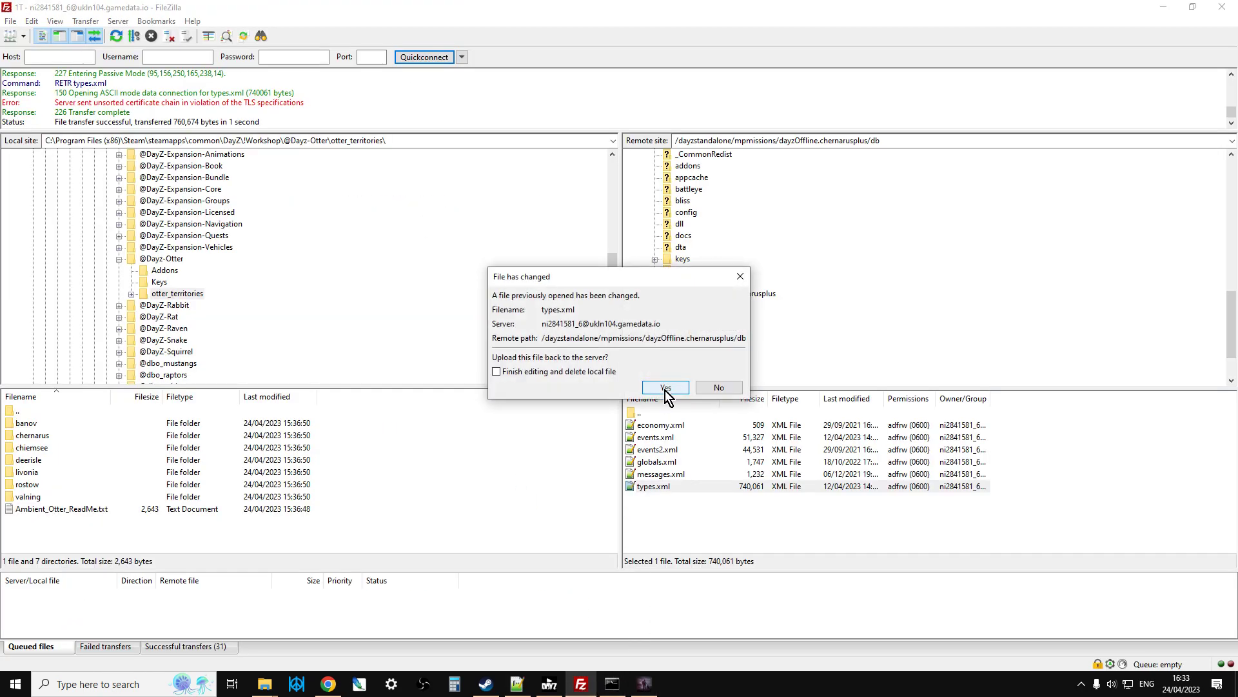
Upload the changed types.xml (761,683 bytes) and close its Notepad++ tab.
left_click(666, 387)
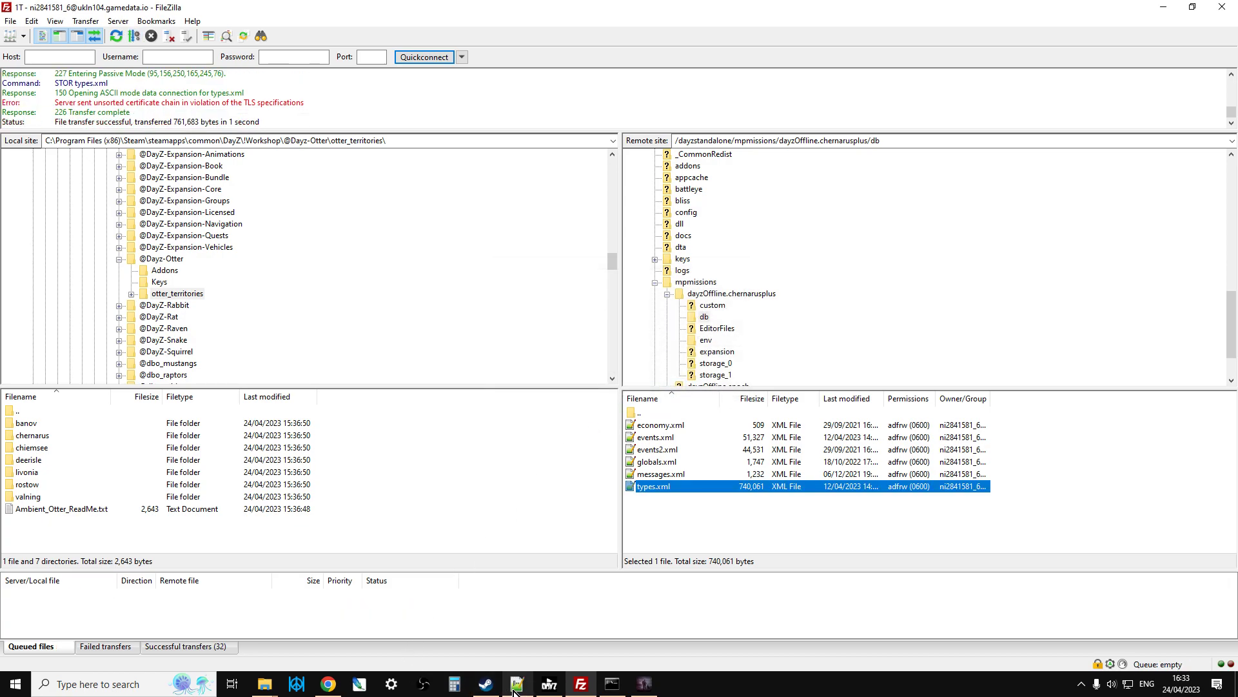
left_click(516, 684)
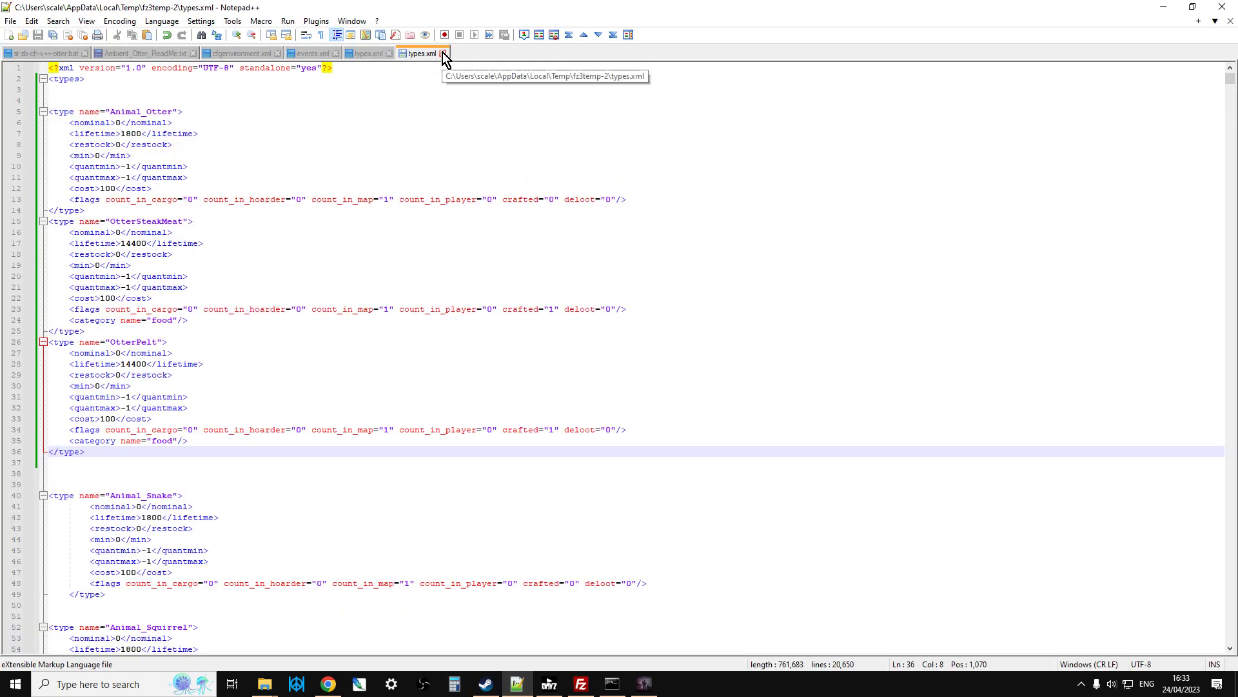
left_click(32, 53)
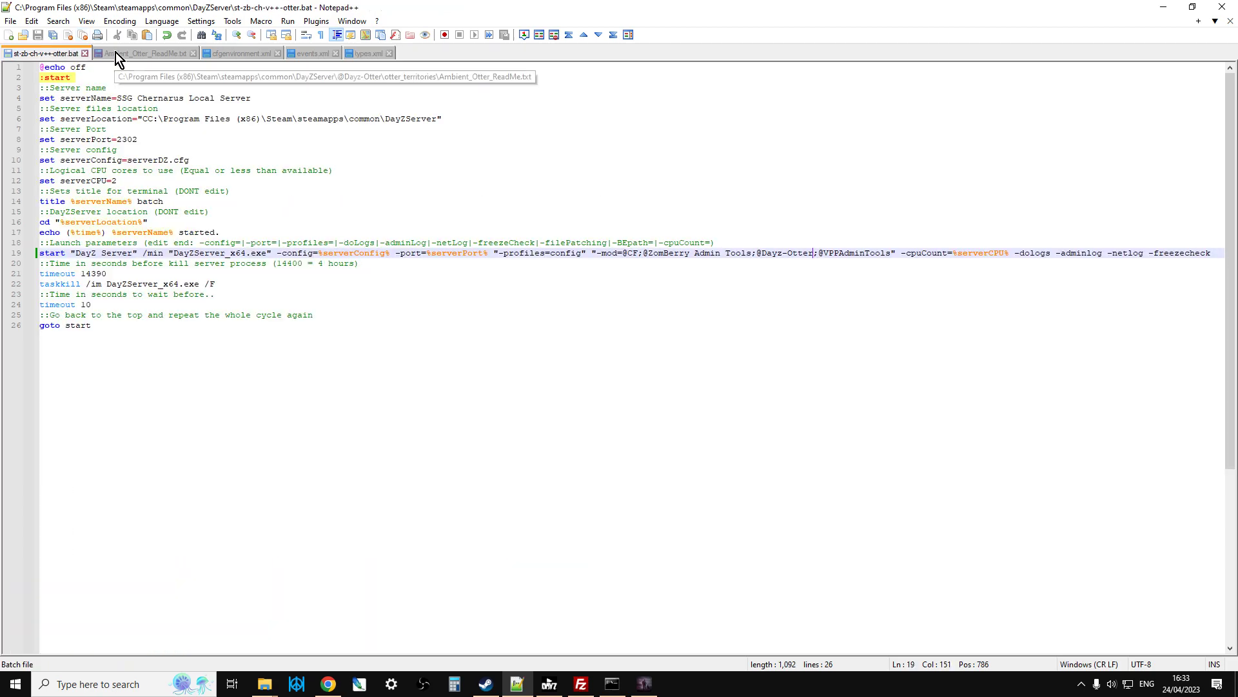
Return to the Ambient_Otter_ReadMe.txt tab showing the otter_territories.xml instruction.
left_click(139, 53)
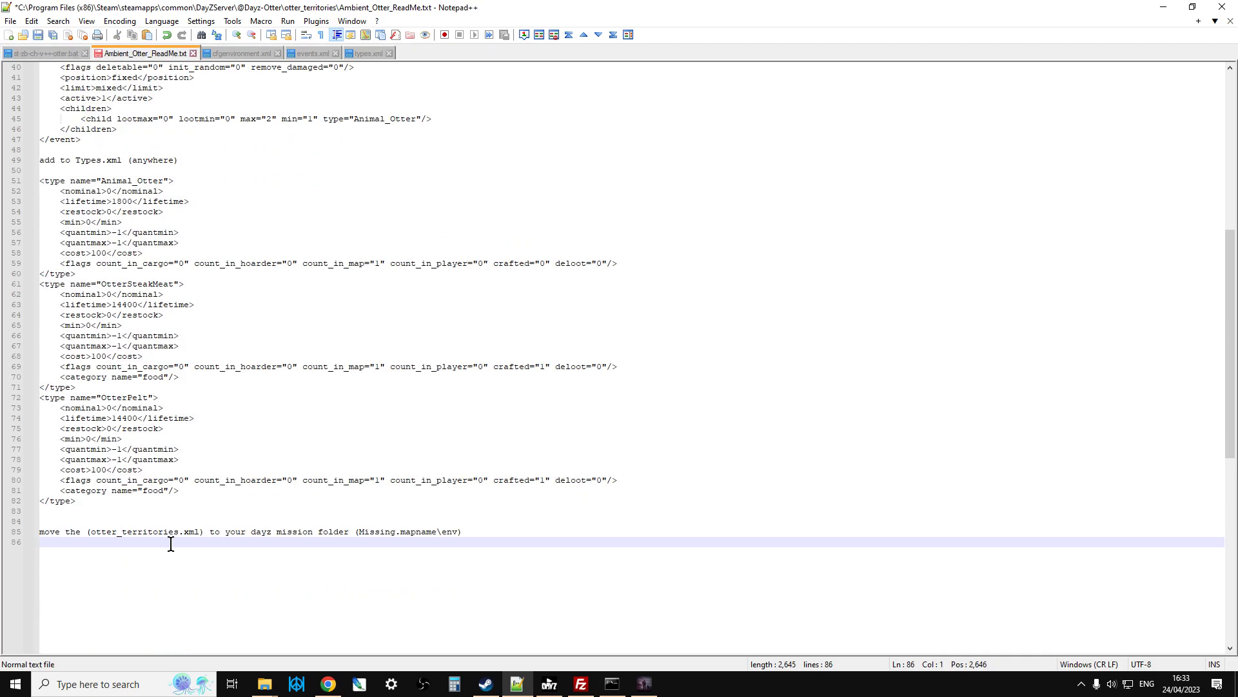
mouse_move(191, 556)
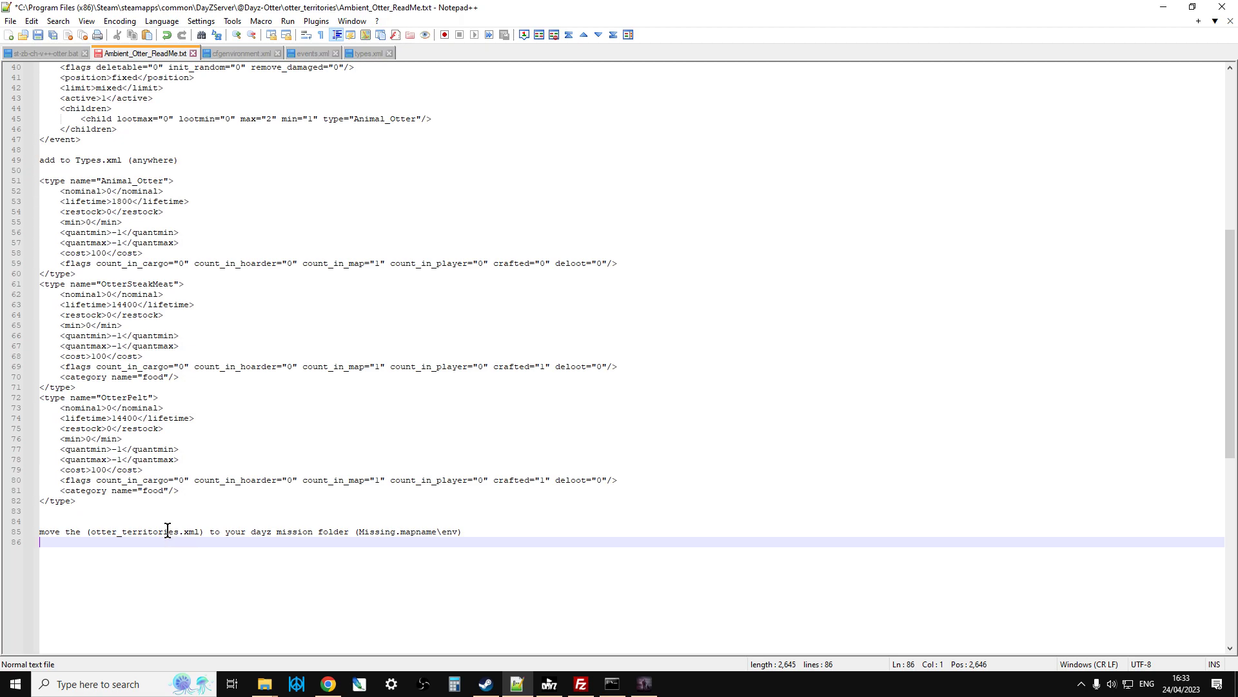
mouse_move(380, 567)
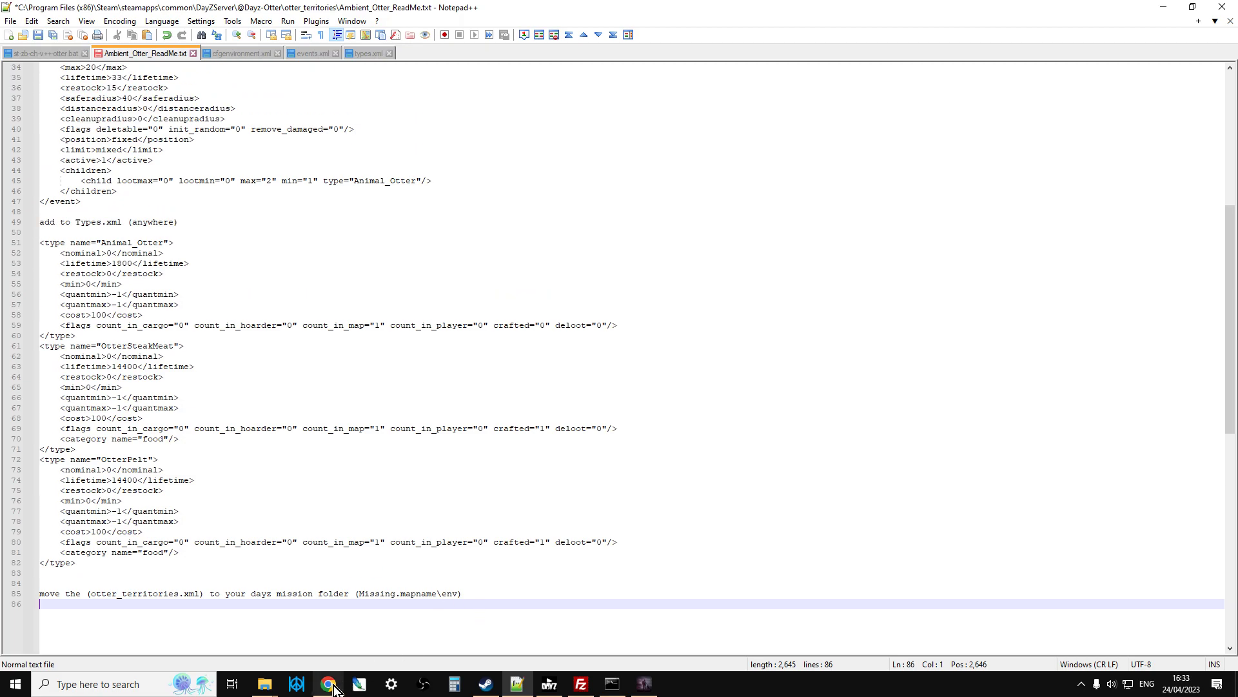
Open the 1T PC Test Server's Nitrado General settings and scroll to Additional mods.
left_click(327, 684)
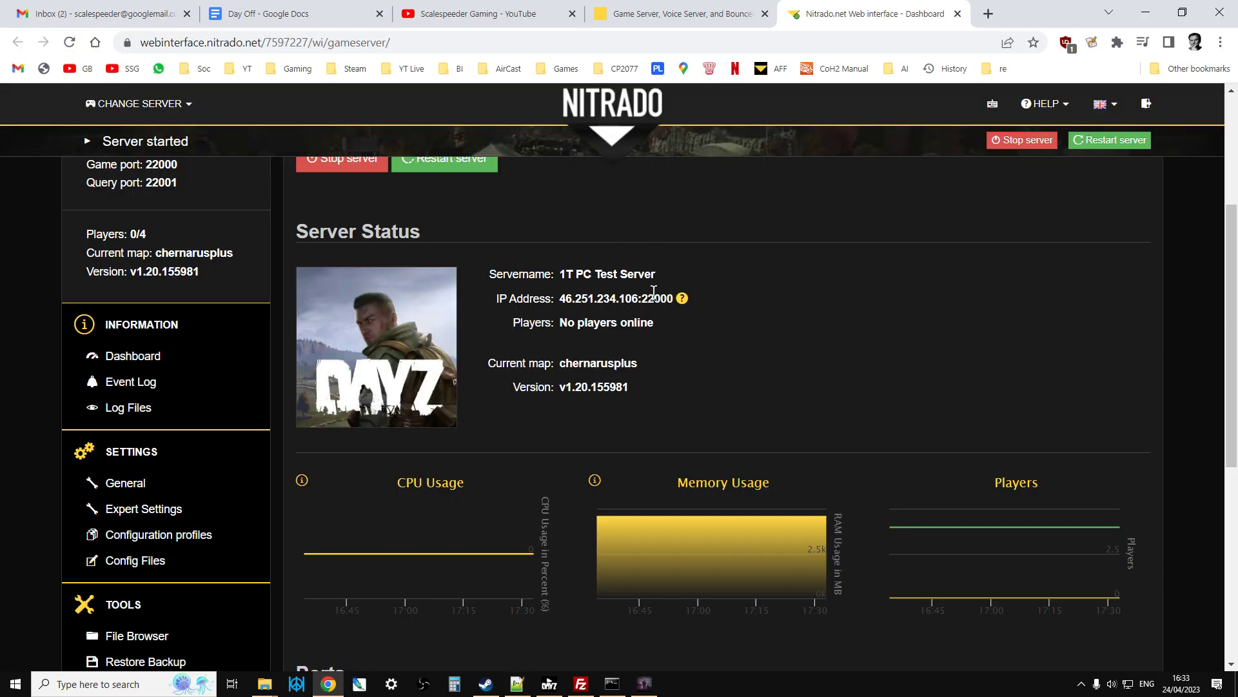
mouse_move(530, 363)
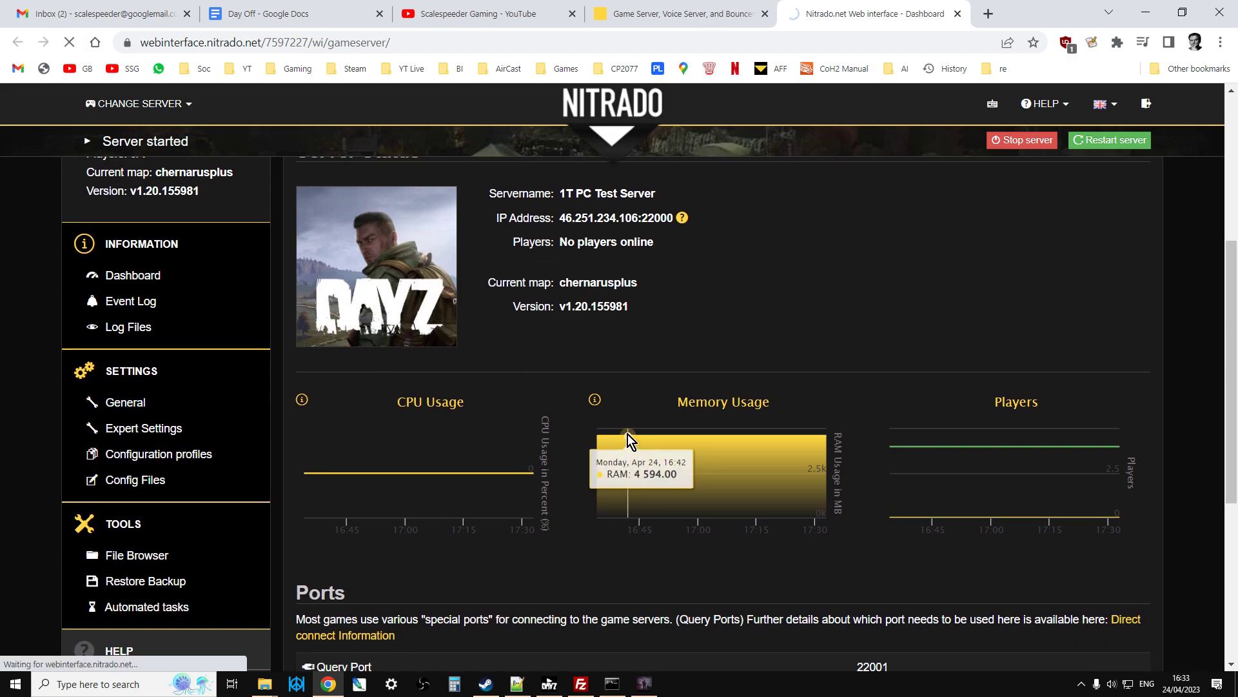
mouse_move(640, 409)
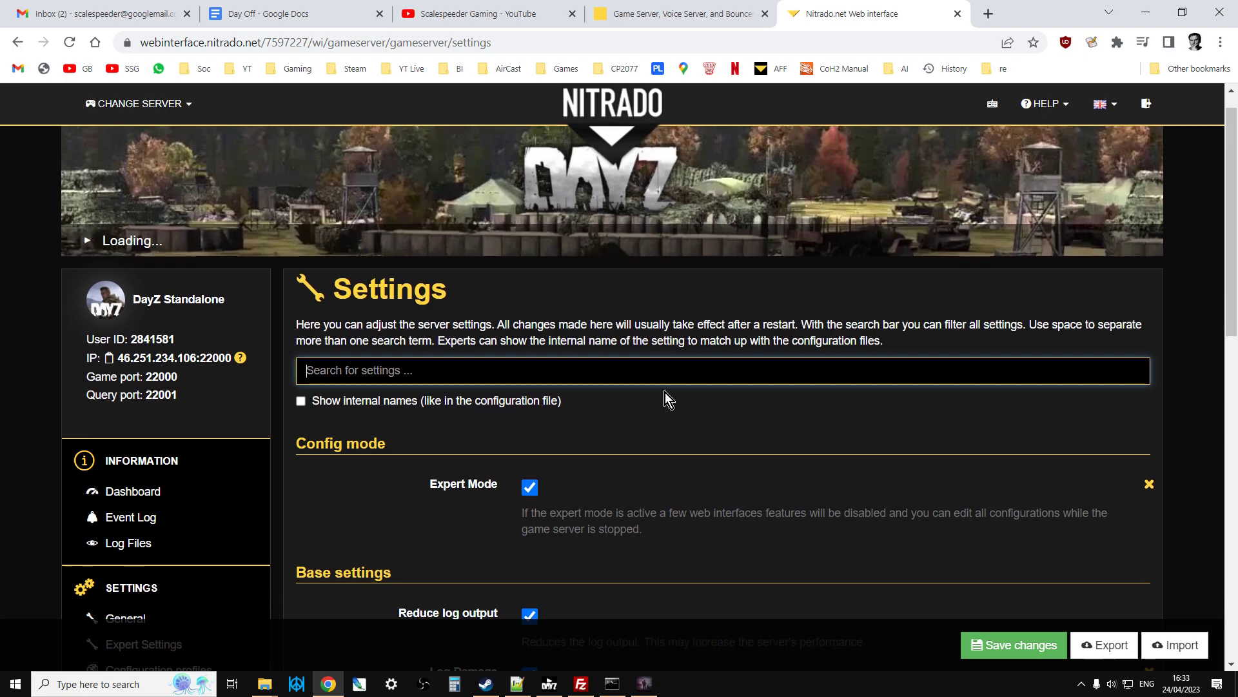
scroll("down", 3)
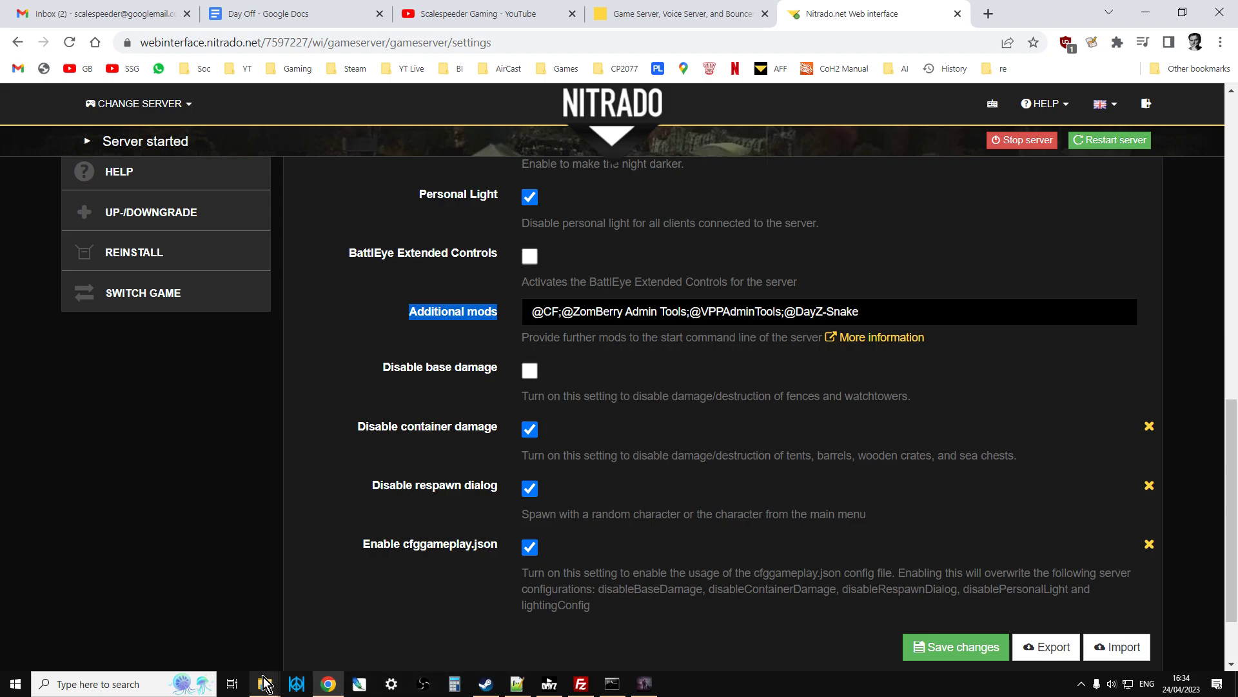
left_click(262, 684)
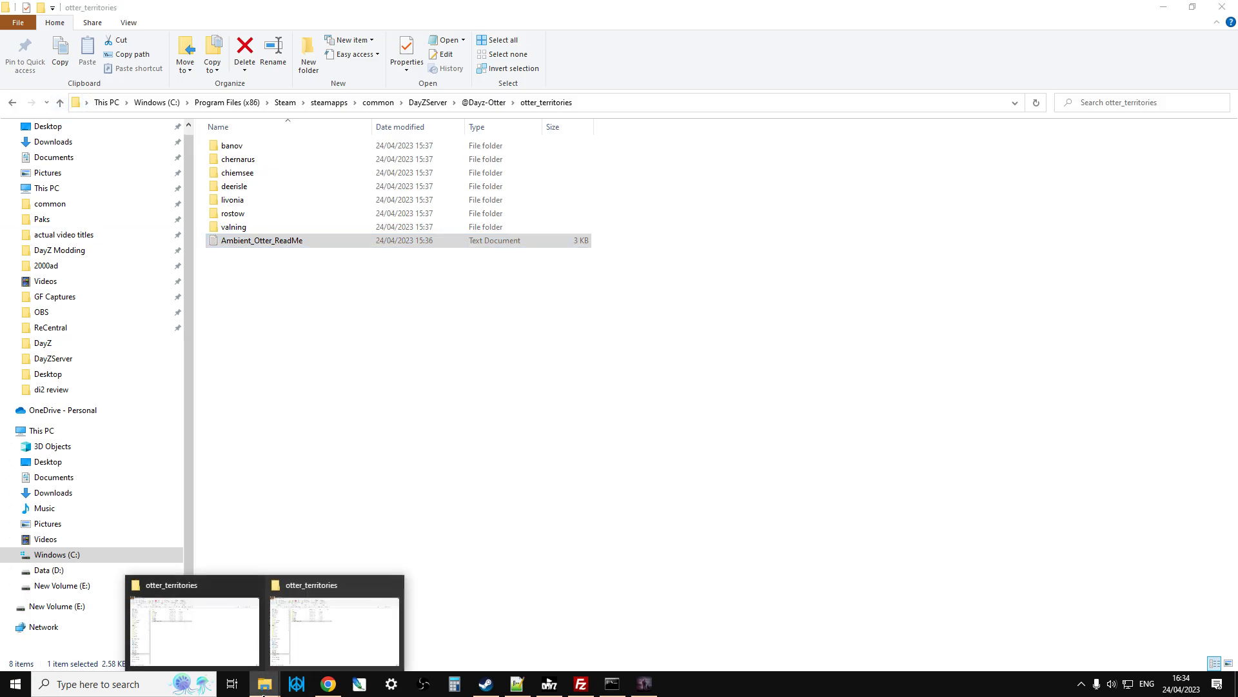
left_click(52, 112)
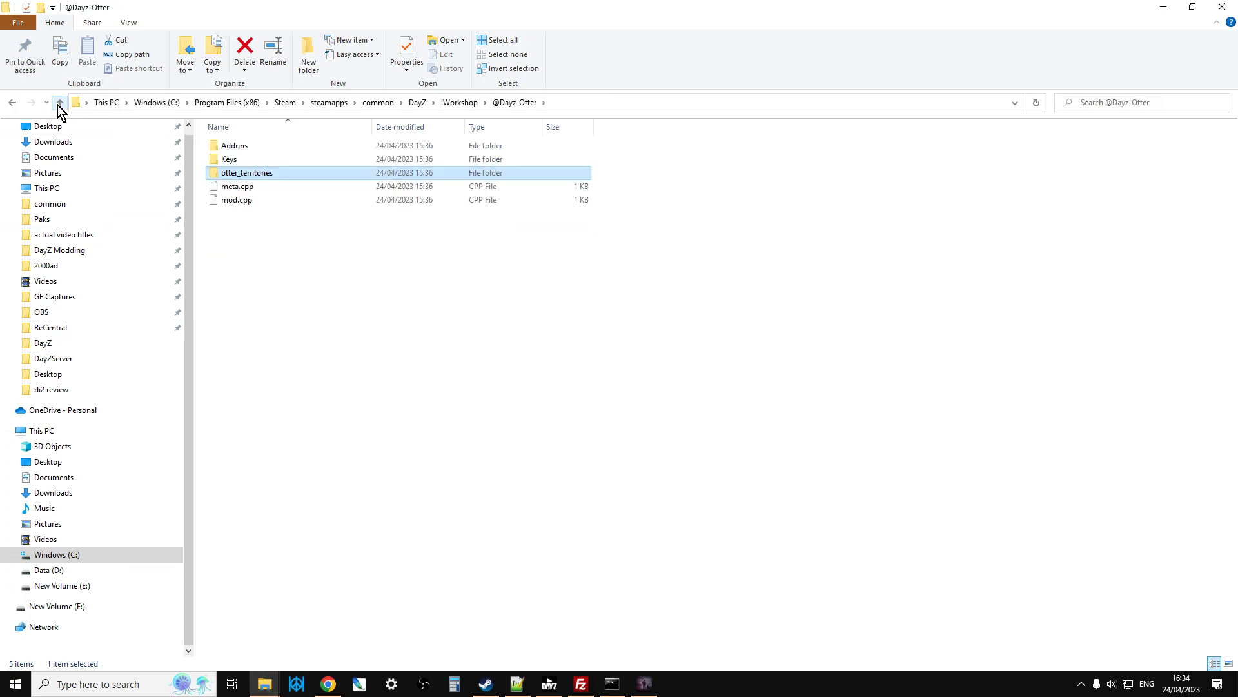
left_click(64, 109)
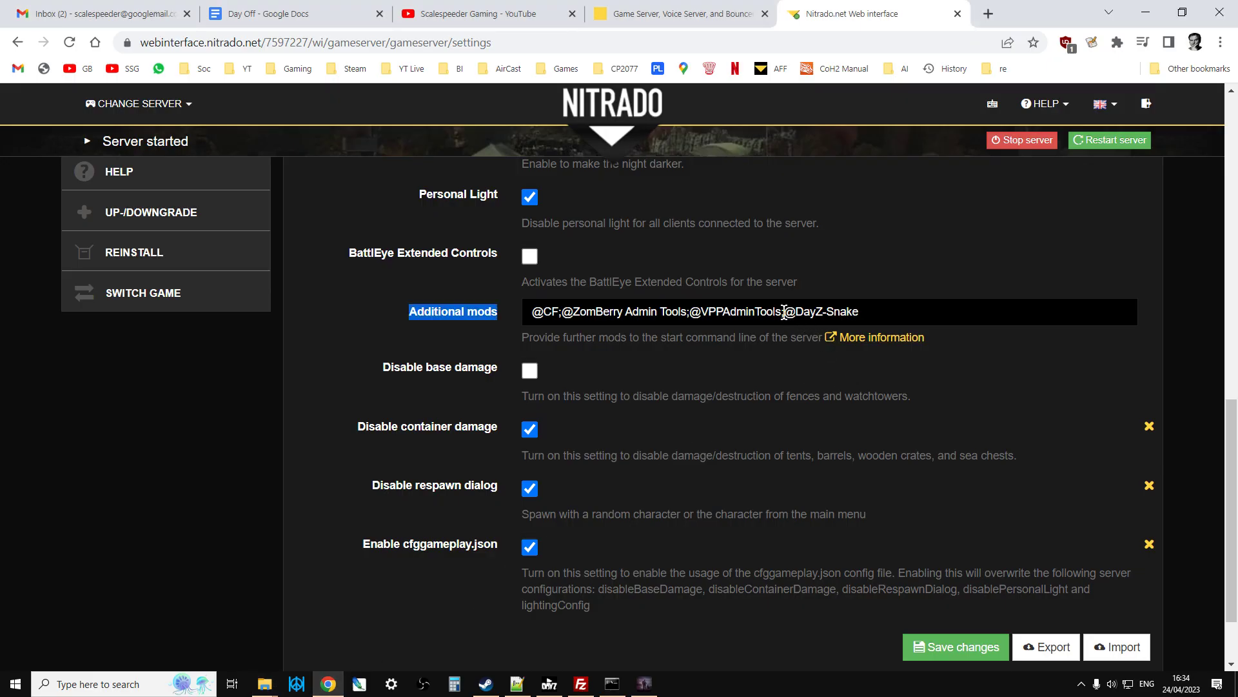
type("@Dayz-Otter")
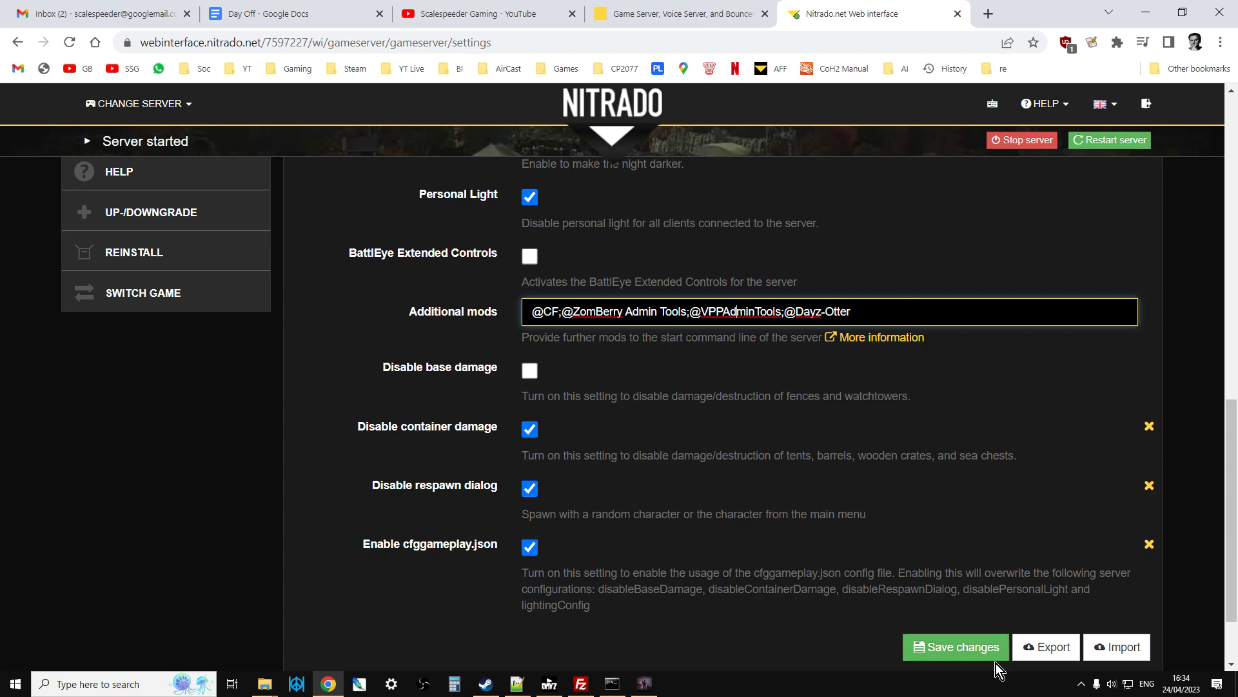
mouse_move(1090, 507)
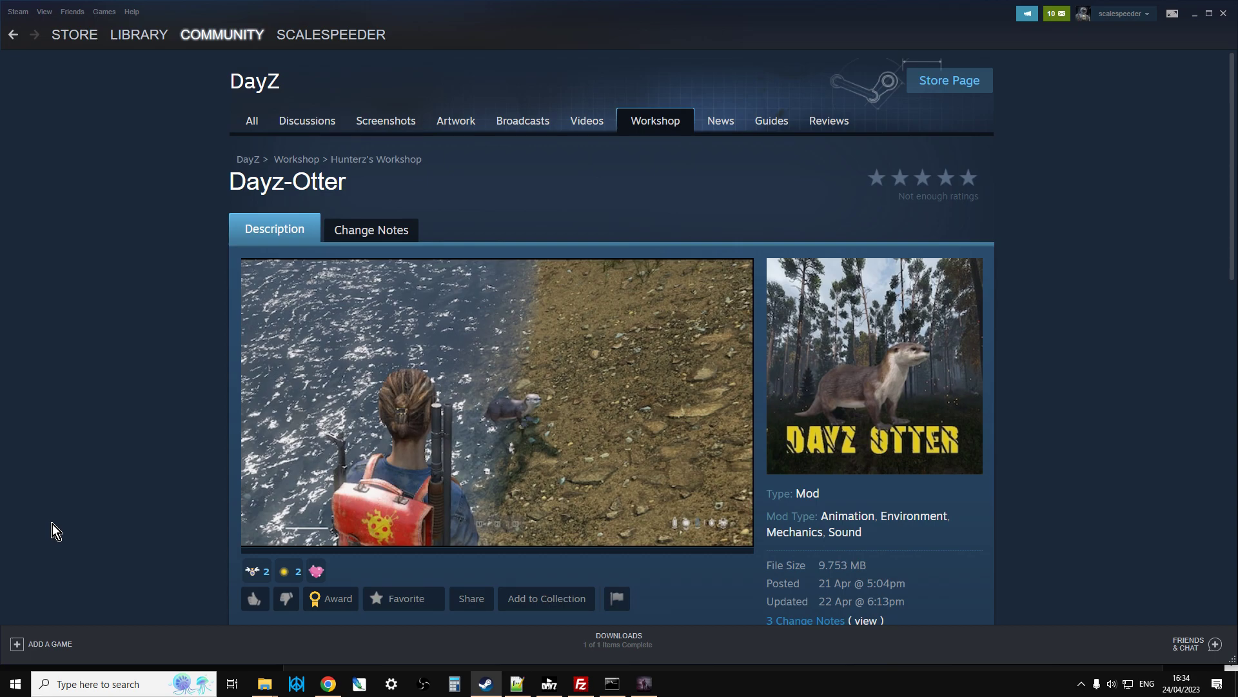
mouse_move(103, 535)
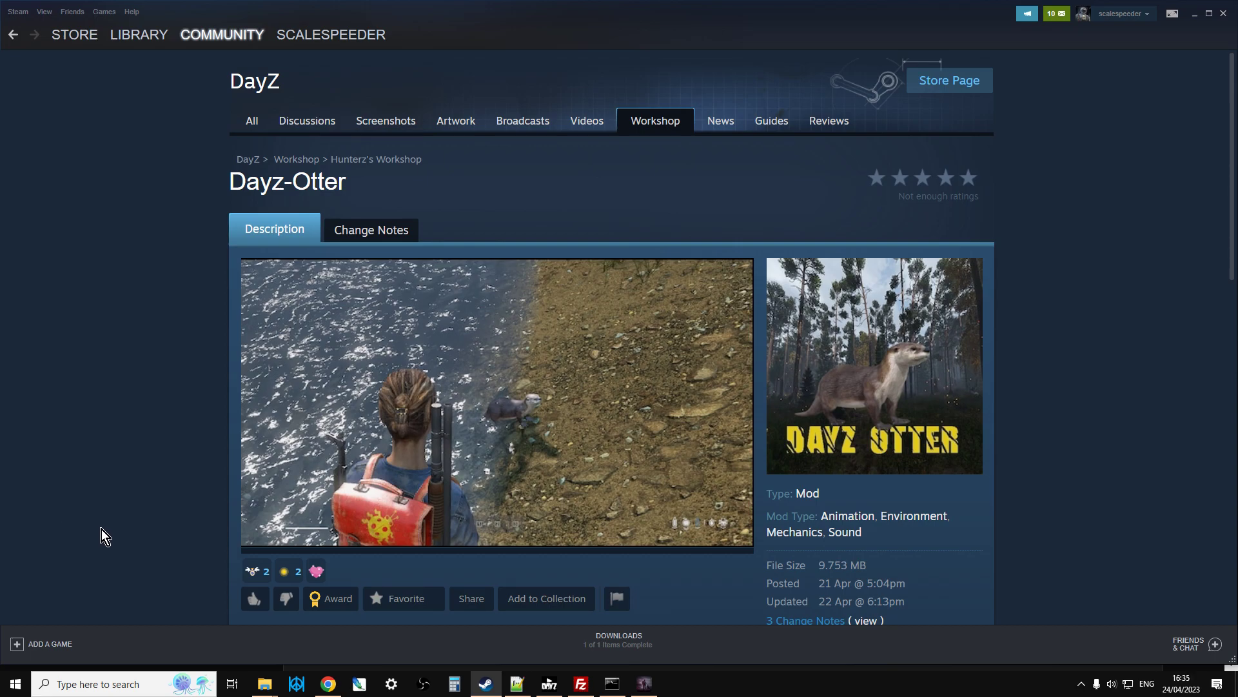